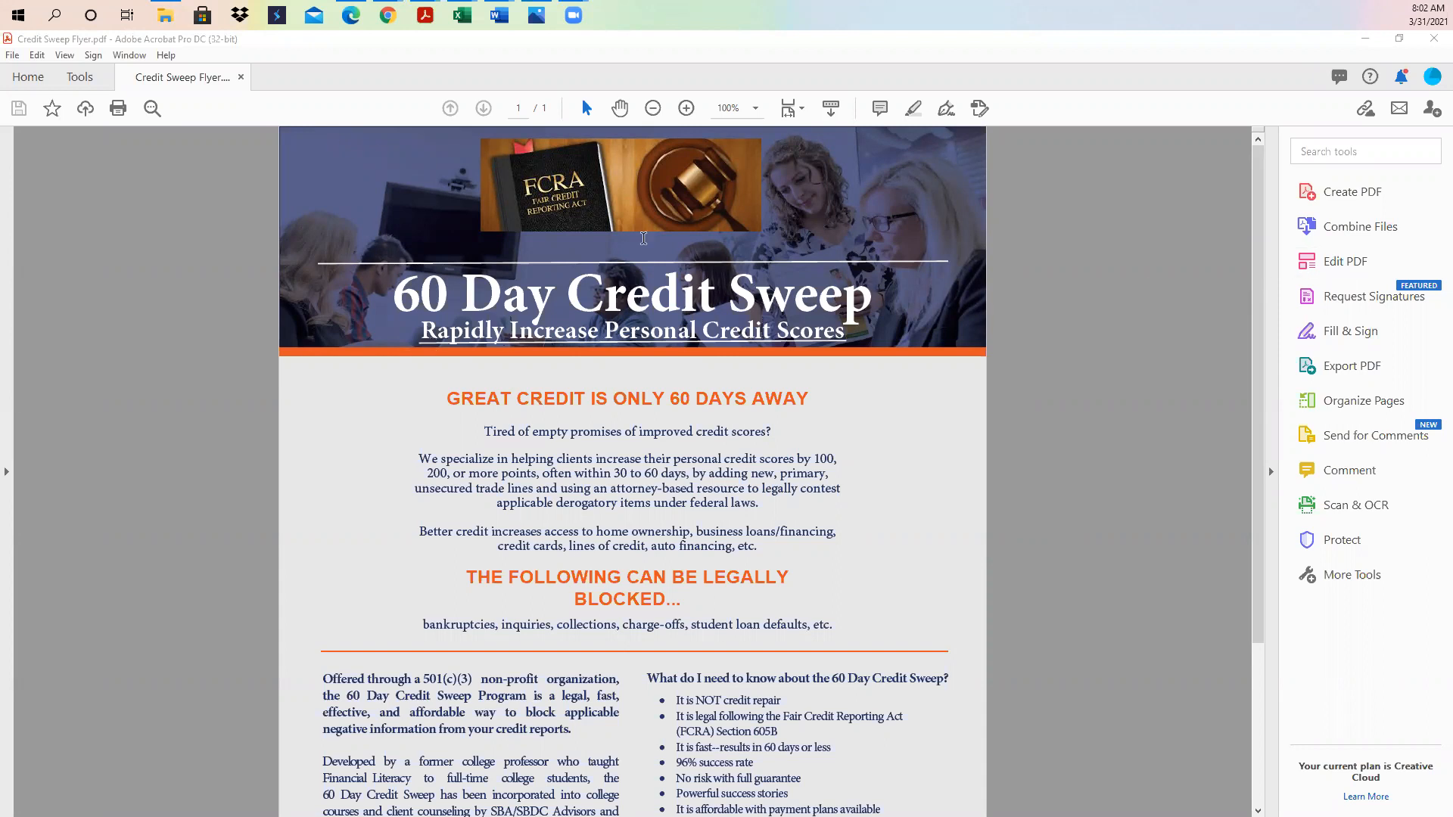
mouse_move(490, 235)
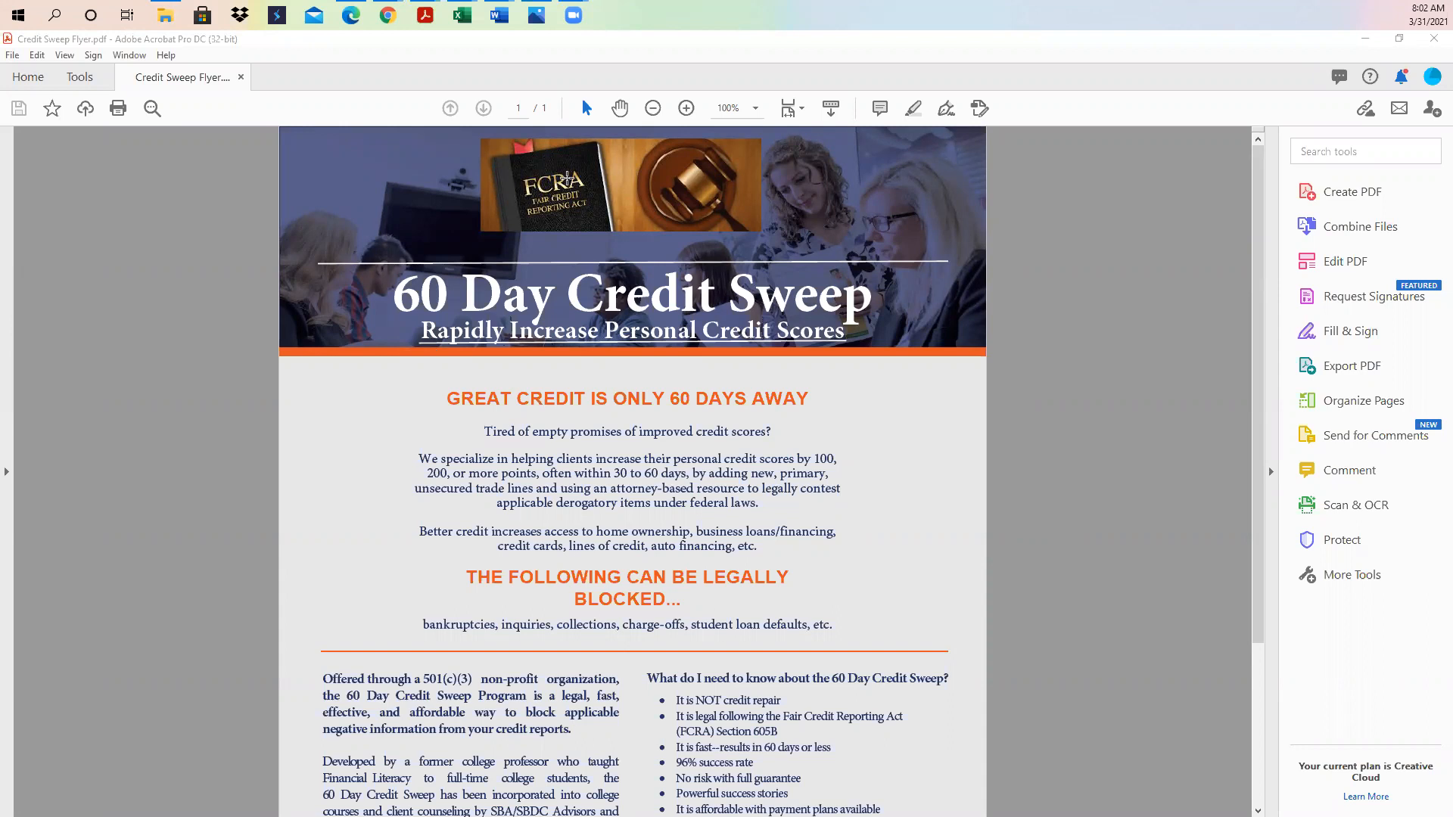
mouse_move(750, 729)
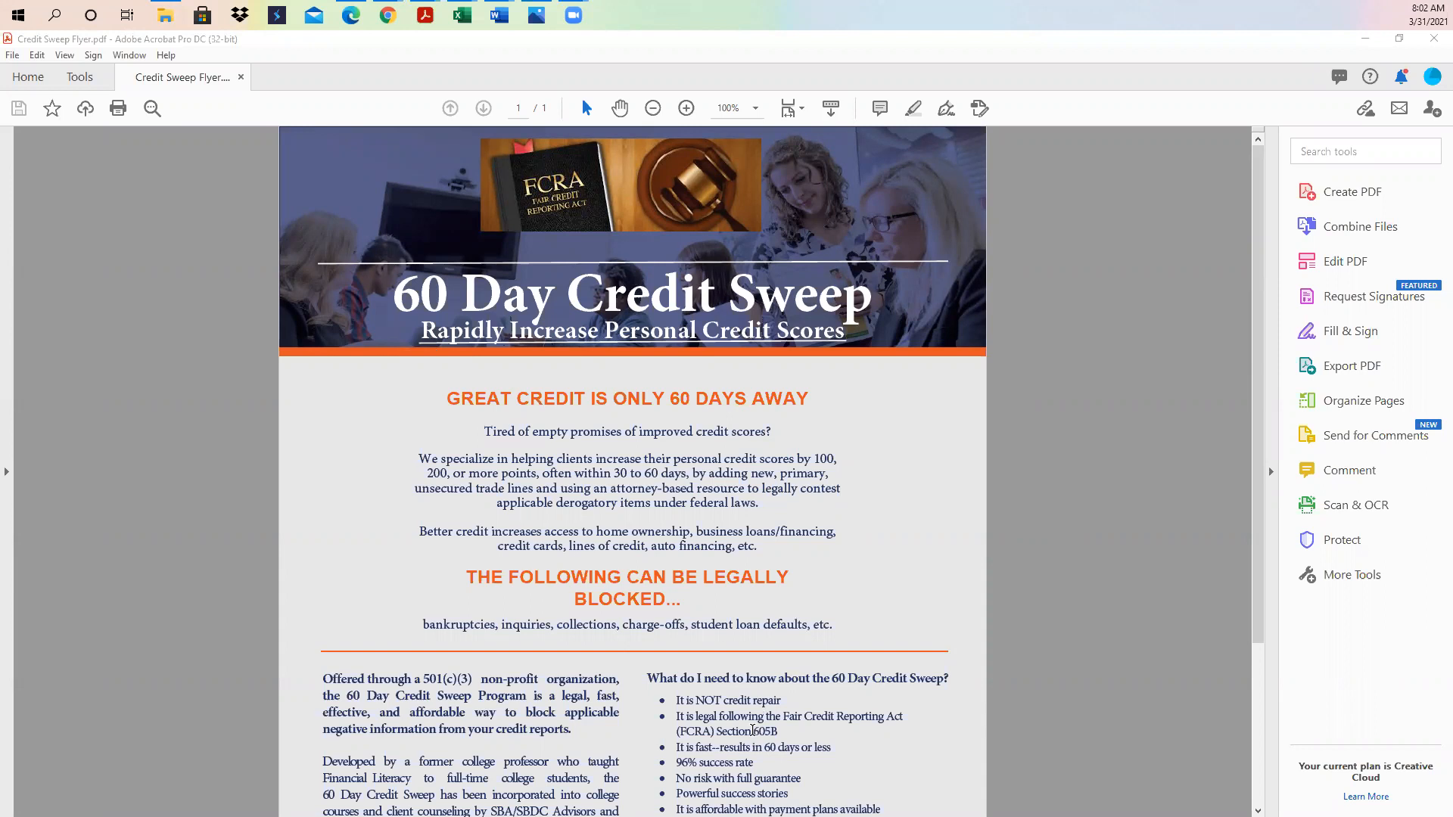
- Highlight the list of items that can be blocked, then clear the highlight
double_click(763, 731)
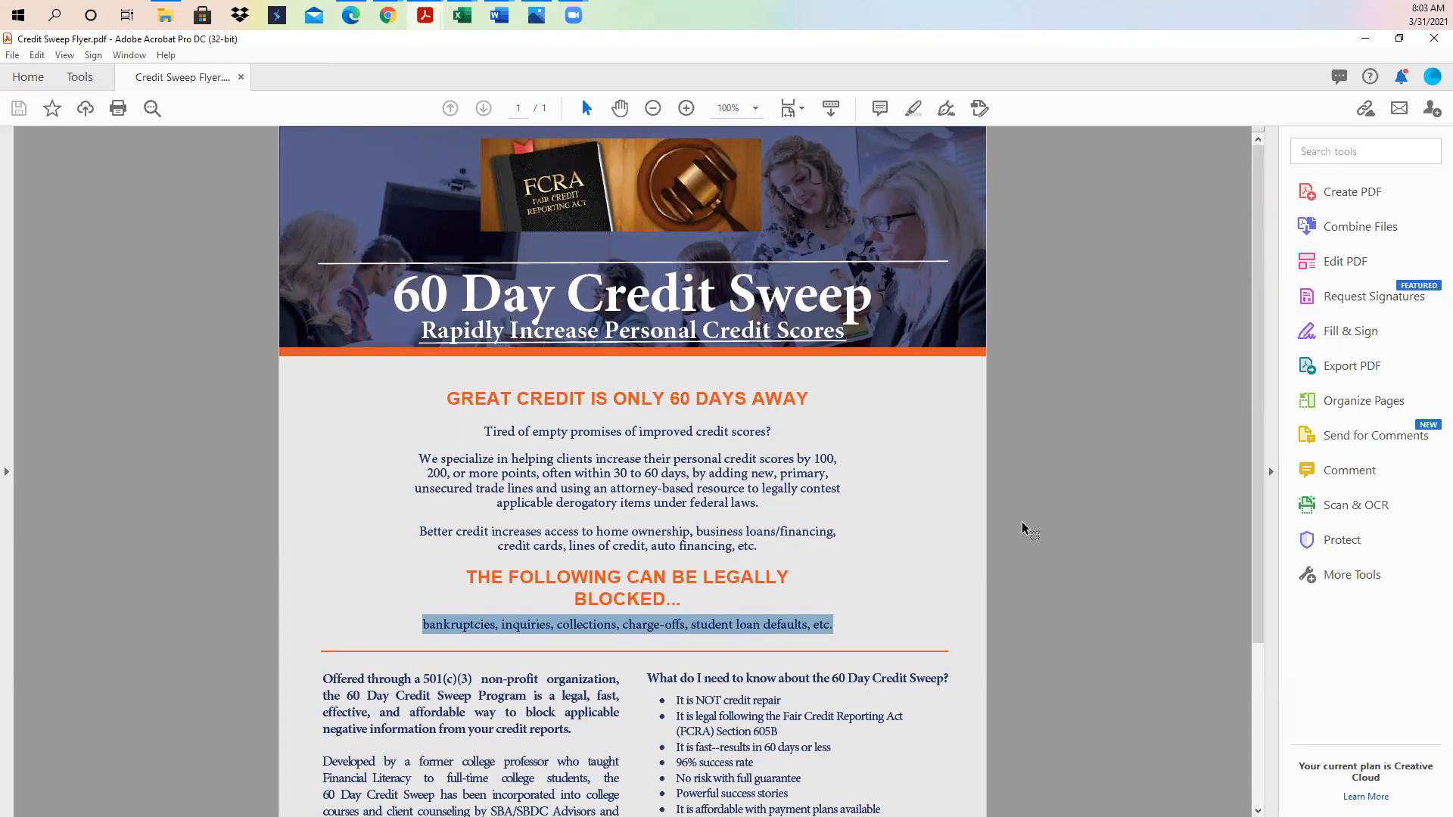
mouse_move(726, 513)
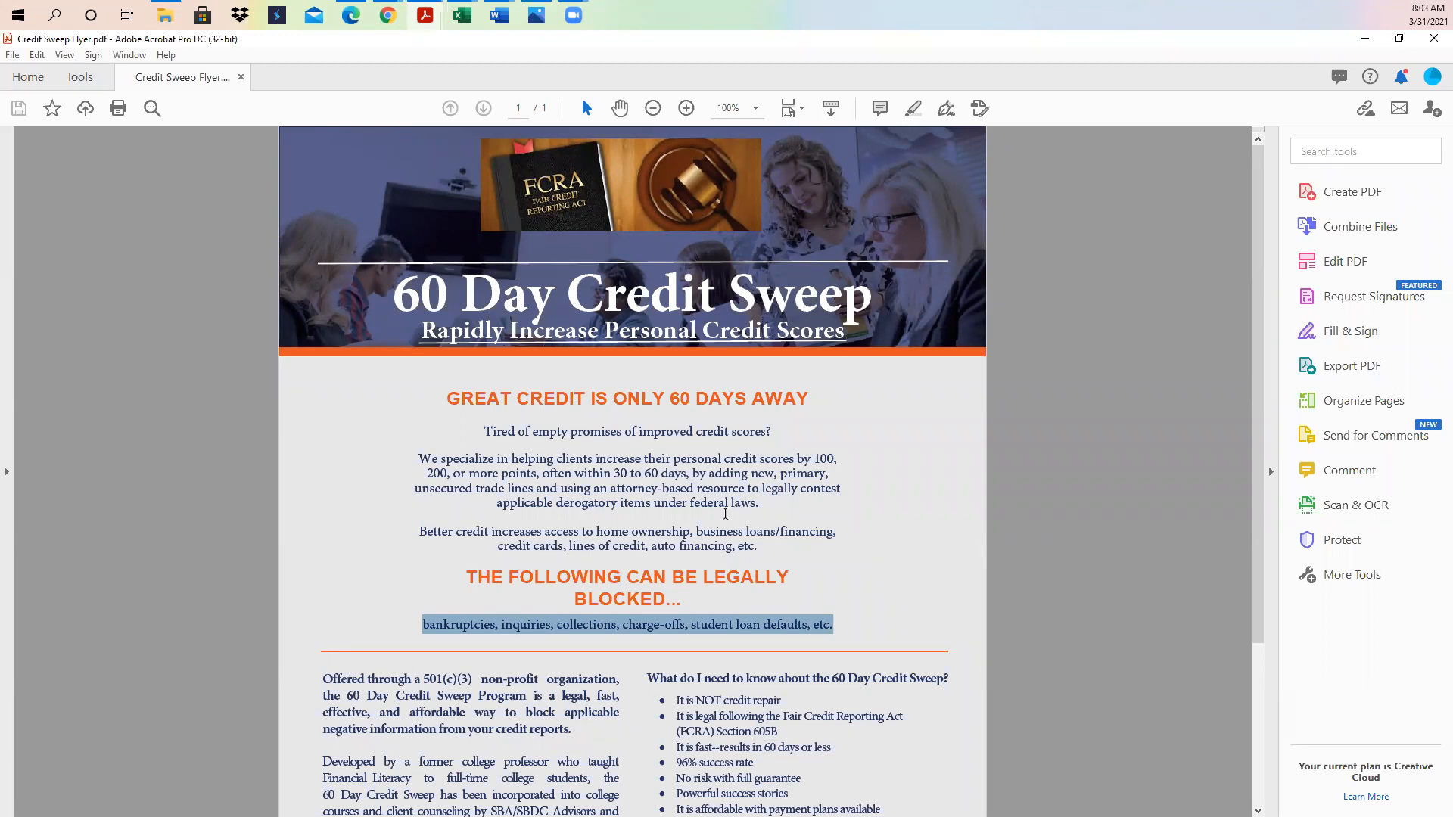
click(723, 504)
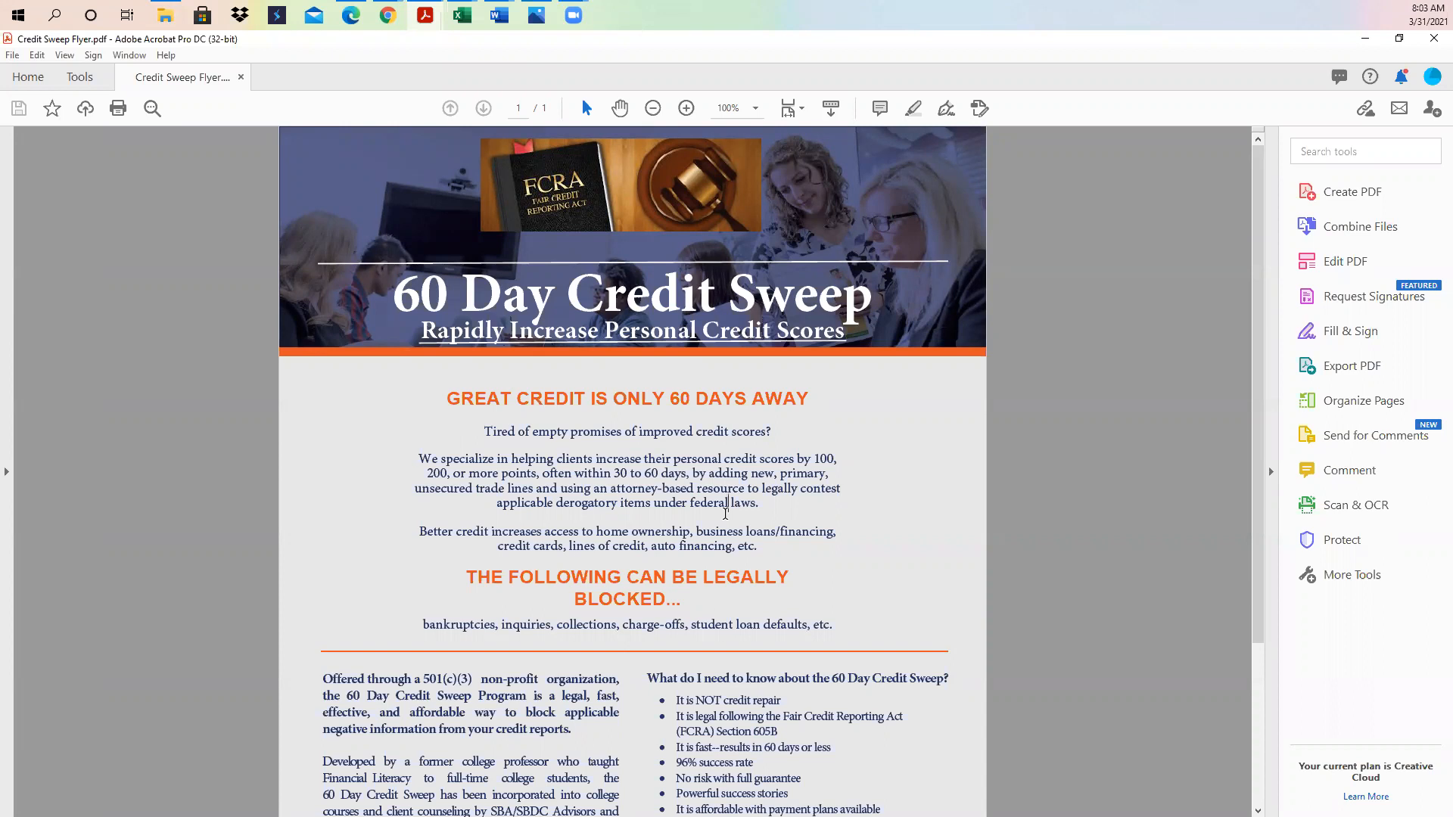
- Scroll to the lower half and select the 'Obtain financing to start or grow a business' bullet
scroll(down, 3)
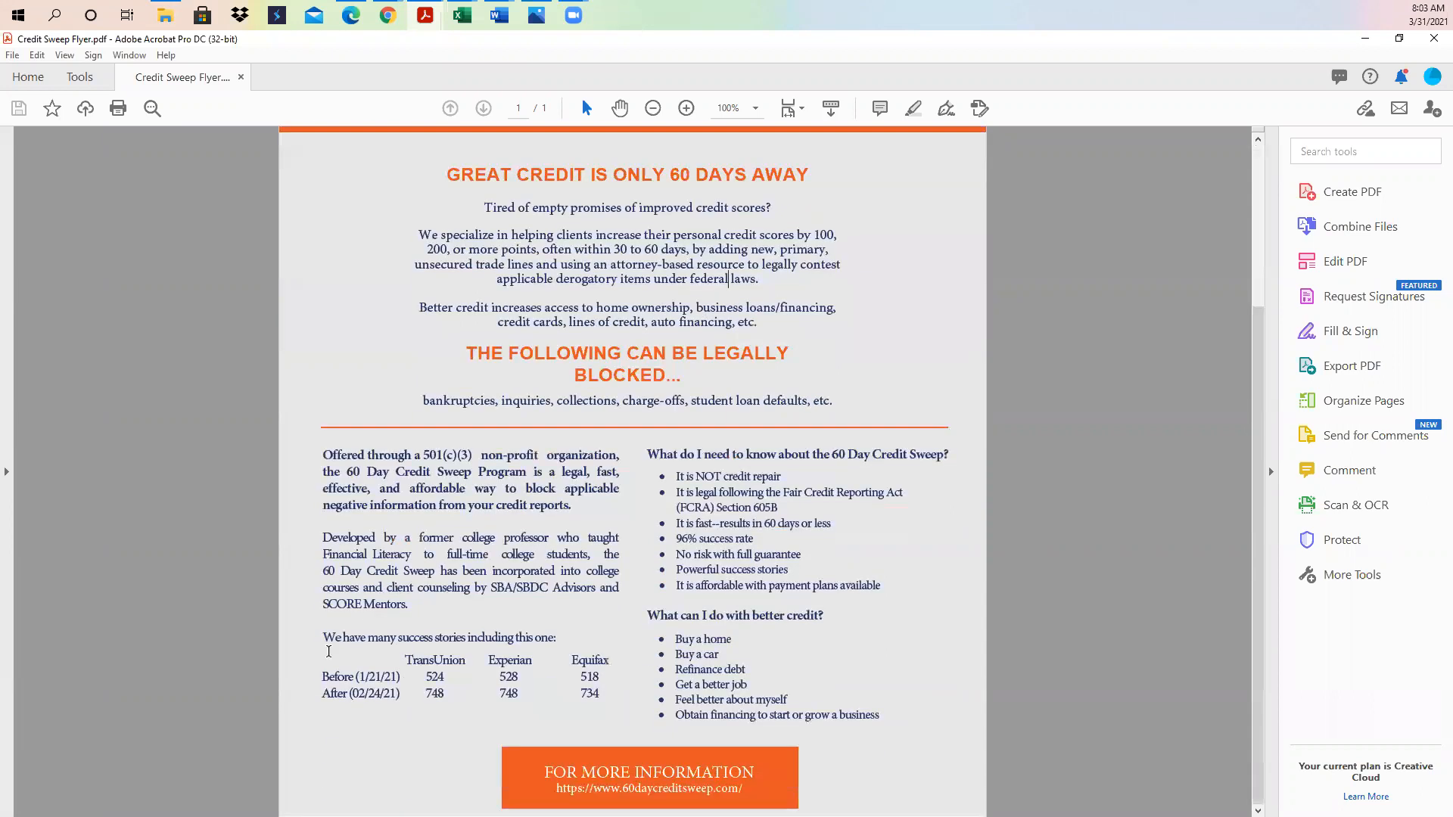
double_click(702, 638)
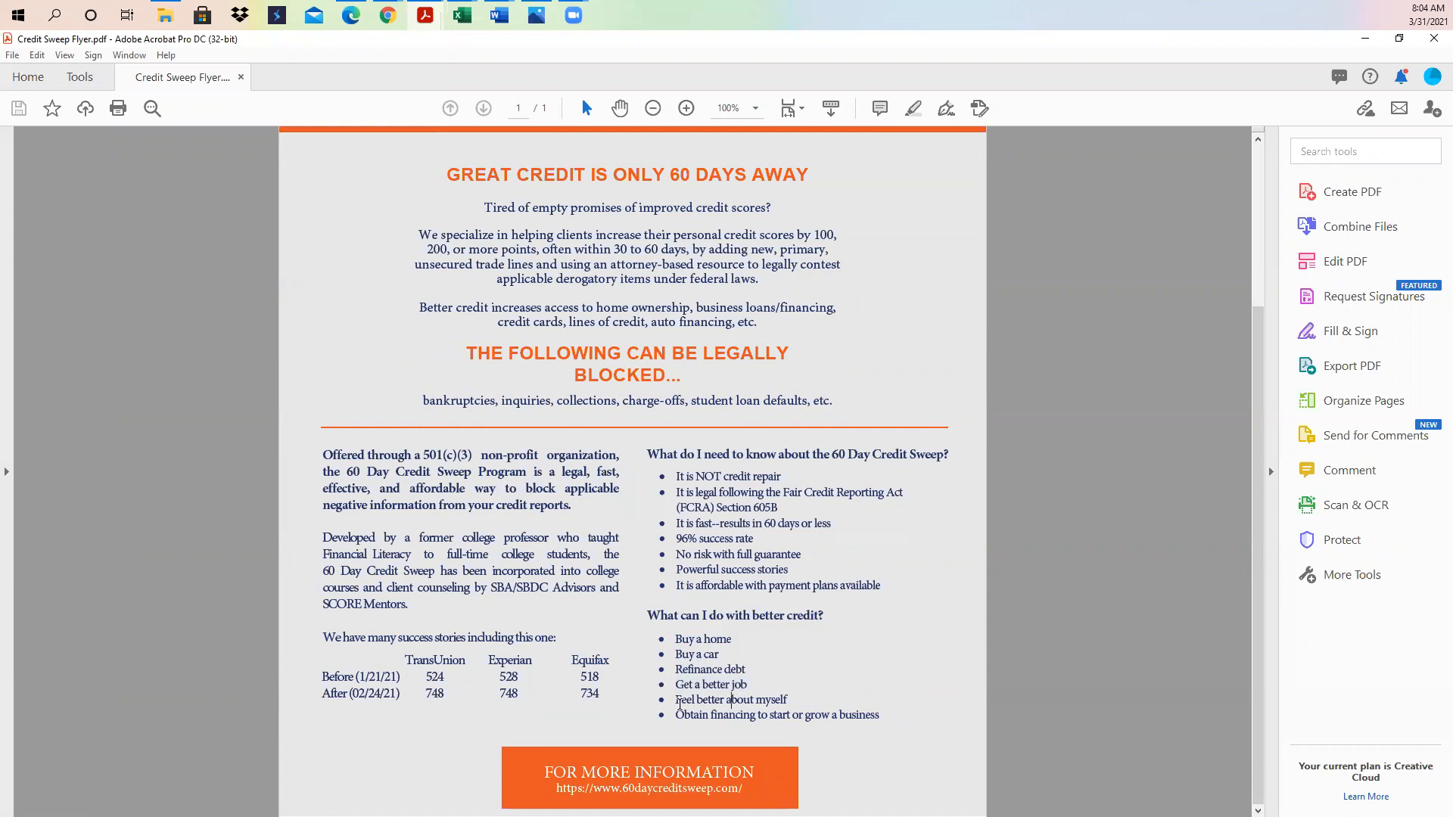
double_click(731, 699)
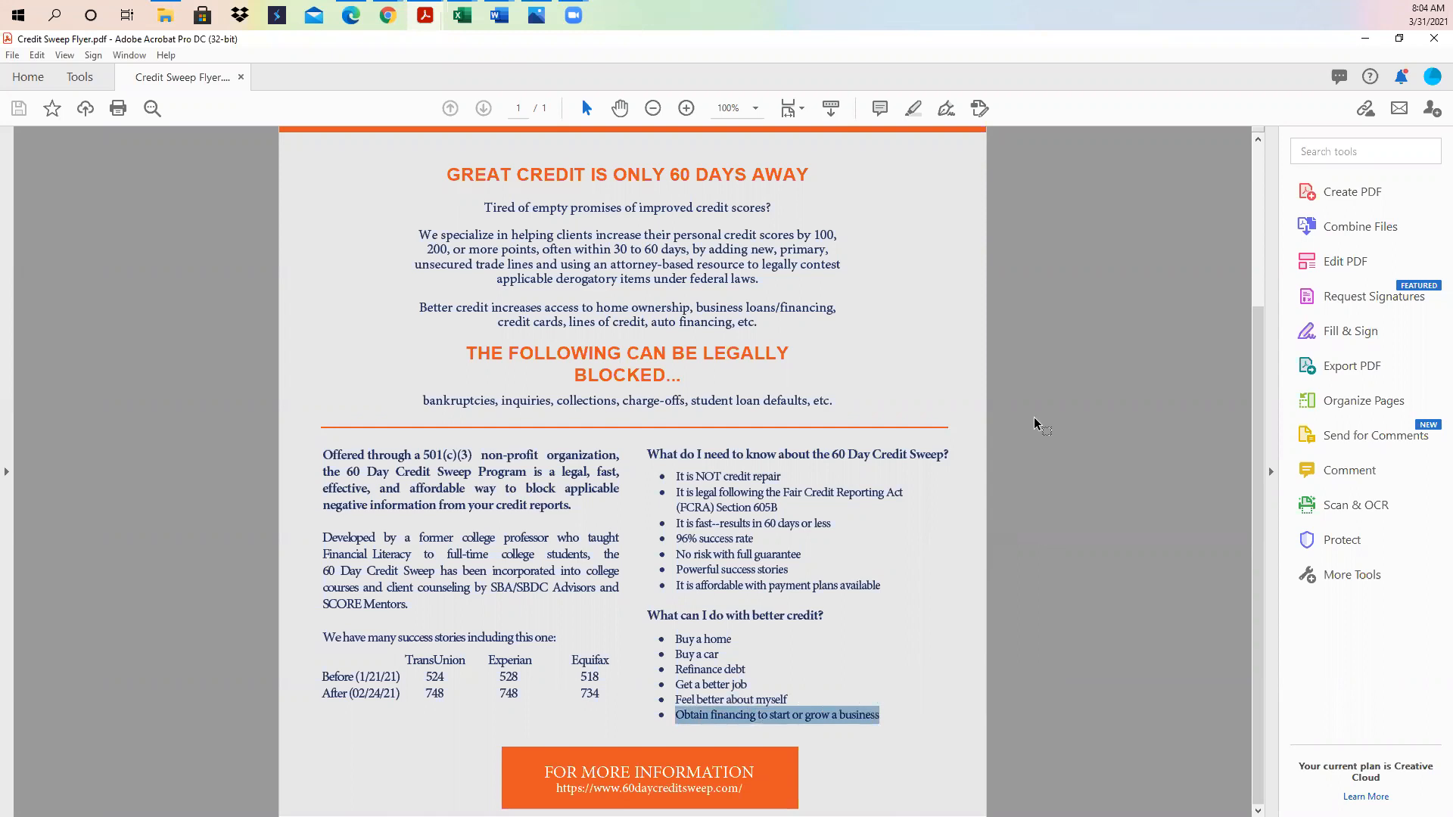
scroll(up, 3)
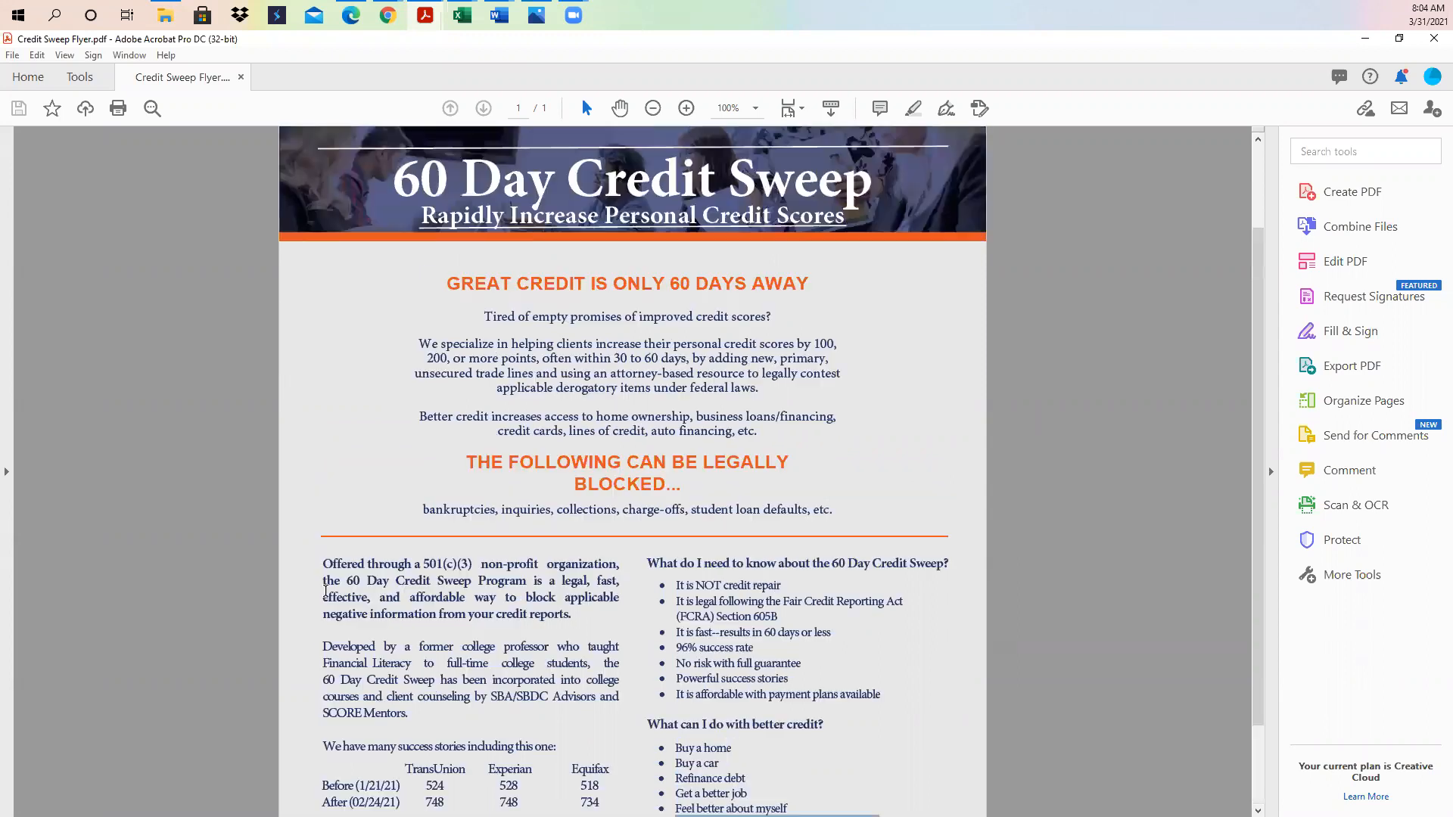
scroll(up, 3)
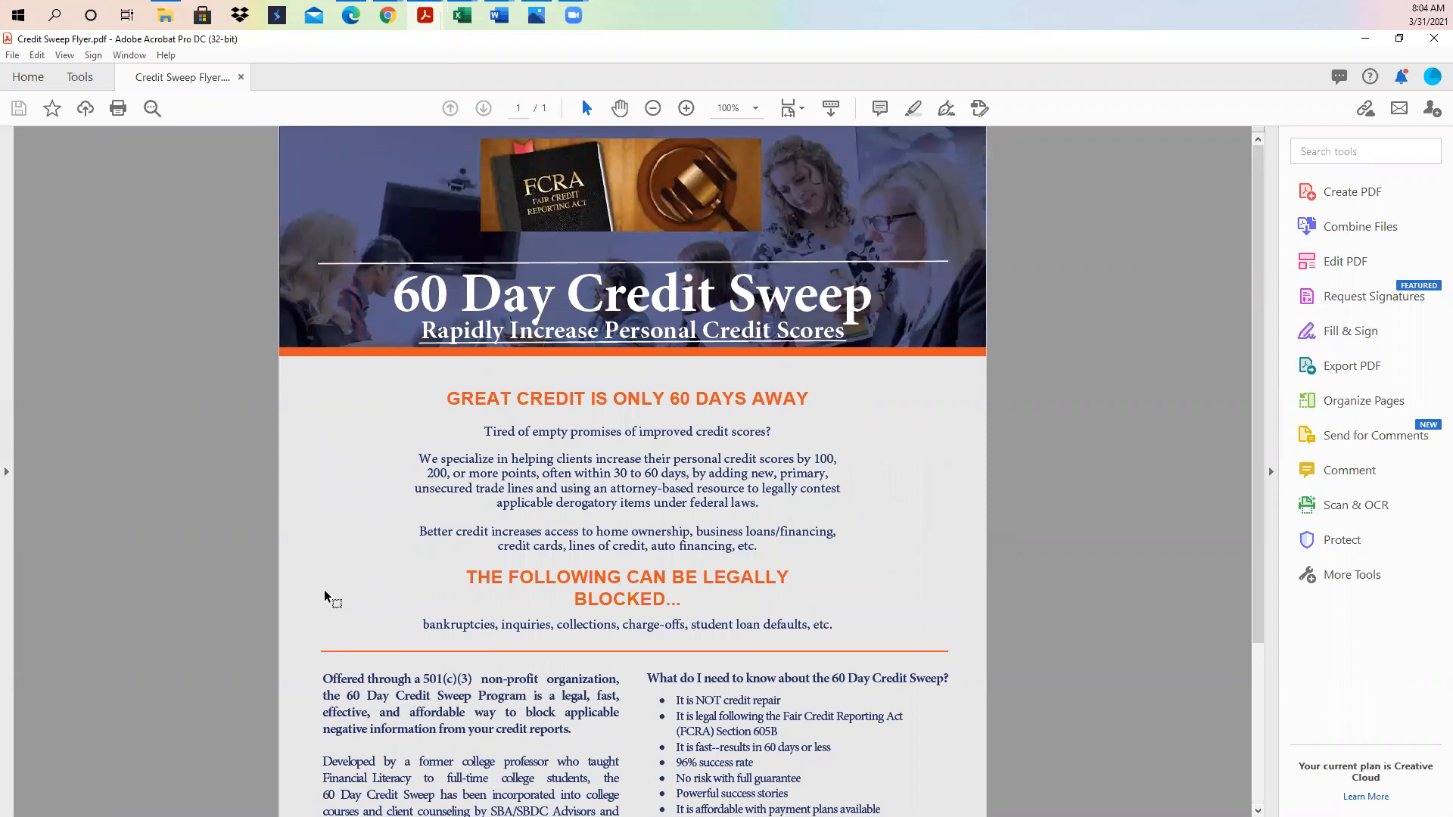
mouse_move(578, 323)
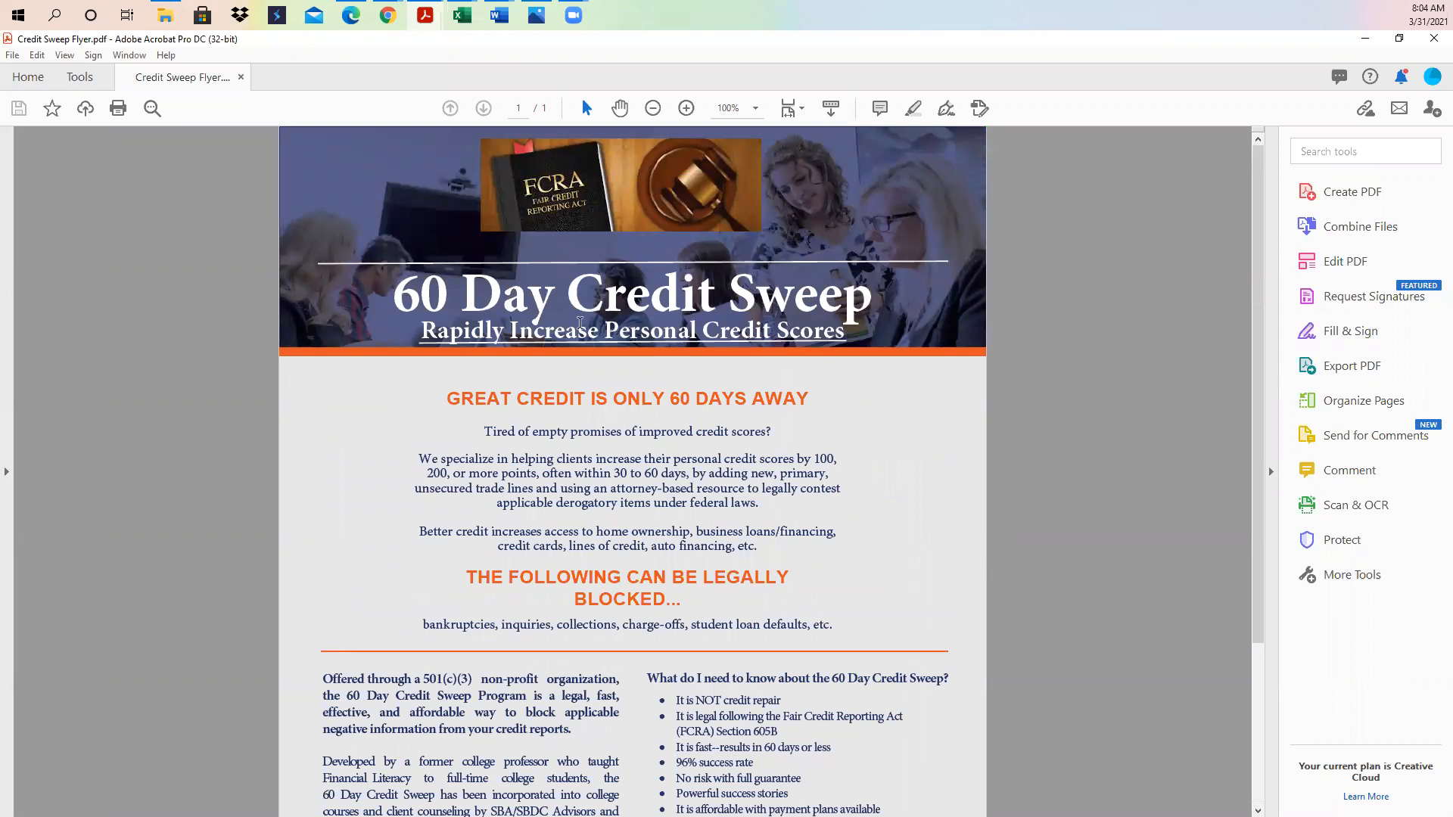
scroll(down, 3)
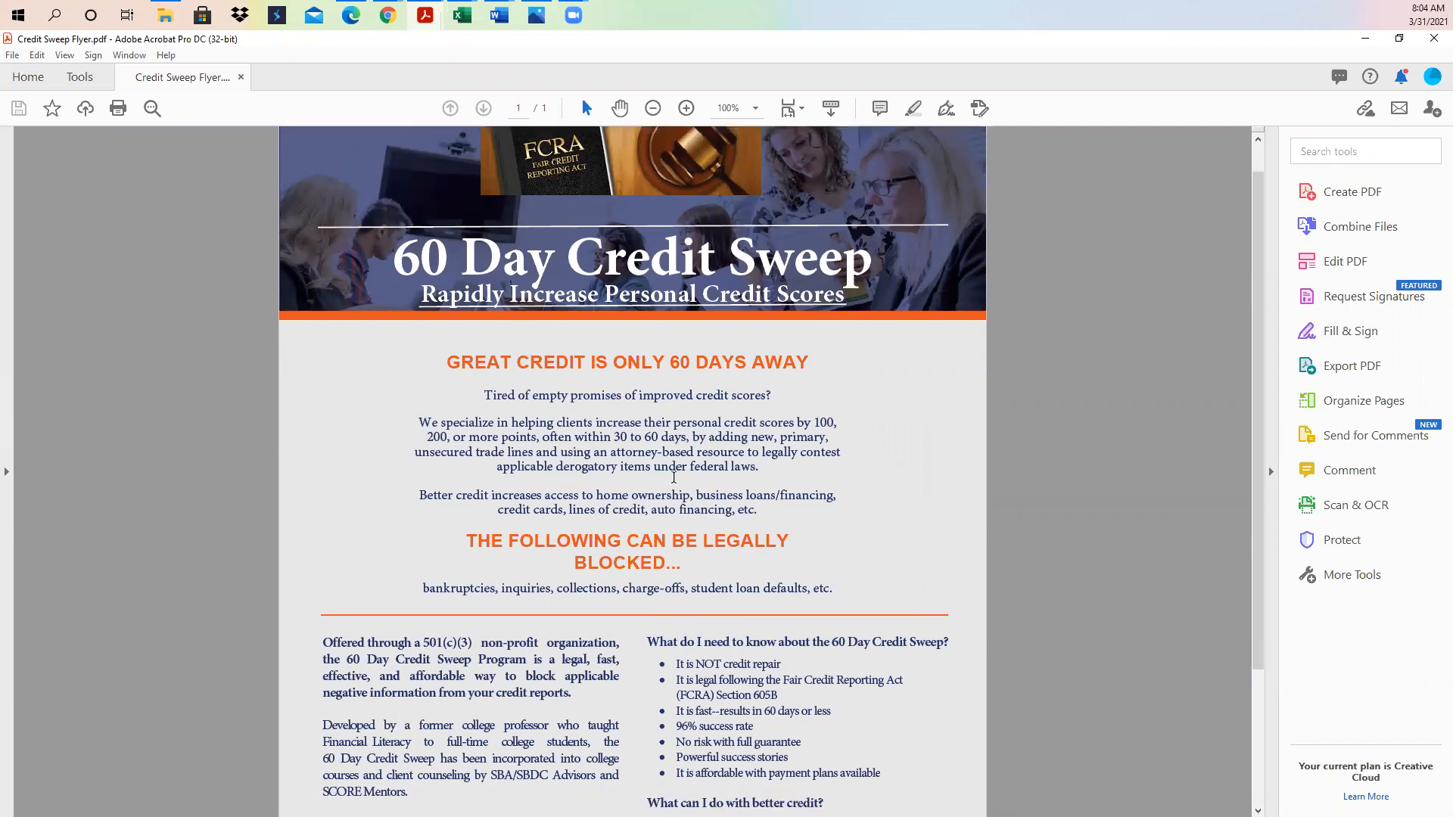
mouse_move(788, 547)
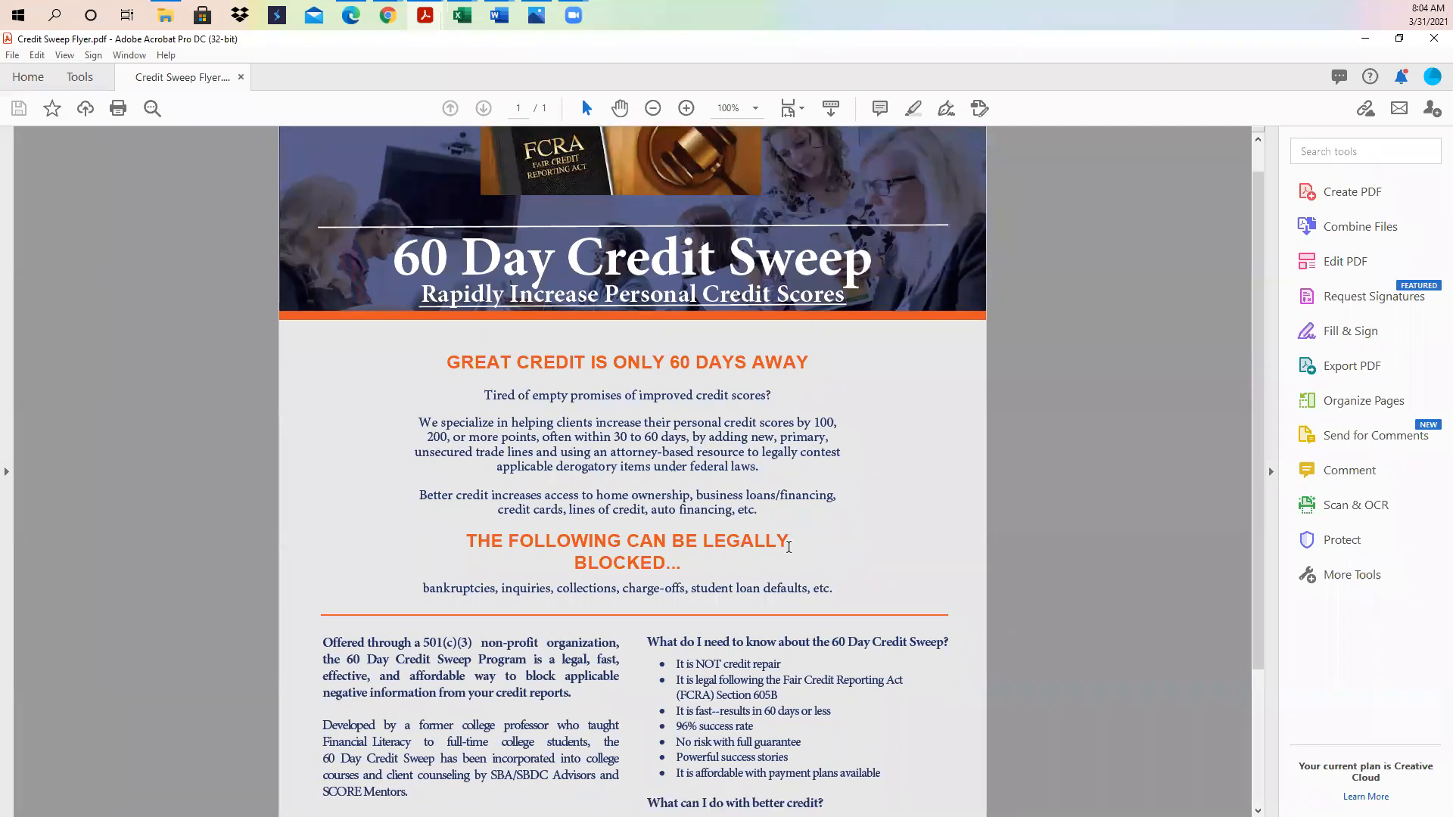
scroll(down, 3)
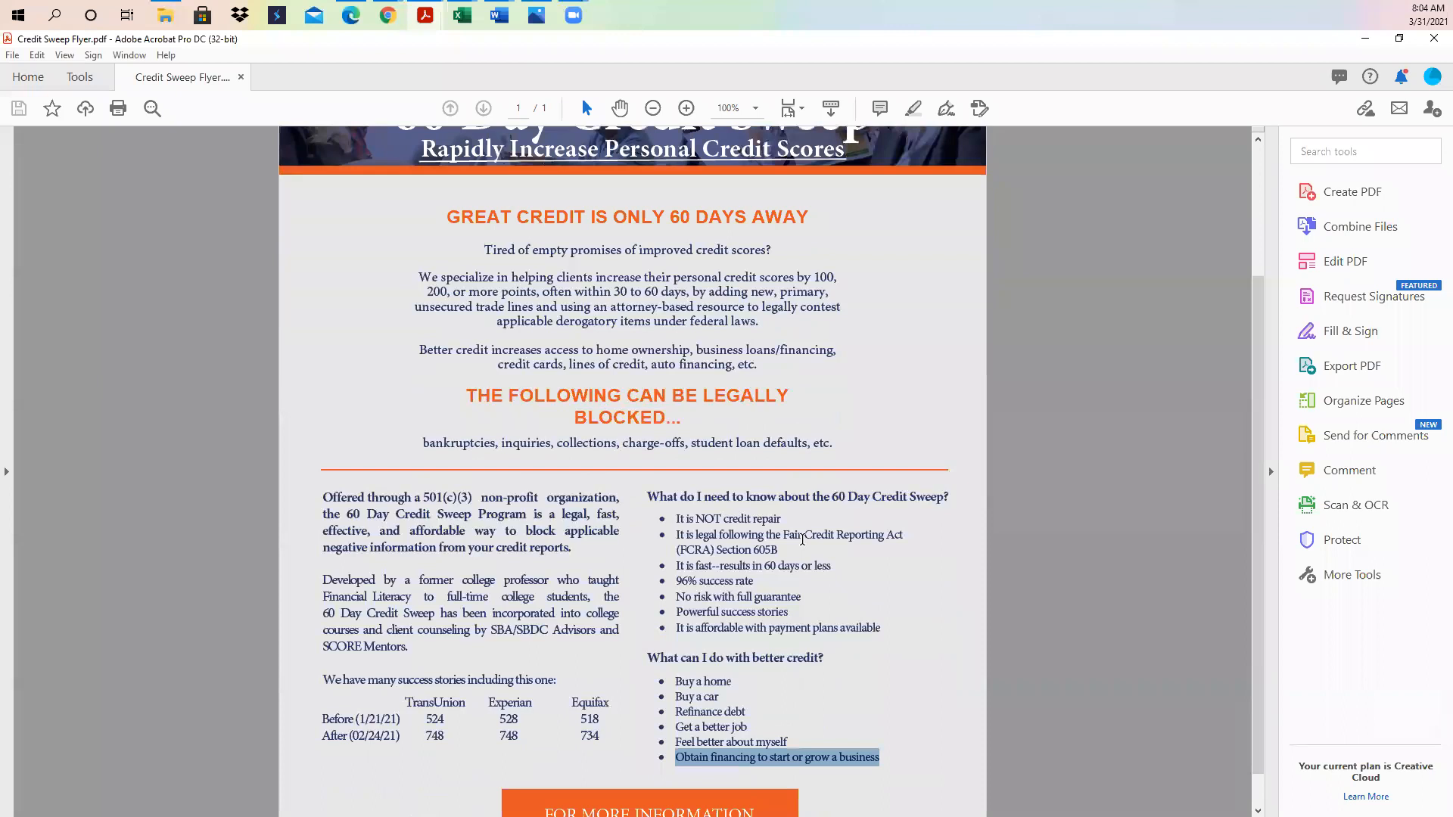
scroll(down, 3)
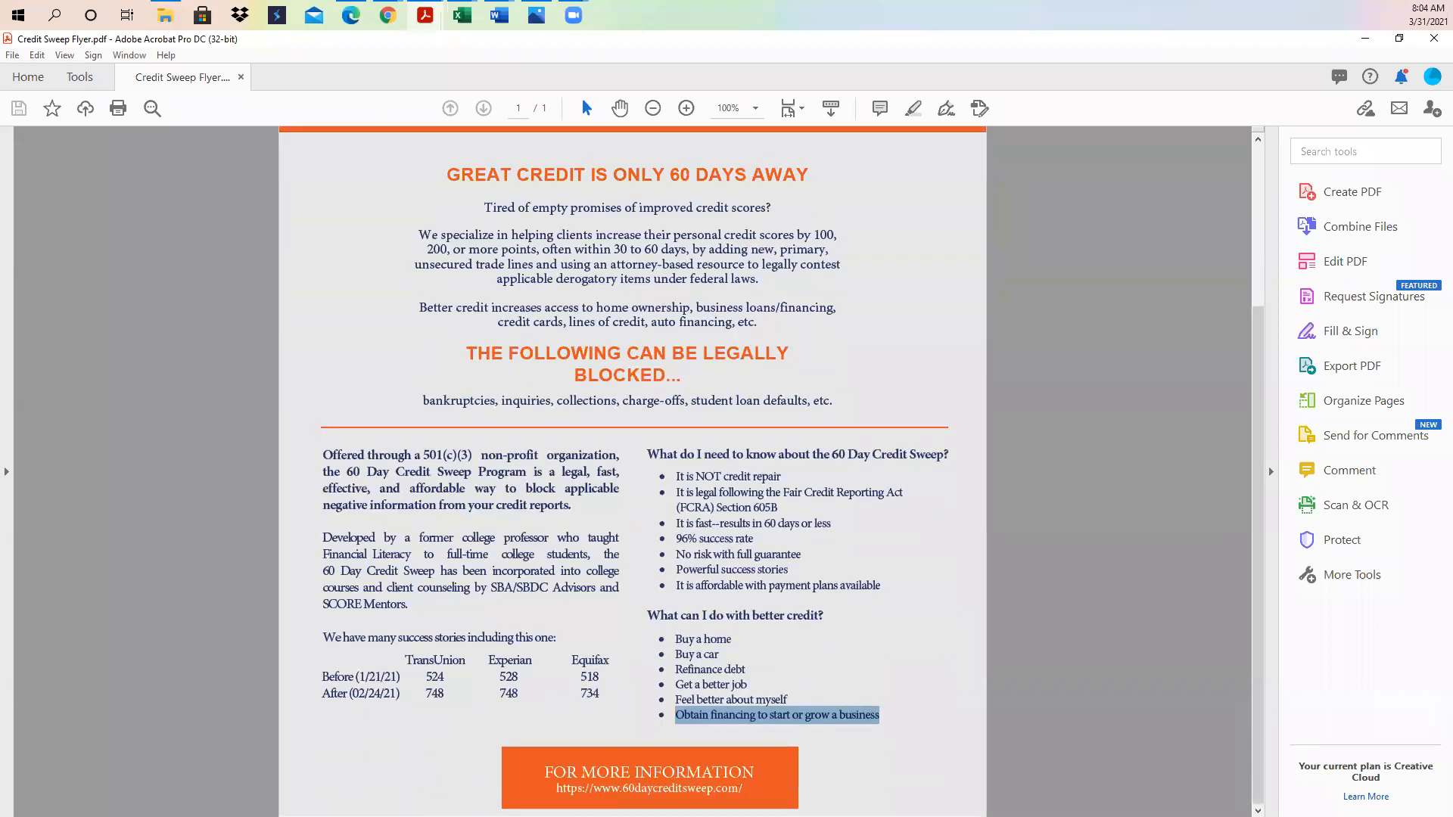
mouse_move(649, 772)
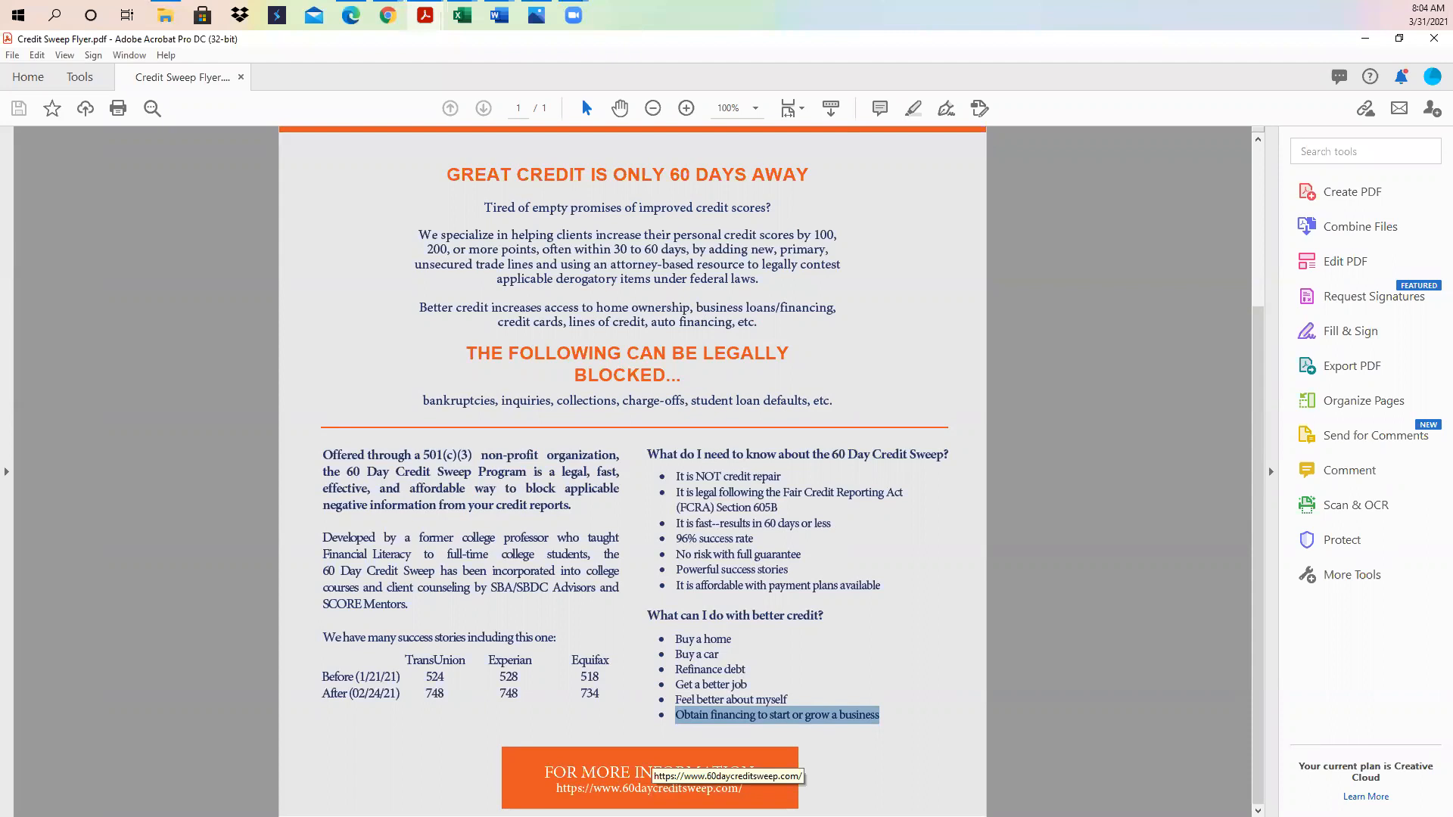
mouse_move(999, 616)
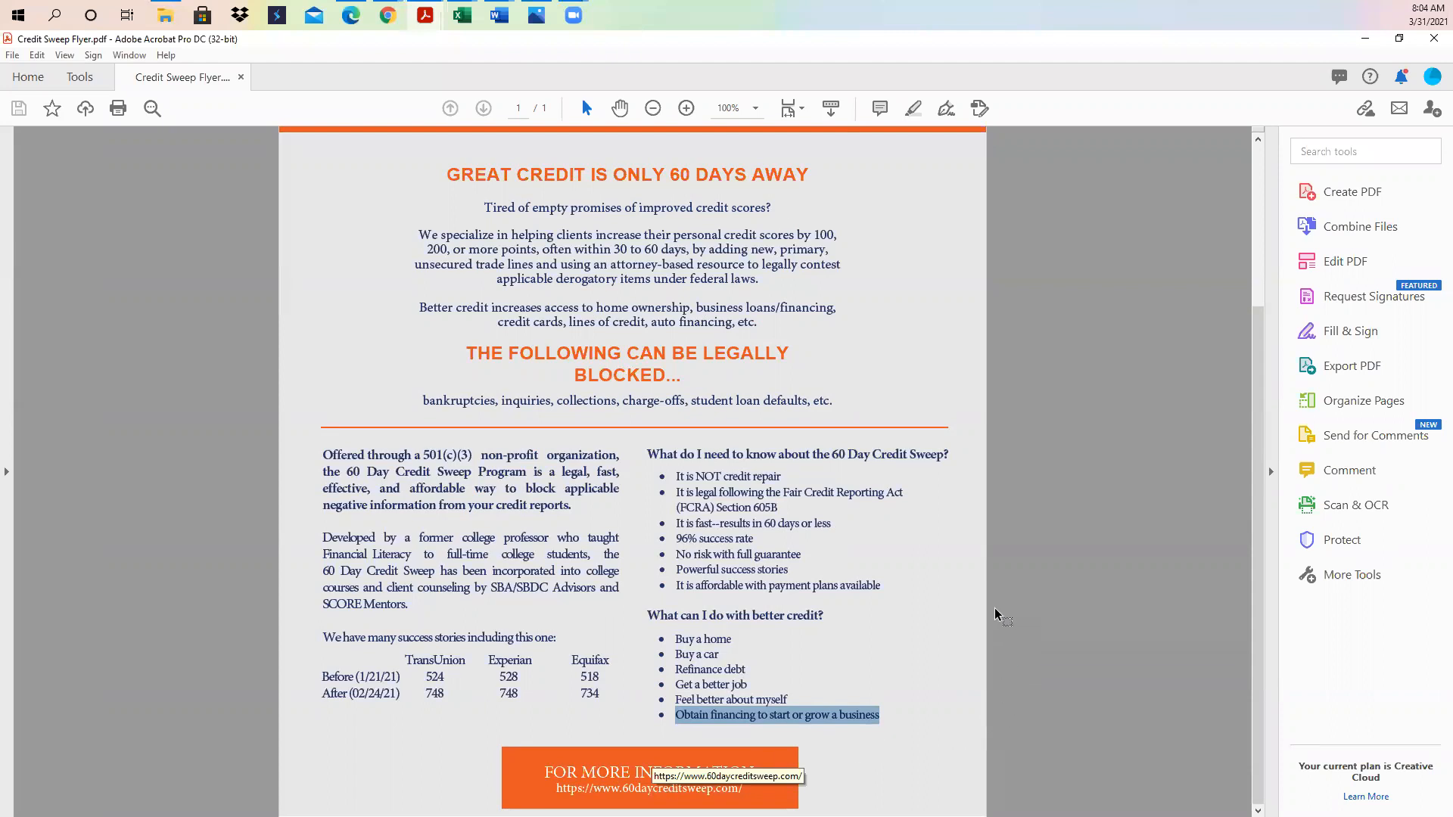
mouse_move(926, 554)
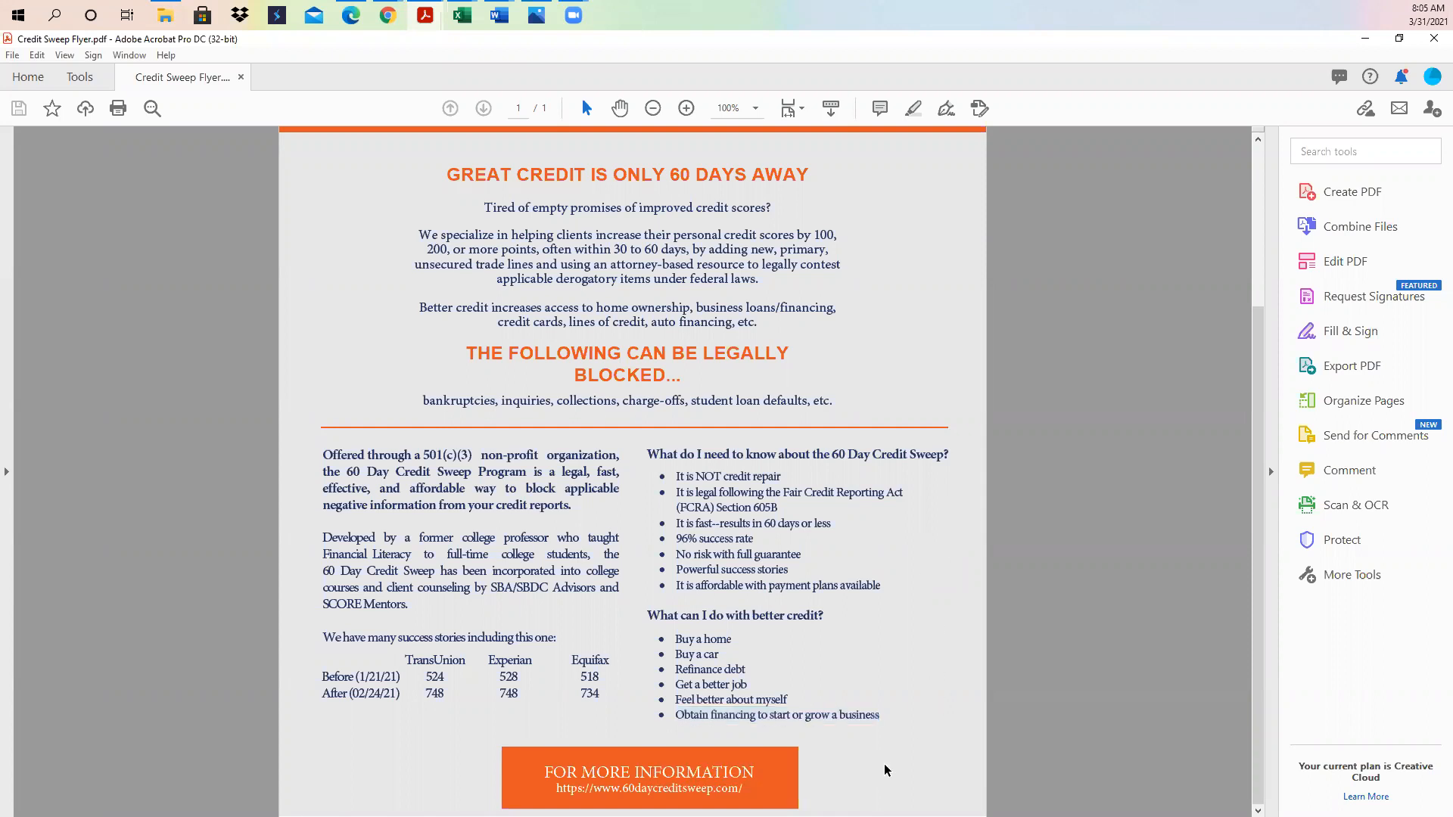
mouse_move(638, 789)
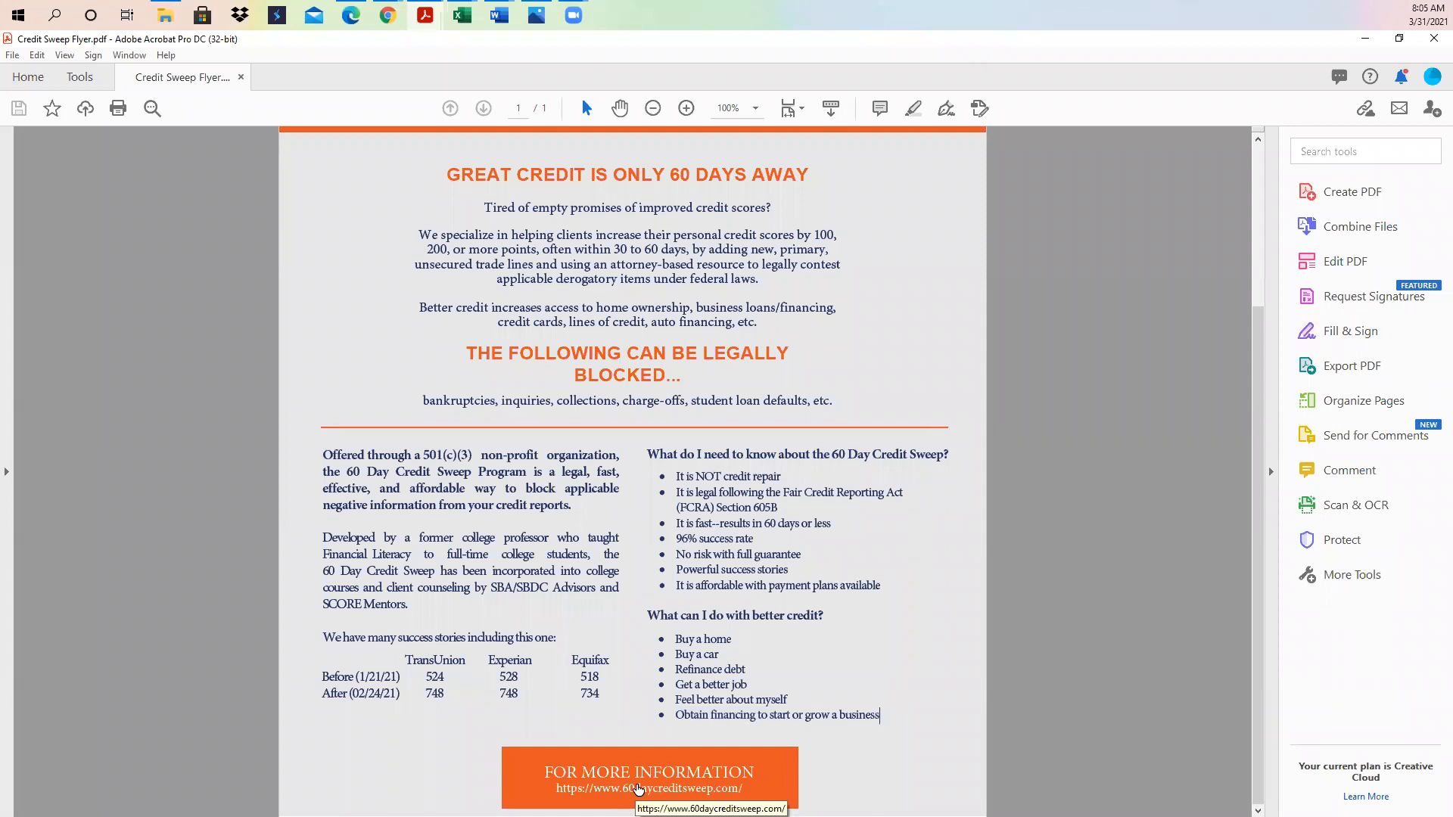
mouse_move(677, 755)
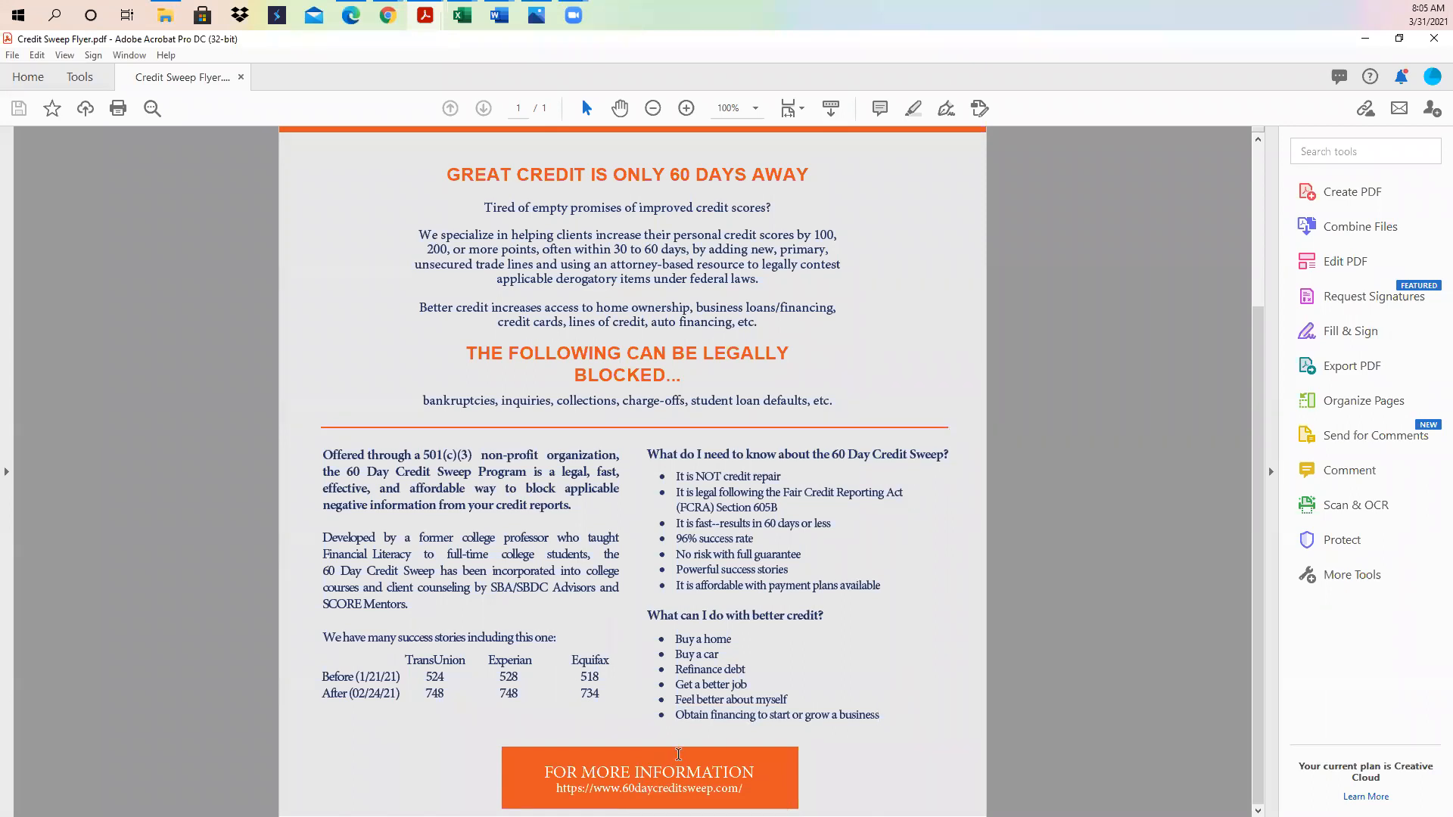
mouse_move(610, 515)
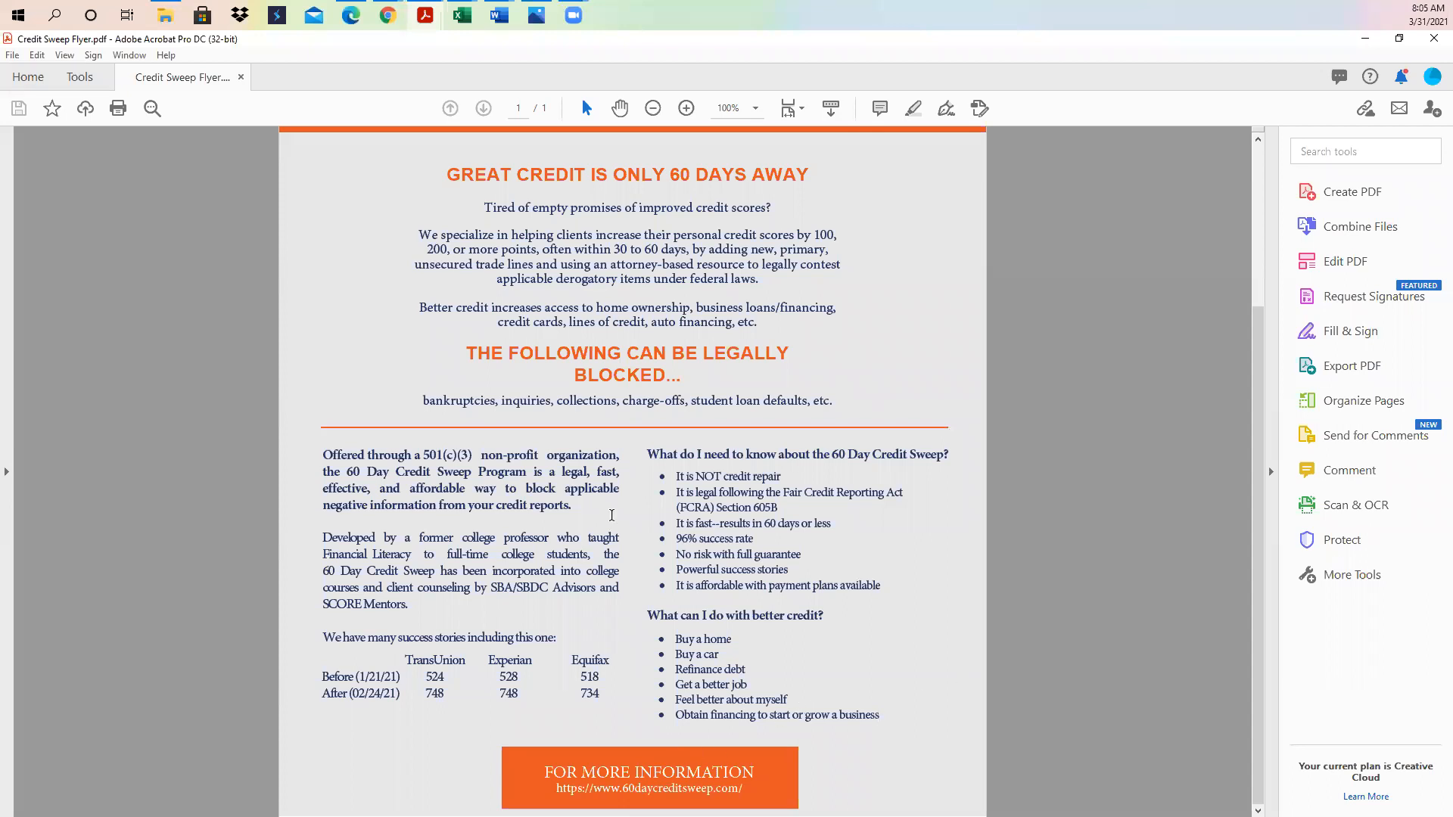
scroll(up, 3)
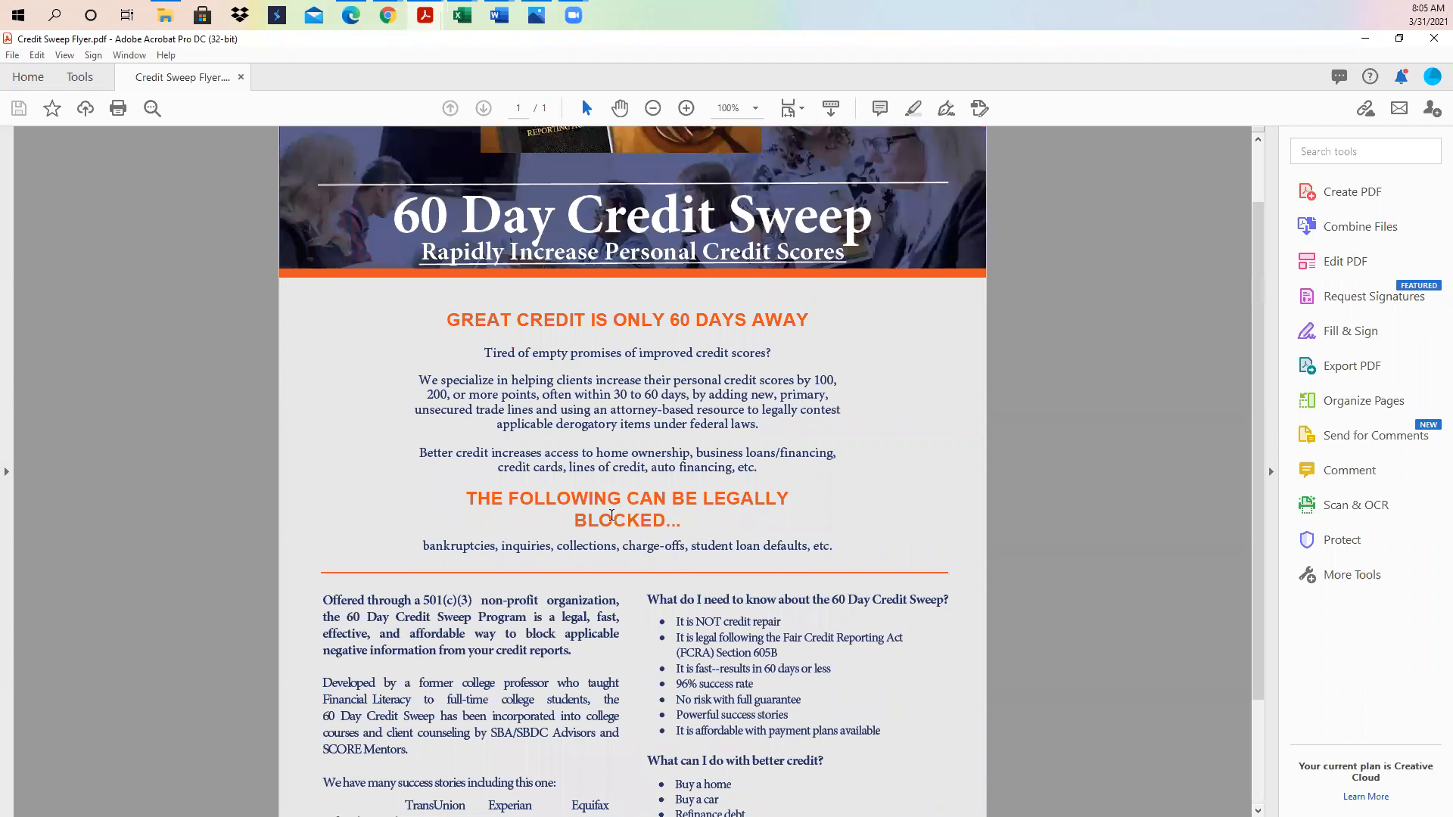
scroll(up, 3)
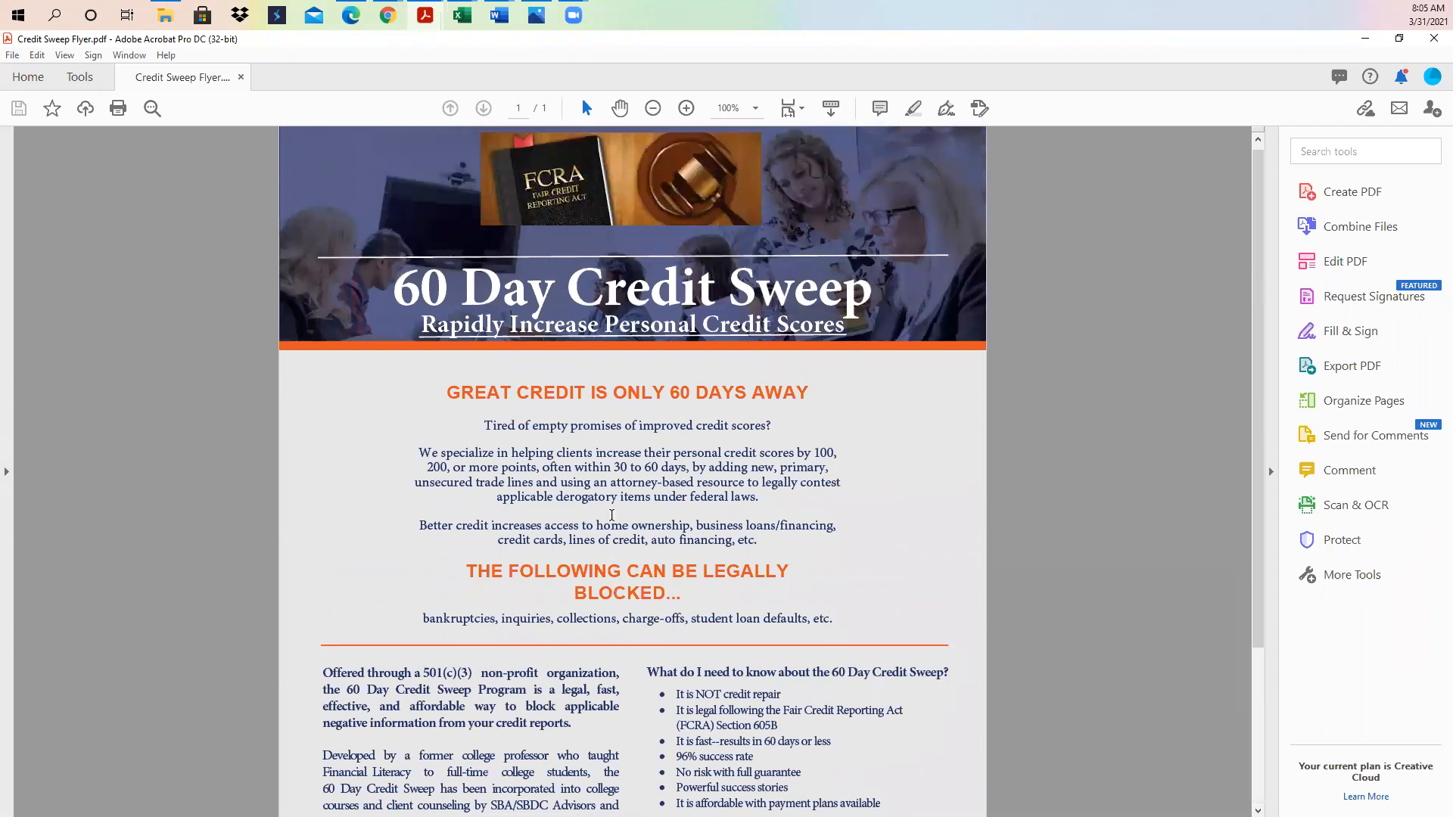
scroll(down, 3)
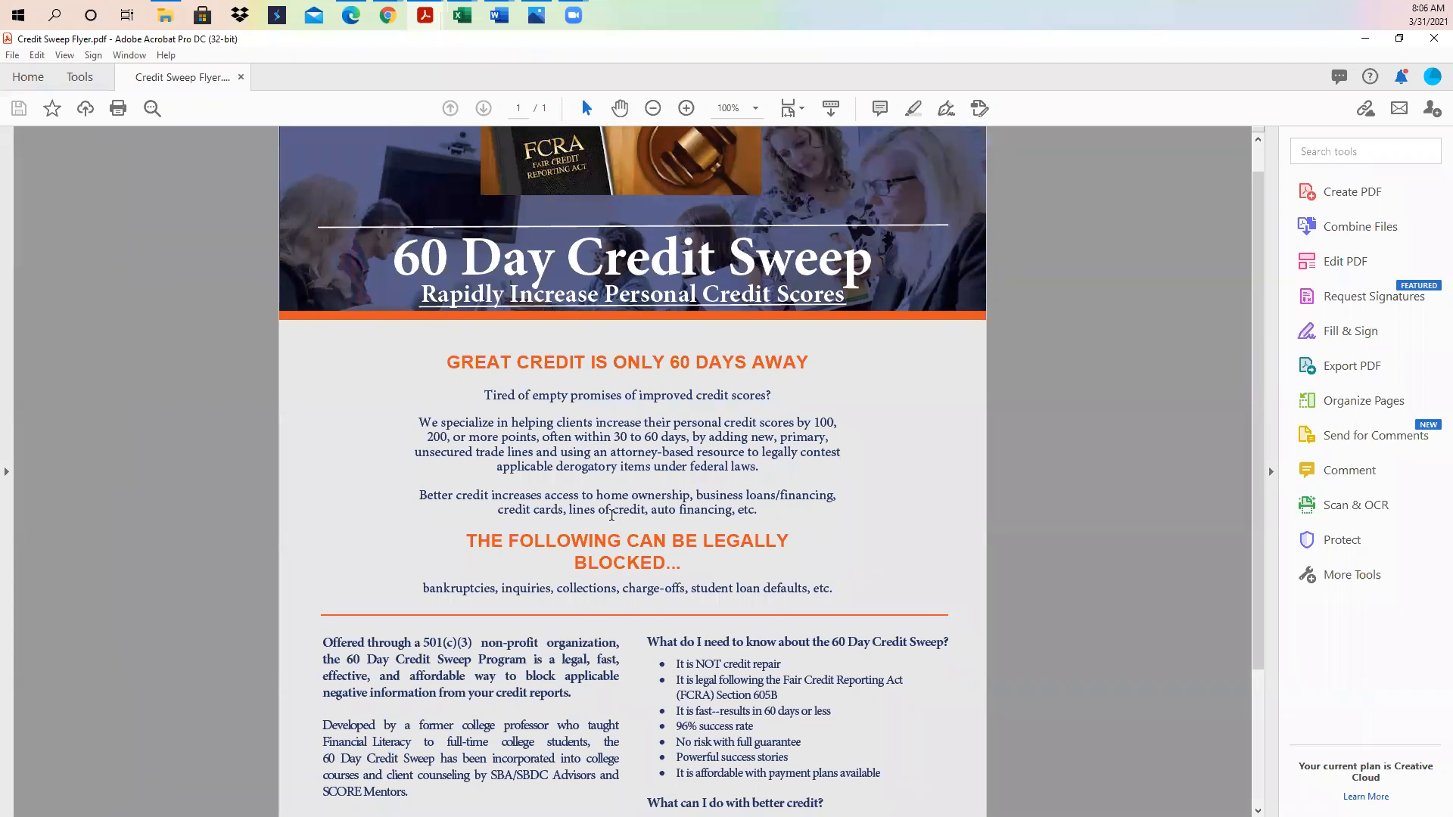
mouse_move(364, 573)
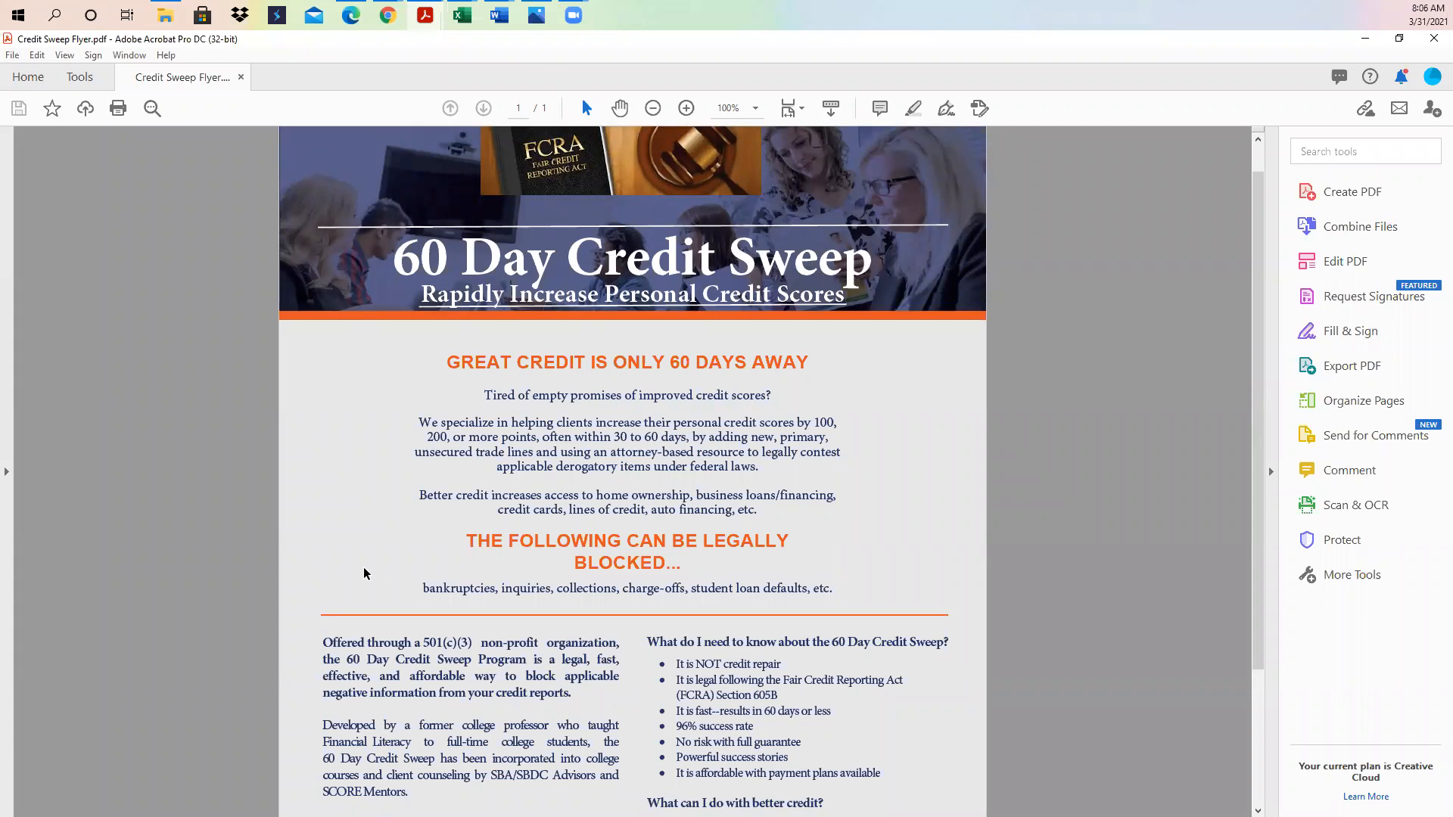
scroll(down, 3)
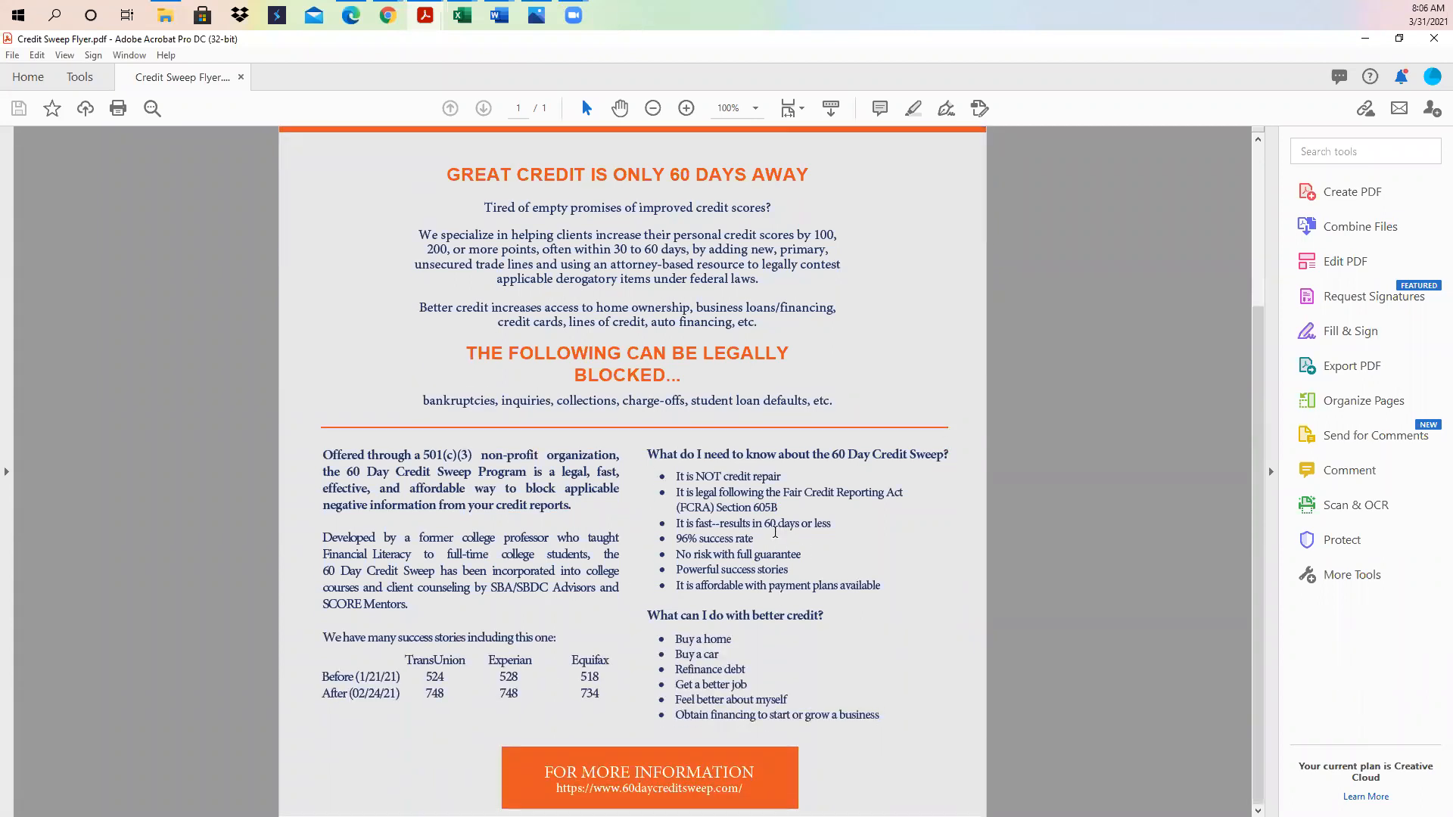
scroll(up, 3)
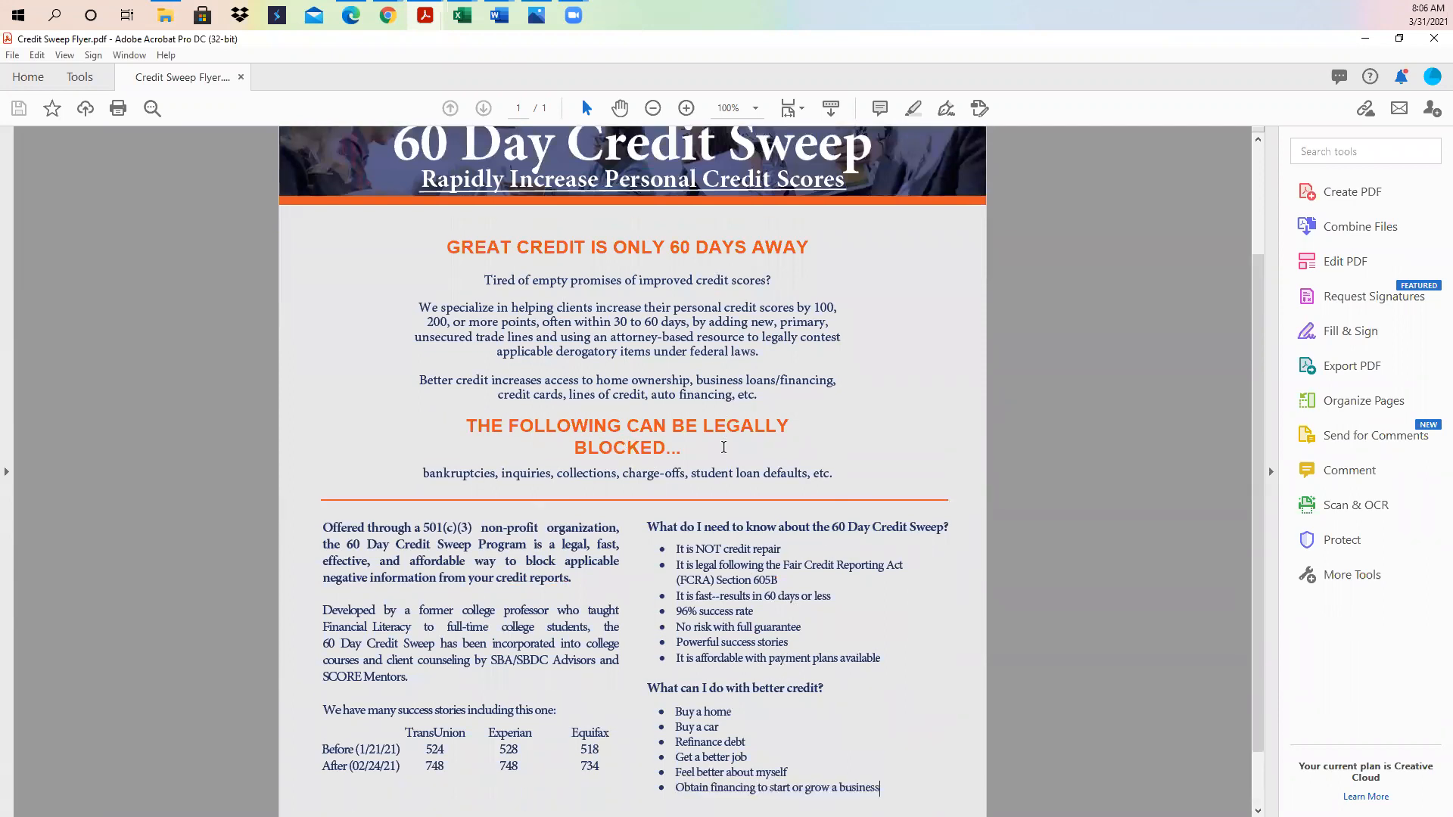
scroll(down, 3)
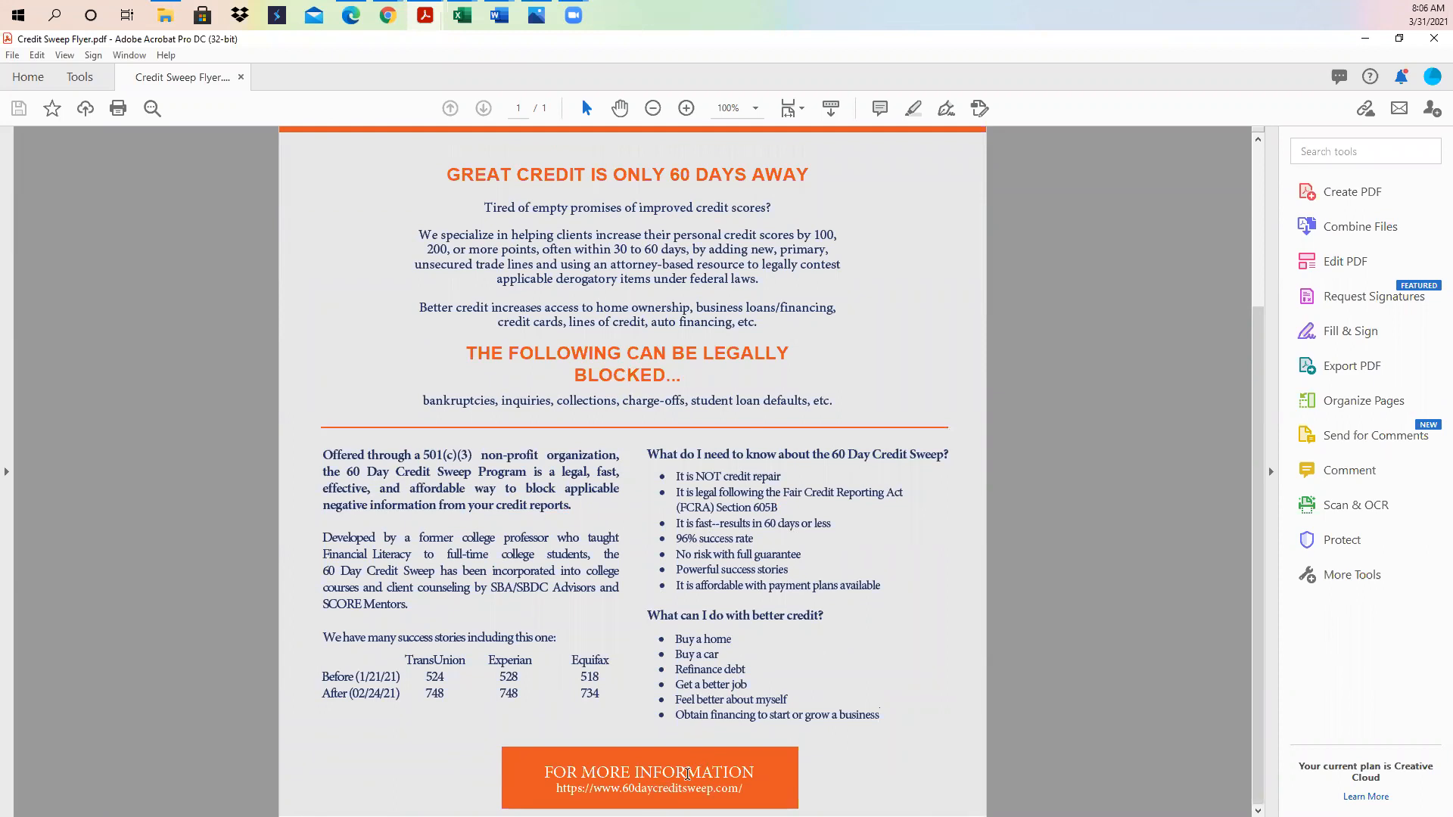
scroll(up, 3)
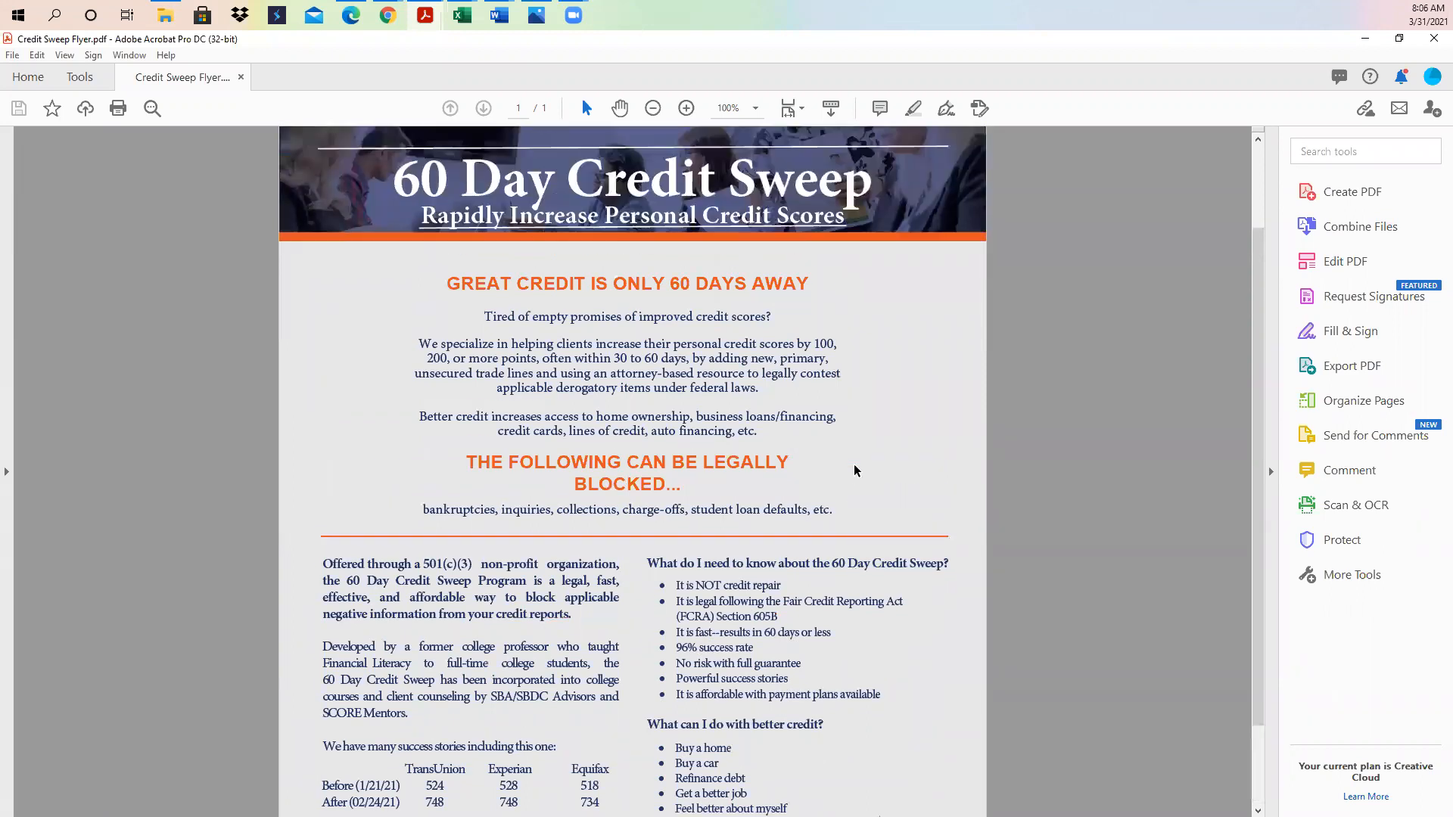
scroll(up, 3)
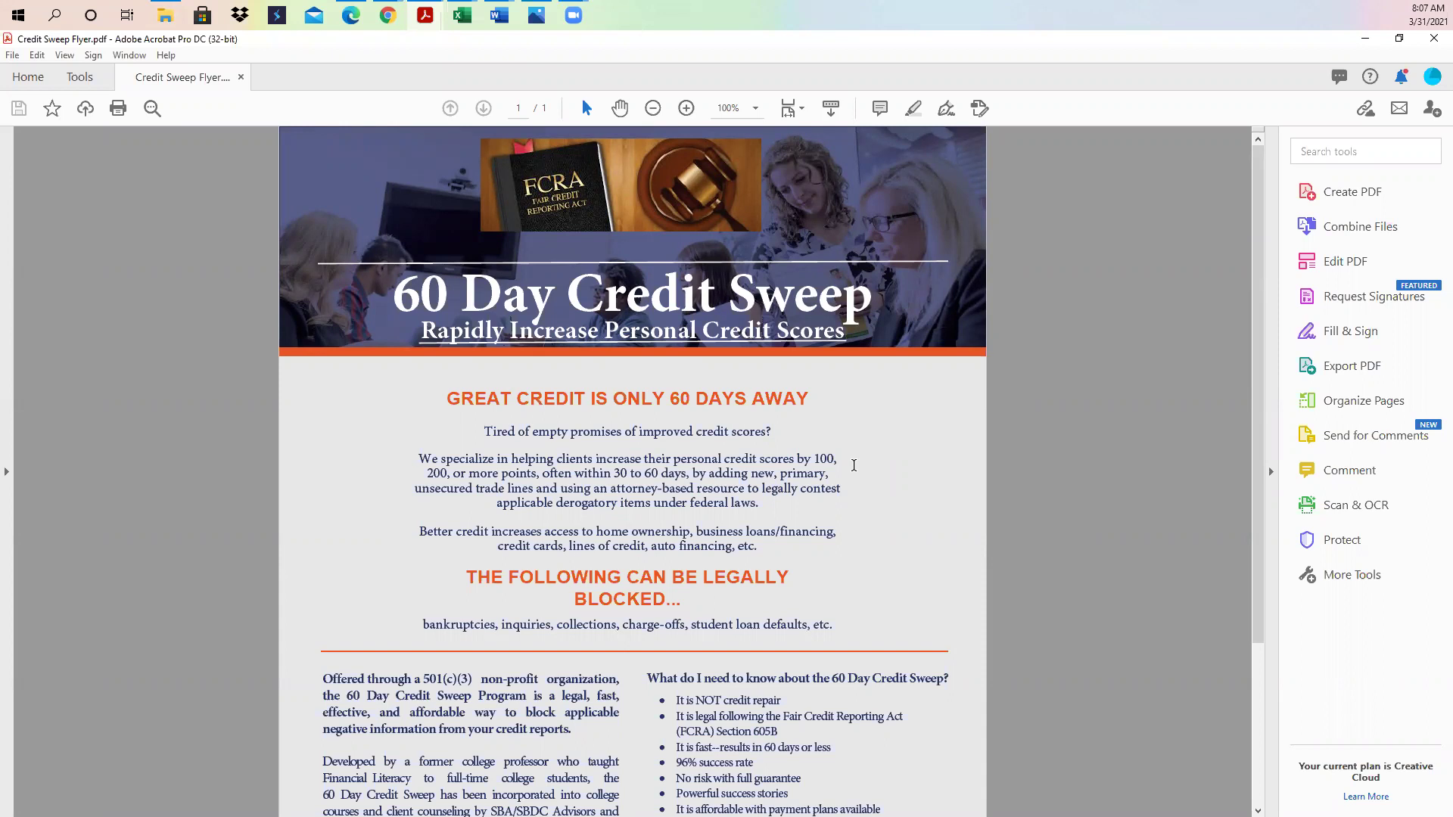
mouse_move(391, 416)
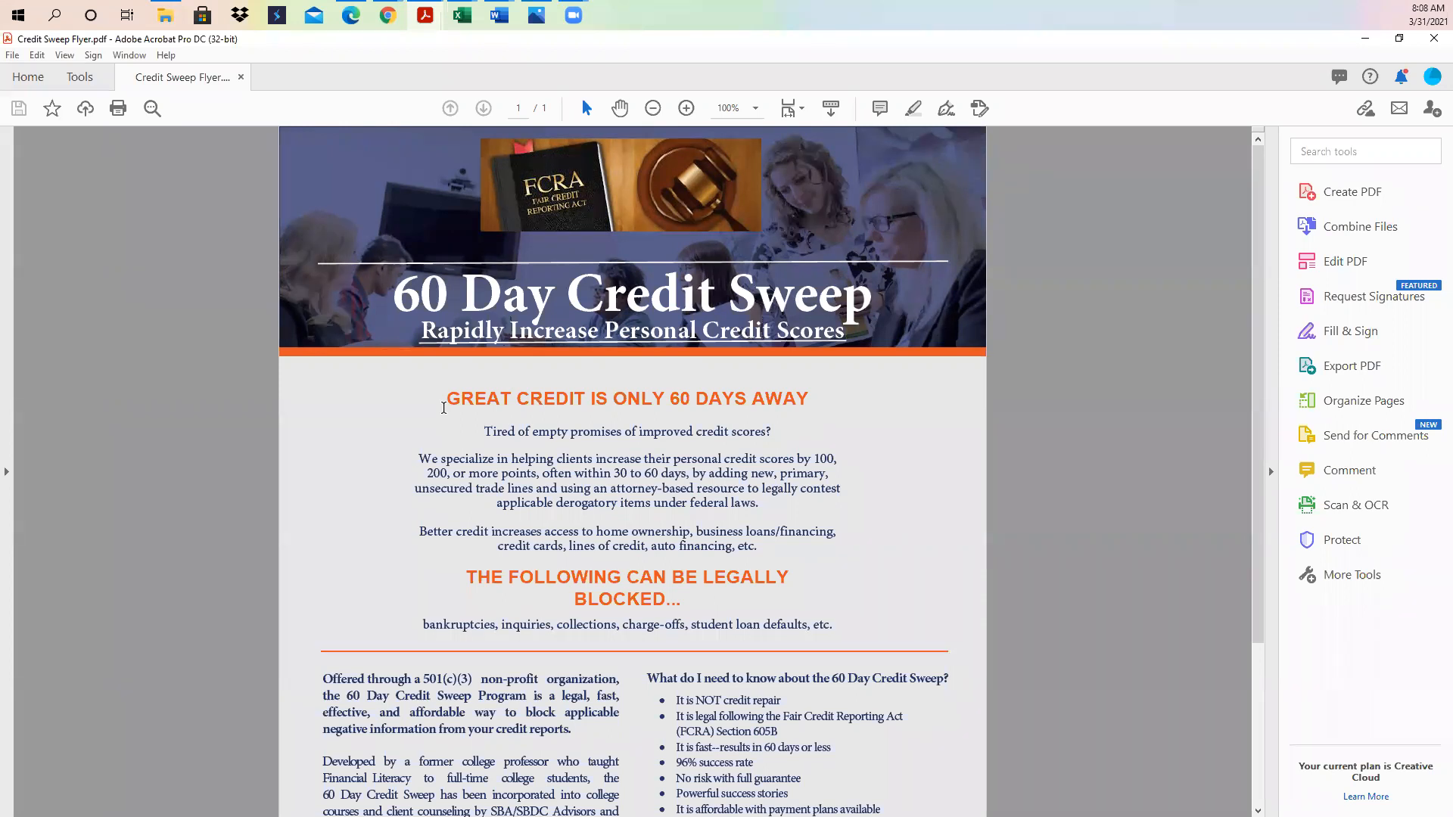
mouse_move(467, 400)
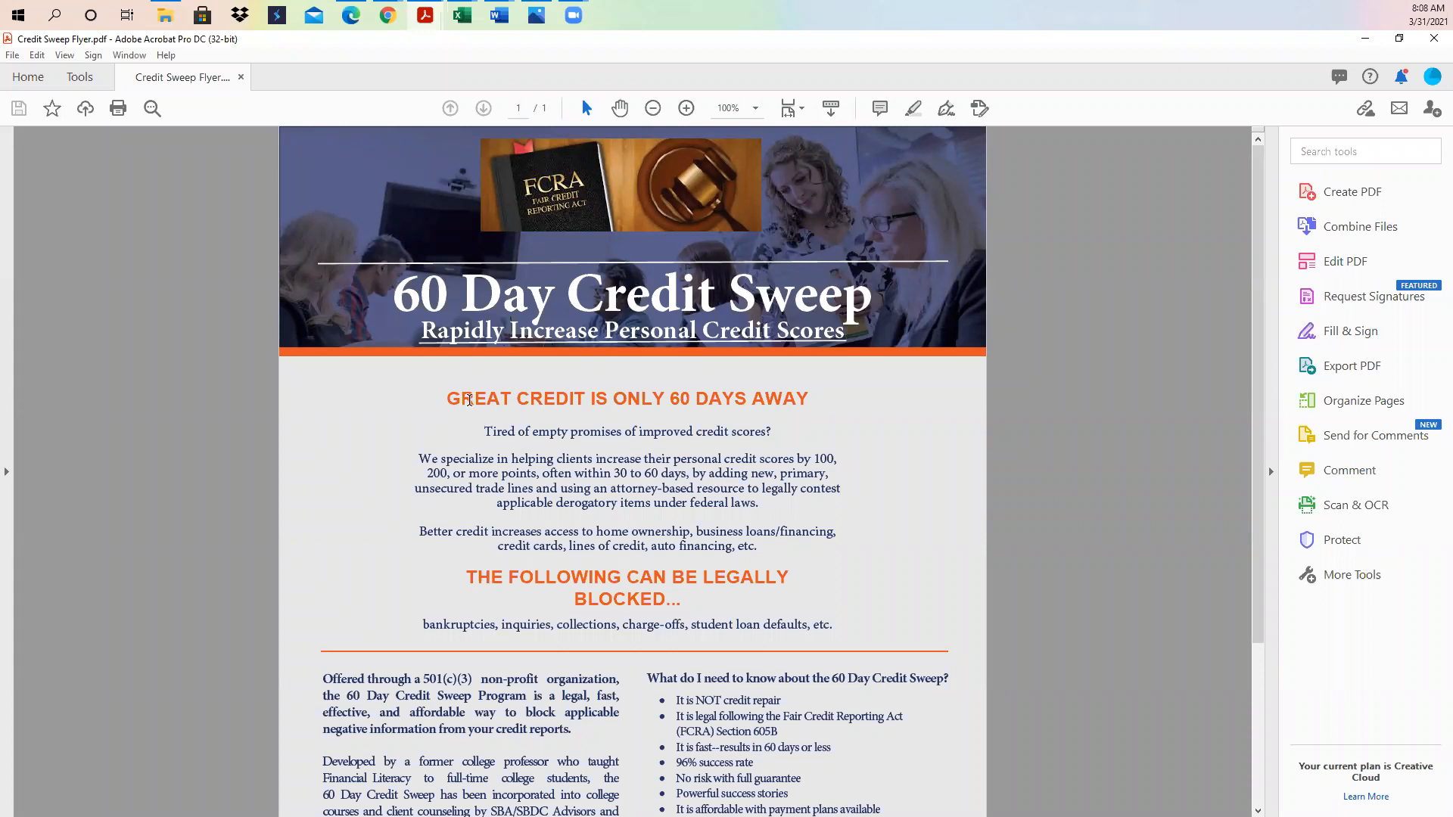
mouse_move(533, 405)
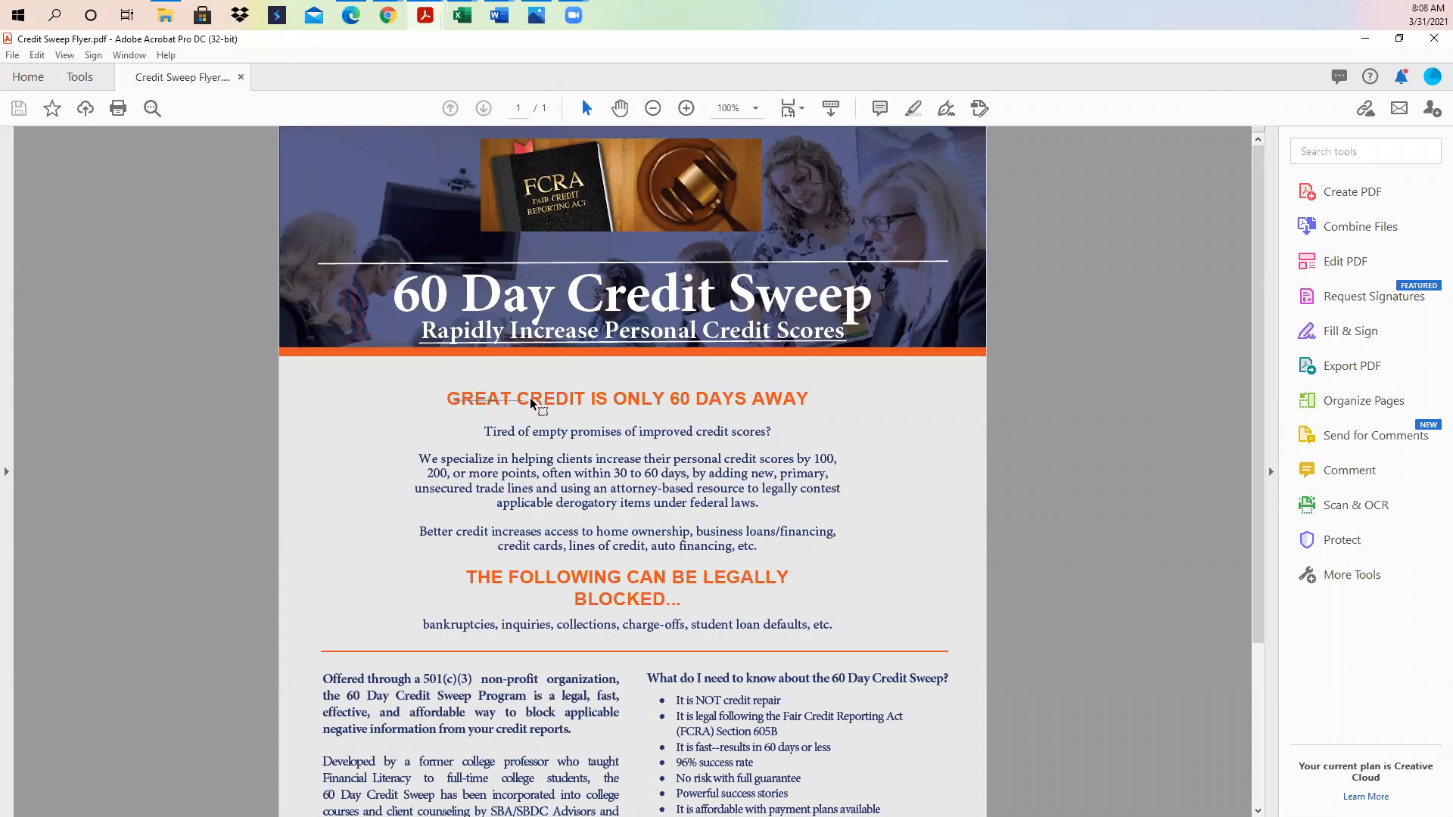
mouse_move(722, 403)
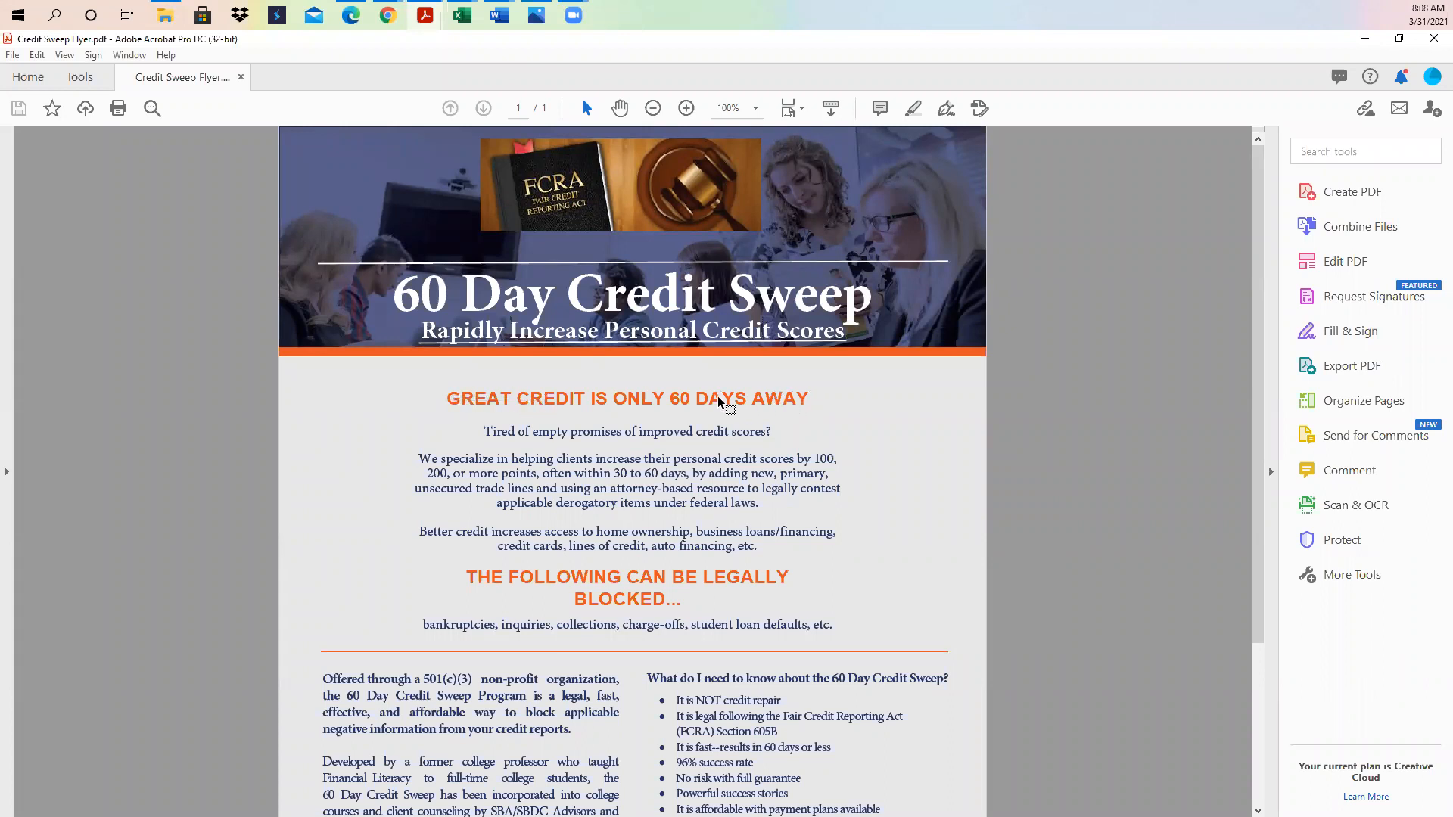
mouse_move(709, 441)
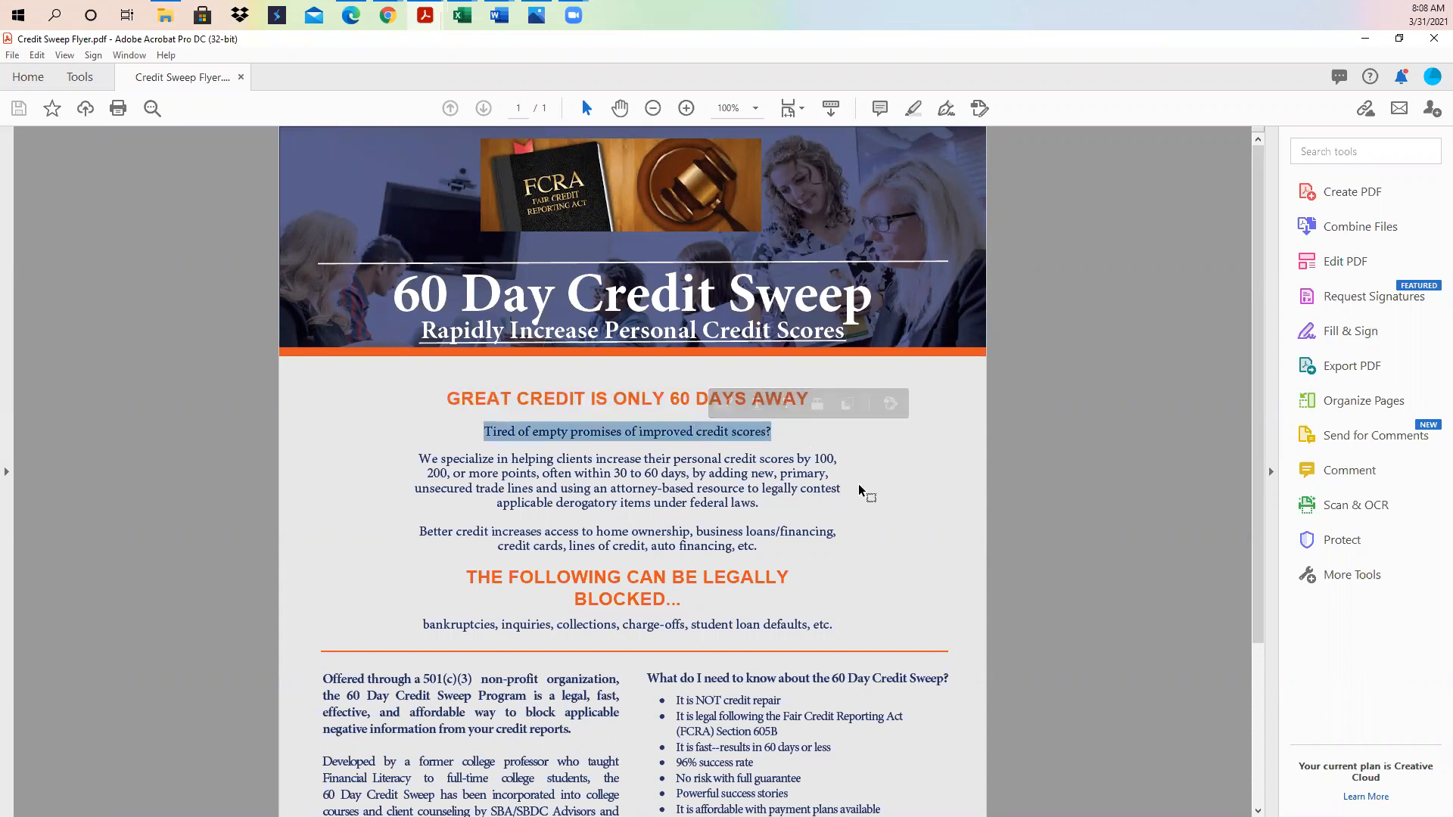
mouse_move(860, 491)
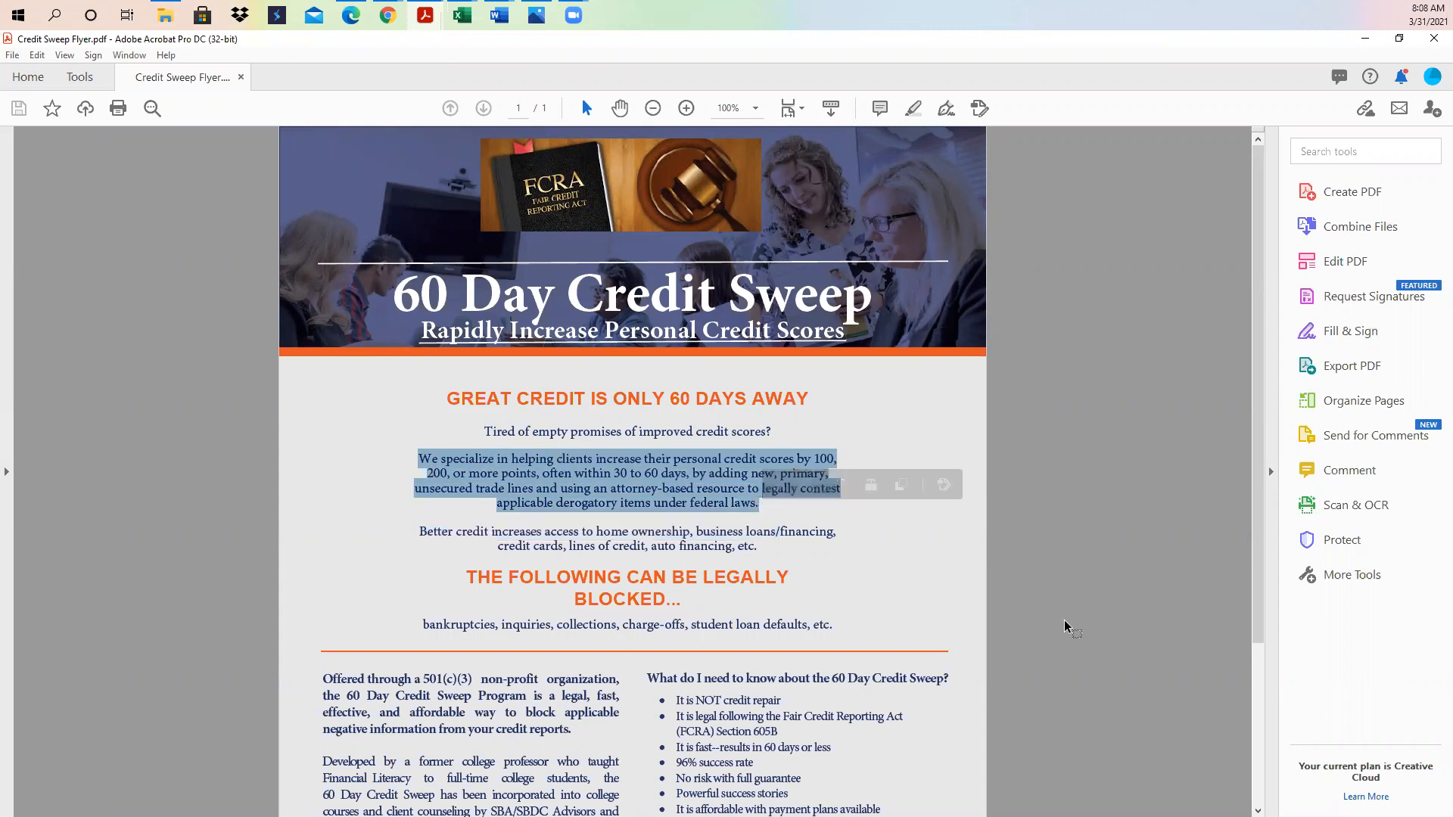
- Deselect, then begin selecting the 'Better credit increases access…' paragraph
click(1066, 627)
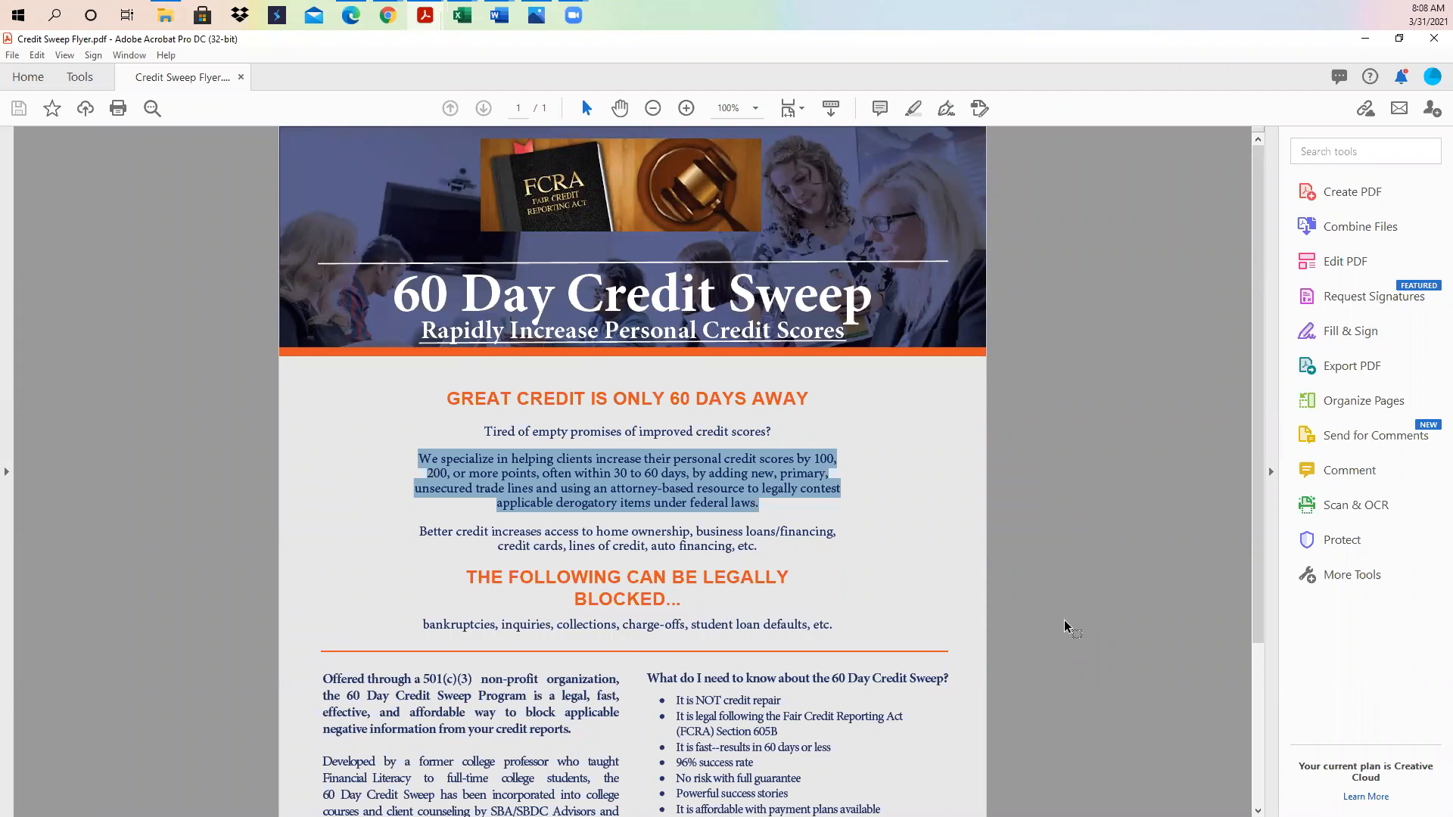
click(741, 556)
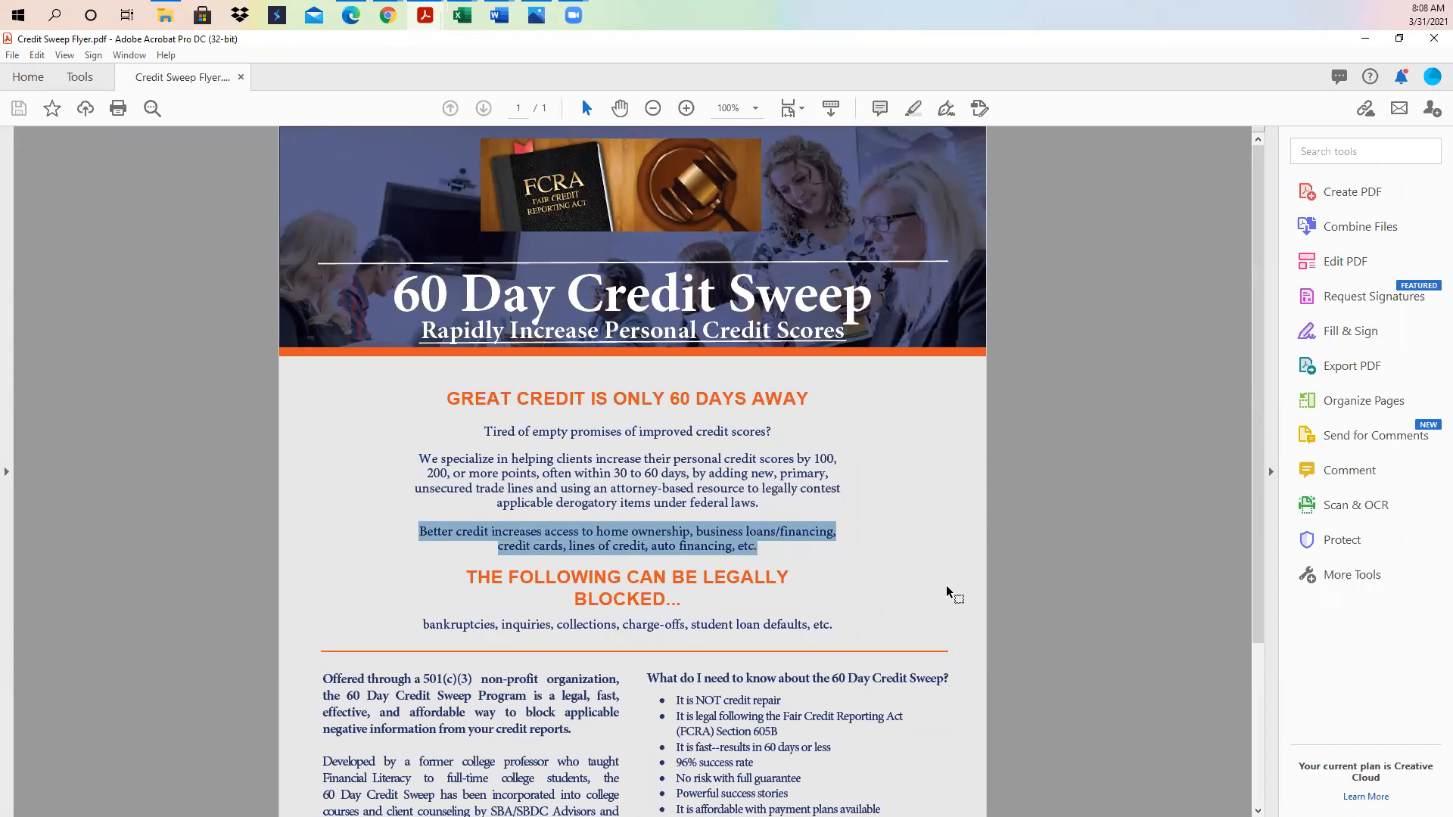
mouse_move(889, 540)
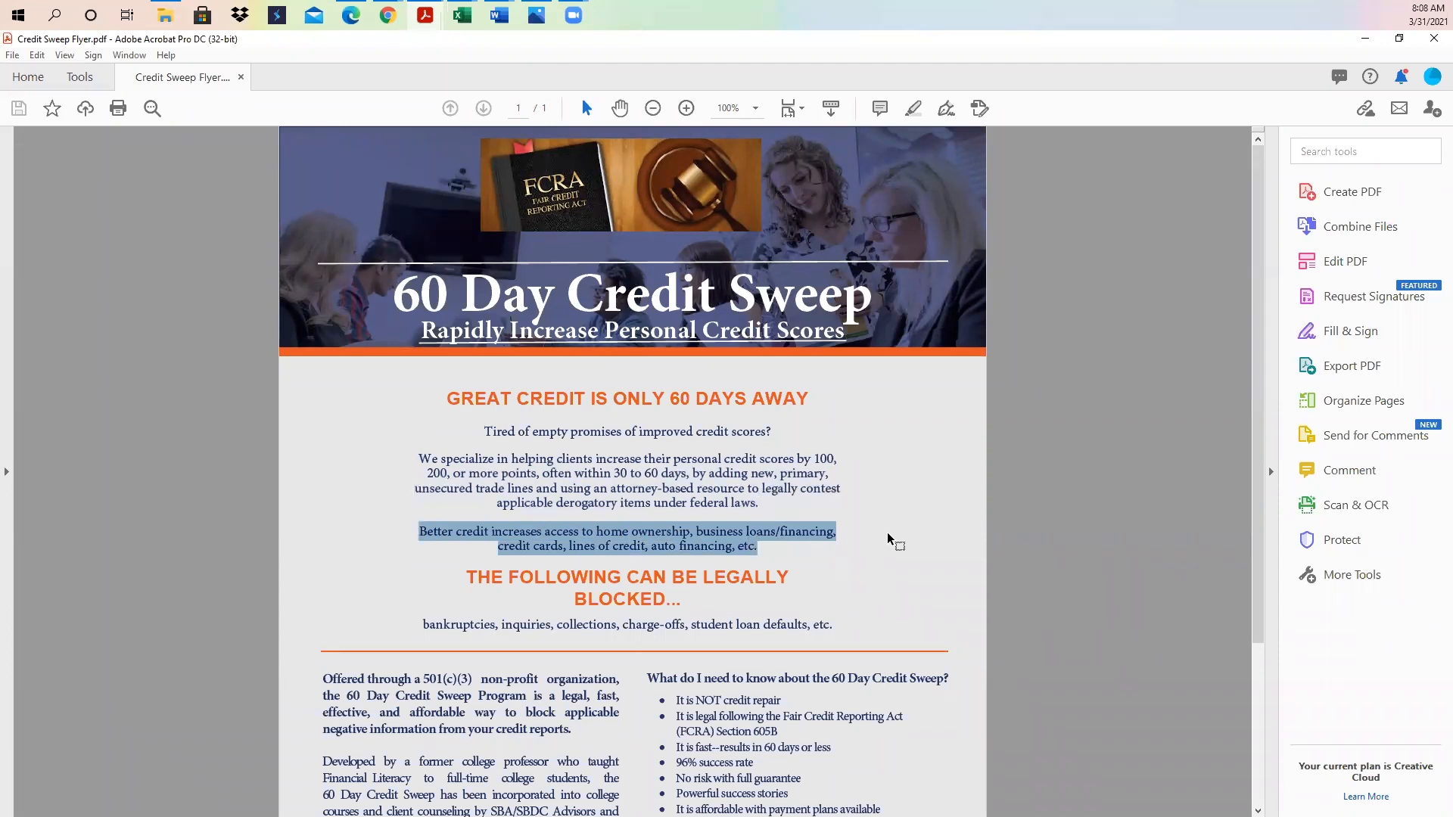
scroll(down, 3)
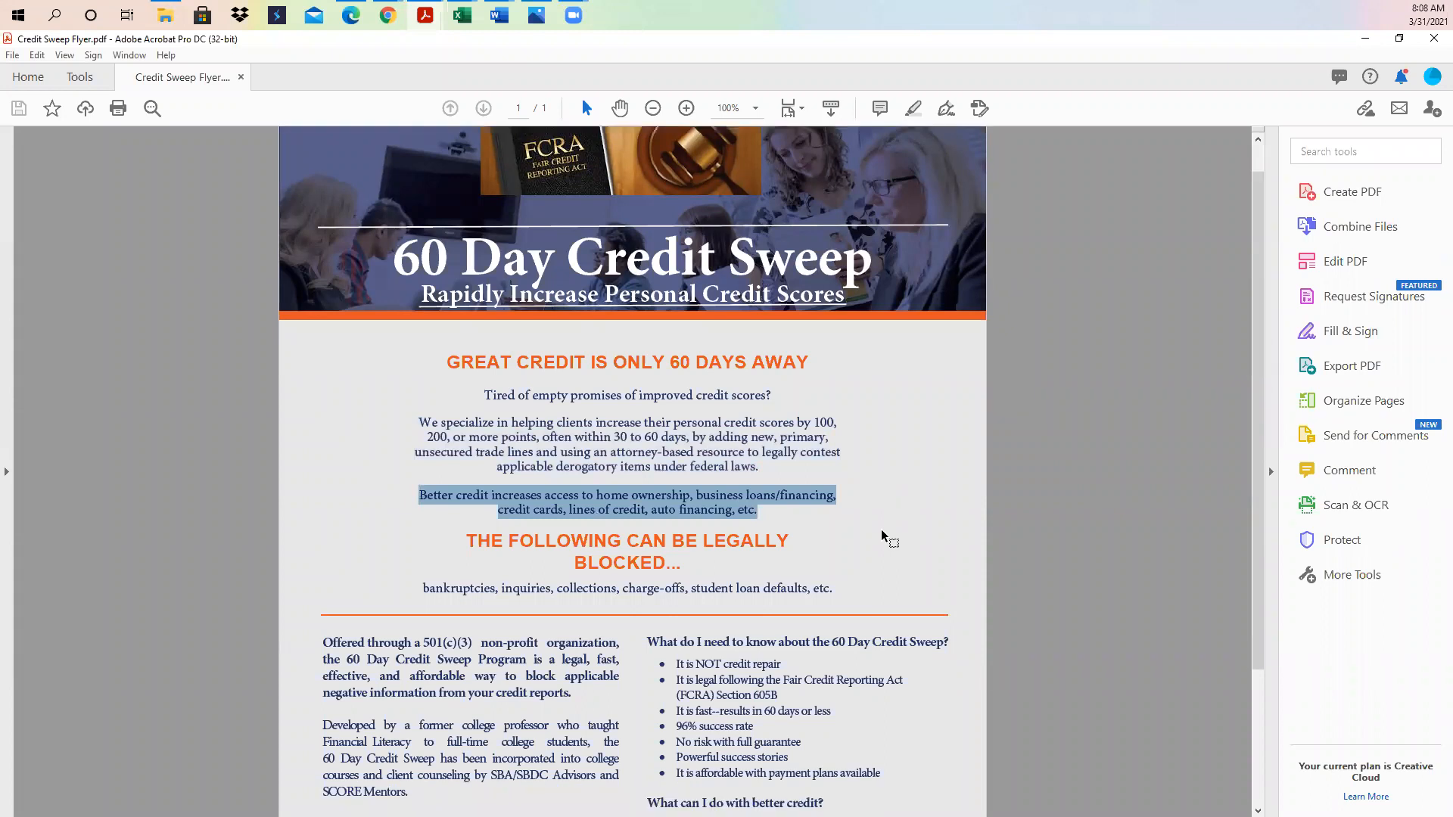
scroll(down, 3)
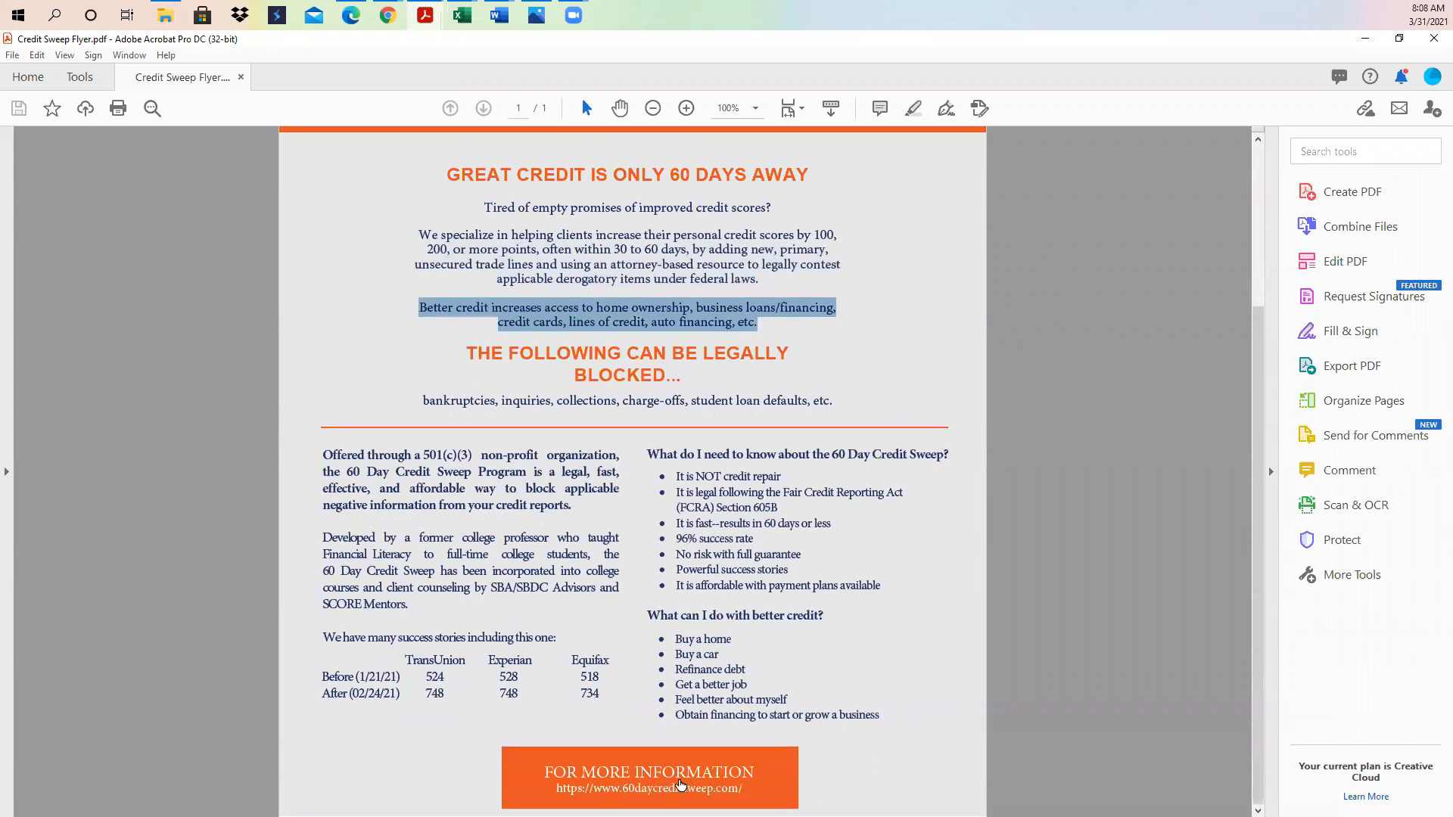
mouse_move(648, 787)
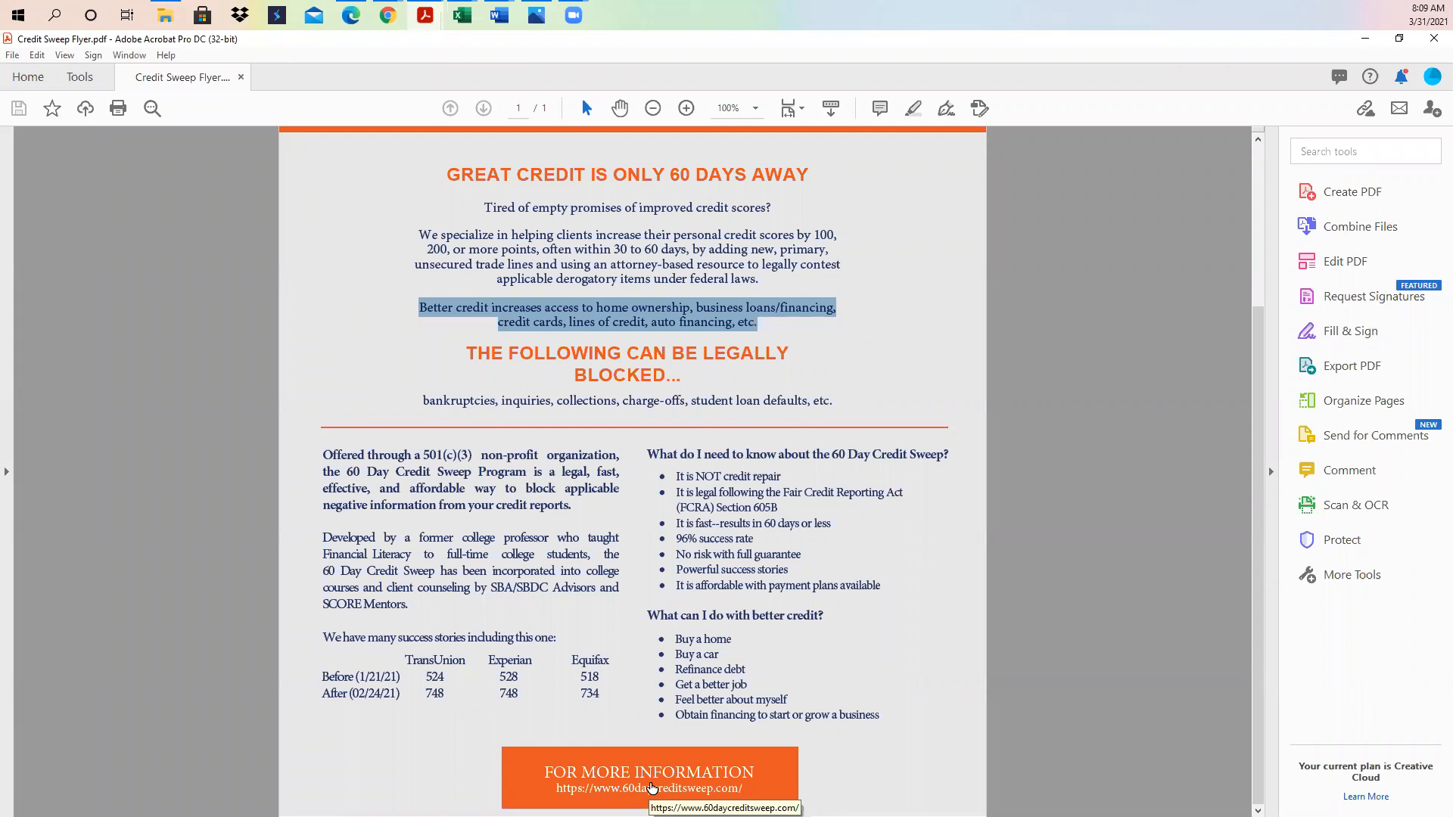
mouse_move(604, 767)
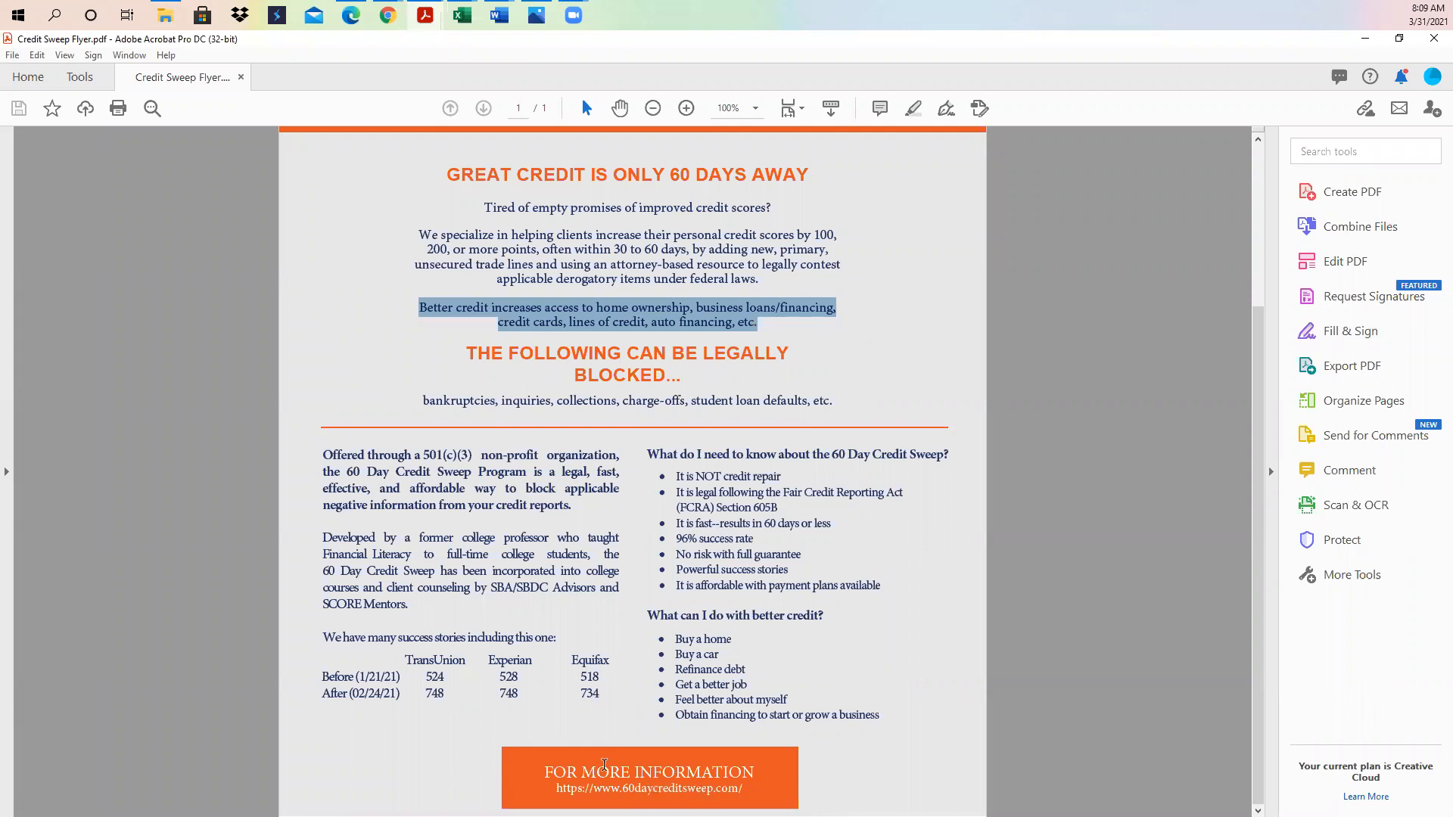
mouse_move(867, 343)
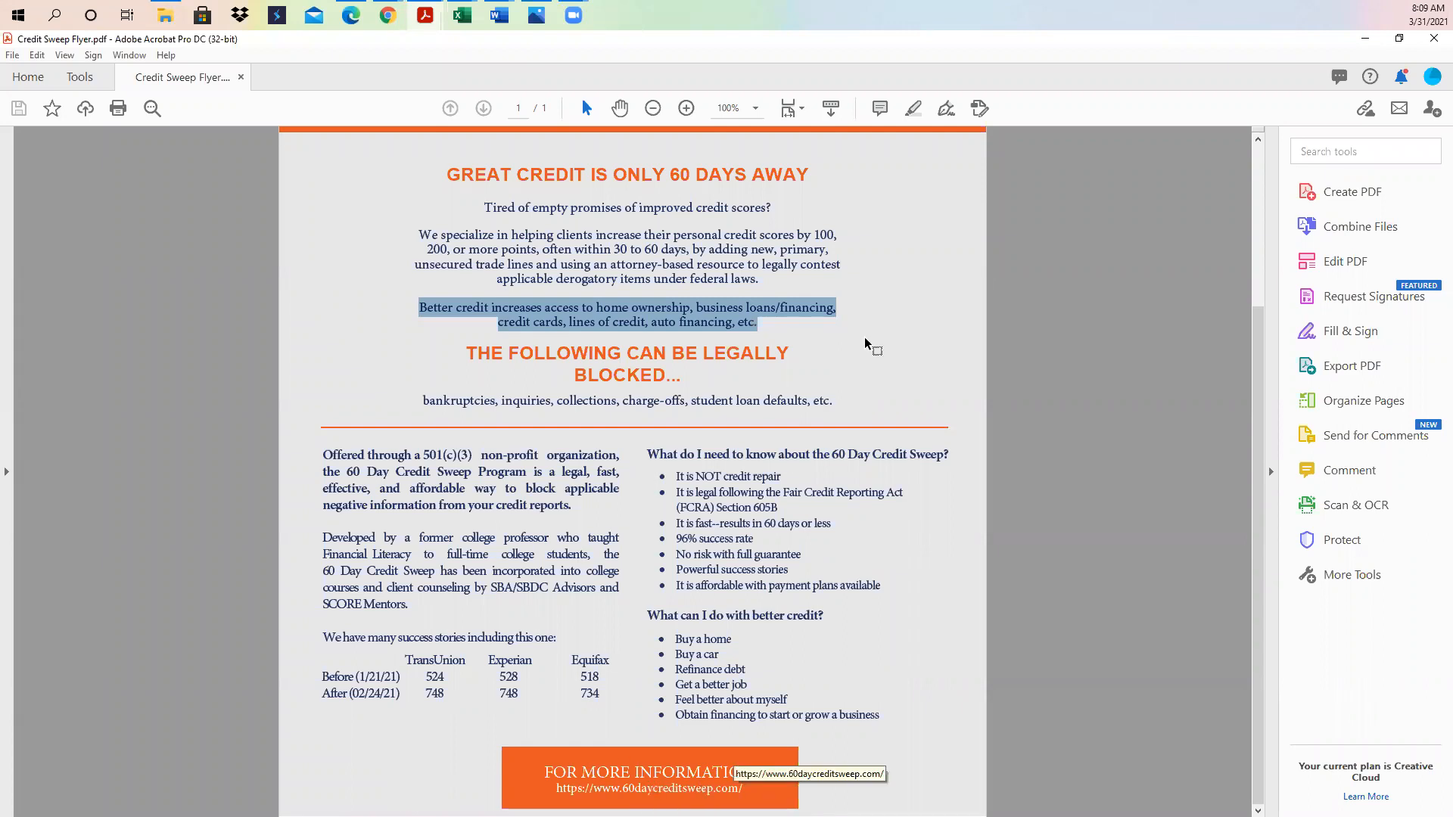
mouse_move(751, 306)
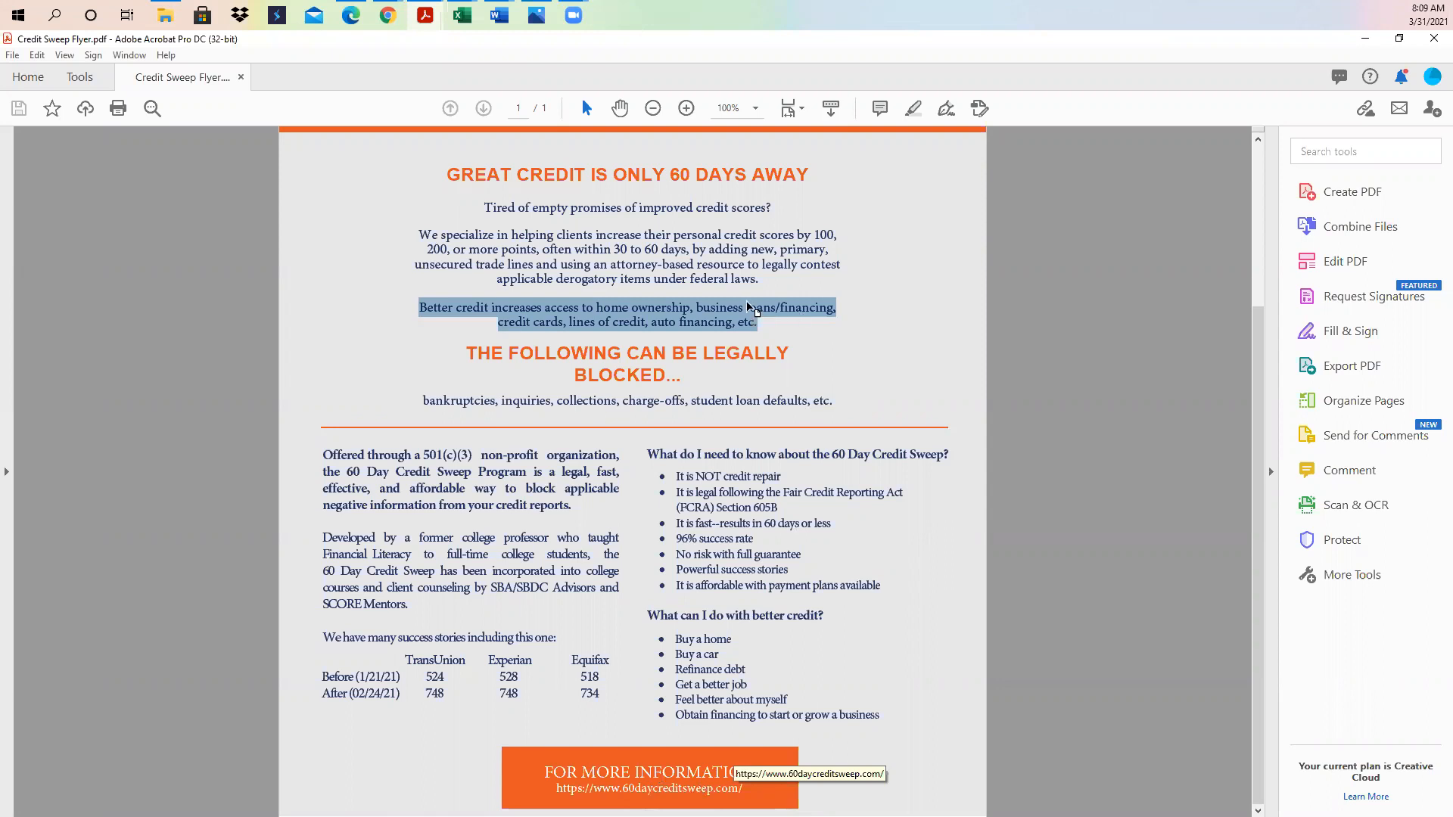
mouse_move(781, 323)
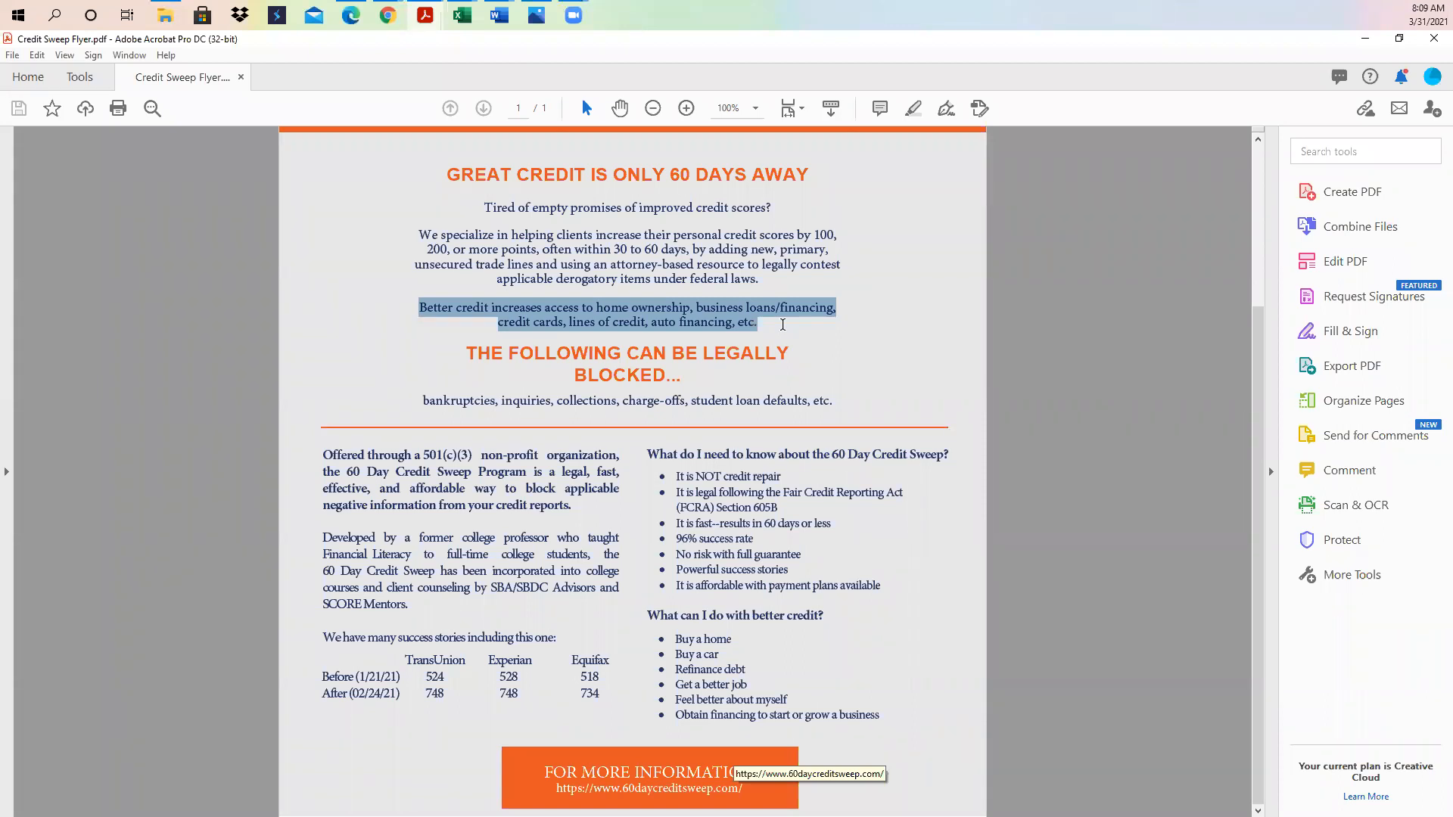
click(465, 417)
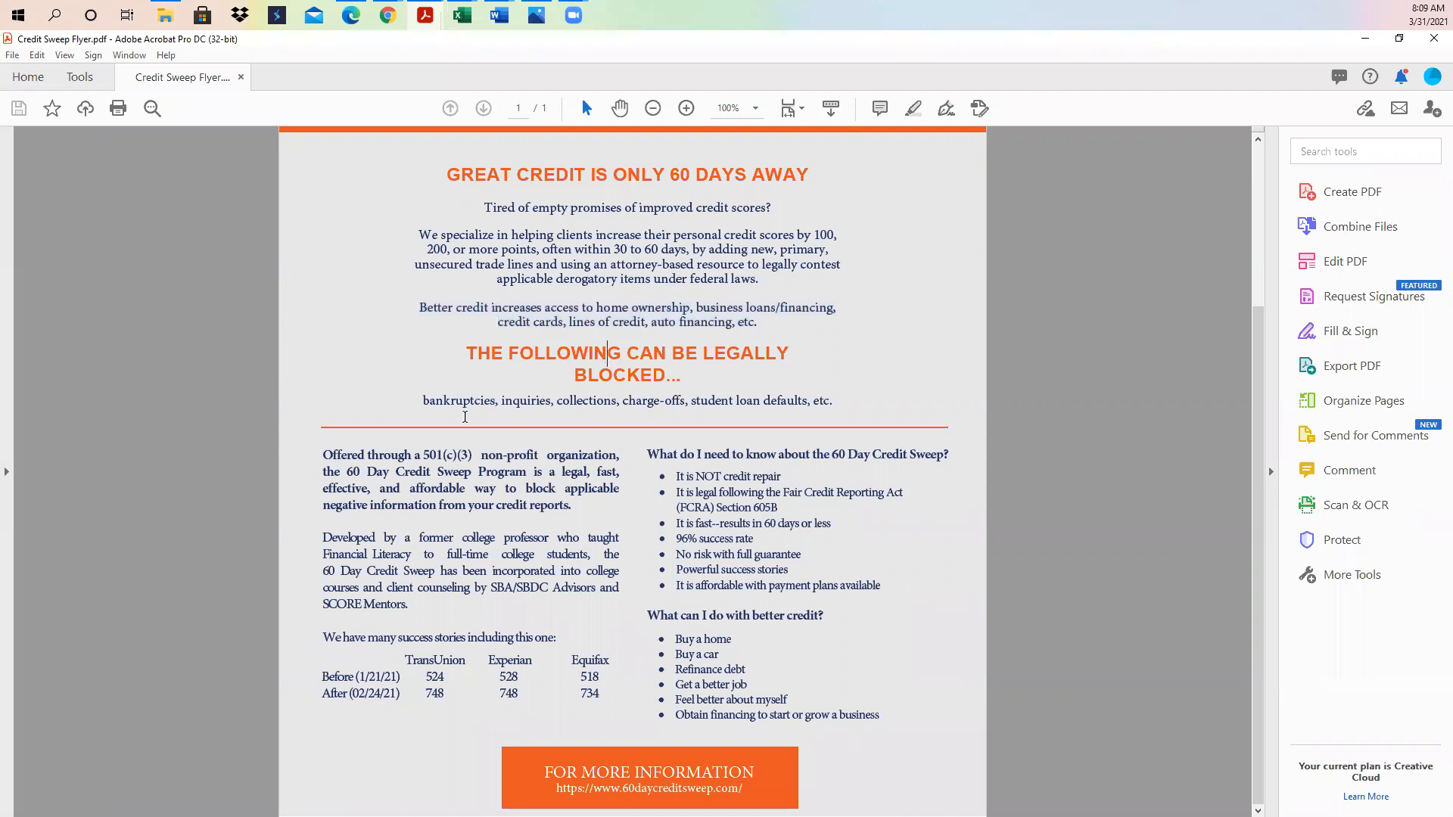
mouse_move(326, 453)
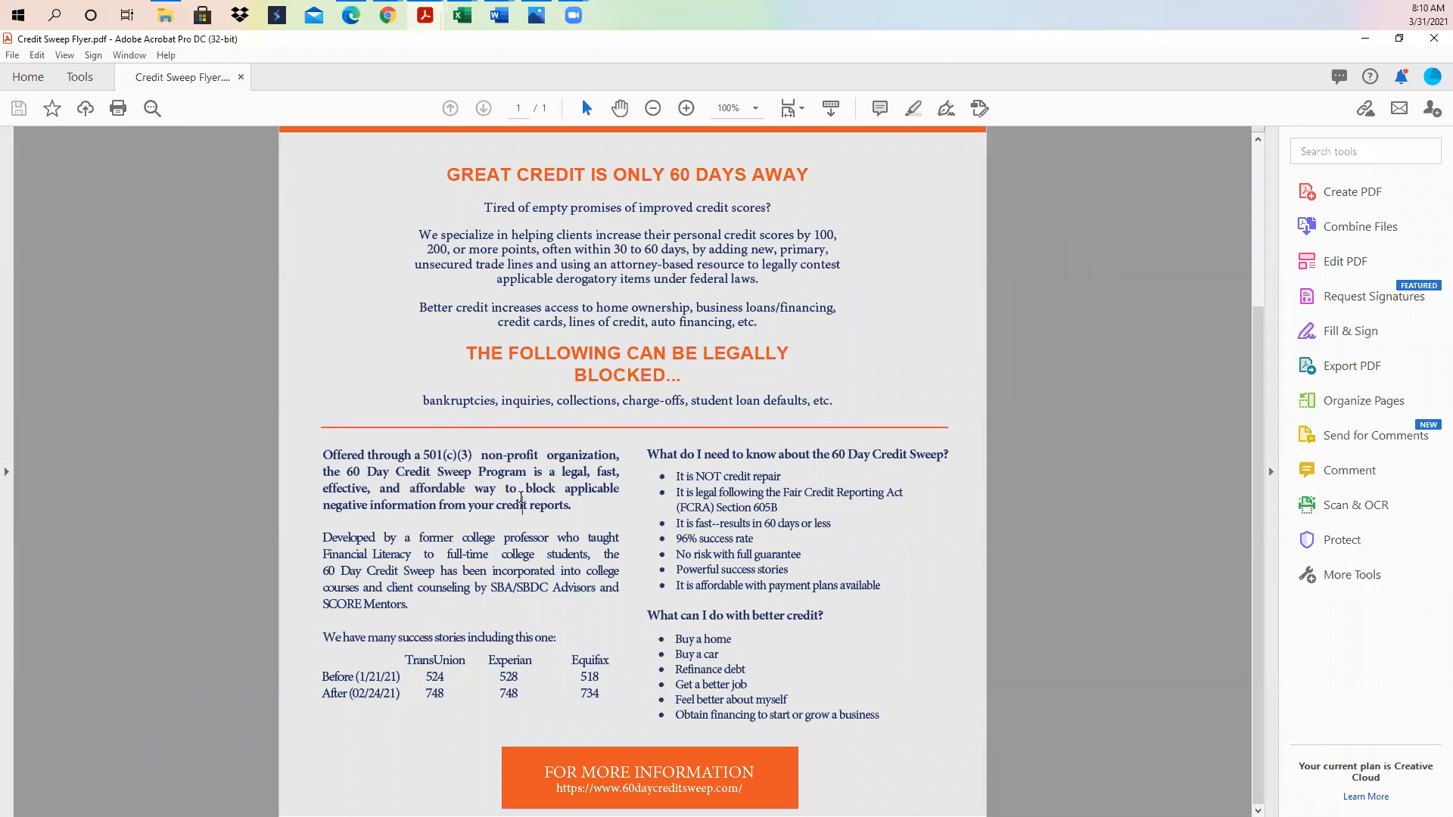
mouse_move(470, 538)
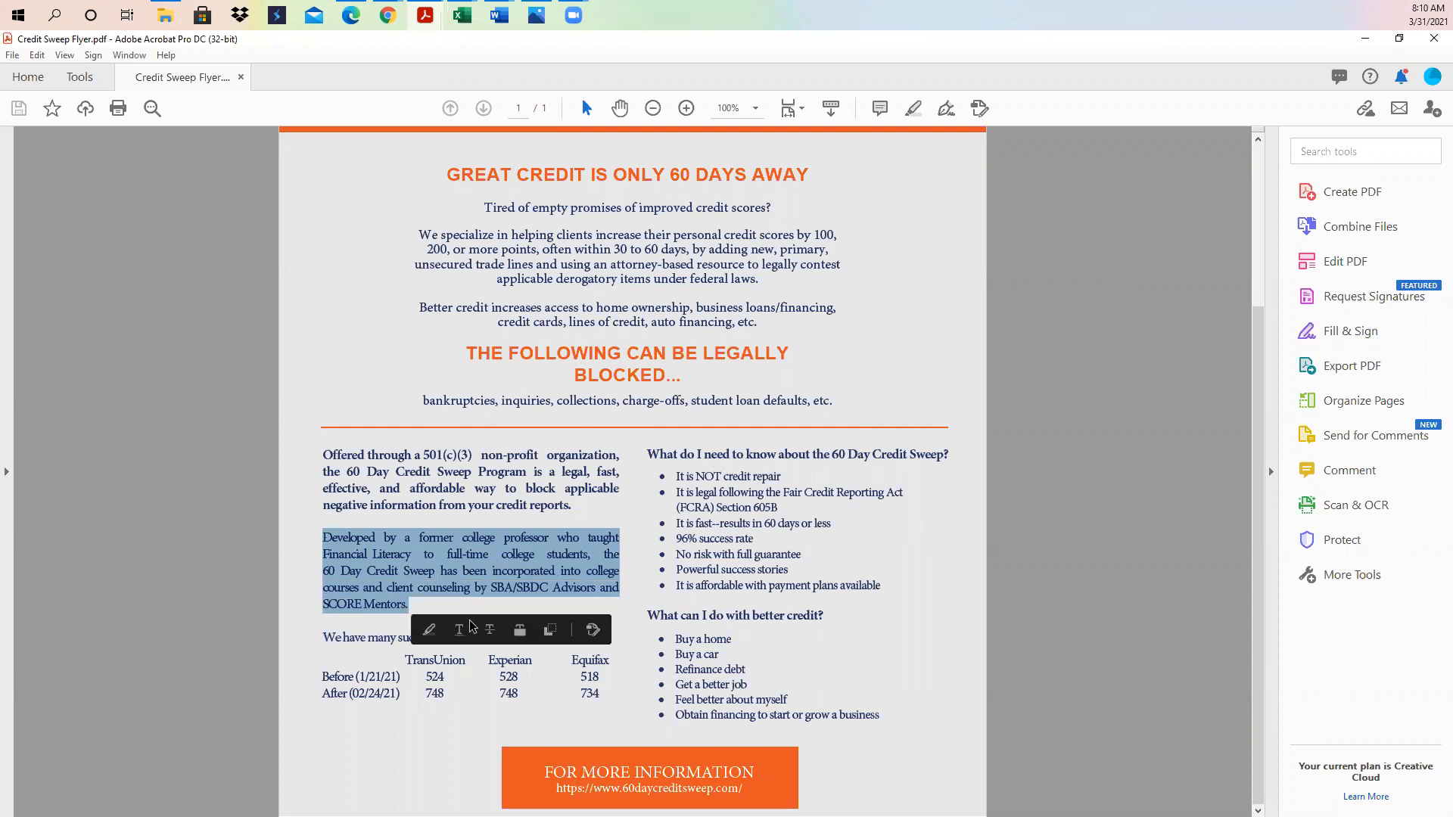
mouse_move(954, 630)
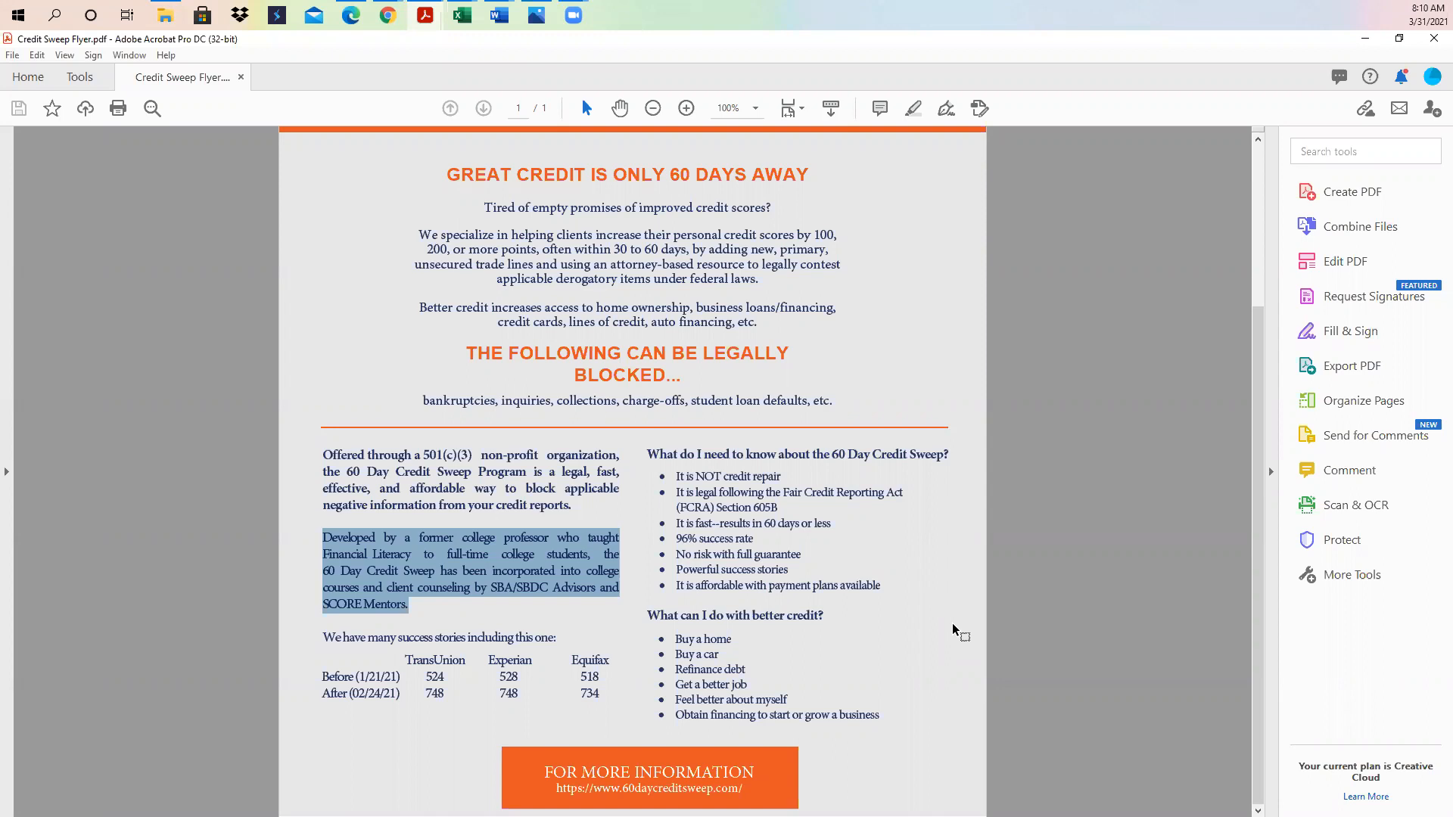
mouse_move(622, 607)
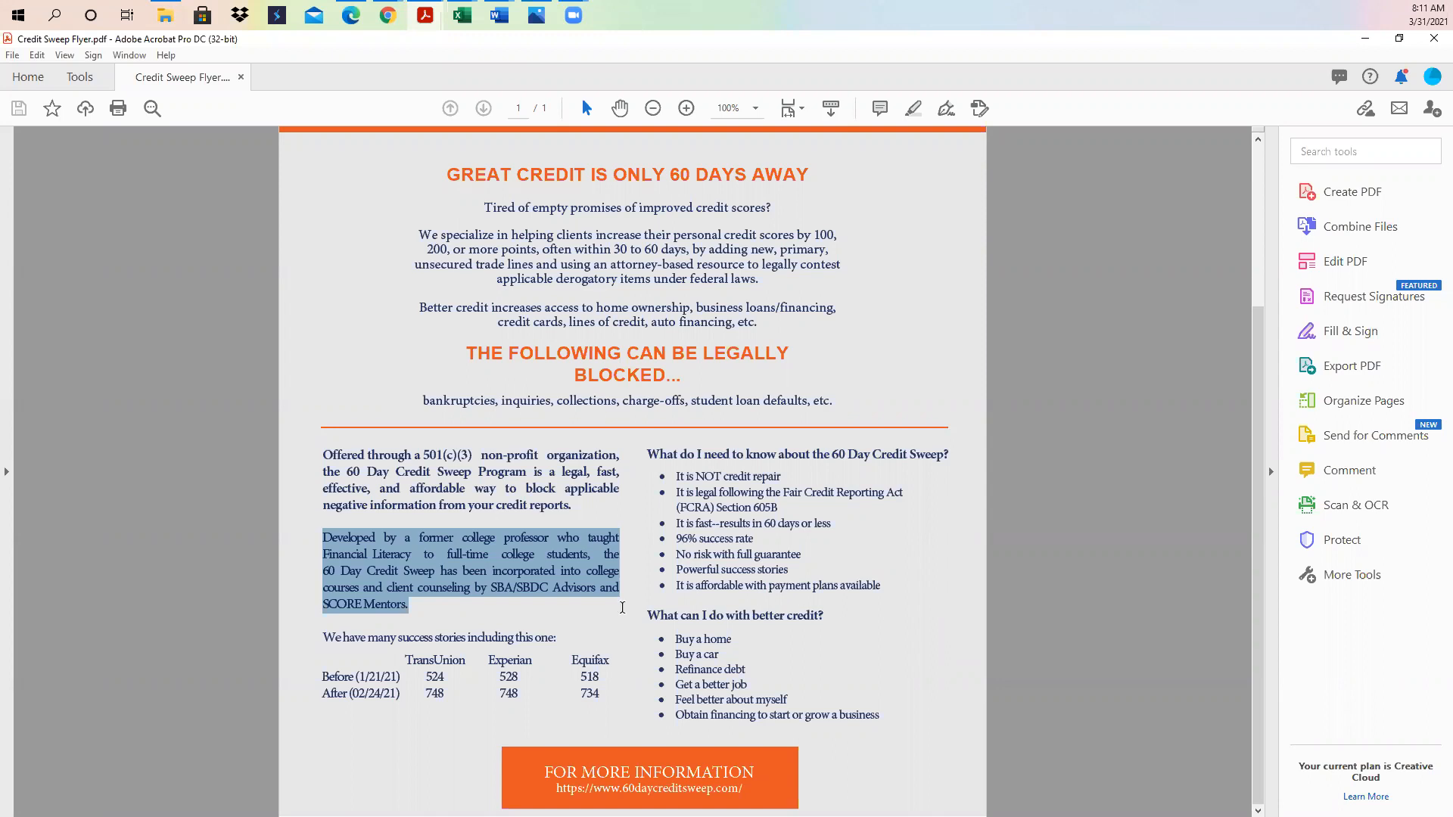
click(623, 608)
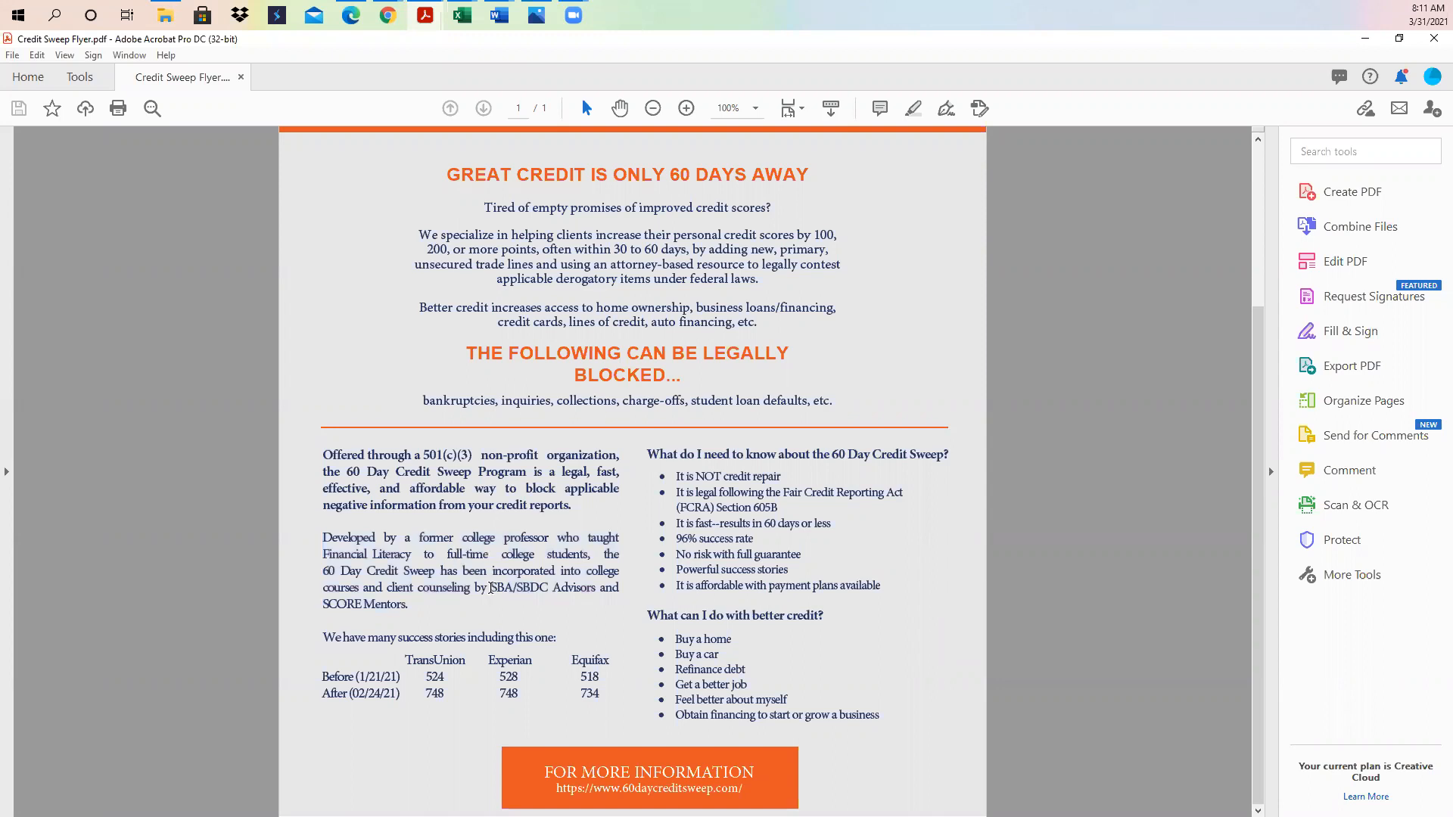
double_click(545, 587)
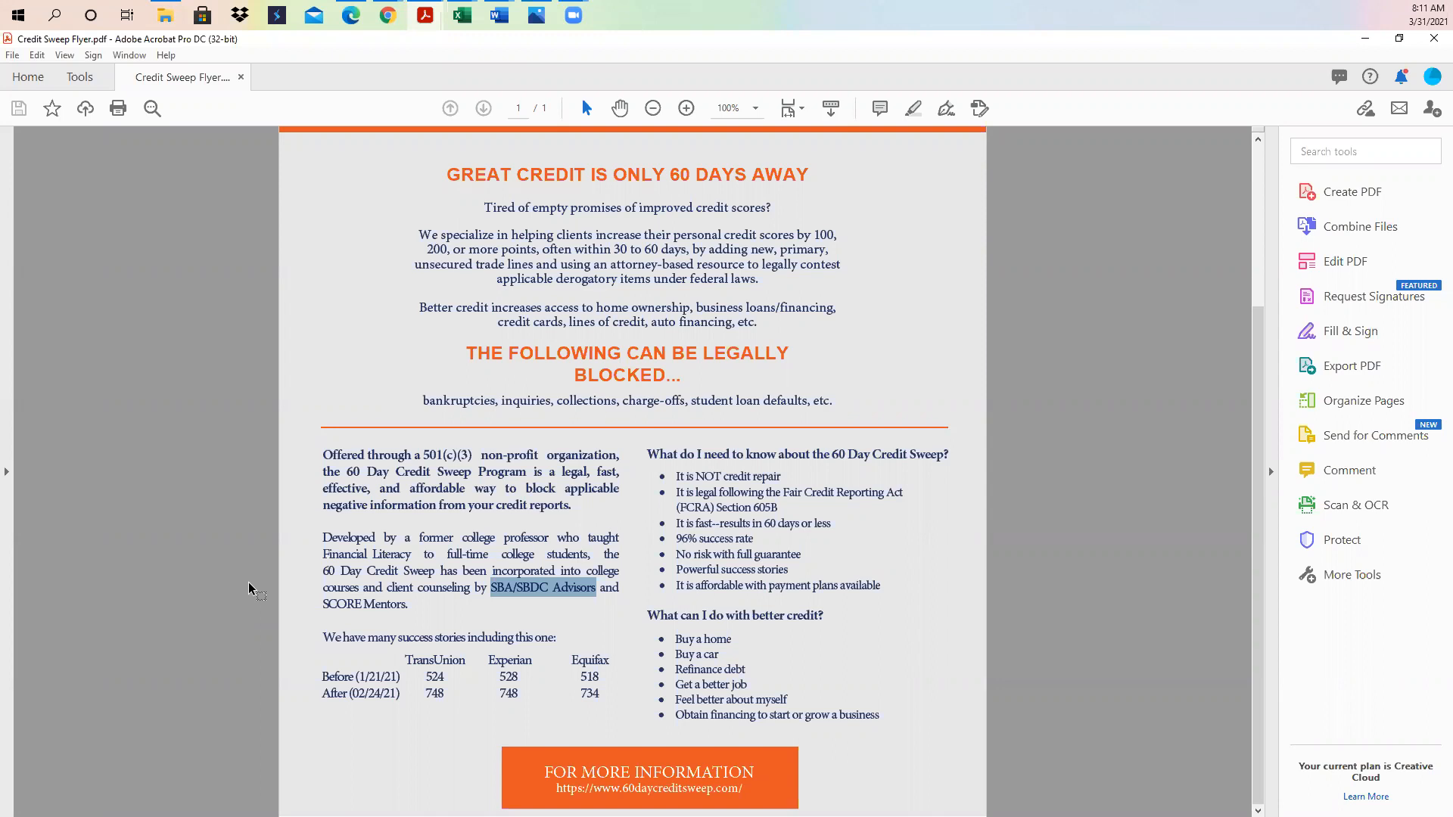
mouse_move(271, 590)
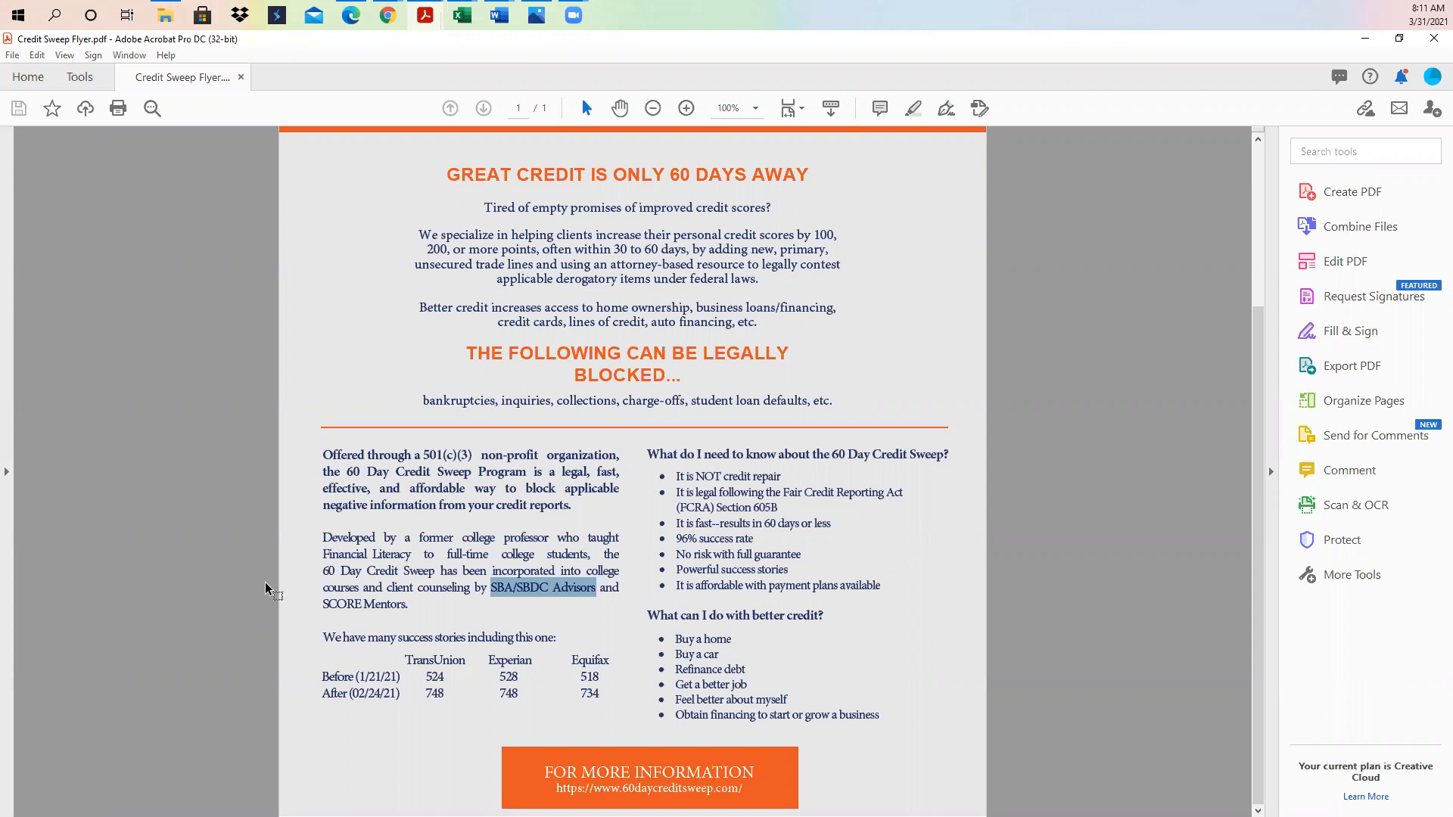
double_click(364, 604)
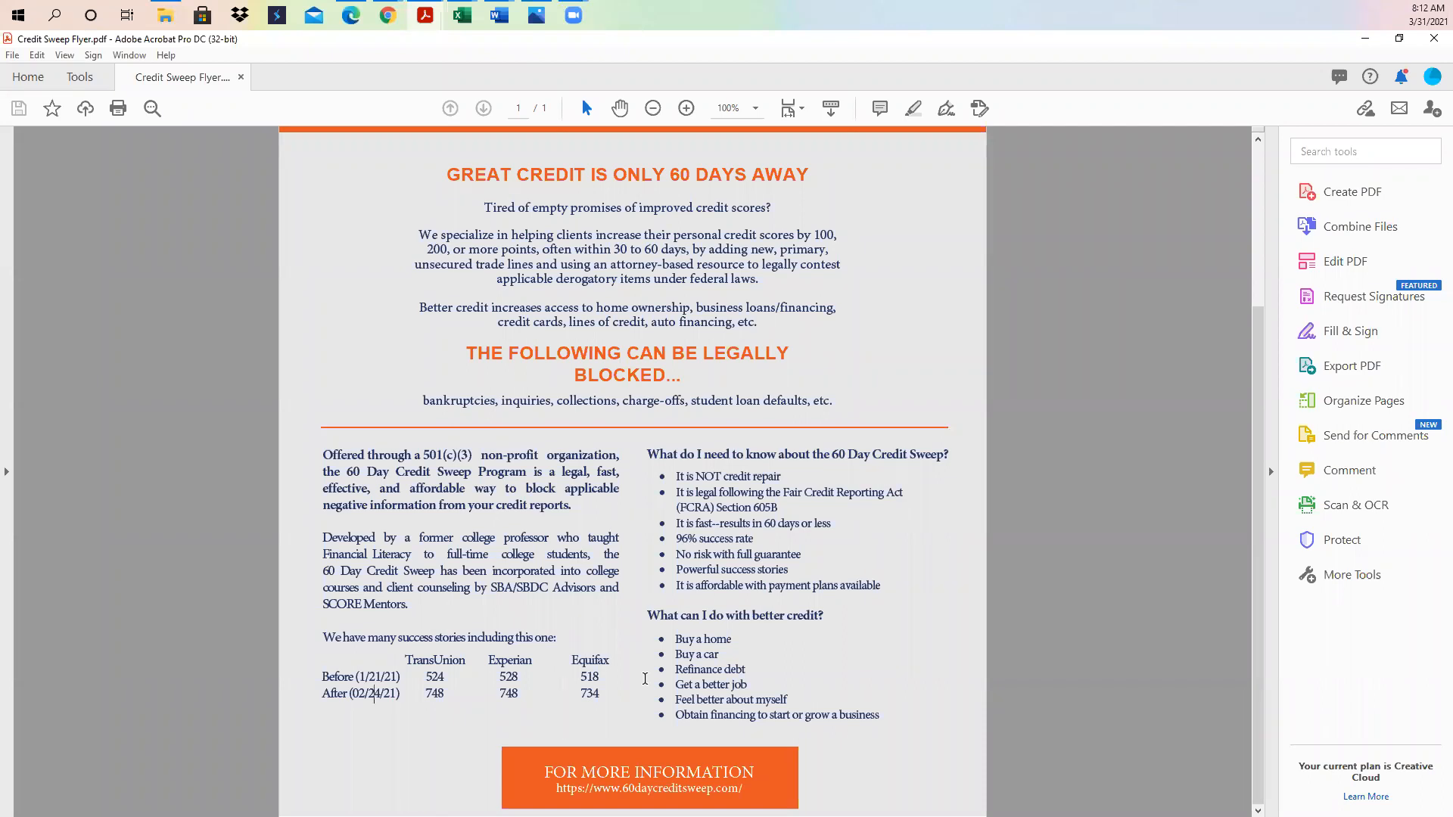
mouse_move(639, 597)
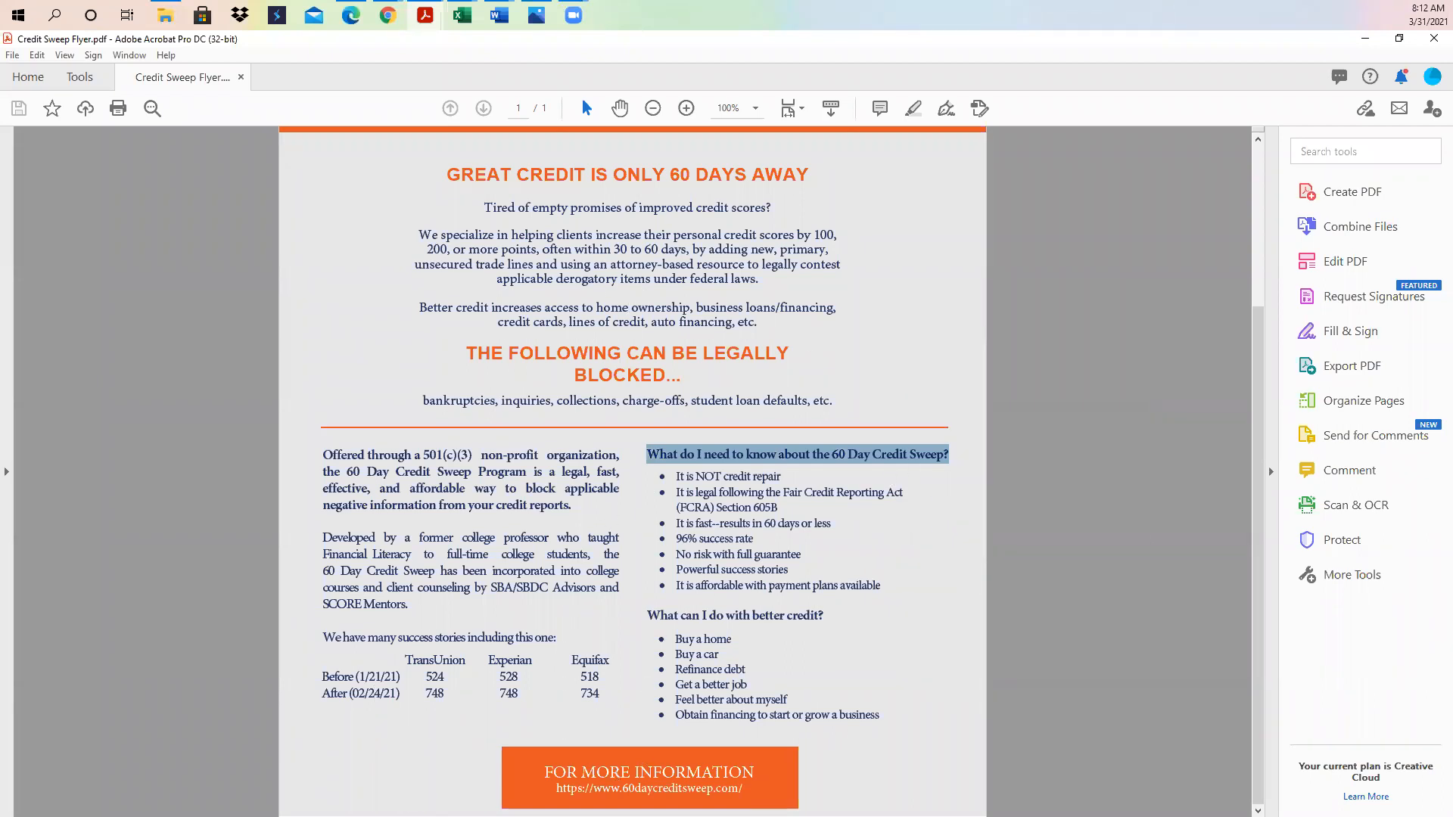
mouse_move(751, 436)
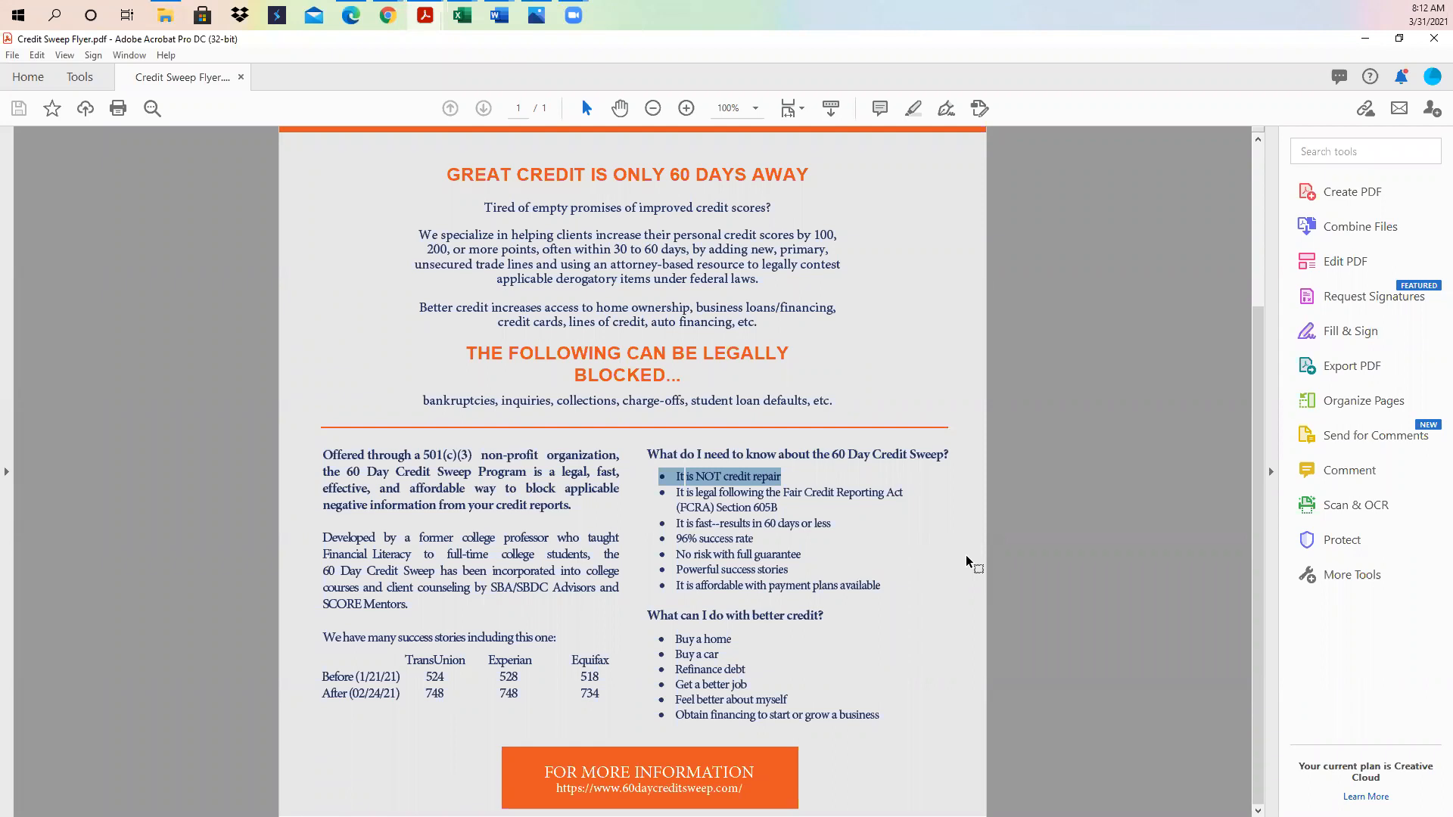
mouse_move(886, 528)
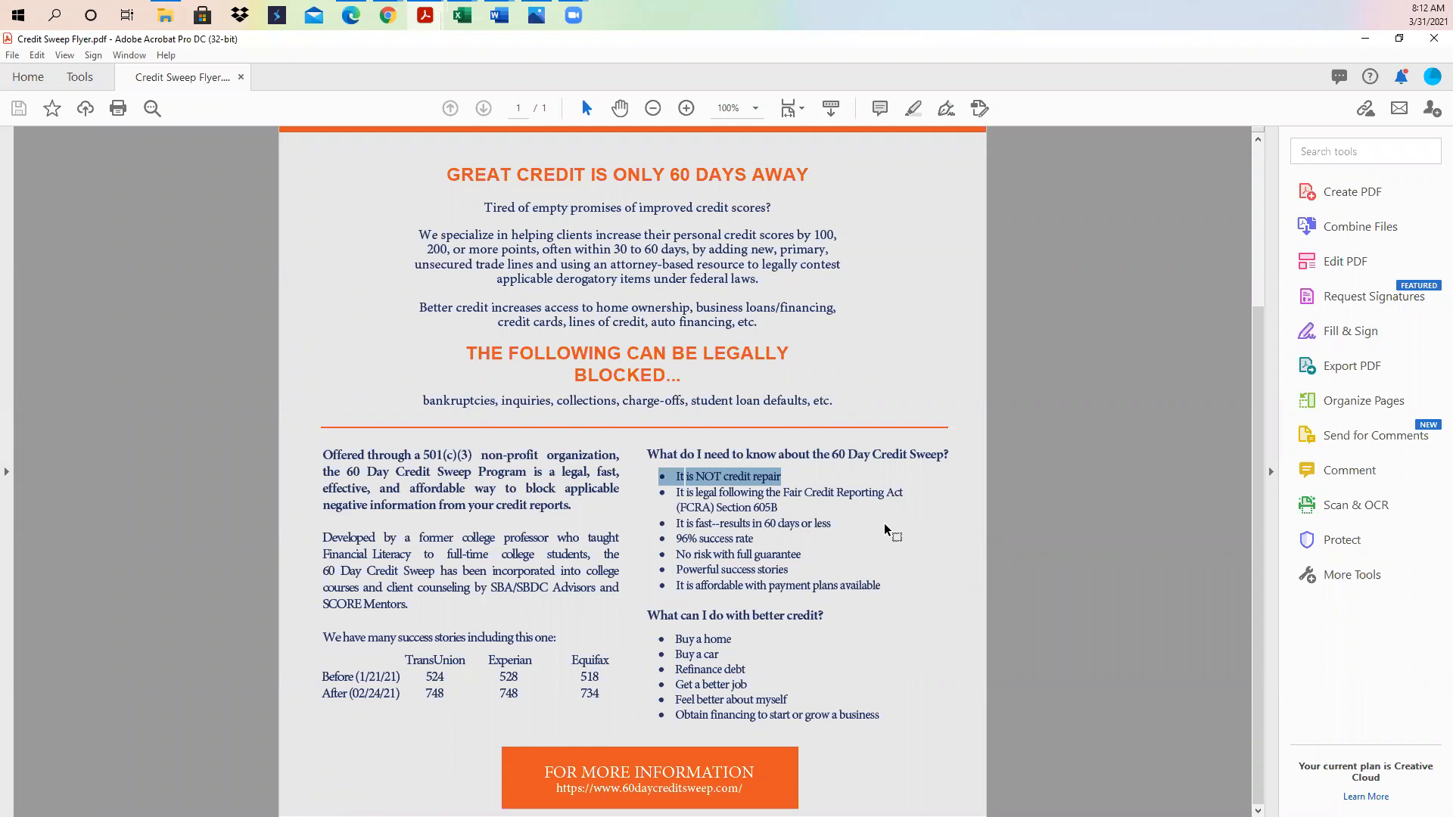
mouse_move(776, 511)
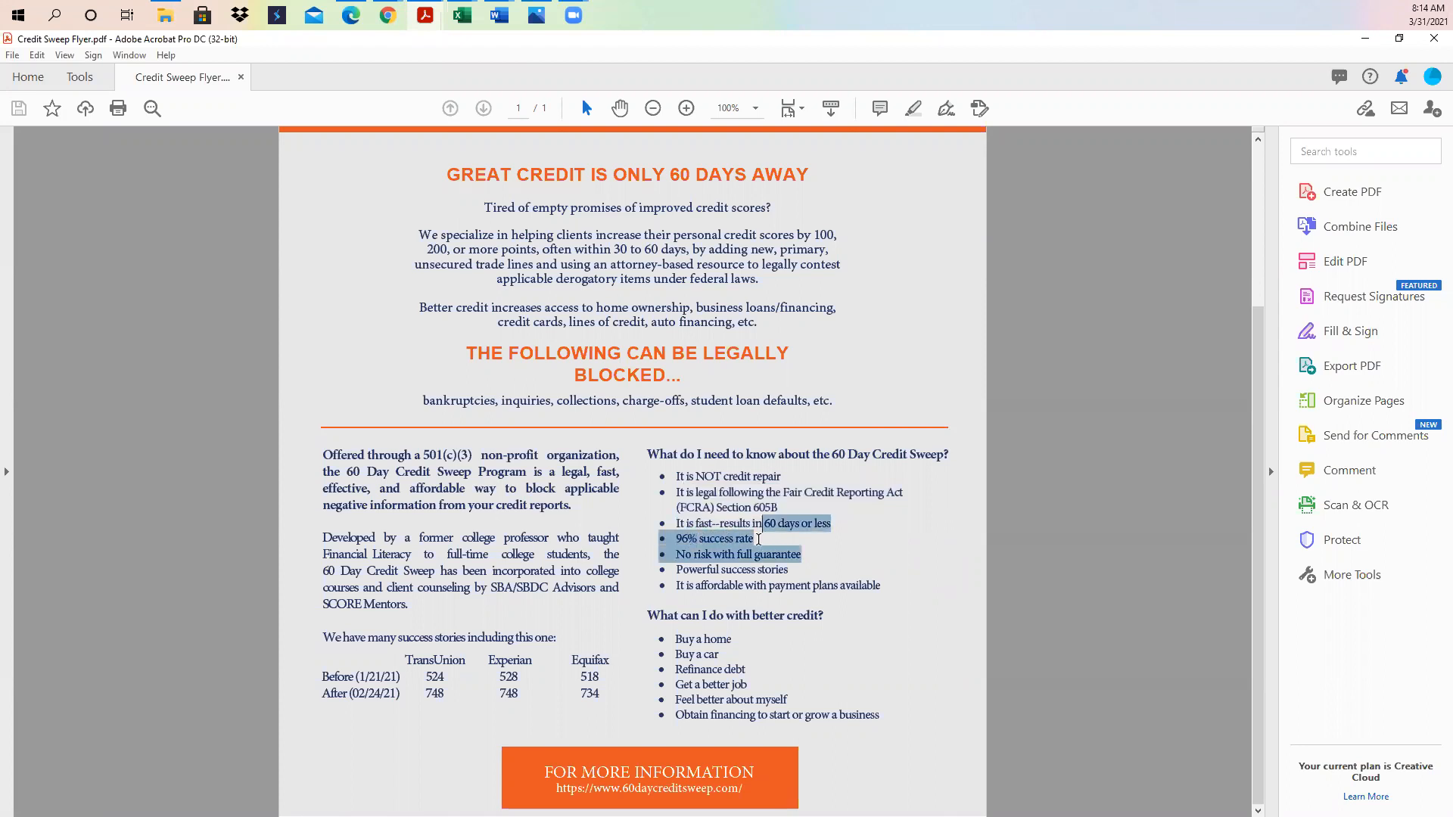
- Clear the marked middle bullets and select text in the payment-plans bullet
click(709, 554)
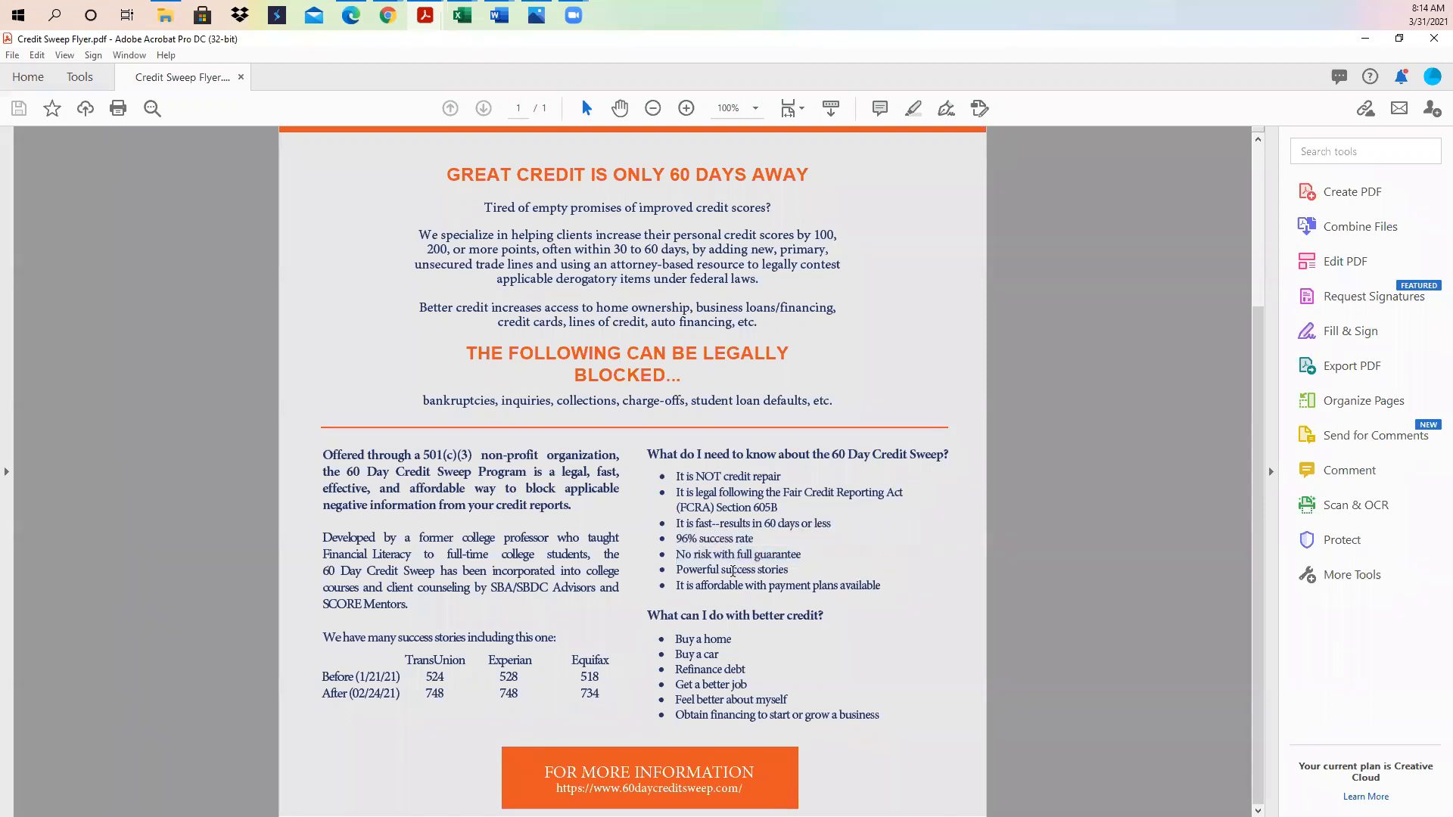
double_click(731, 569)
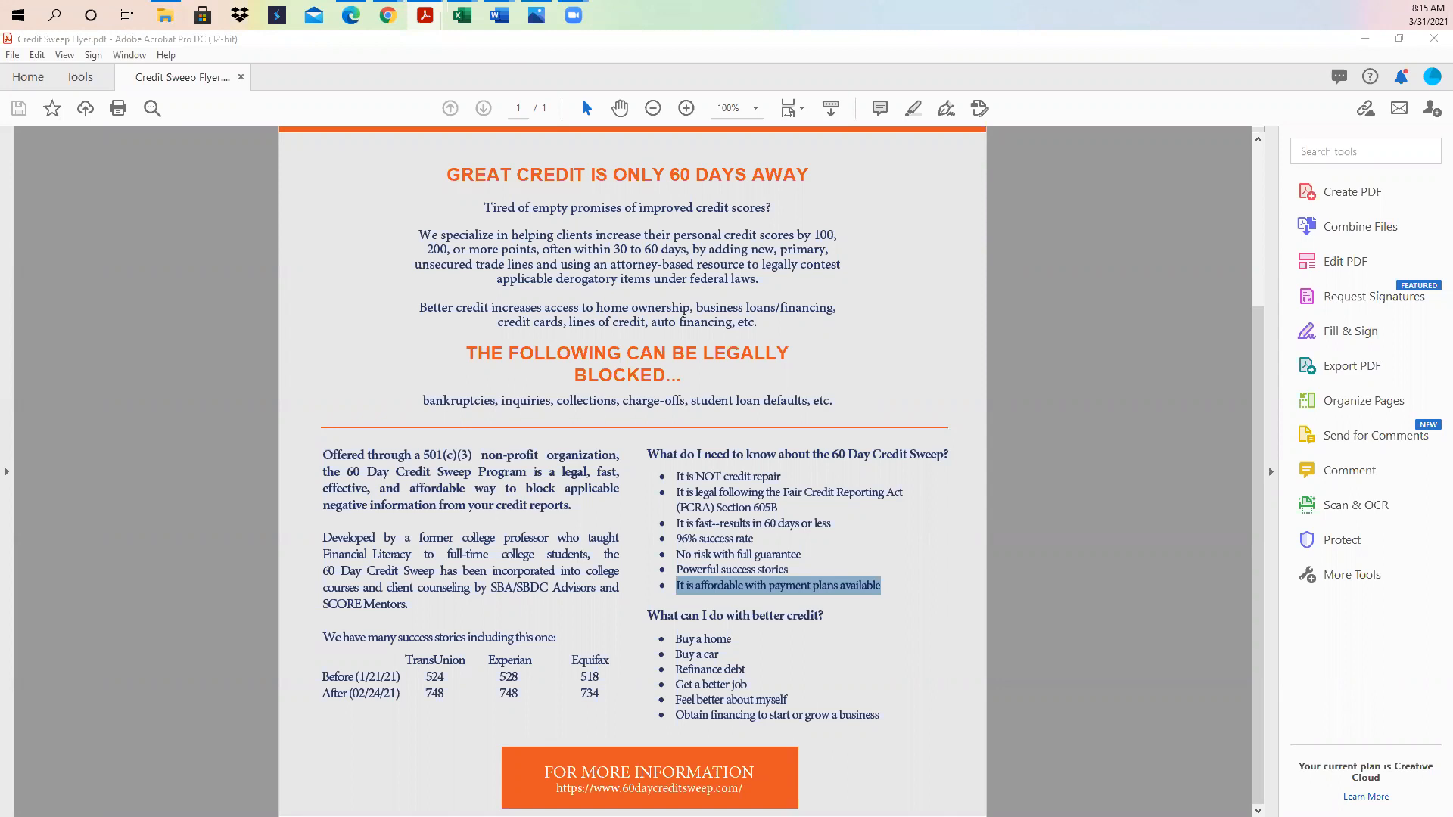
mouse_move(845, 593)
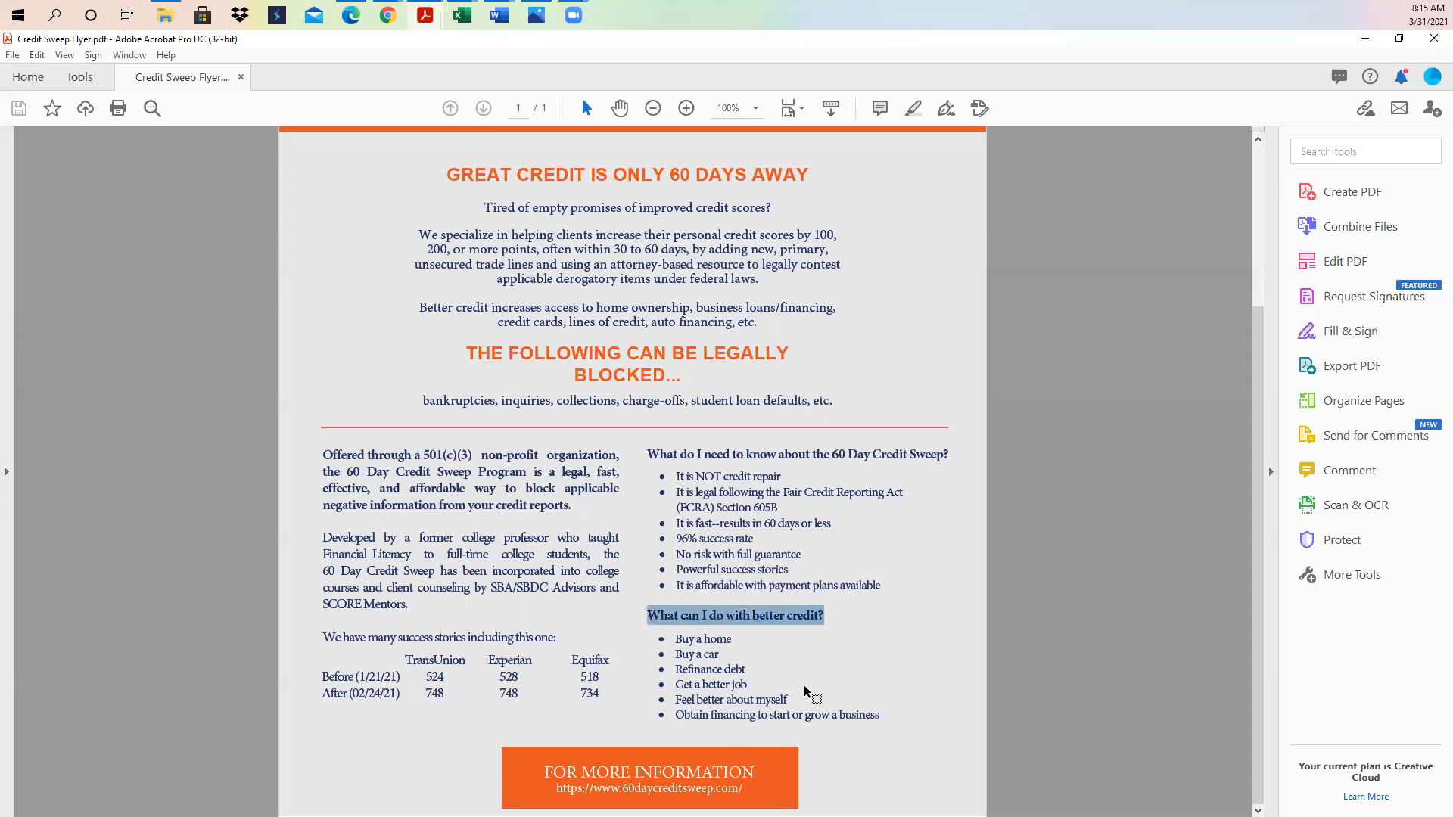
- Scroll the page up and down, ending with the top banner in view
scroll(up, 3)
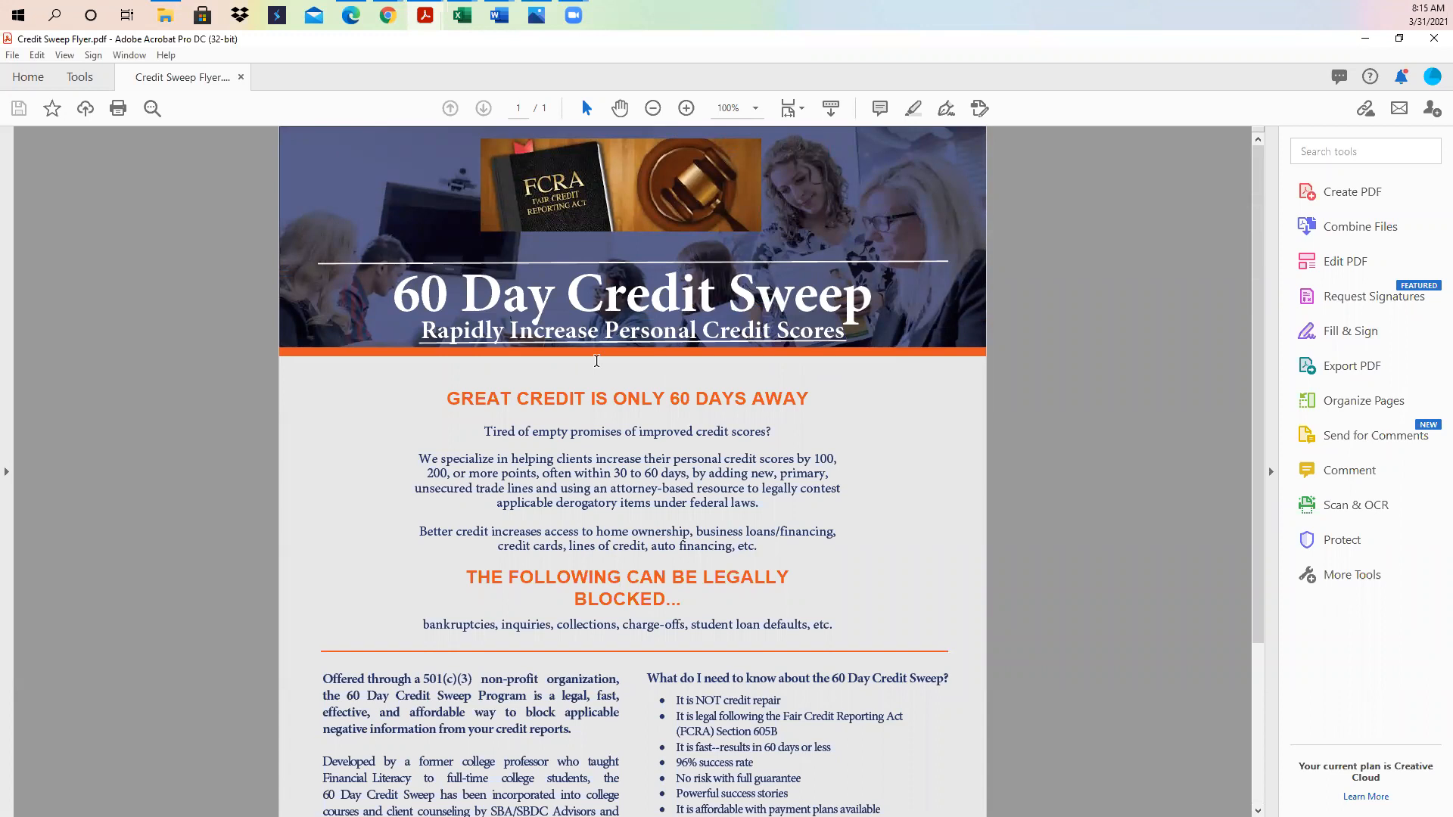
scroll(down, 3)
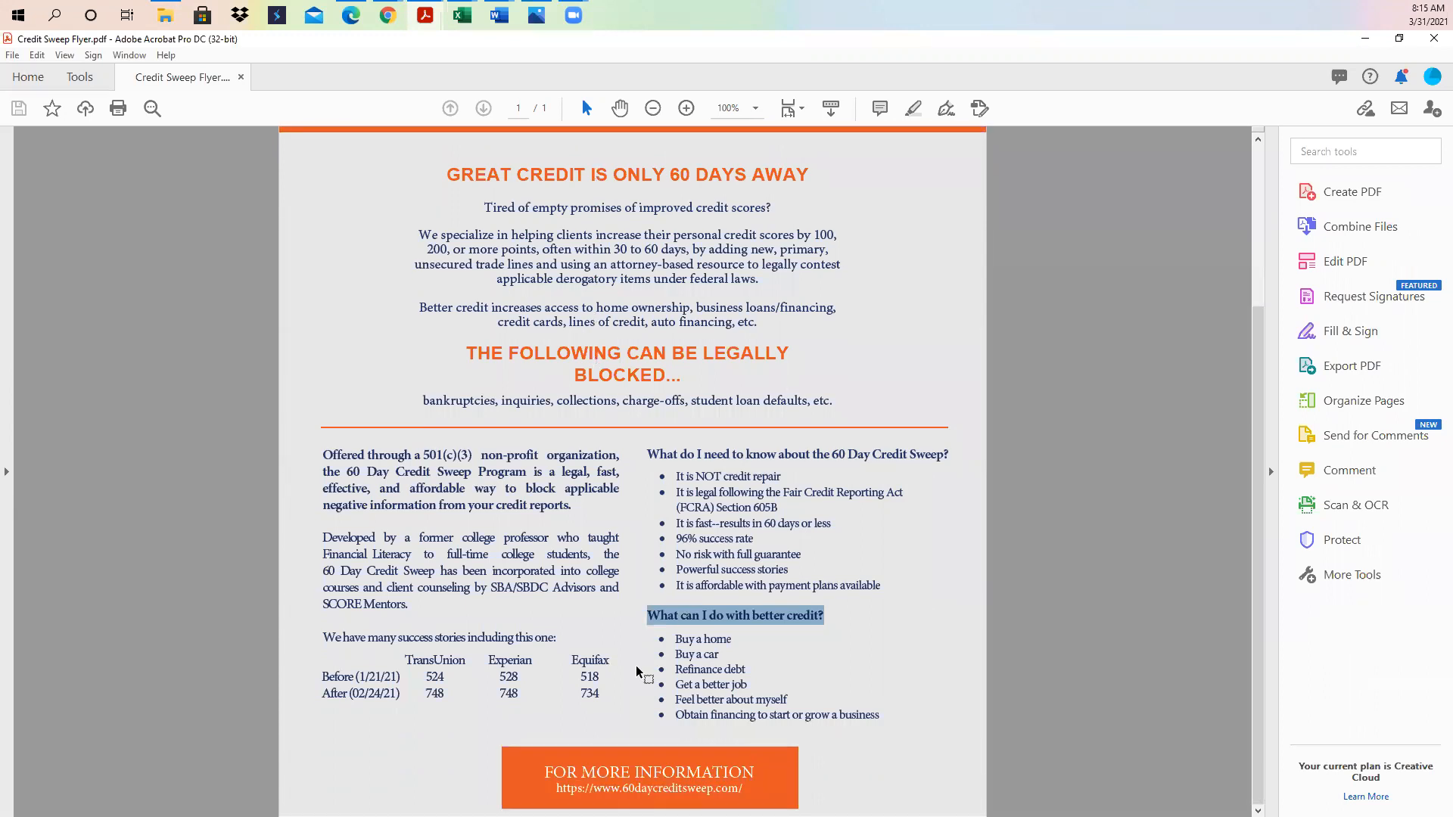
mouse_move(637, 672)
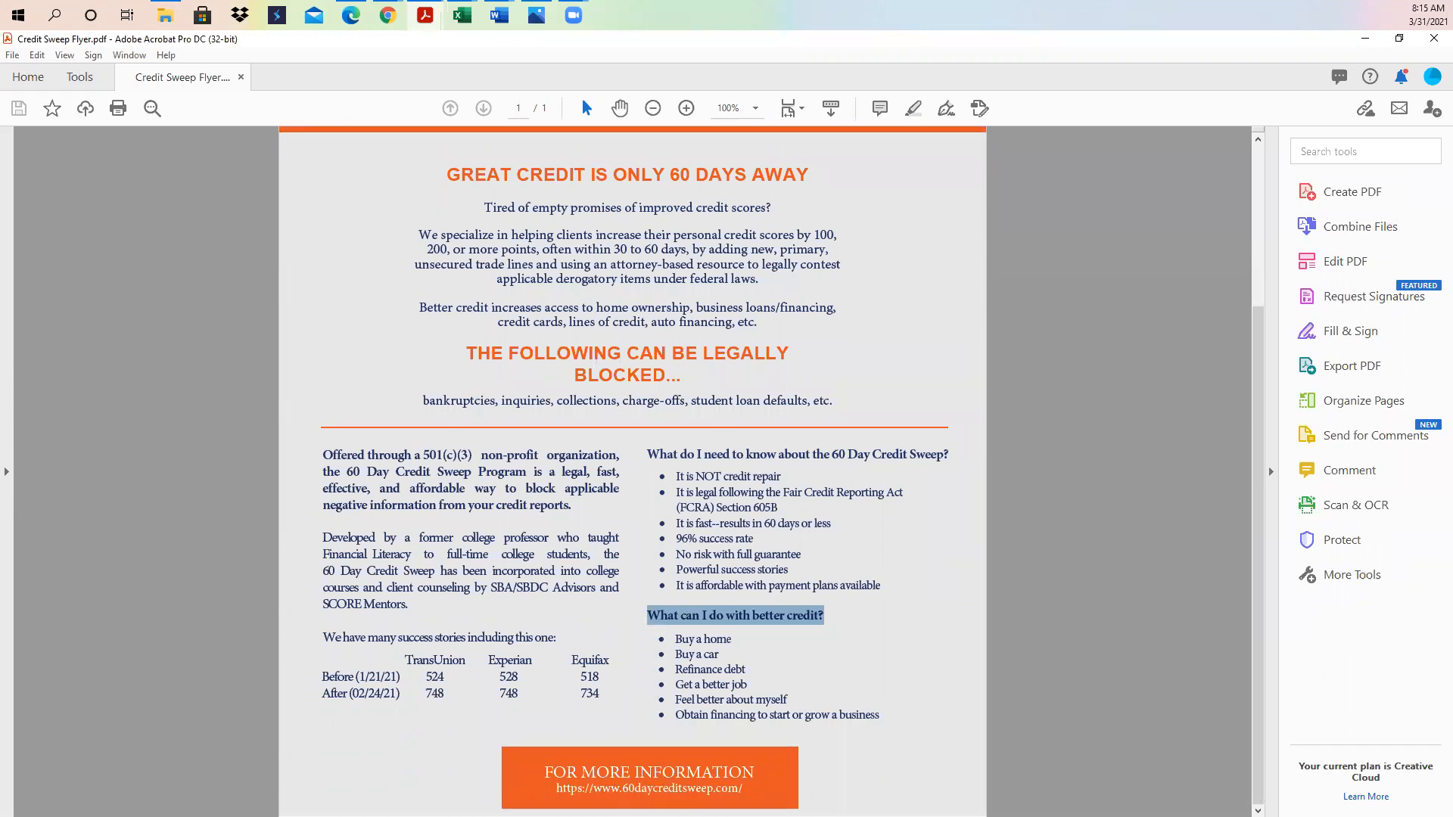
mouse_move(648, 793)
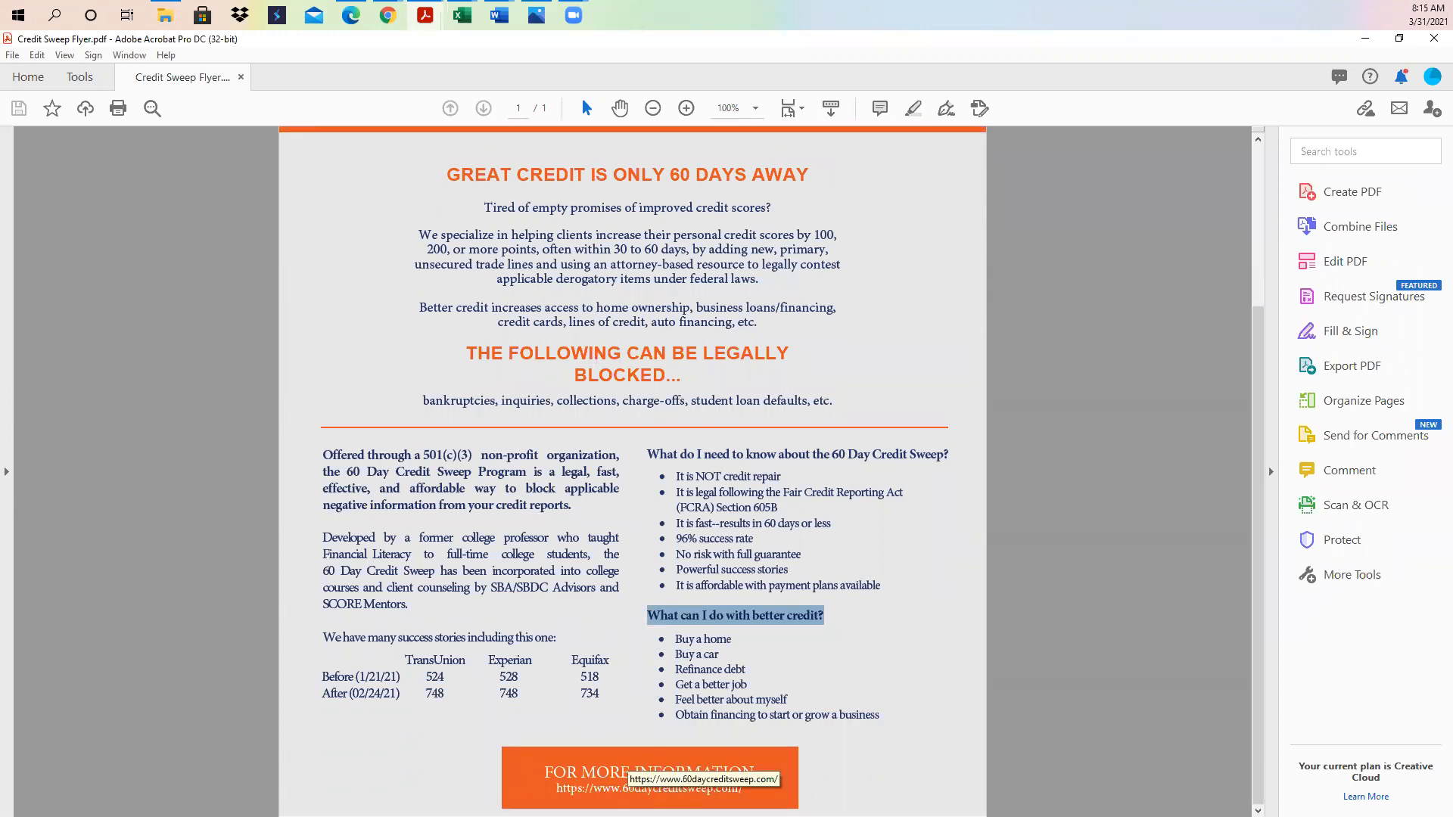
scroll(up, 3)
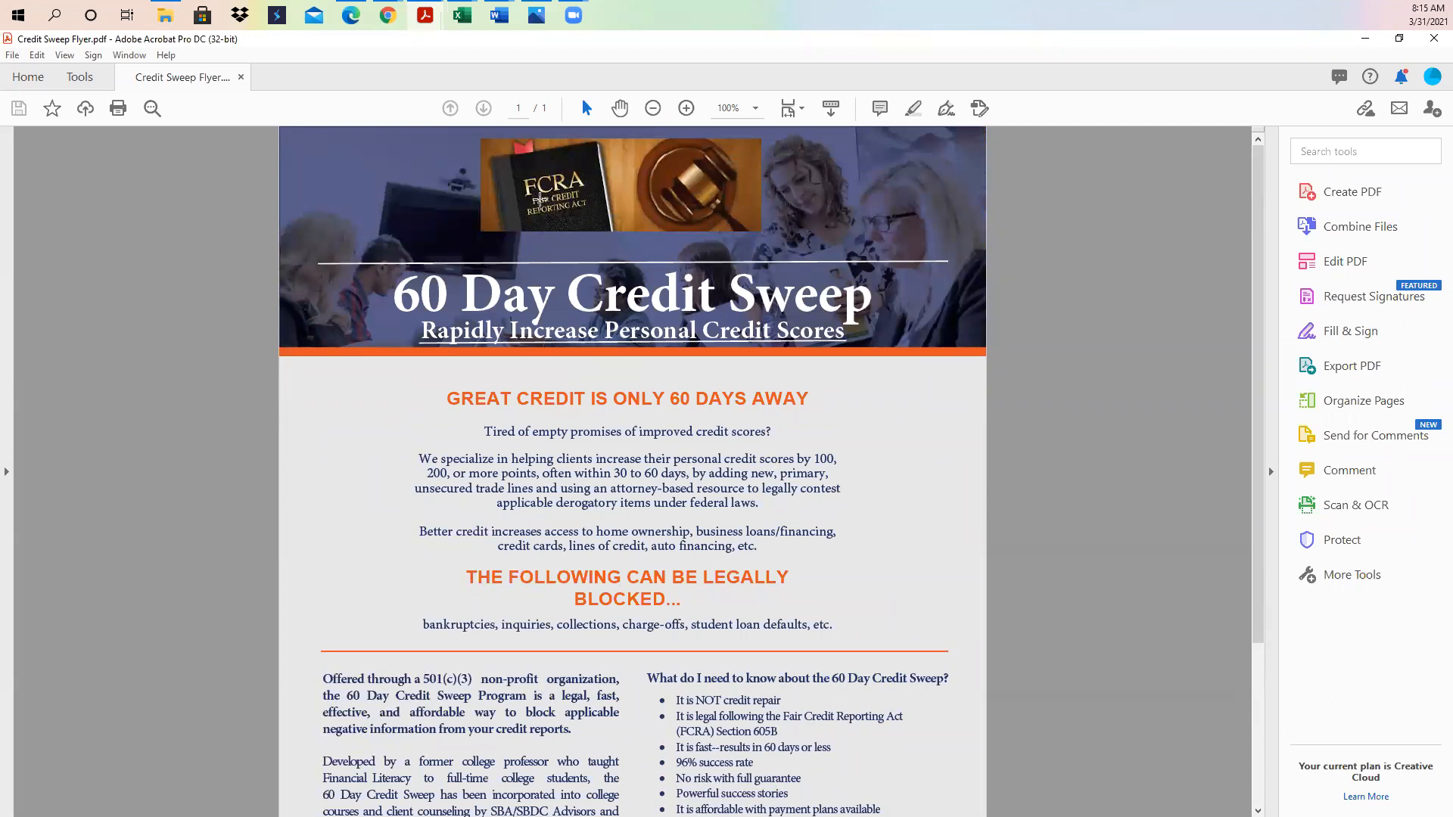
scroll(down, 3)
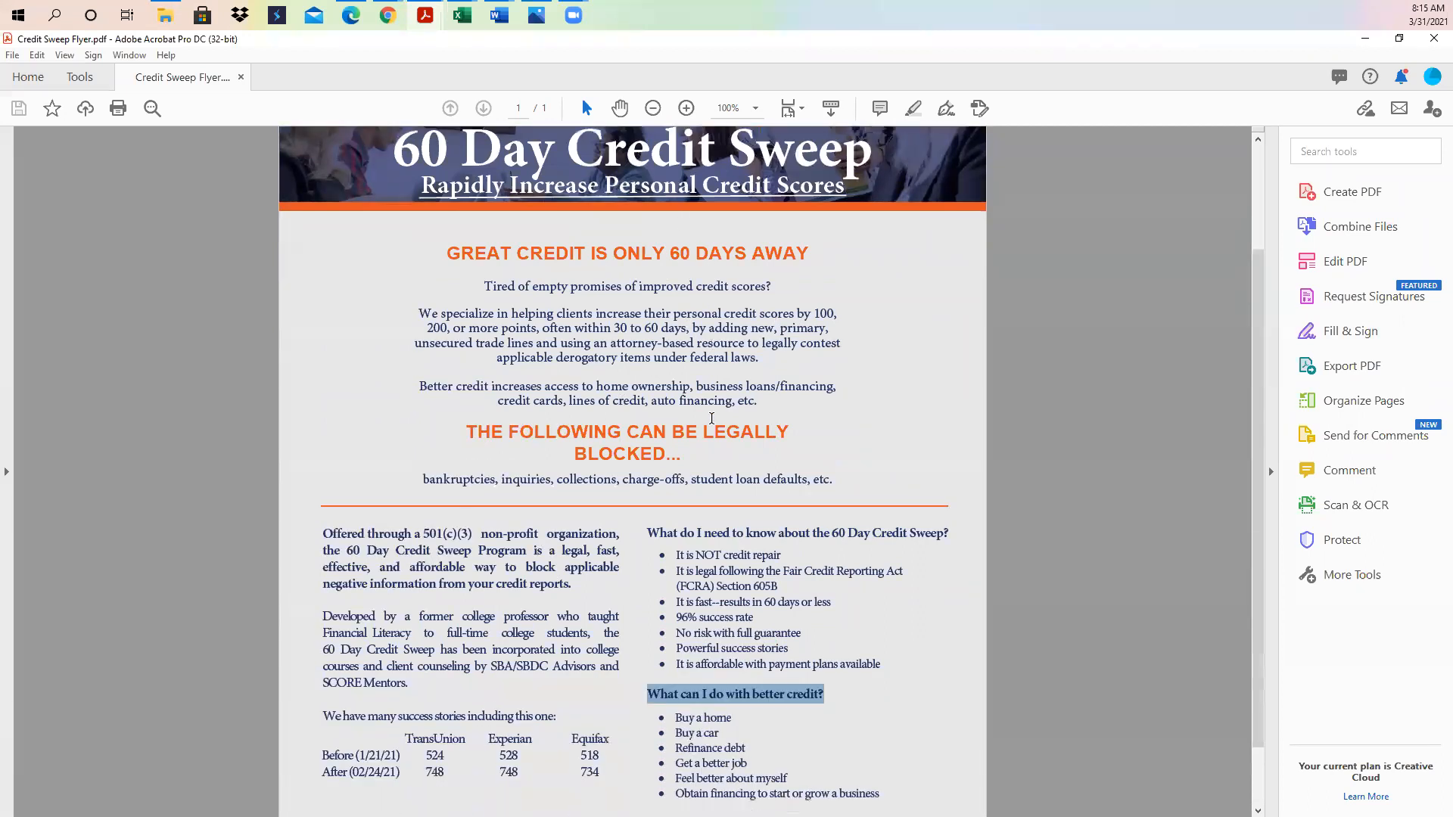
scroll(down, 3)
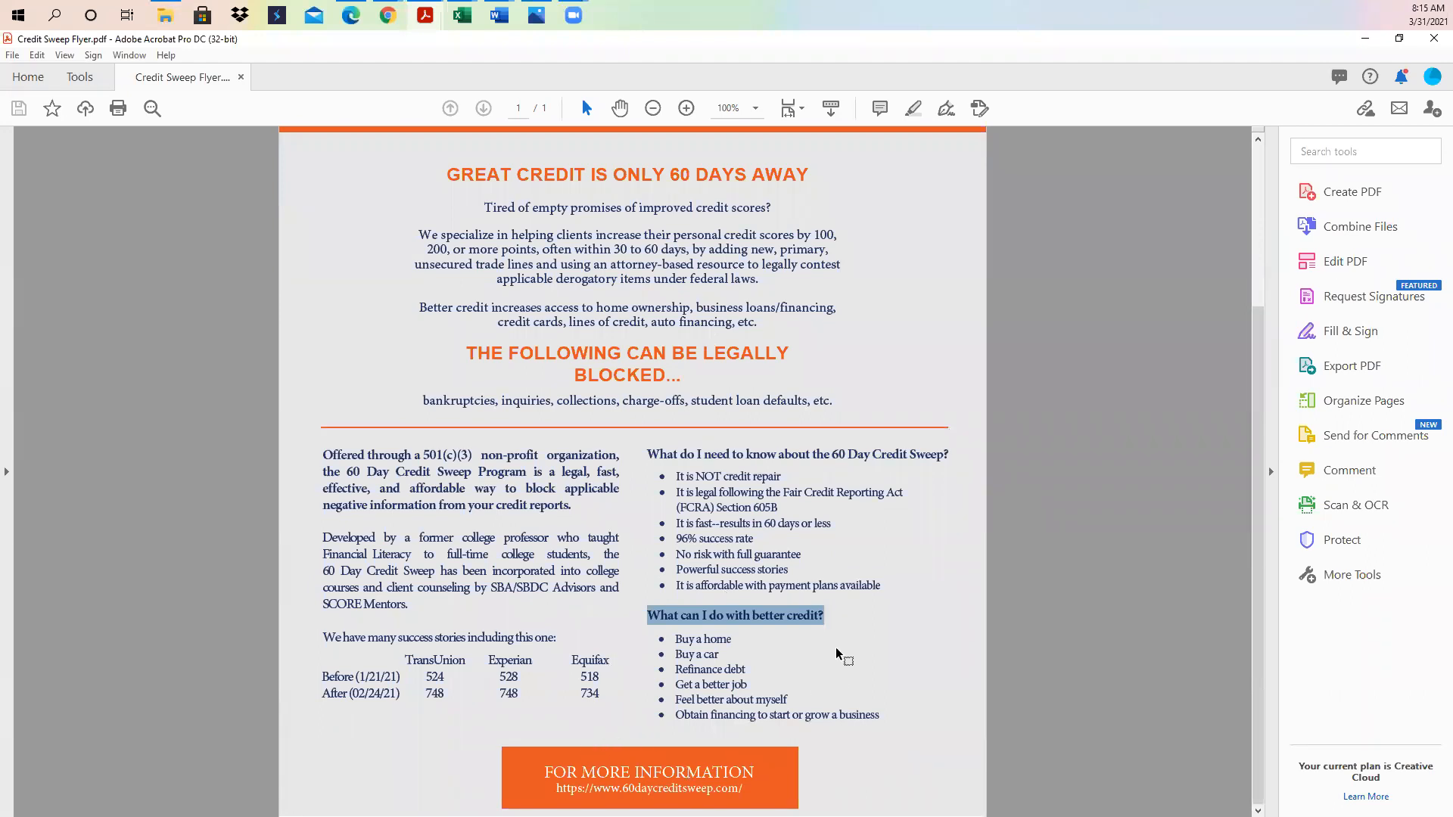
mouse_move(908, 529)
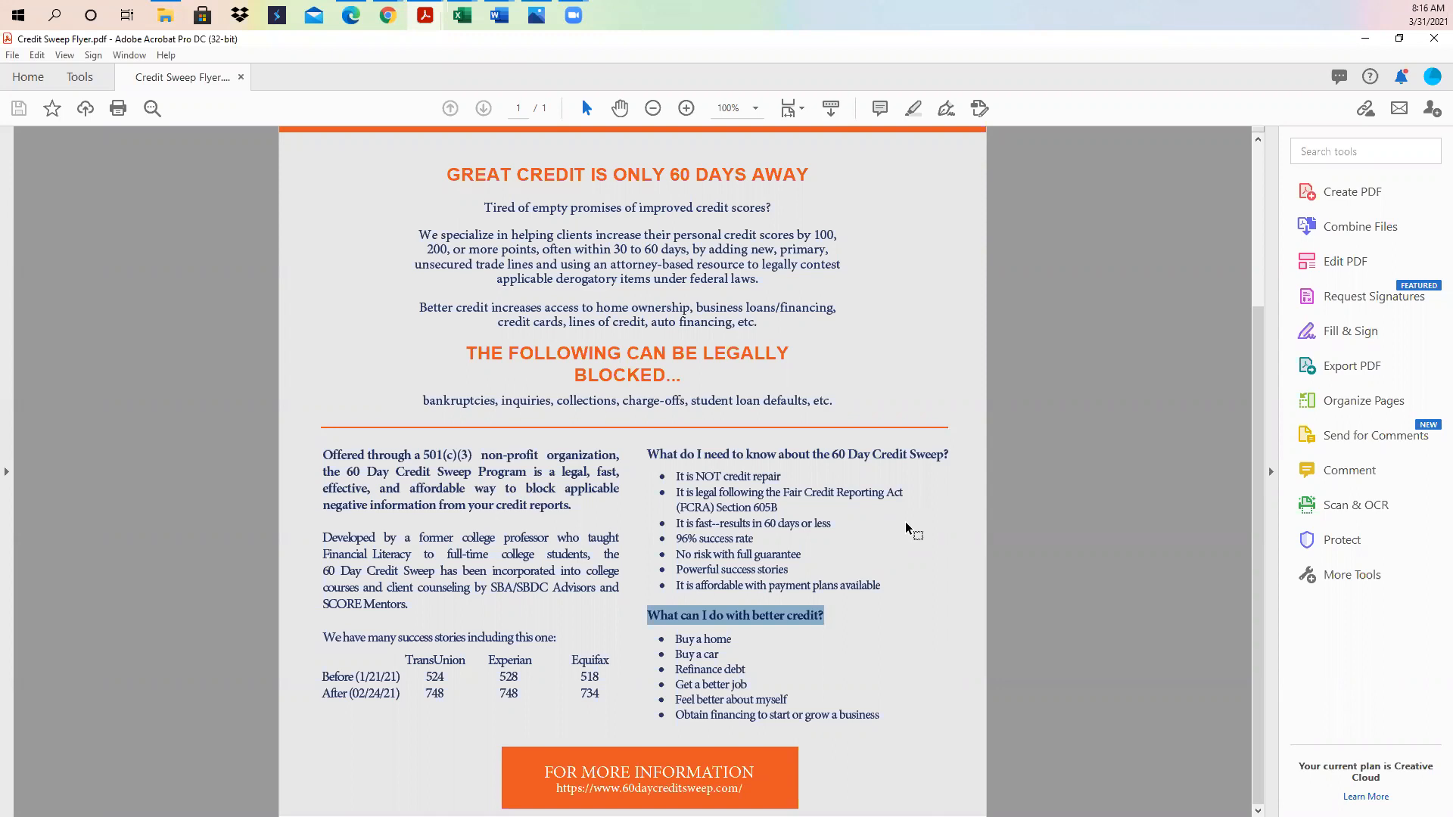
mouse_move(583, 437)
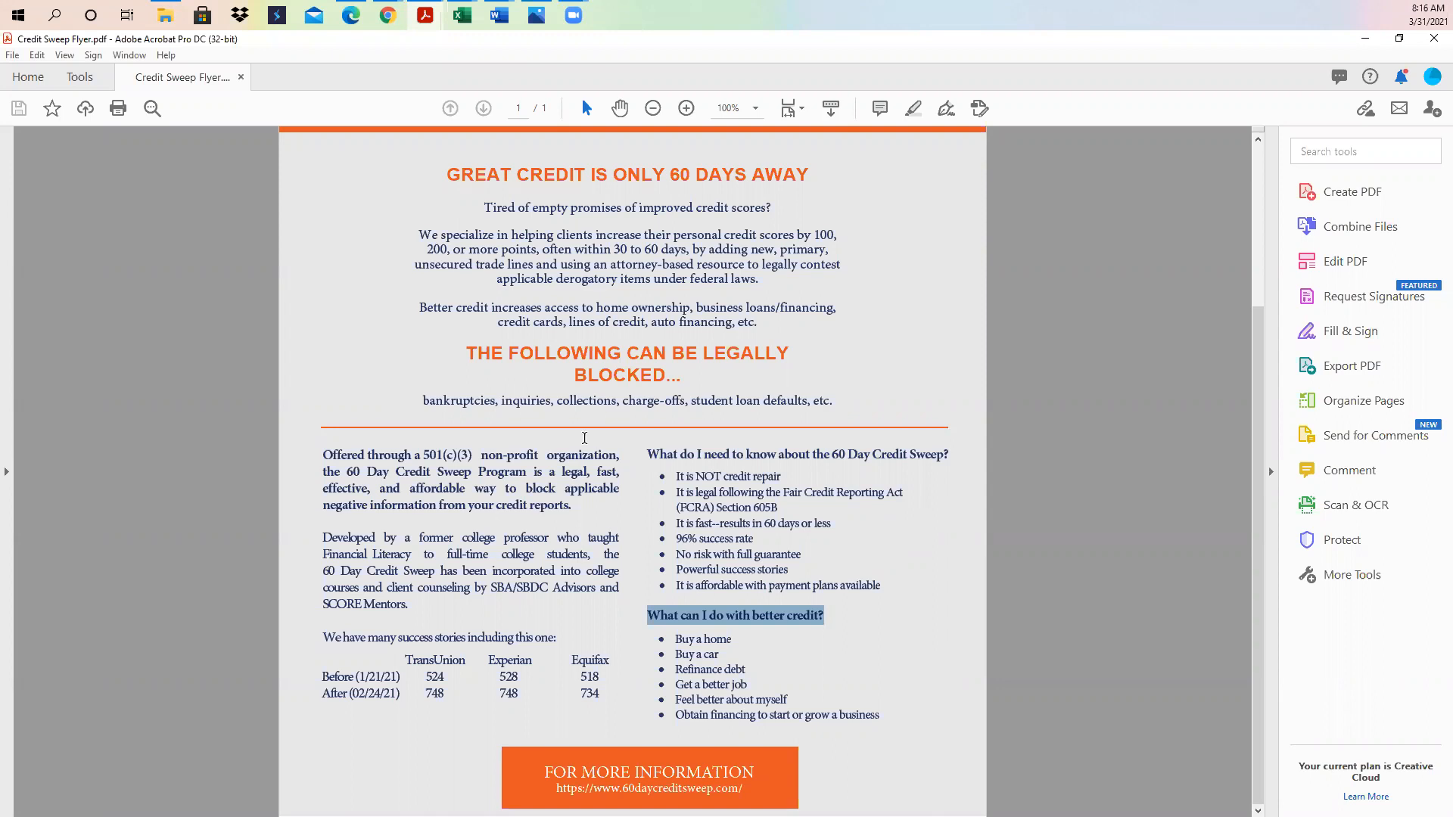
scroll(up, 3)
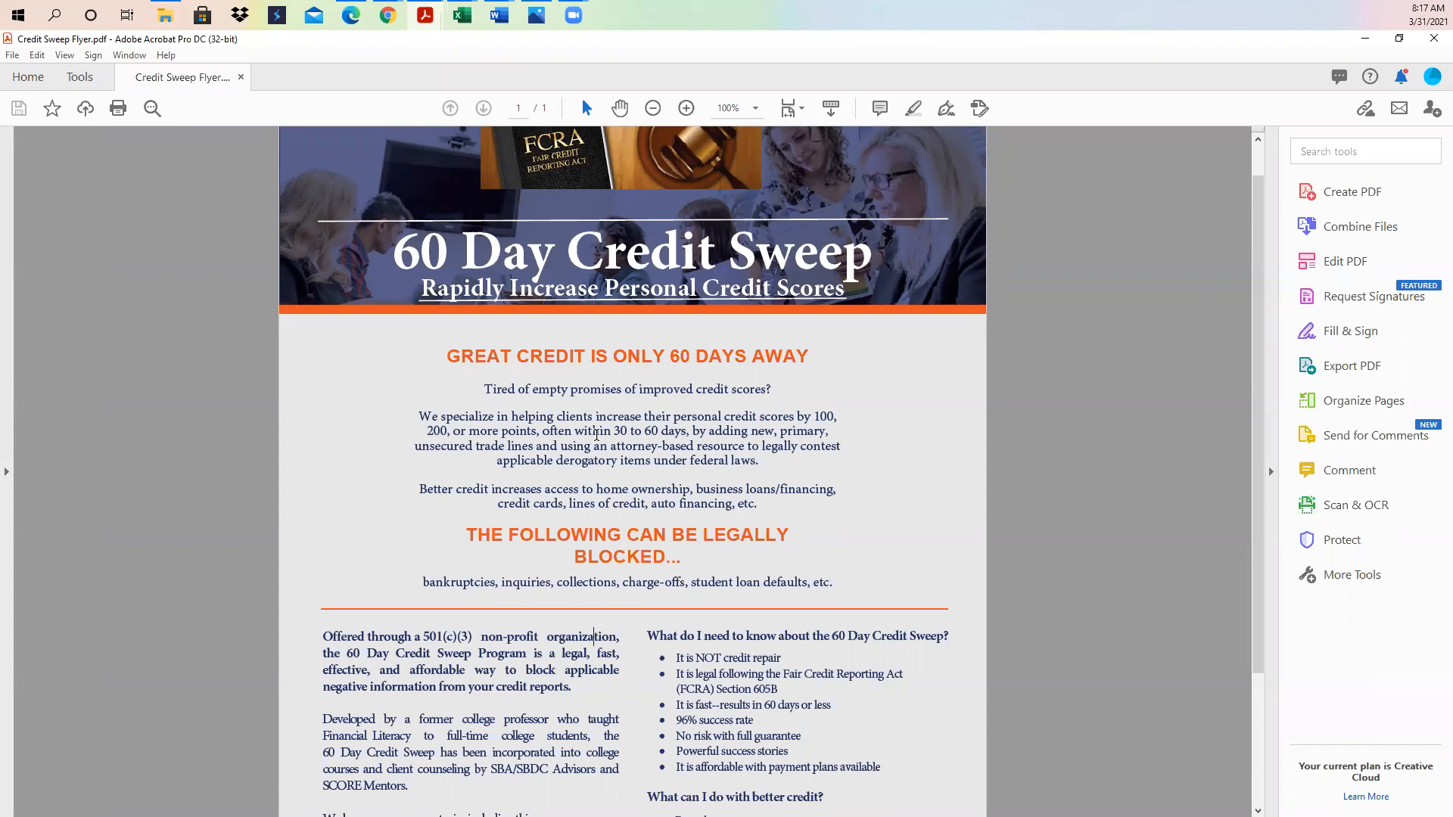
- Scroll down until the orange For More Information button is visible
scroll(down, 3)
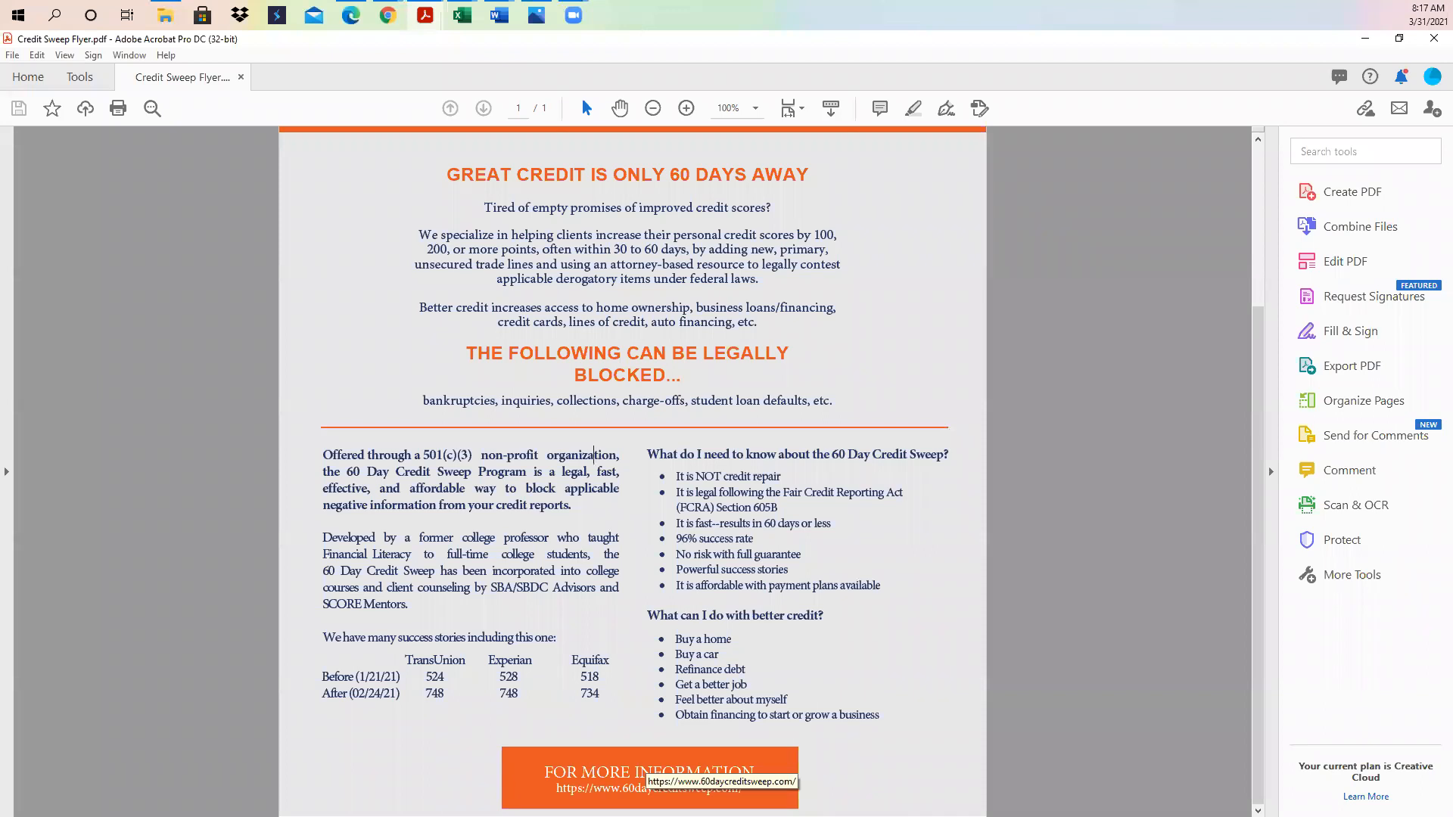
scroll(up, 3)
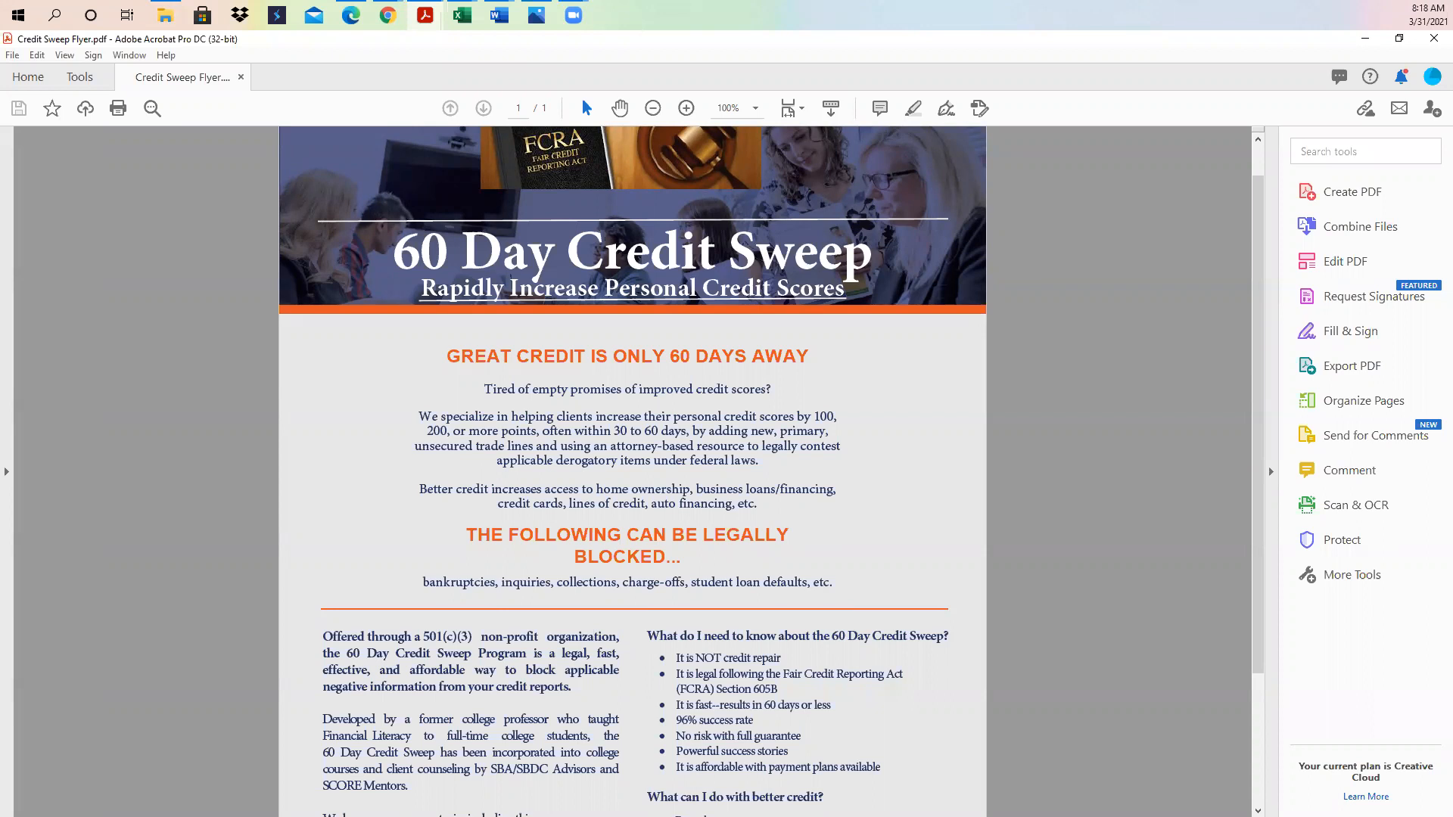
scroll(down, 3)
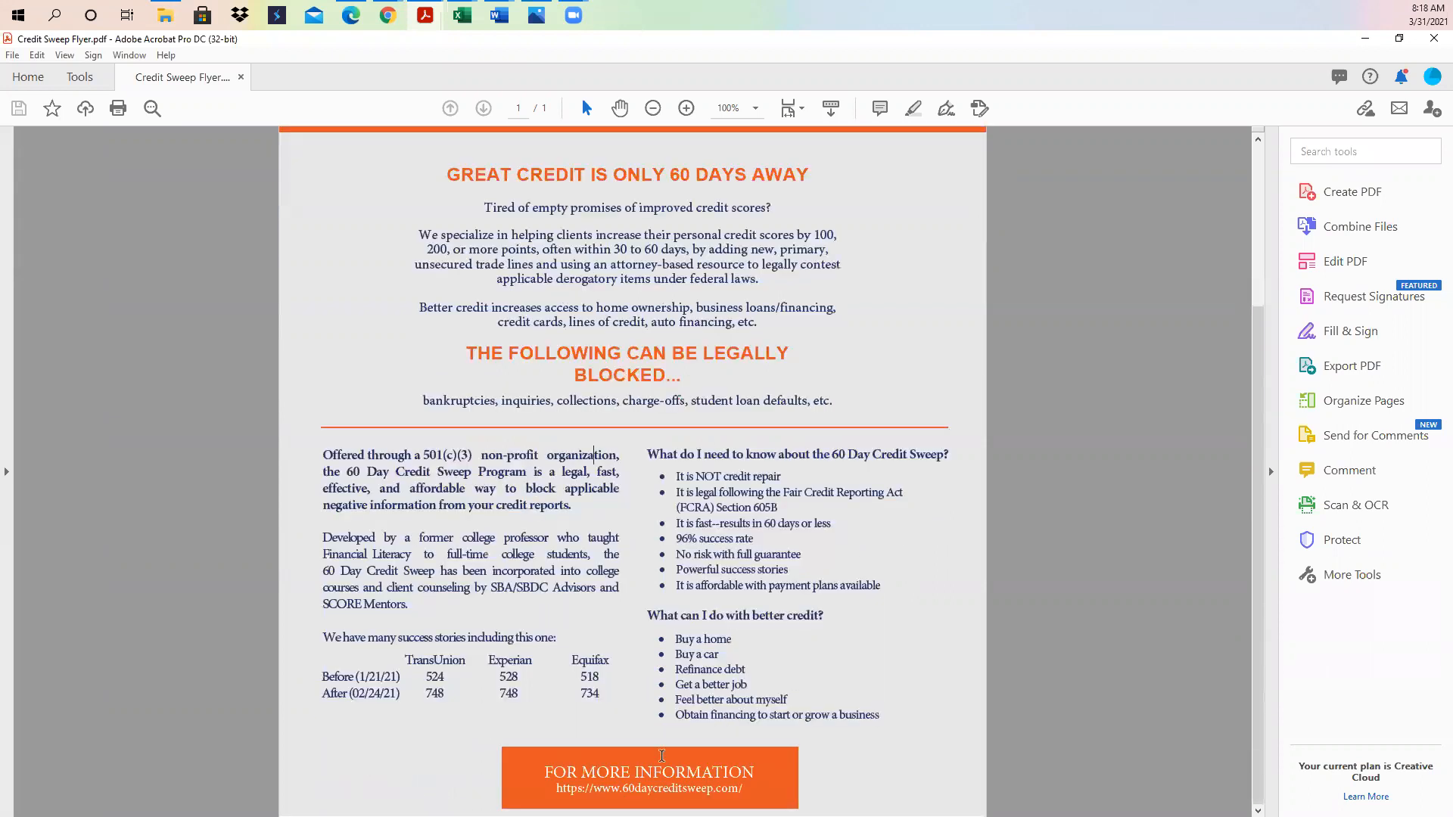
mouse_move(705, 789)
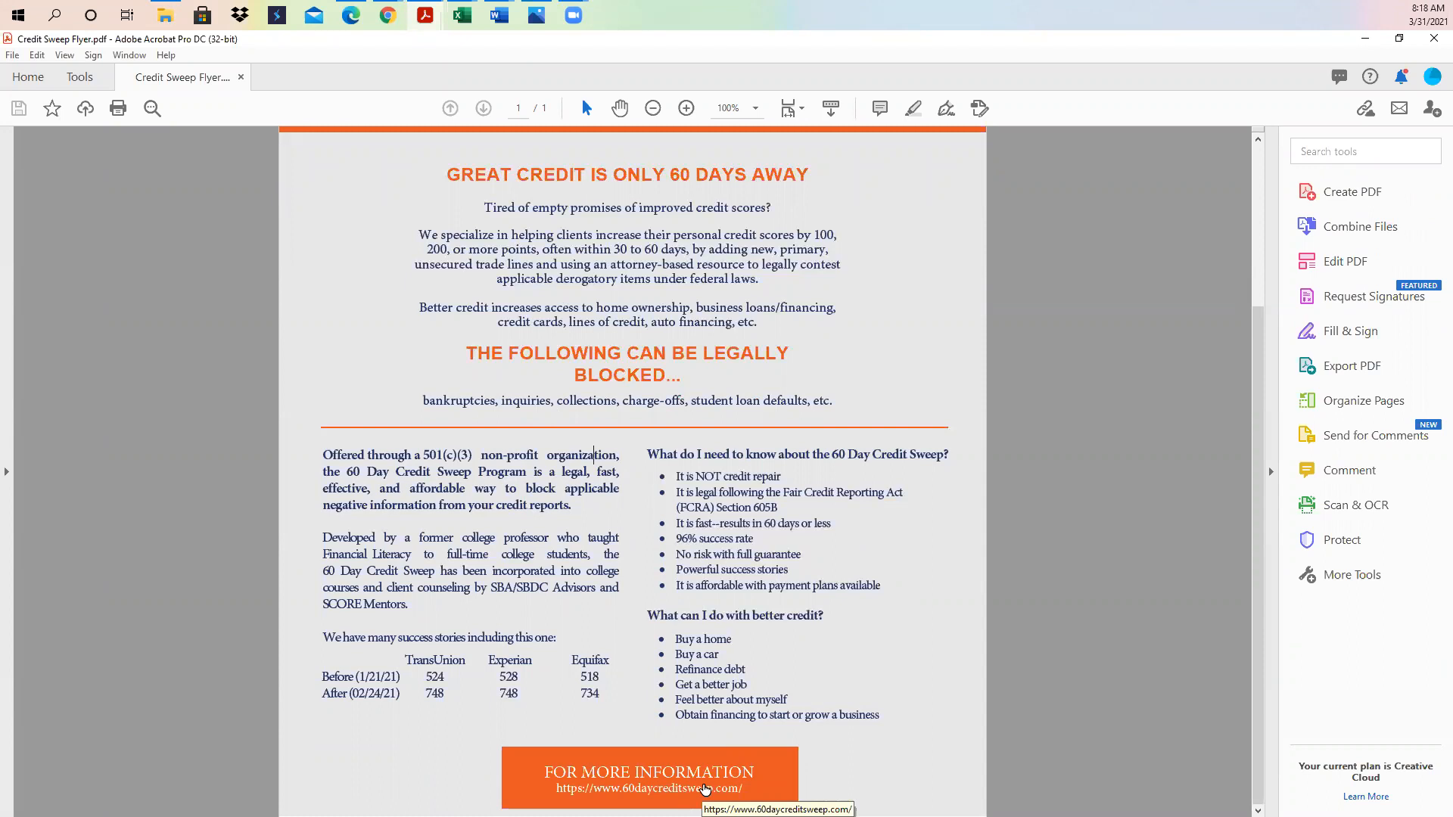
- Scroll through the page and return to the top banner and headline
scroll(up, 3)
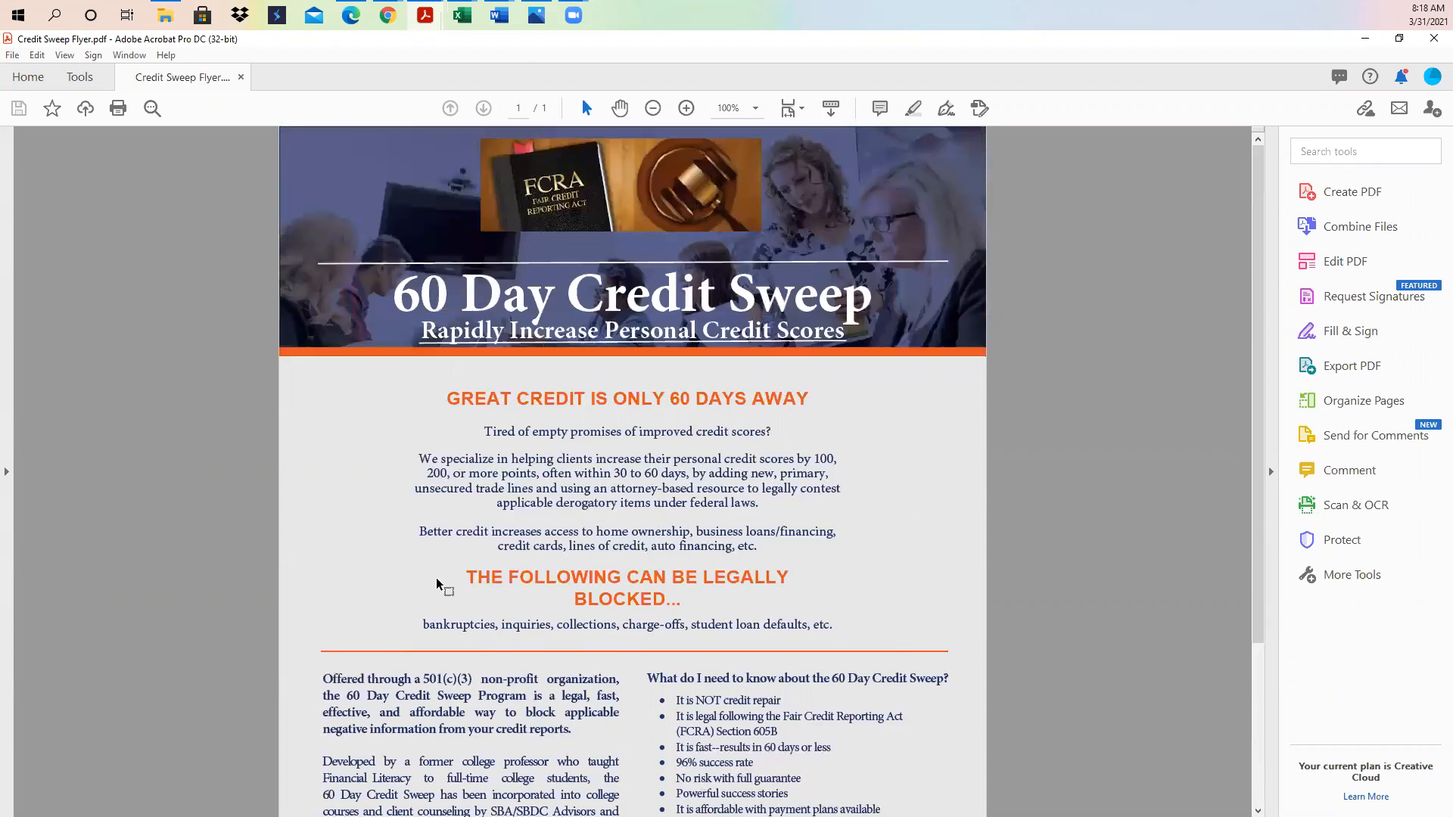
scroll(down, 3)
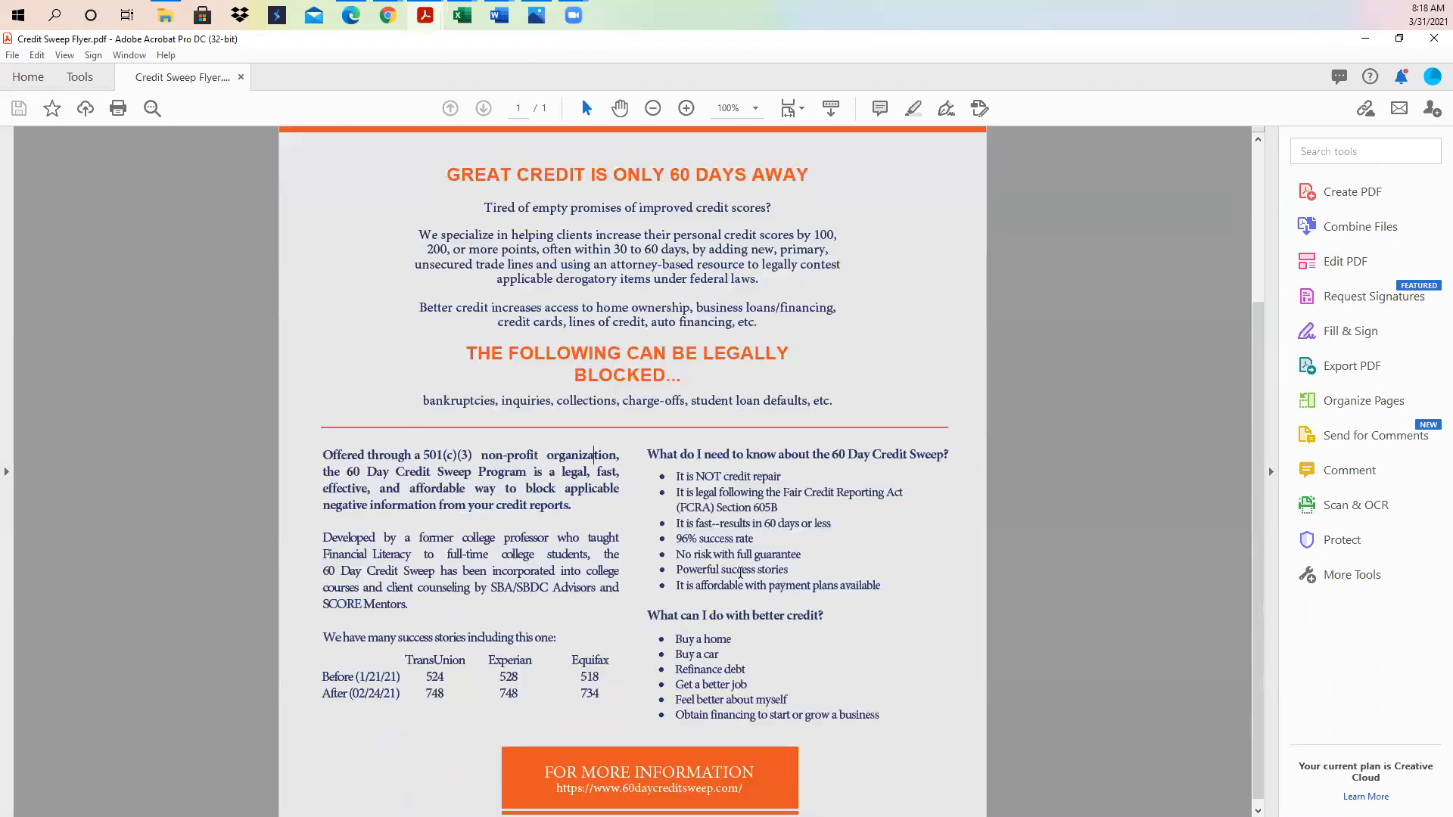
mouse_move(696, 787)
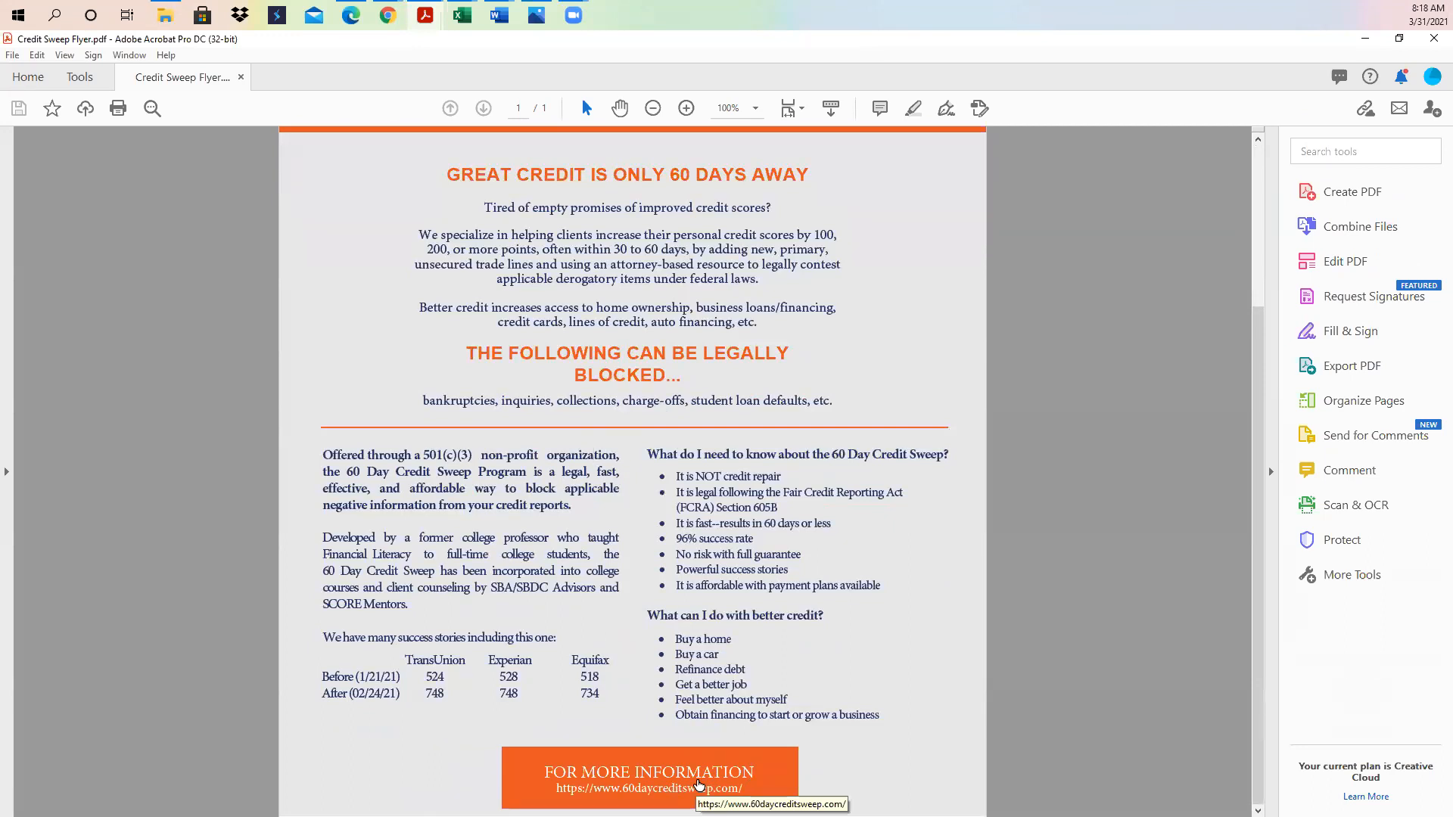
scroll(up, 3)
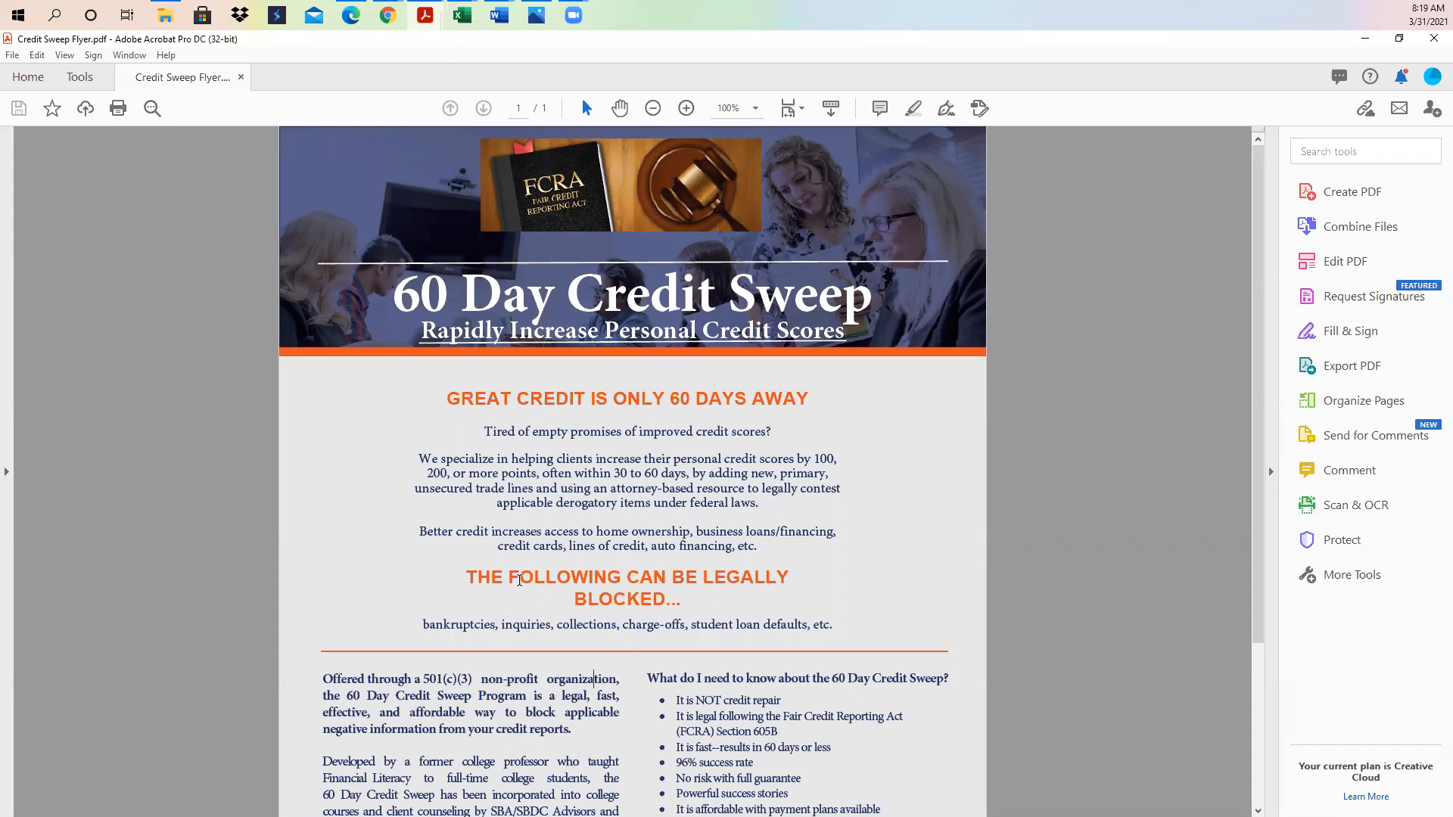
scroll(down, 3)
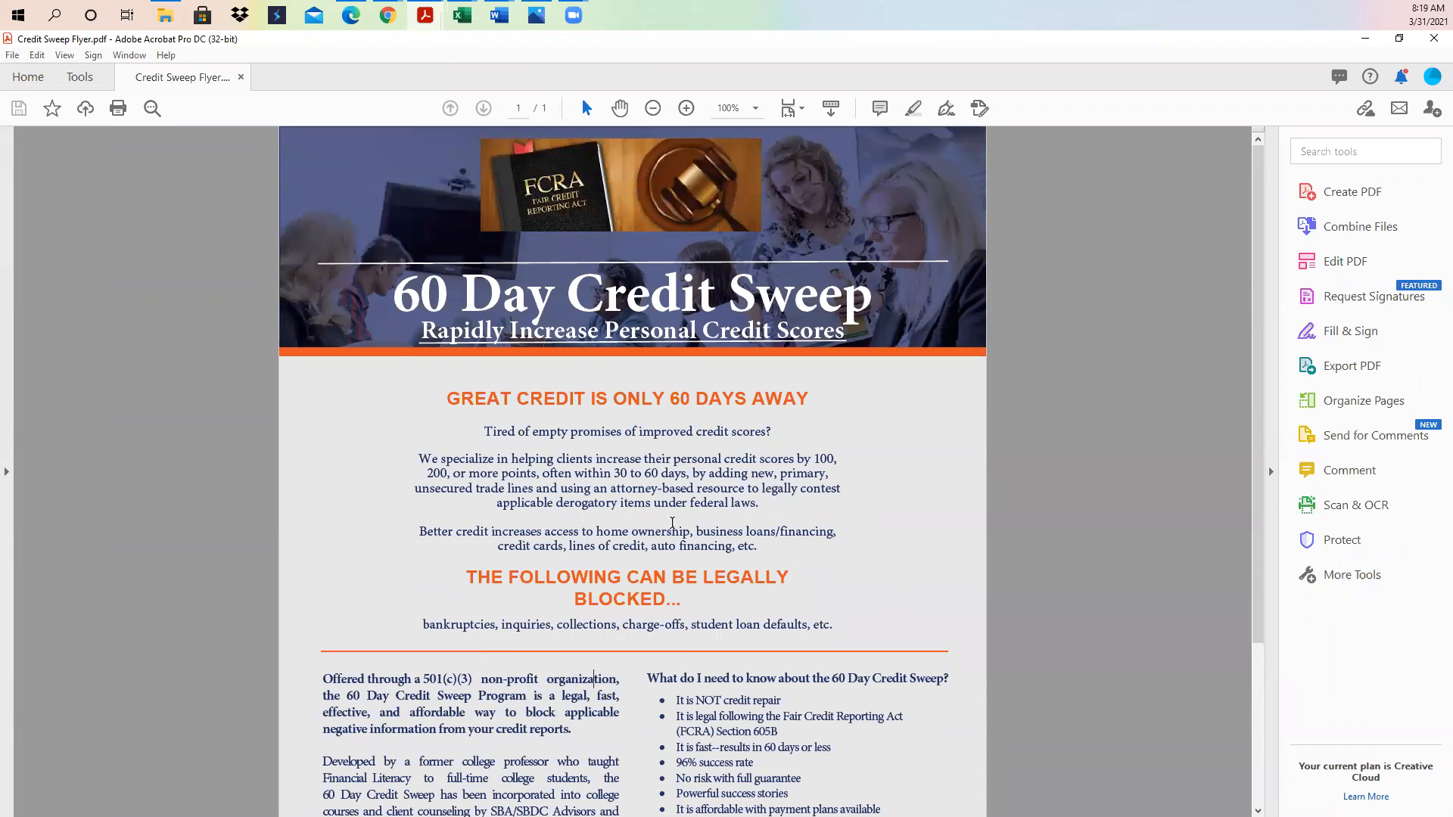
scroll(down, 3)
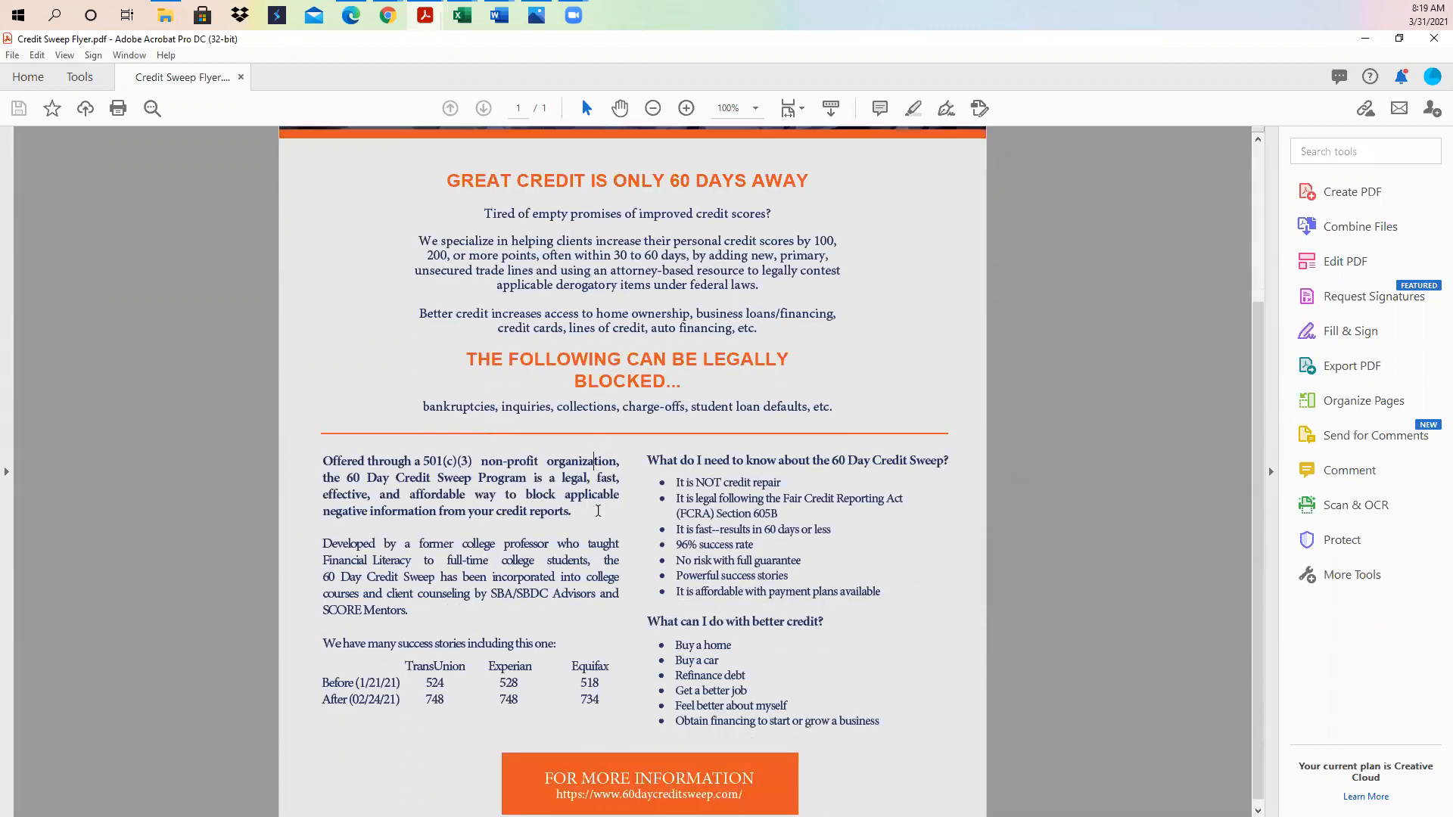
scroll(down, 3)
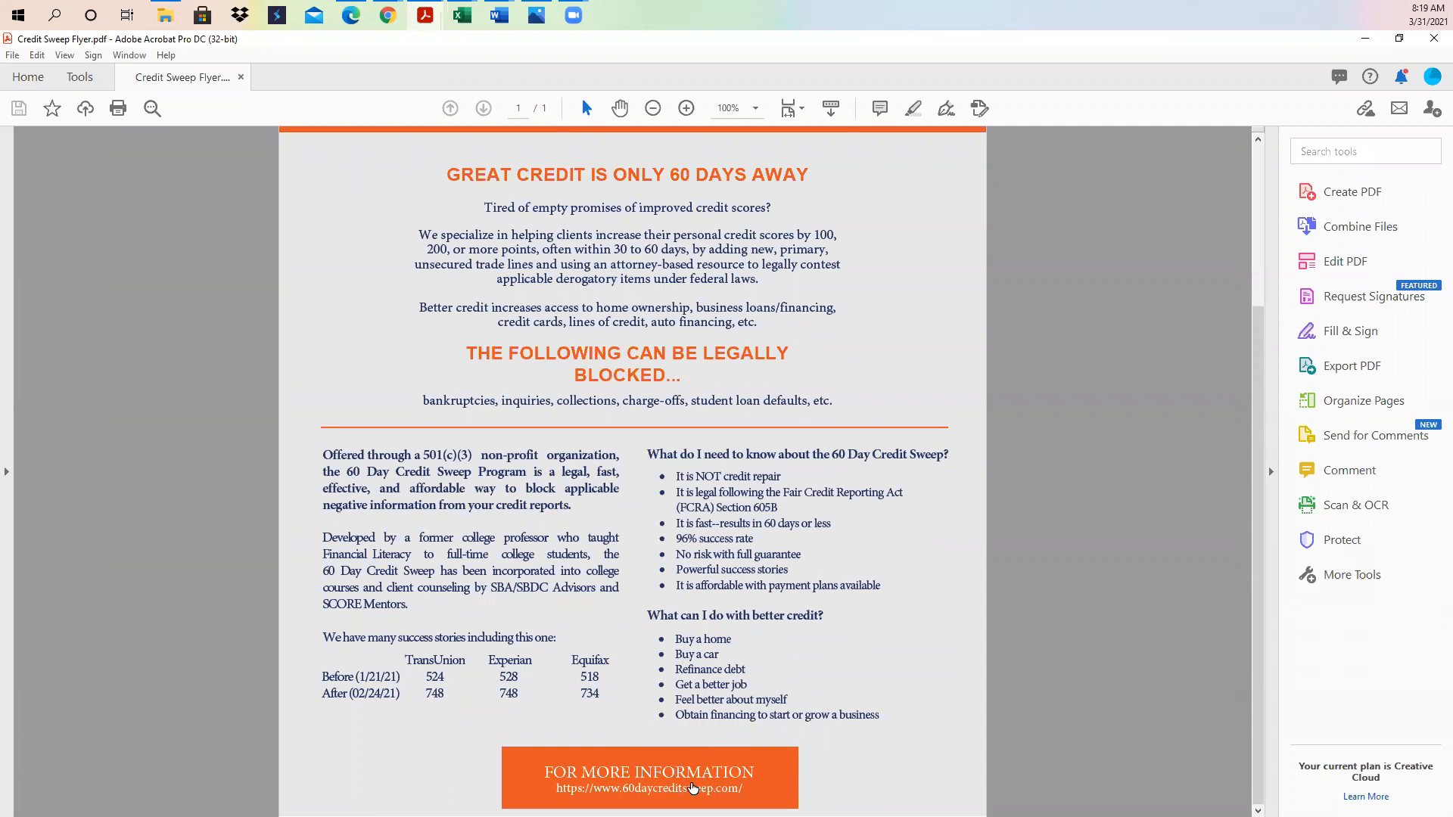
mouse_move(892, 566)
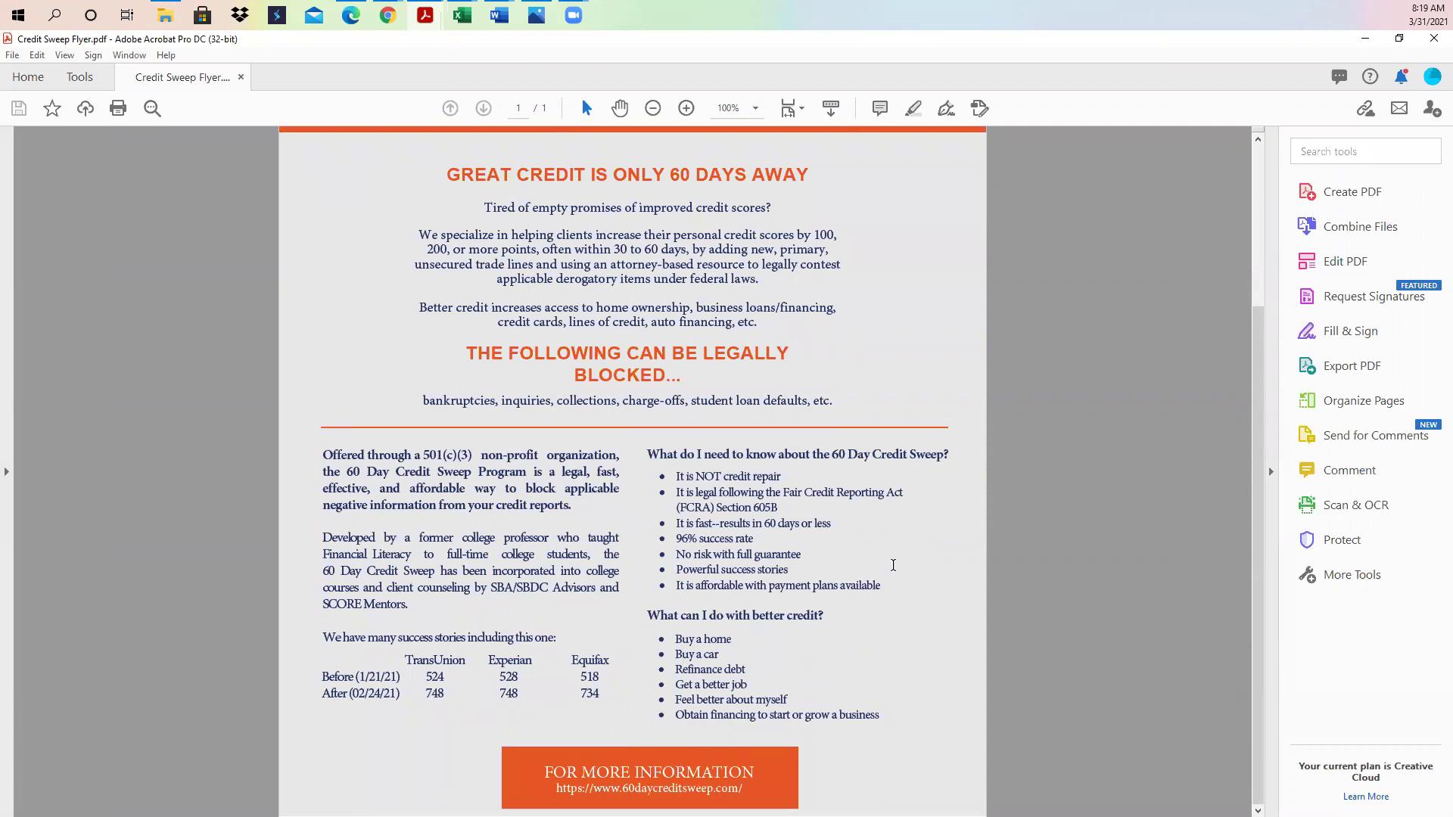
mouse_move(690, 280)
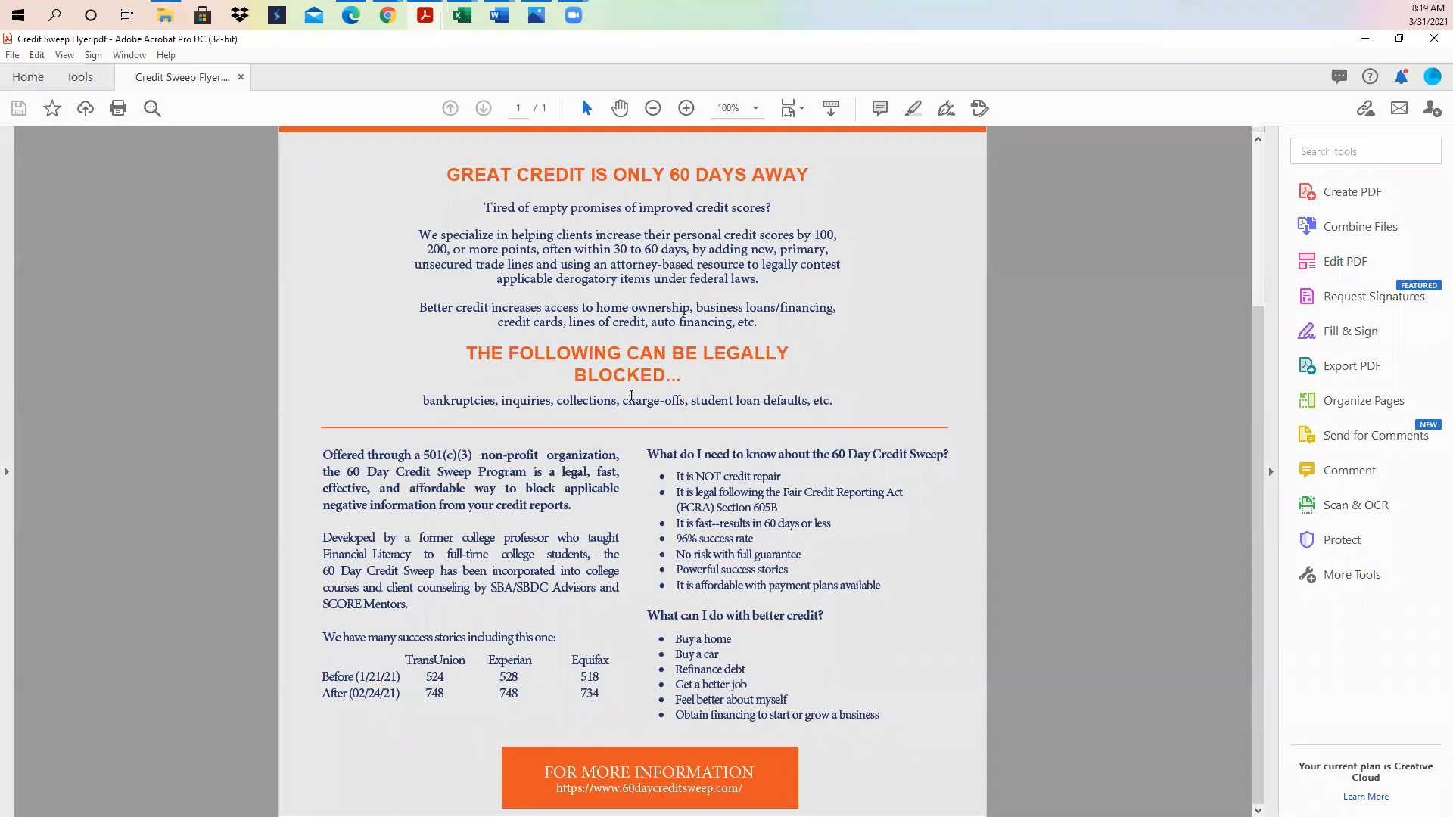
scroll(up, 3)
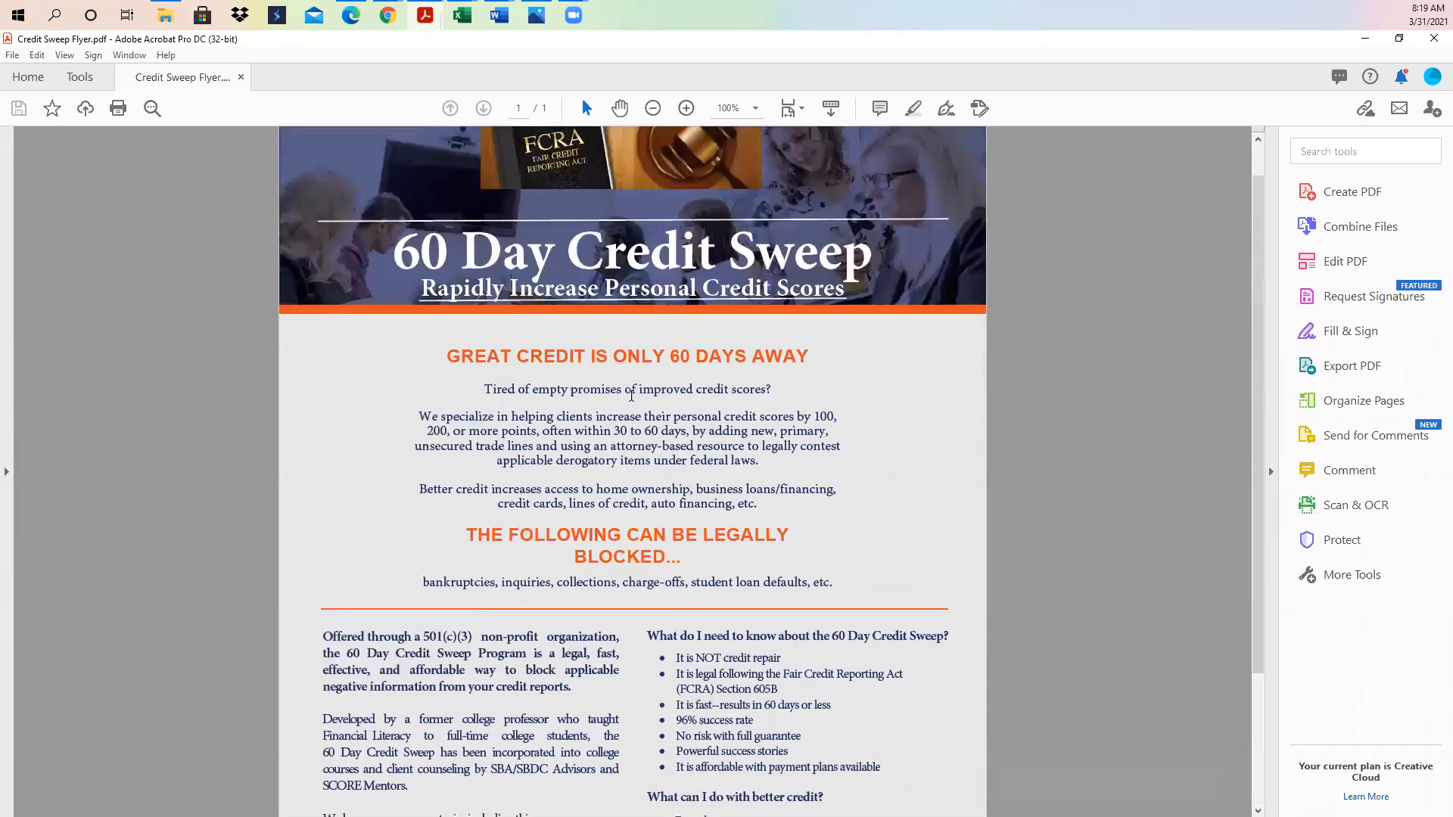
scroll(up, 3)
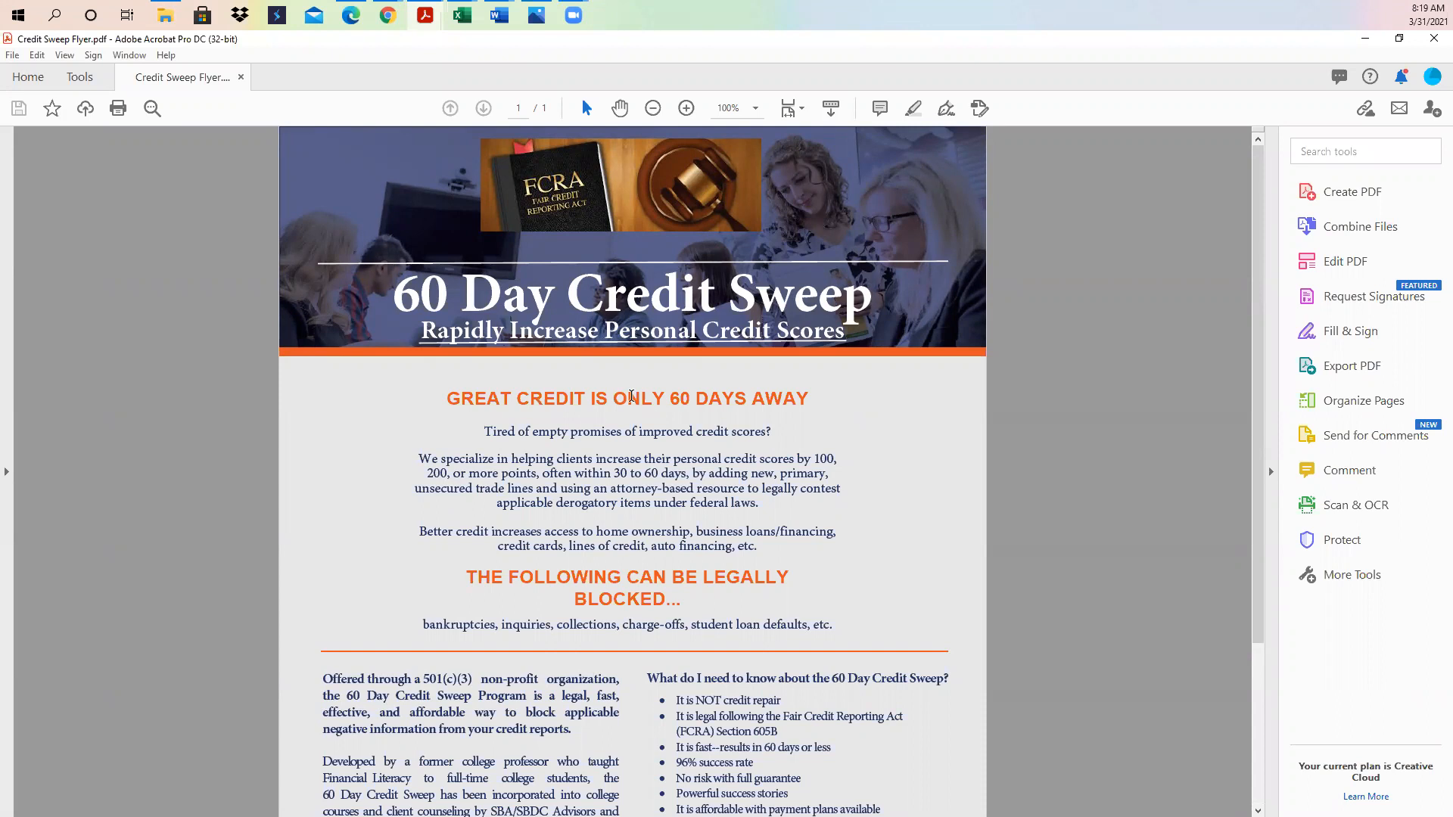
- Scroll down to the bullet list under 'What can I do with better credit?'
scroll(down, 3)
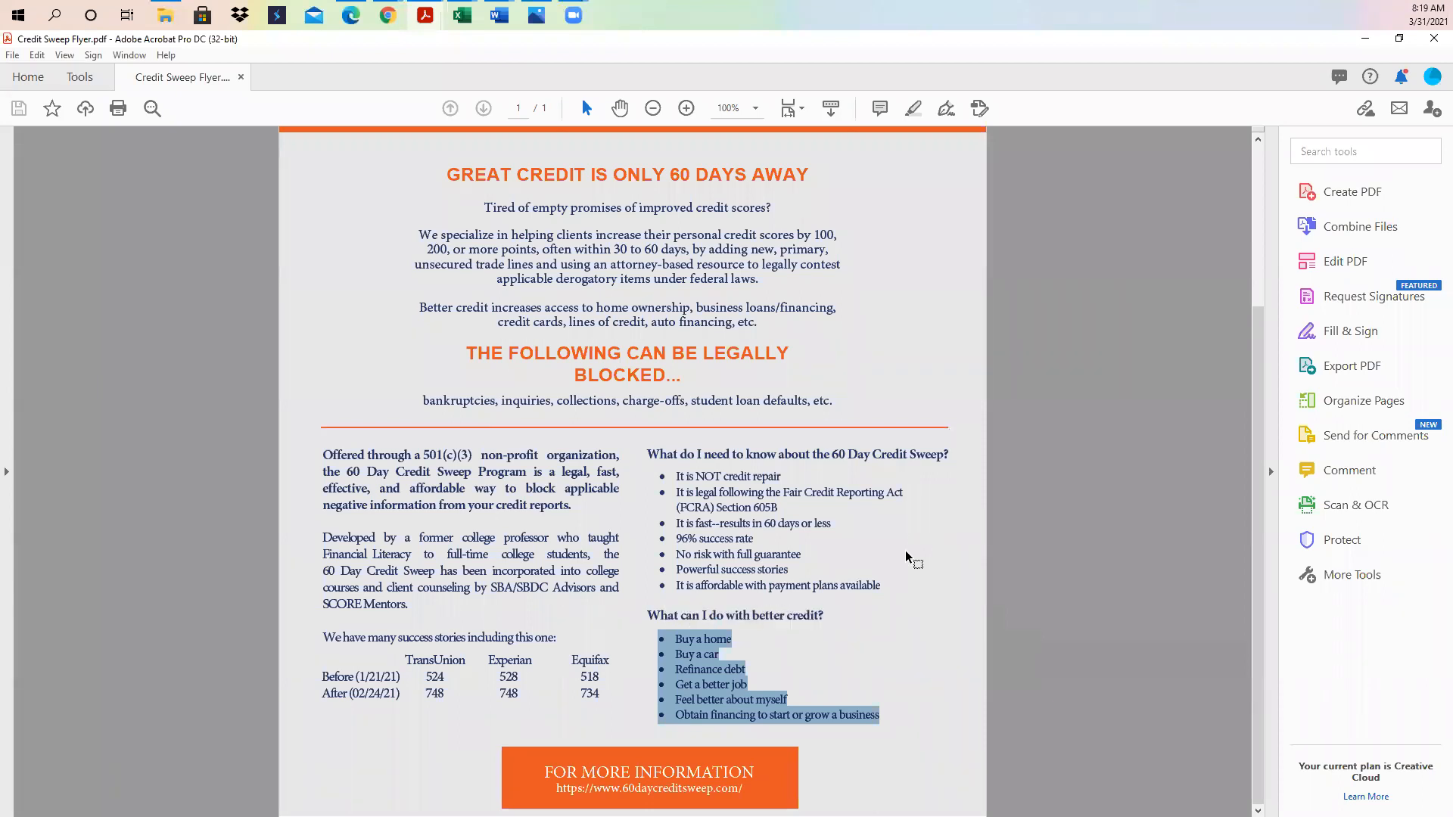
mouse_move(852, 657)
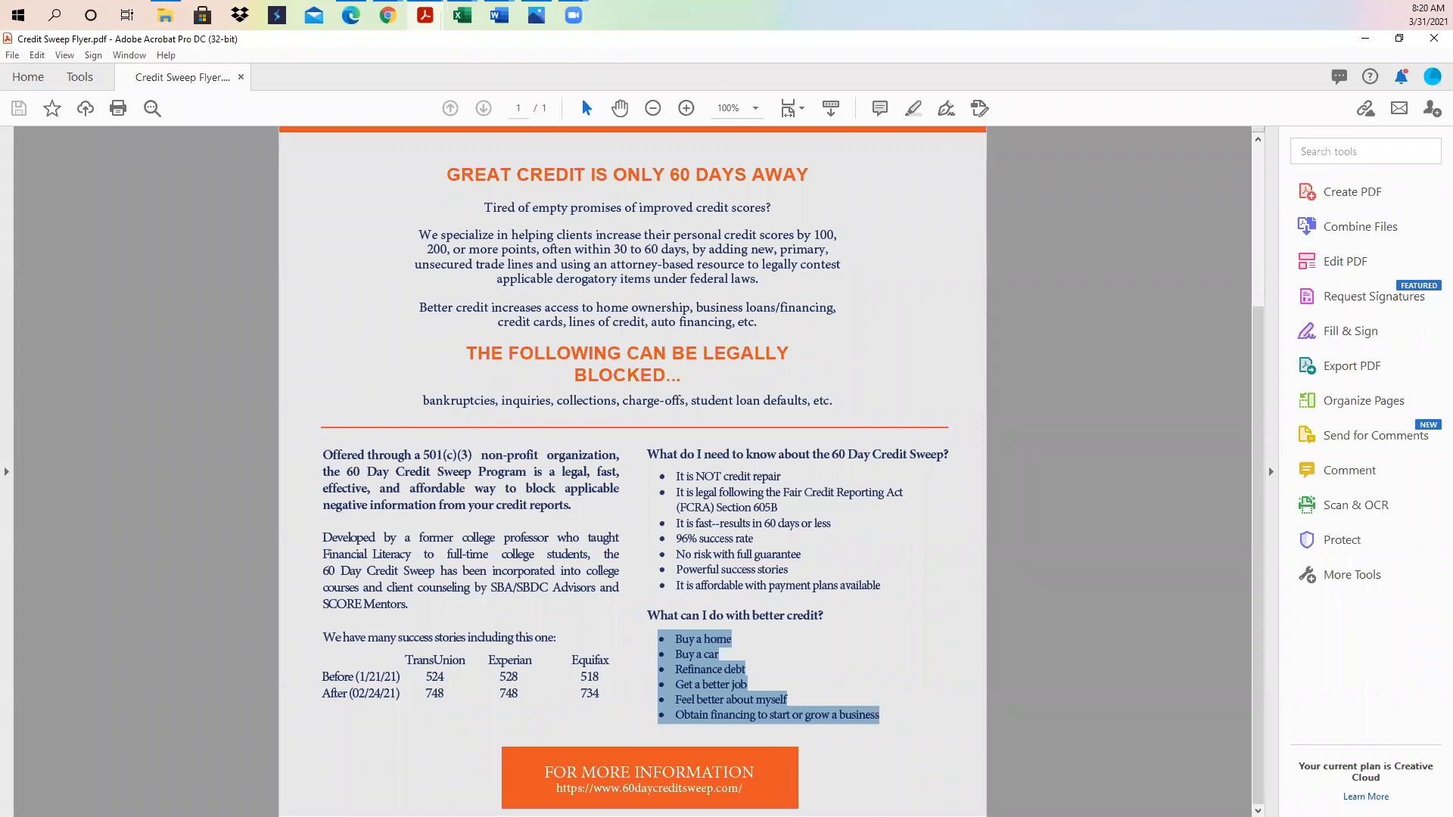
- Scroll up to the 60 Day Credit Sweep banner at the top of the page
scroll(up, 3)
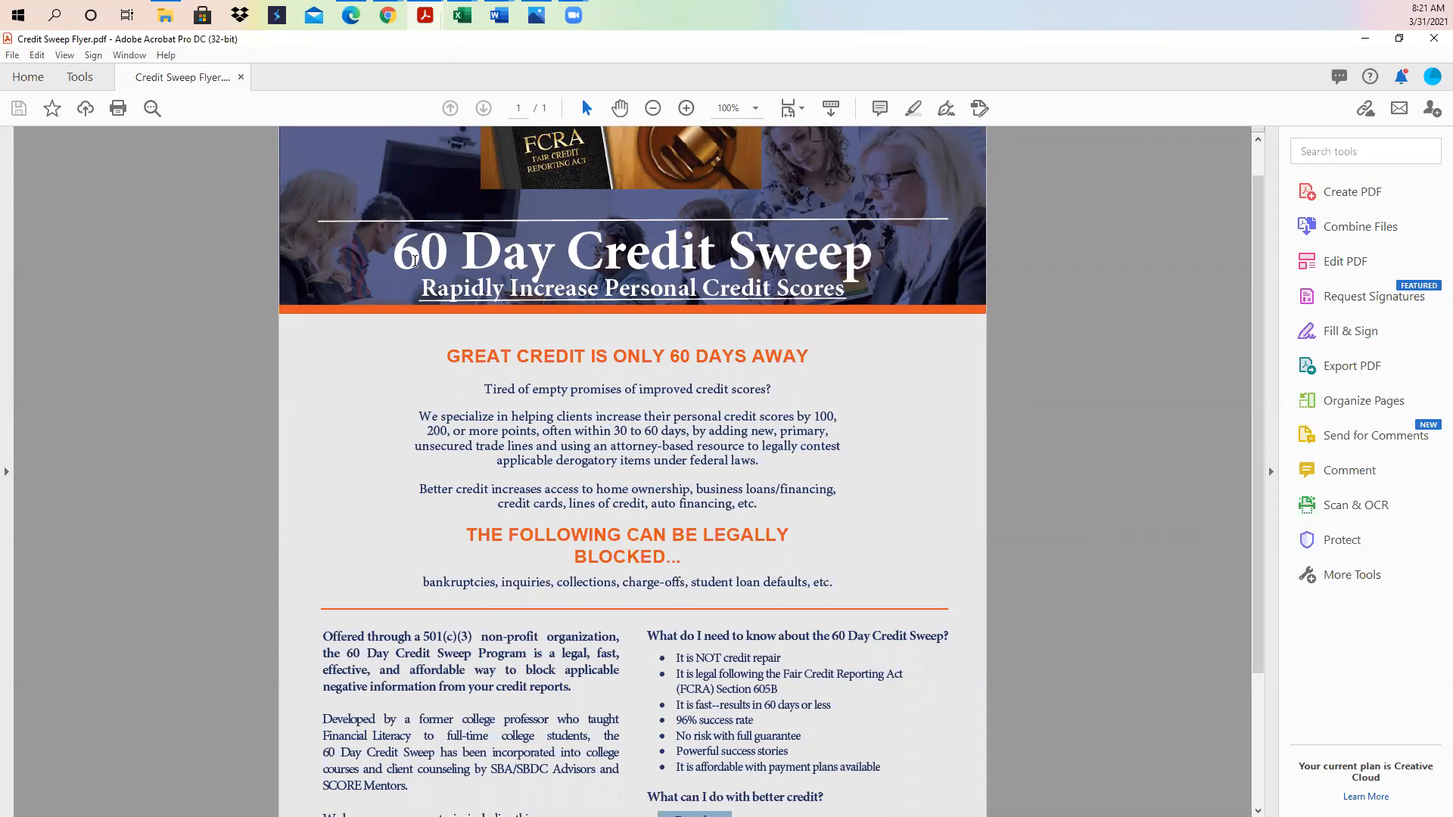
mouse_move(877, 240)
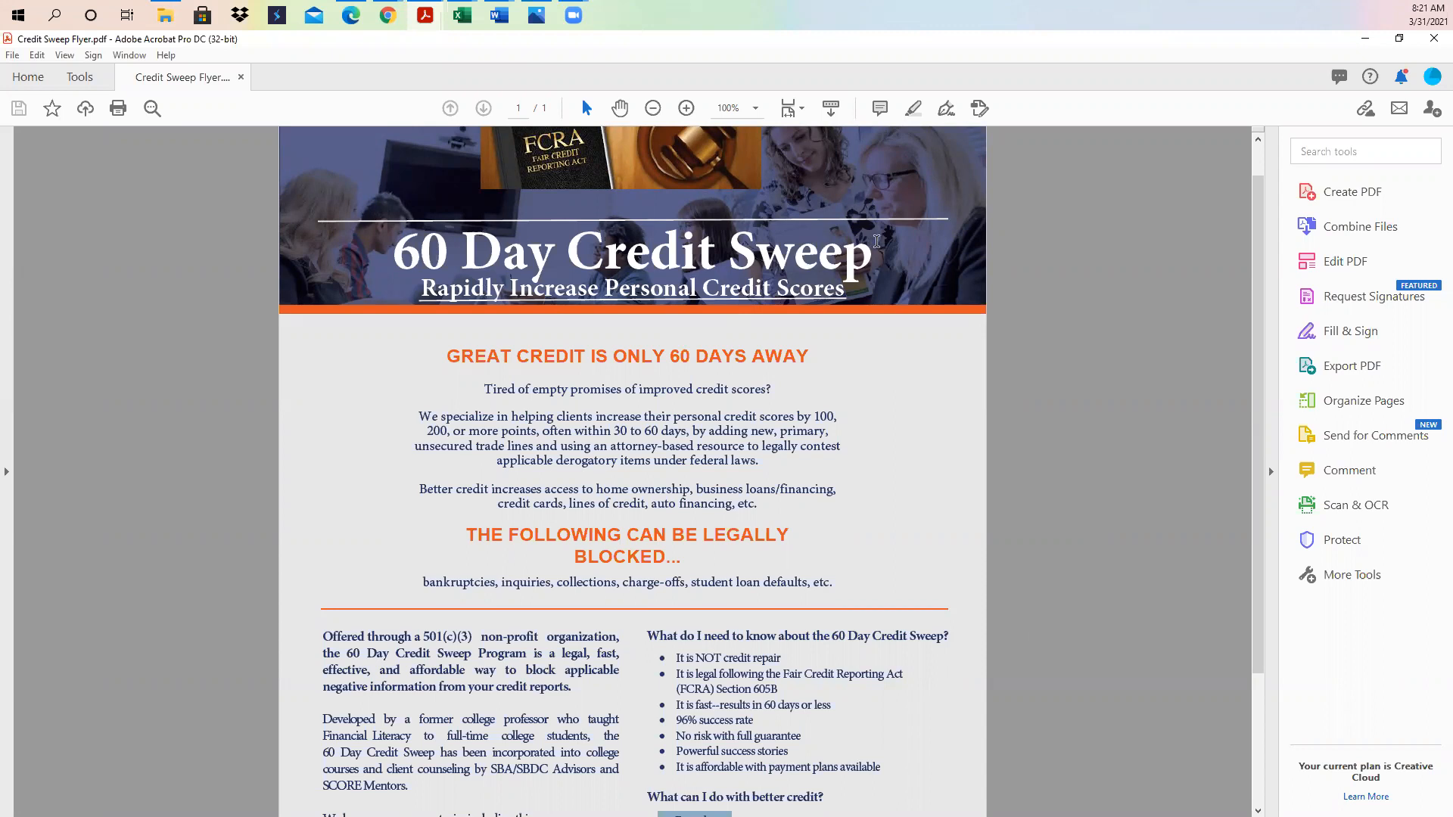
mouse_move(736, 243)
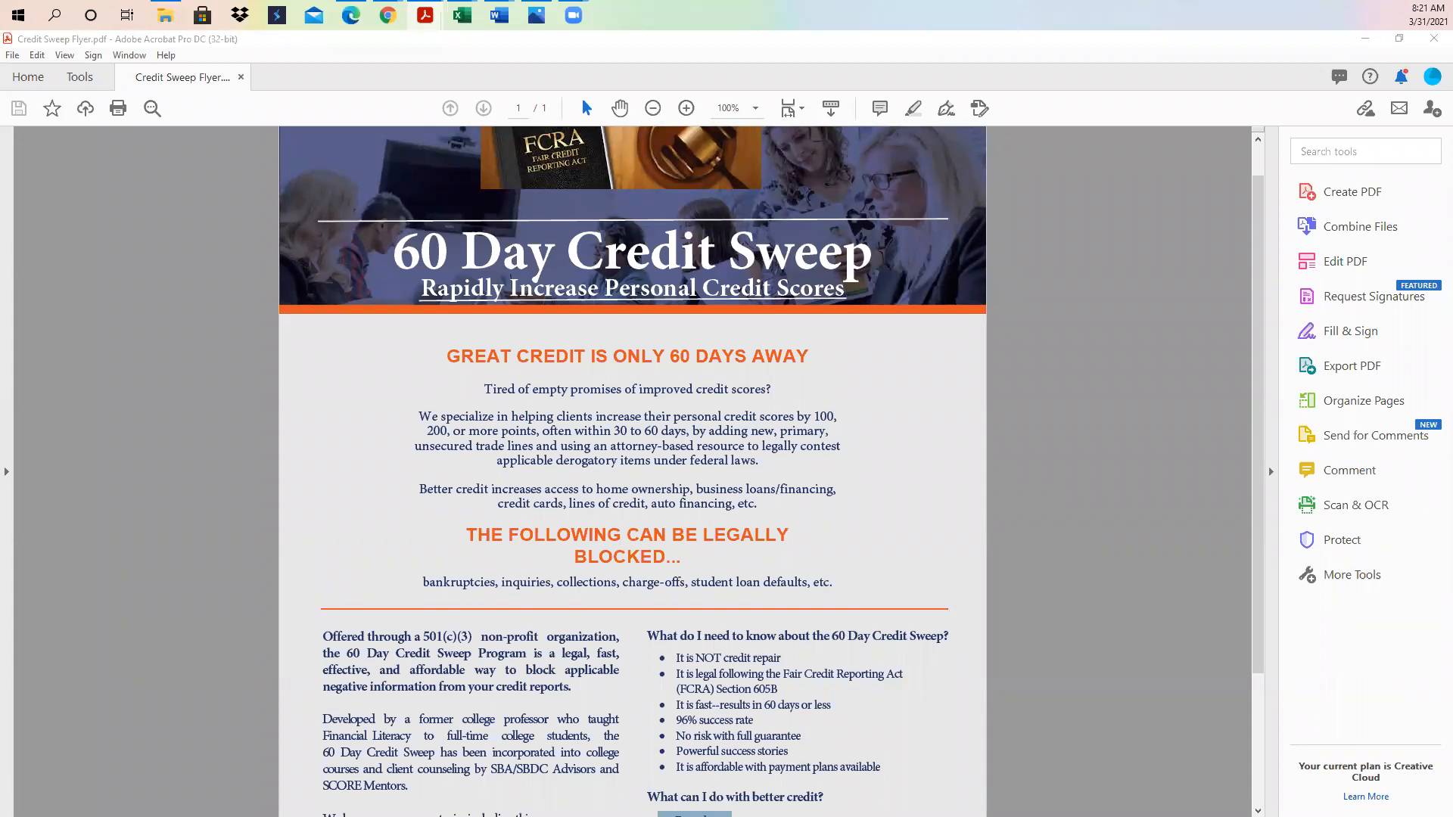
- Scroll down so both bulleted lists, including the better-credit list, are visible
scroll(down, 3)
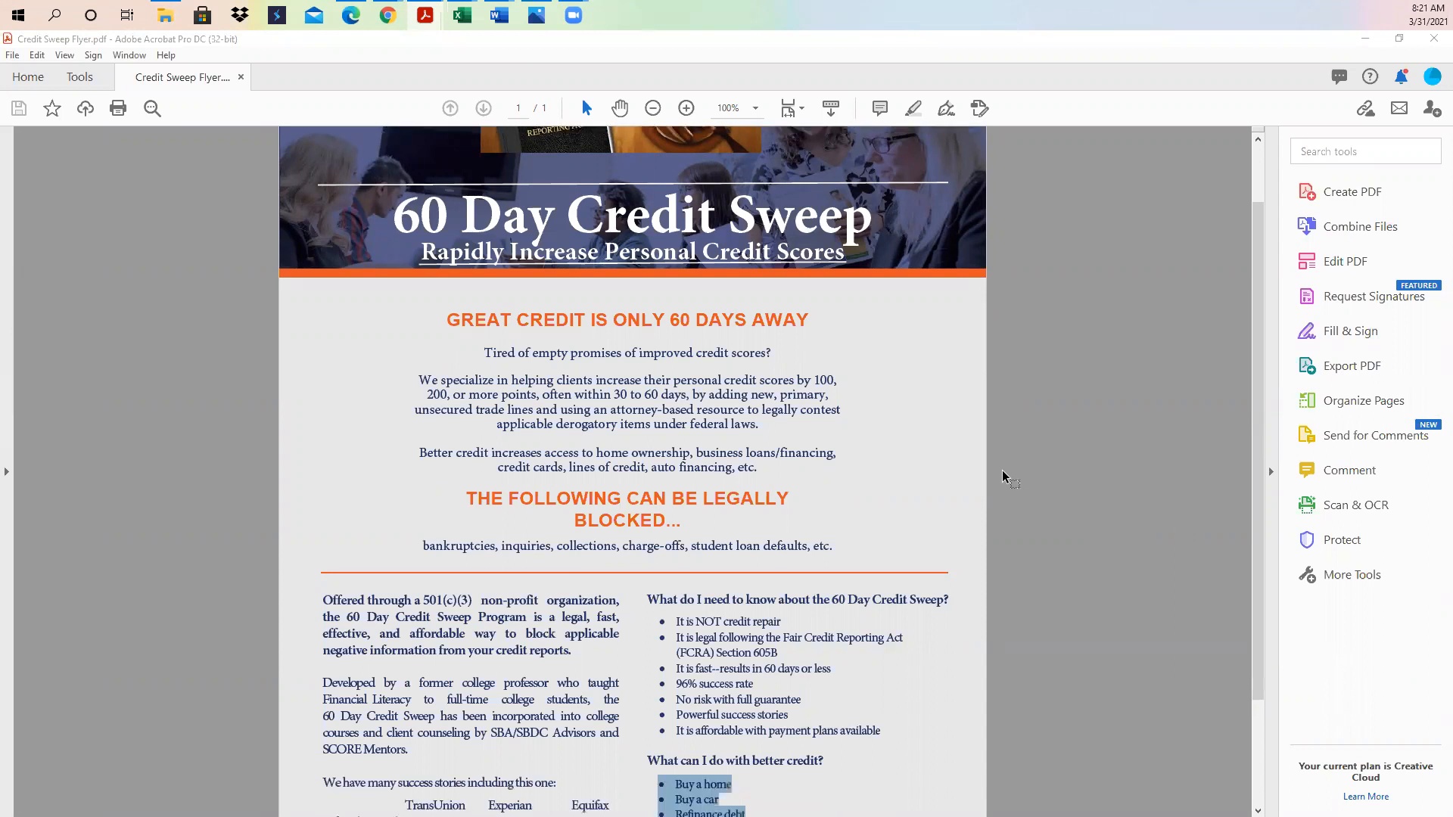
mouse_move(816, 545)
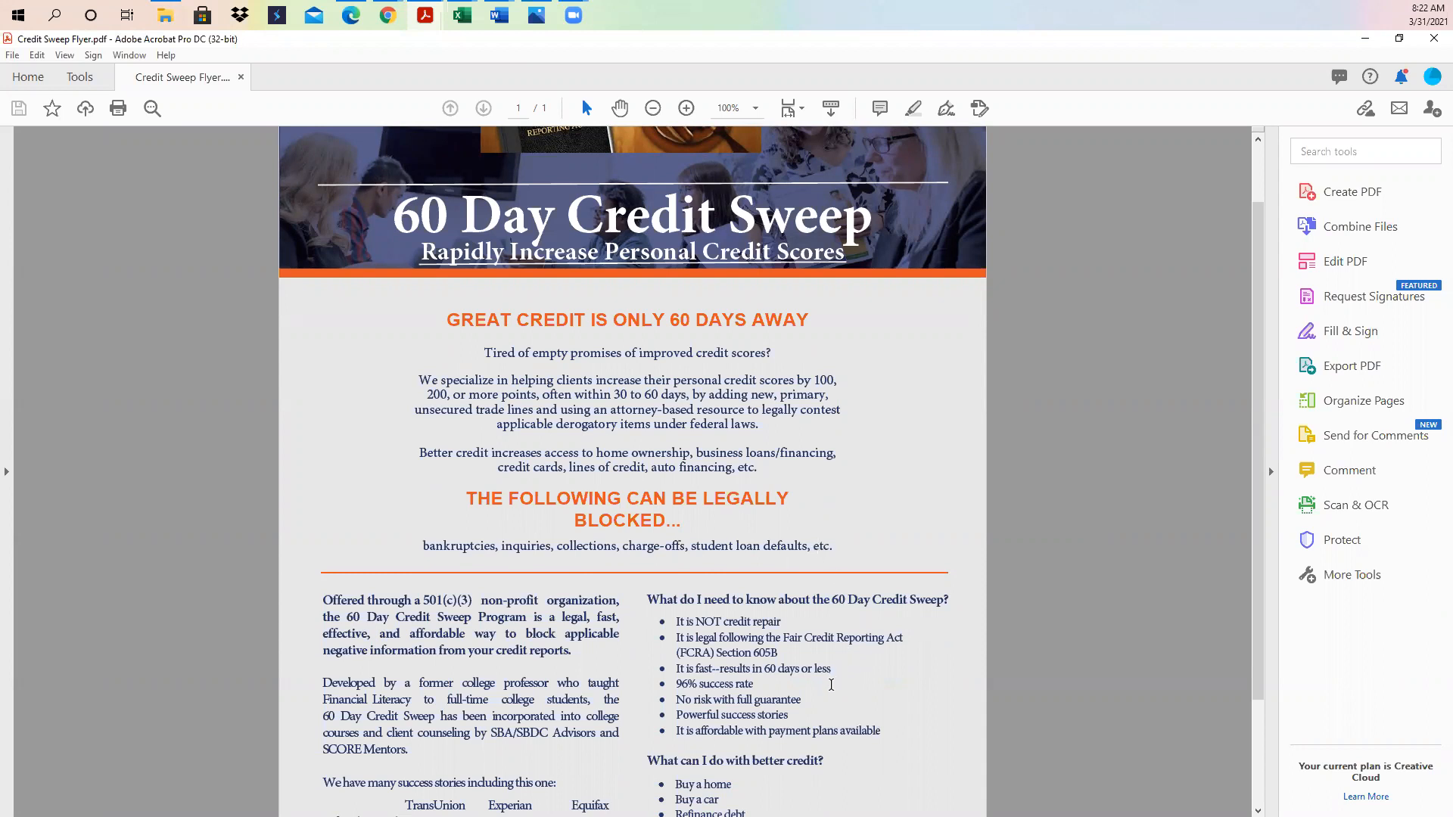
- Select the '96% success rate' bullet, then deselect it
double_click(713, 684)
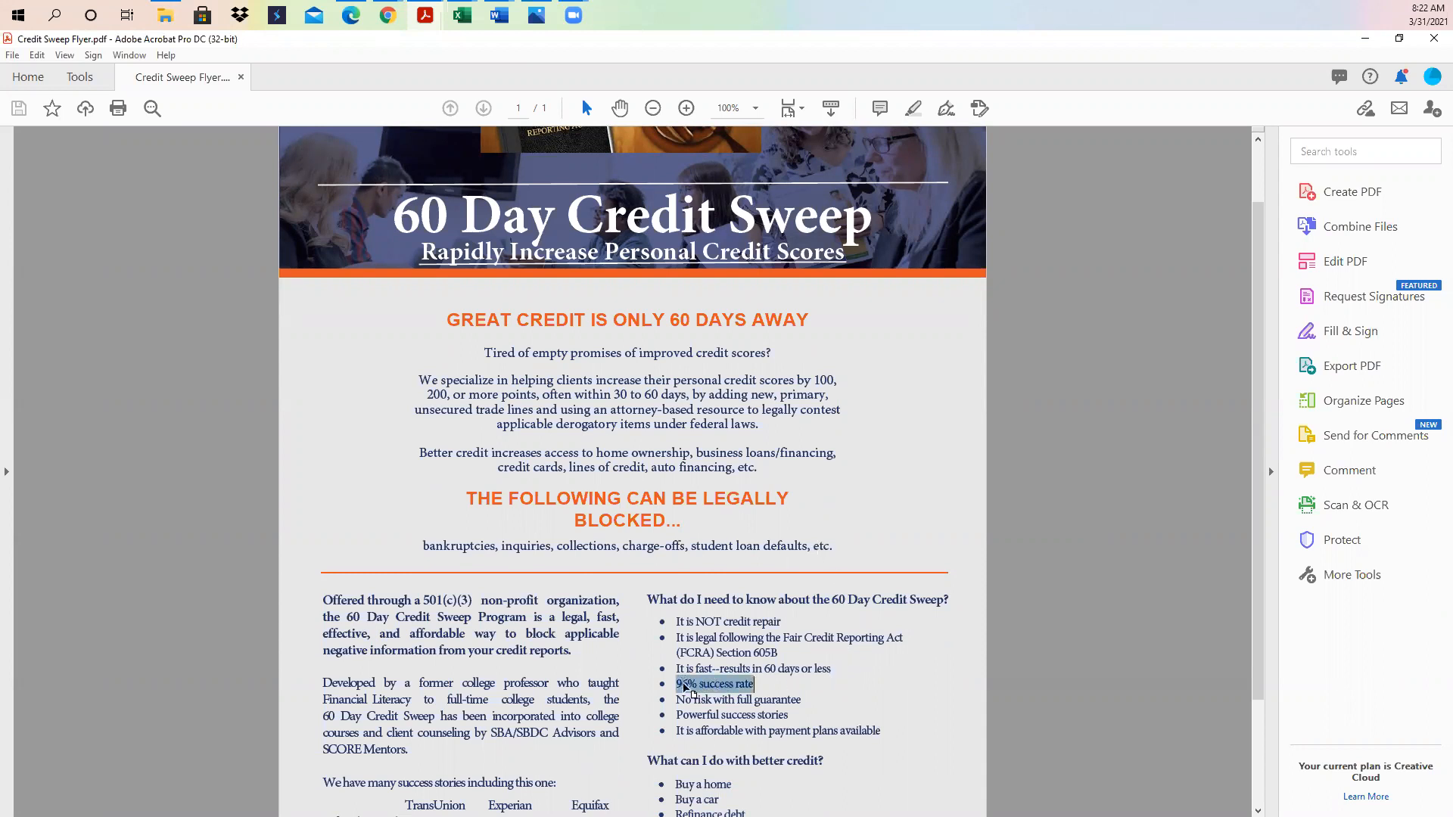
click(838, 545)
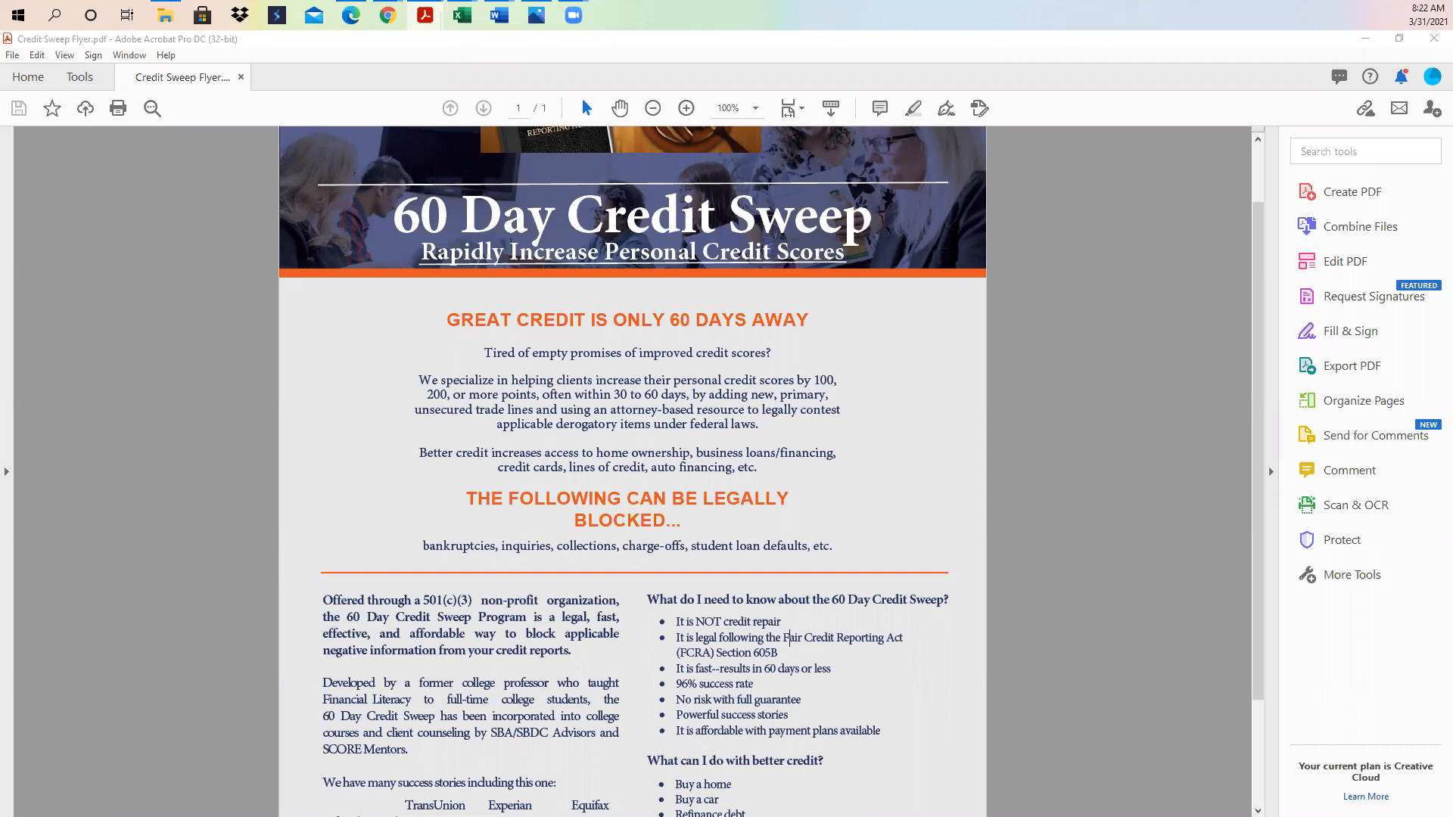
mouse_move(1341, 540)
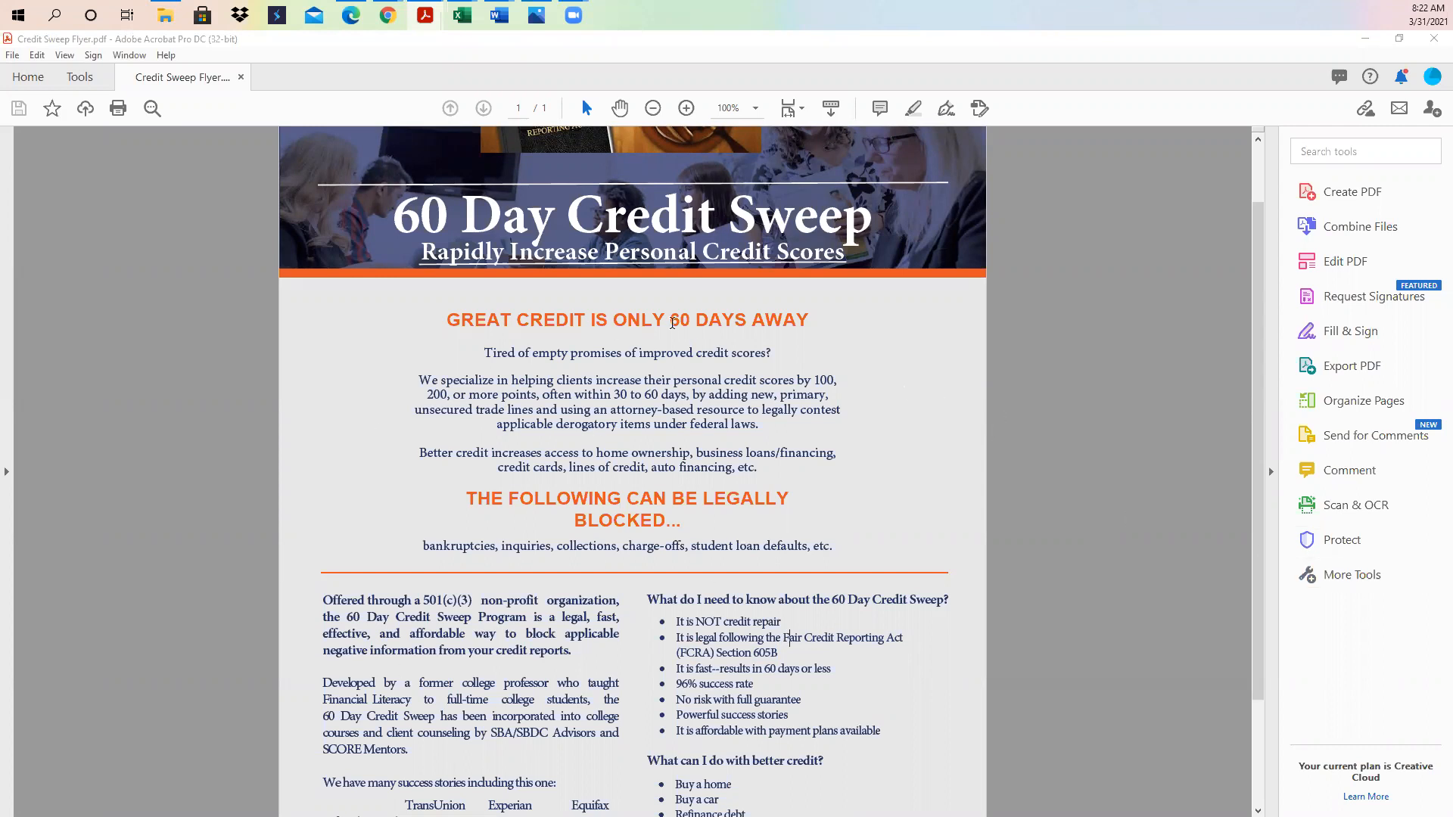
mouse_move(674, 574)
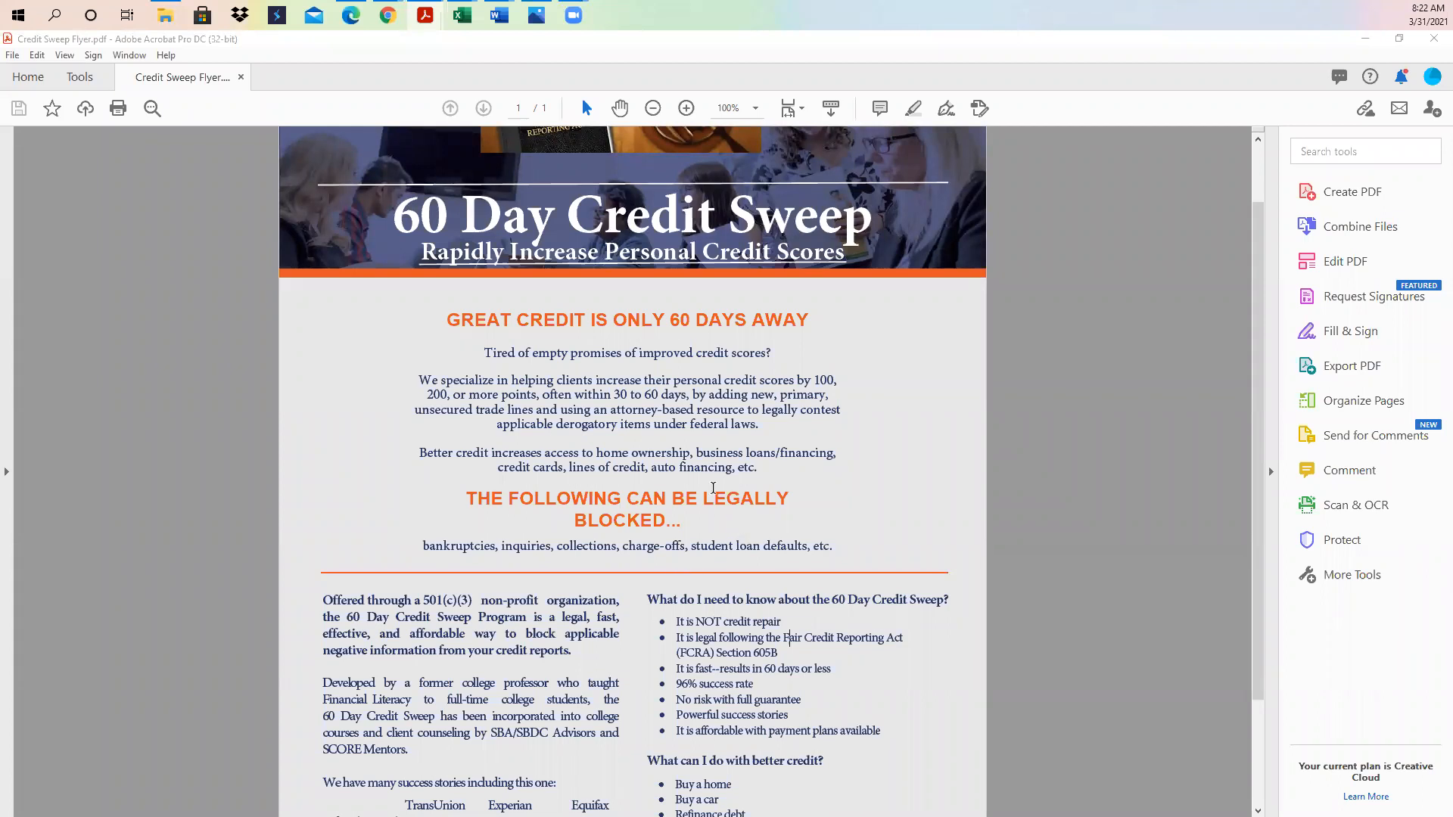
mouse_move(633, 219)
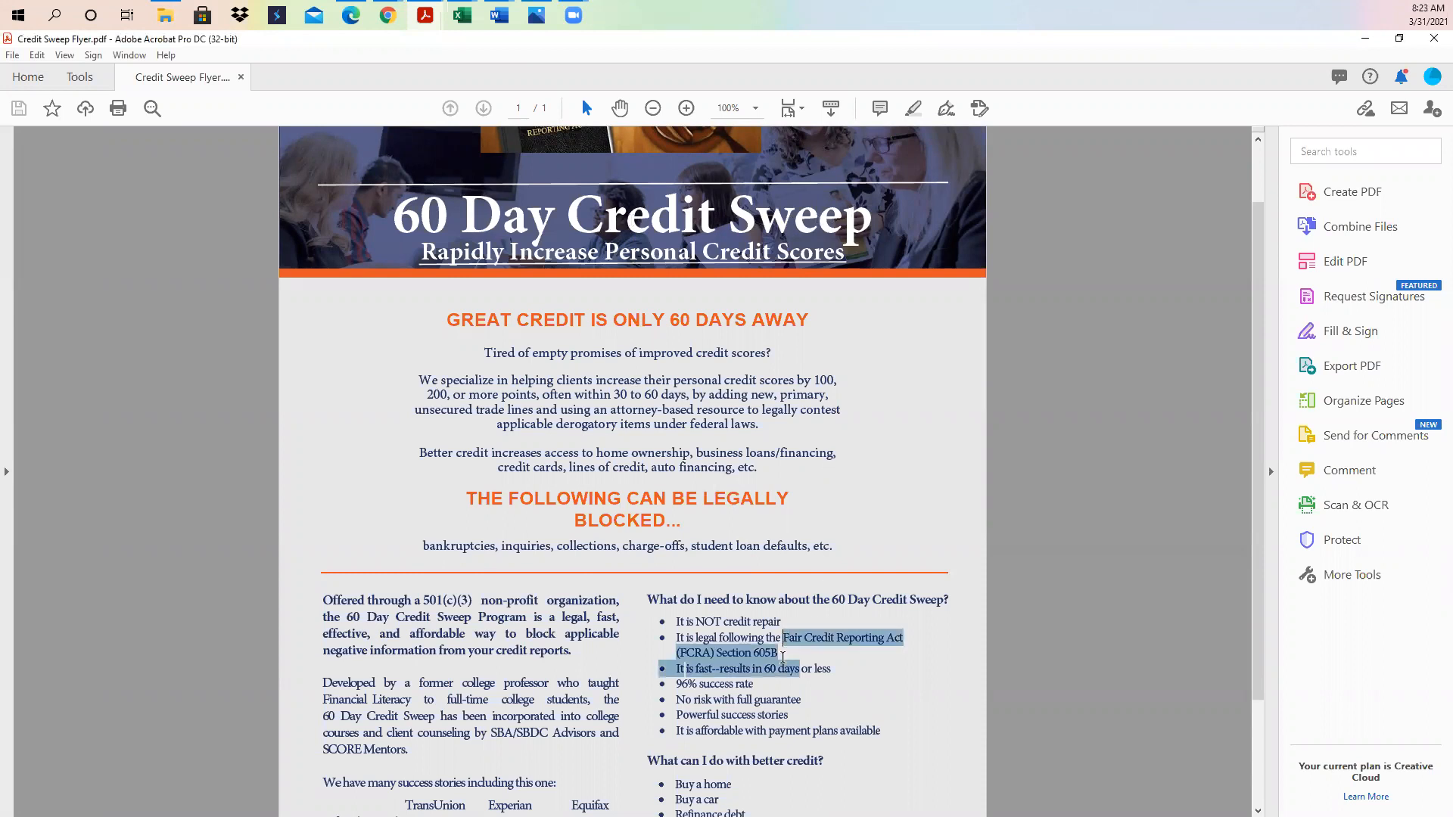
- Narrow the selection to the FCRA reference, then clear it so the bullet is unmarked
click(778, 653)
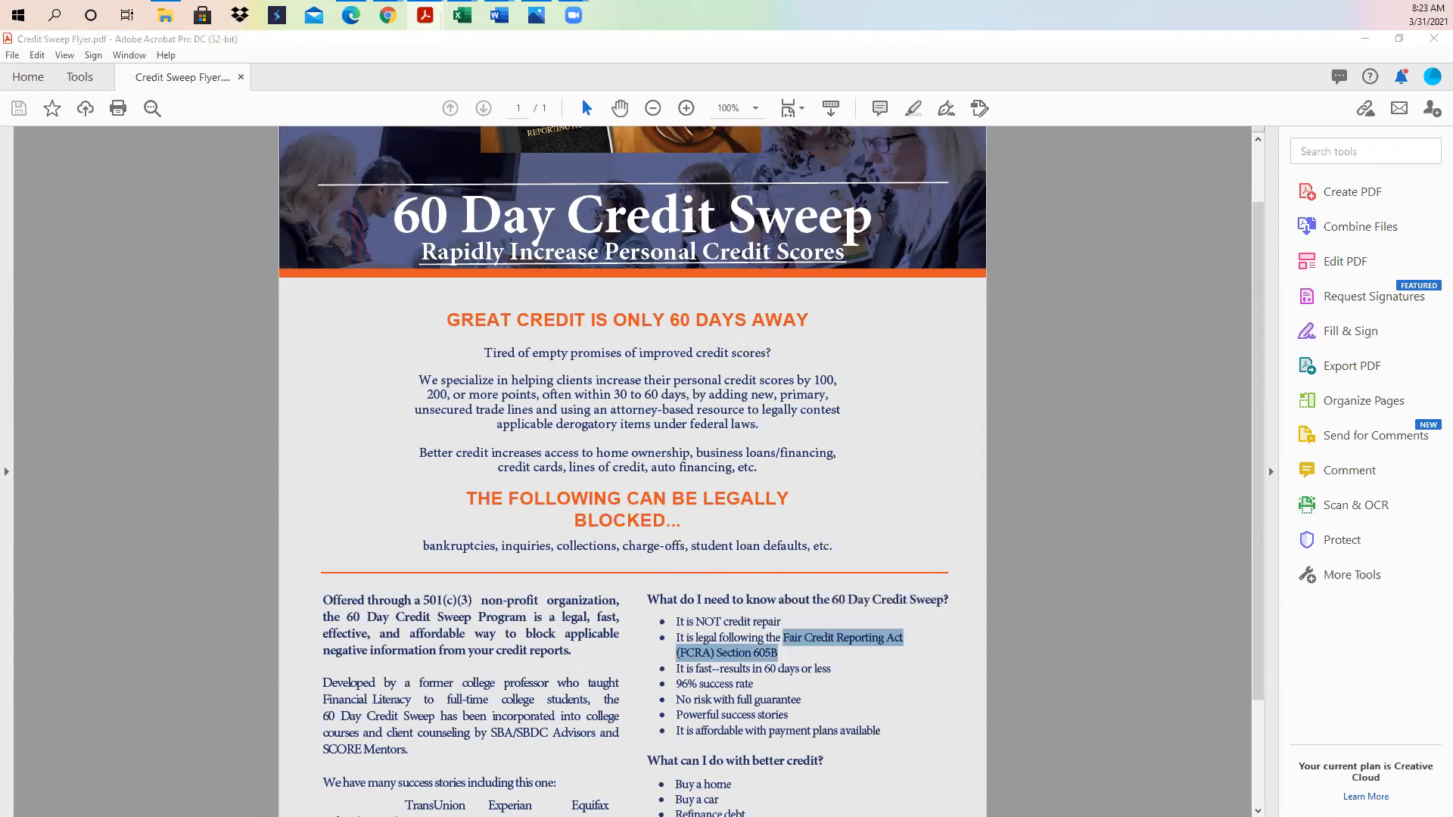
click(615, 425)
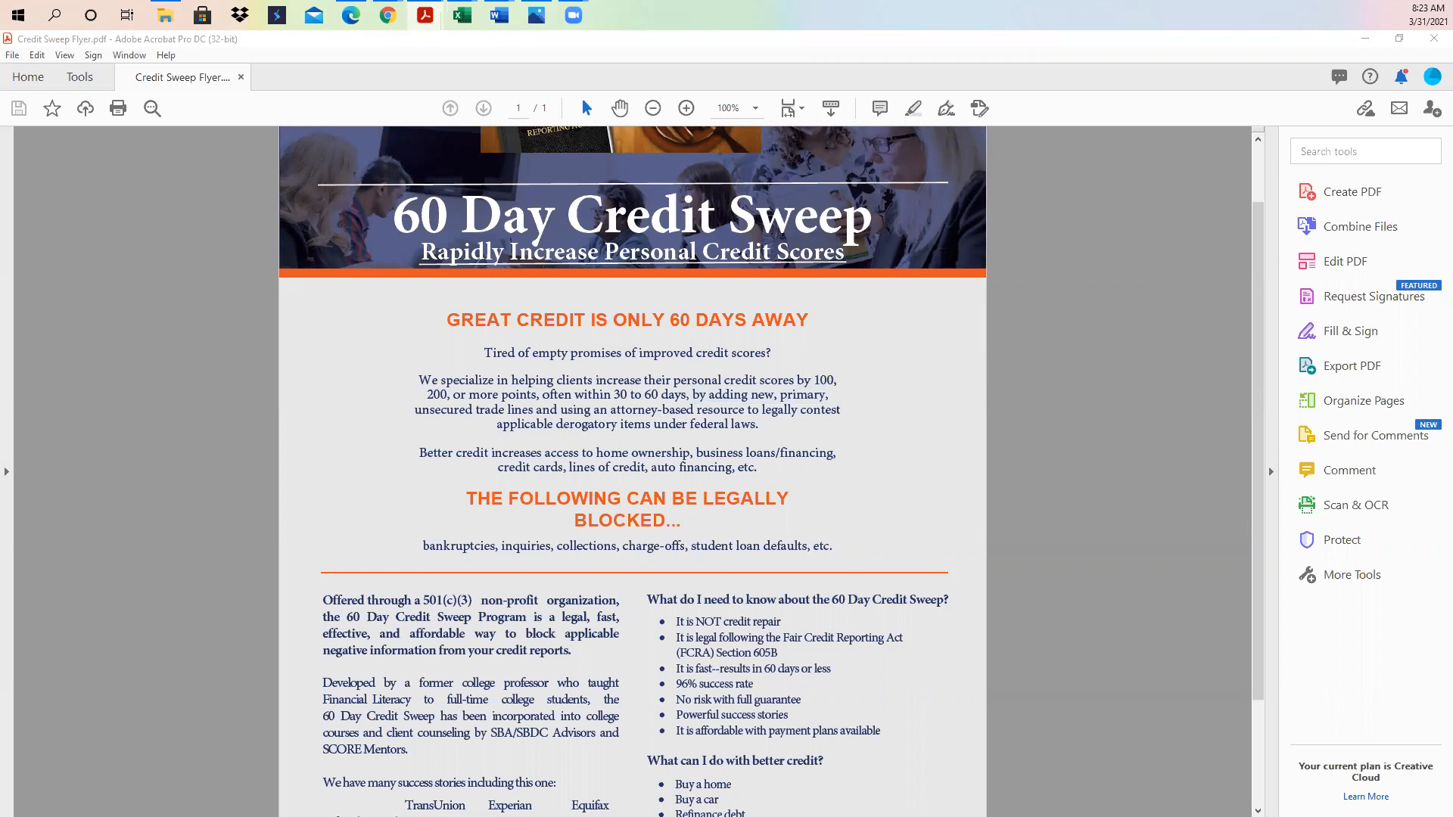
mouse_move(771, 353)
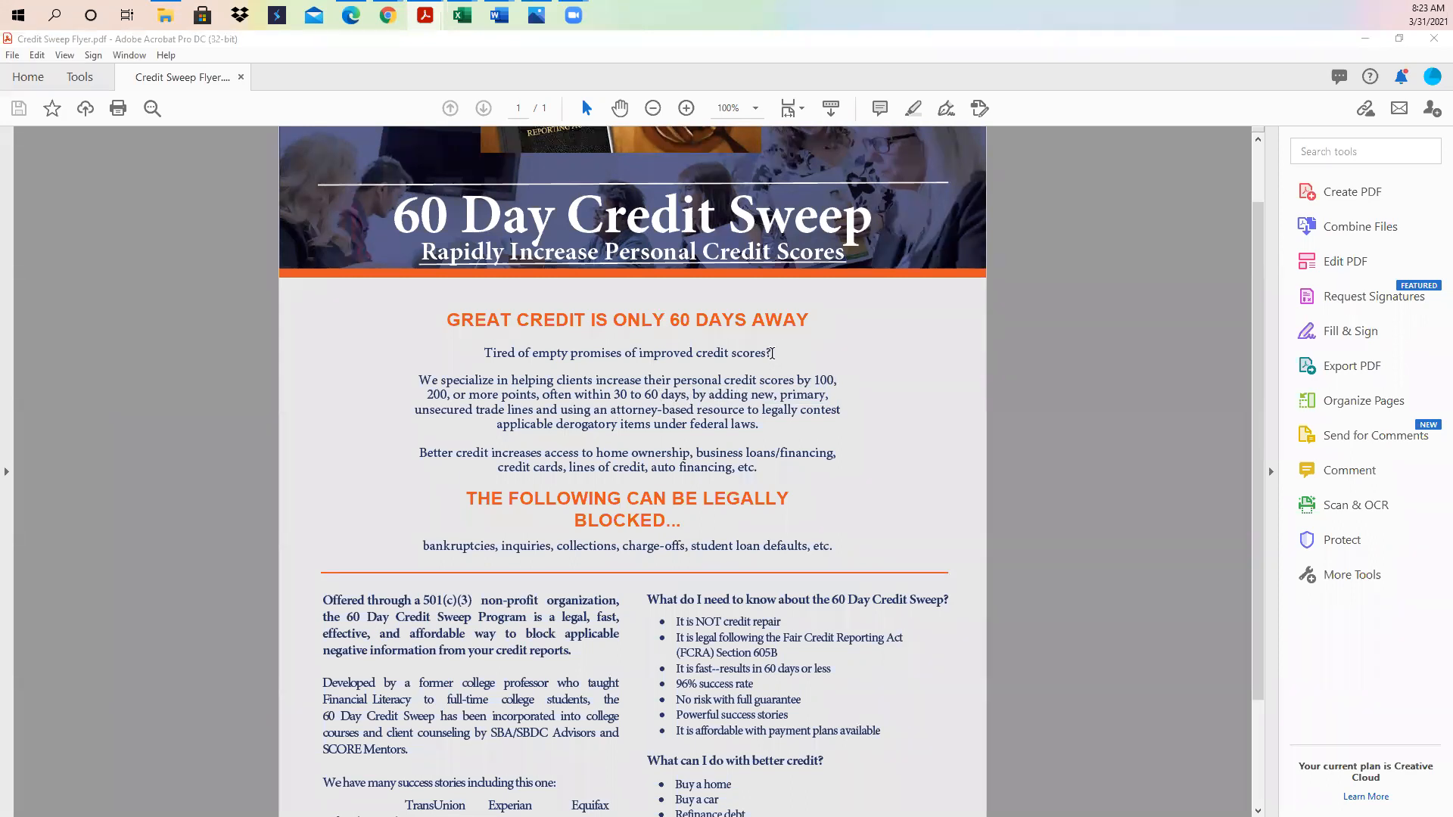
mouse_move(821, 714)
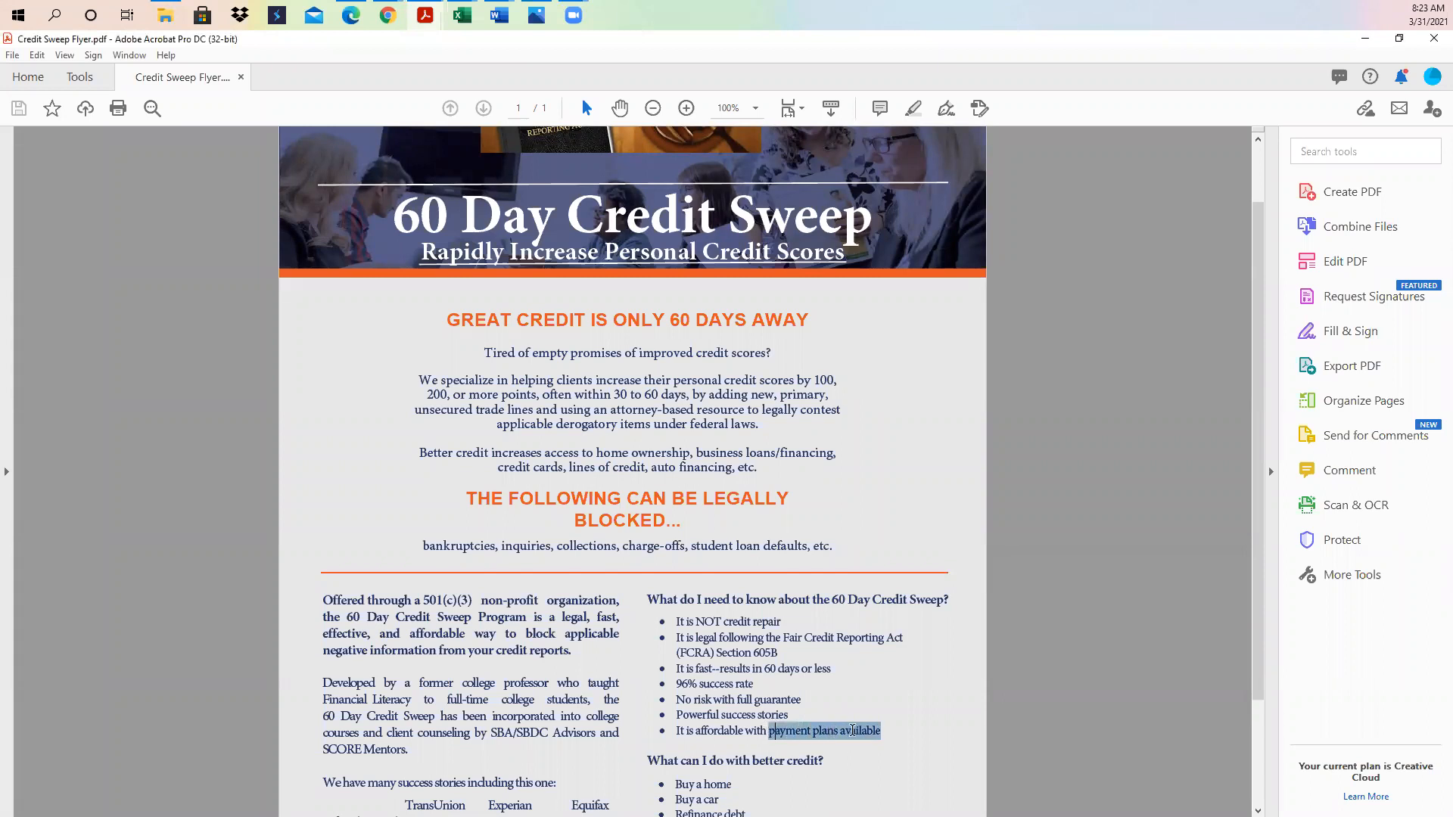
click(823, 731)
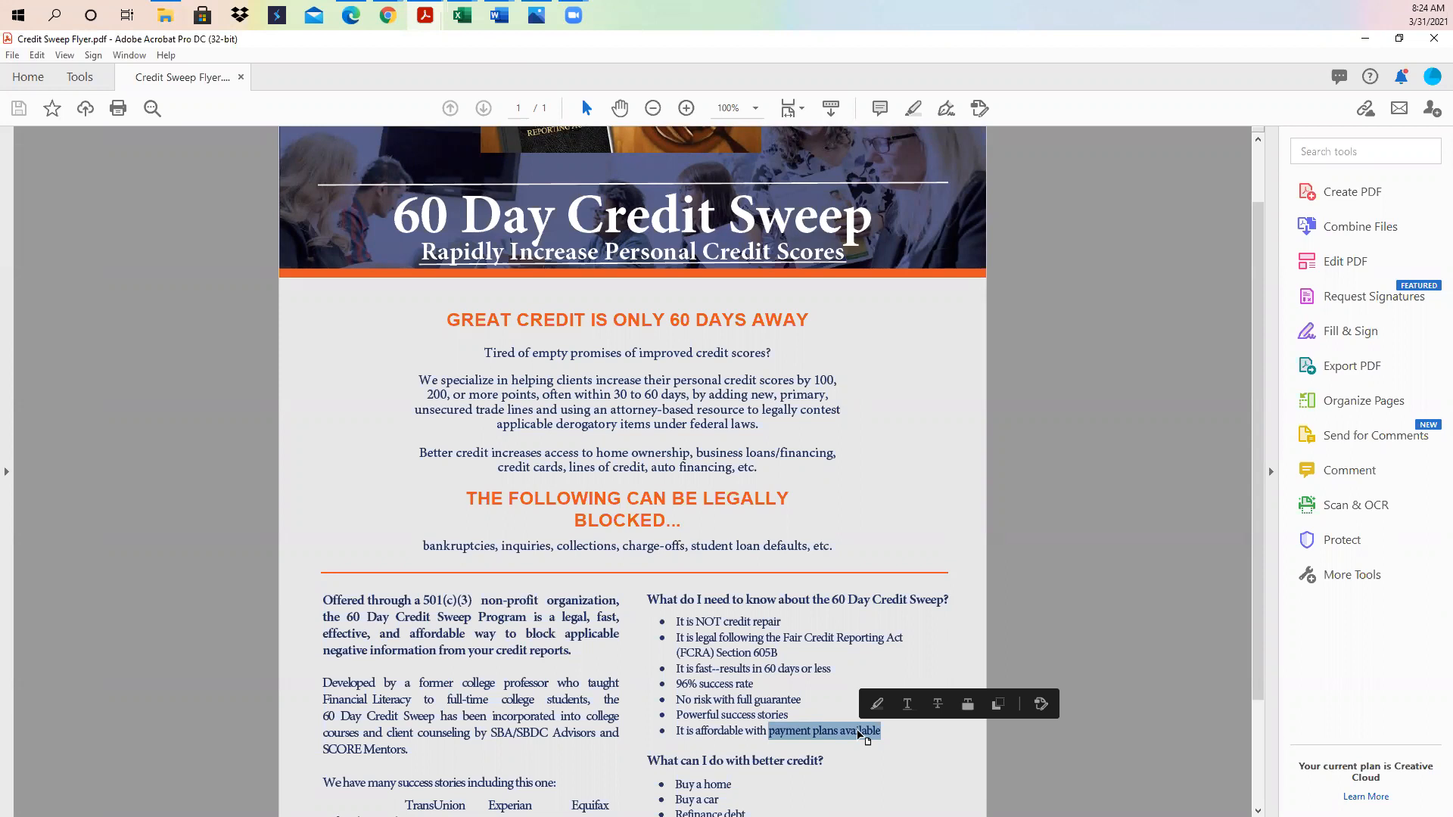
mouse_move(858, 733)
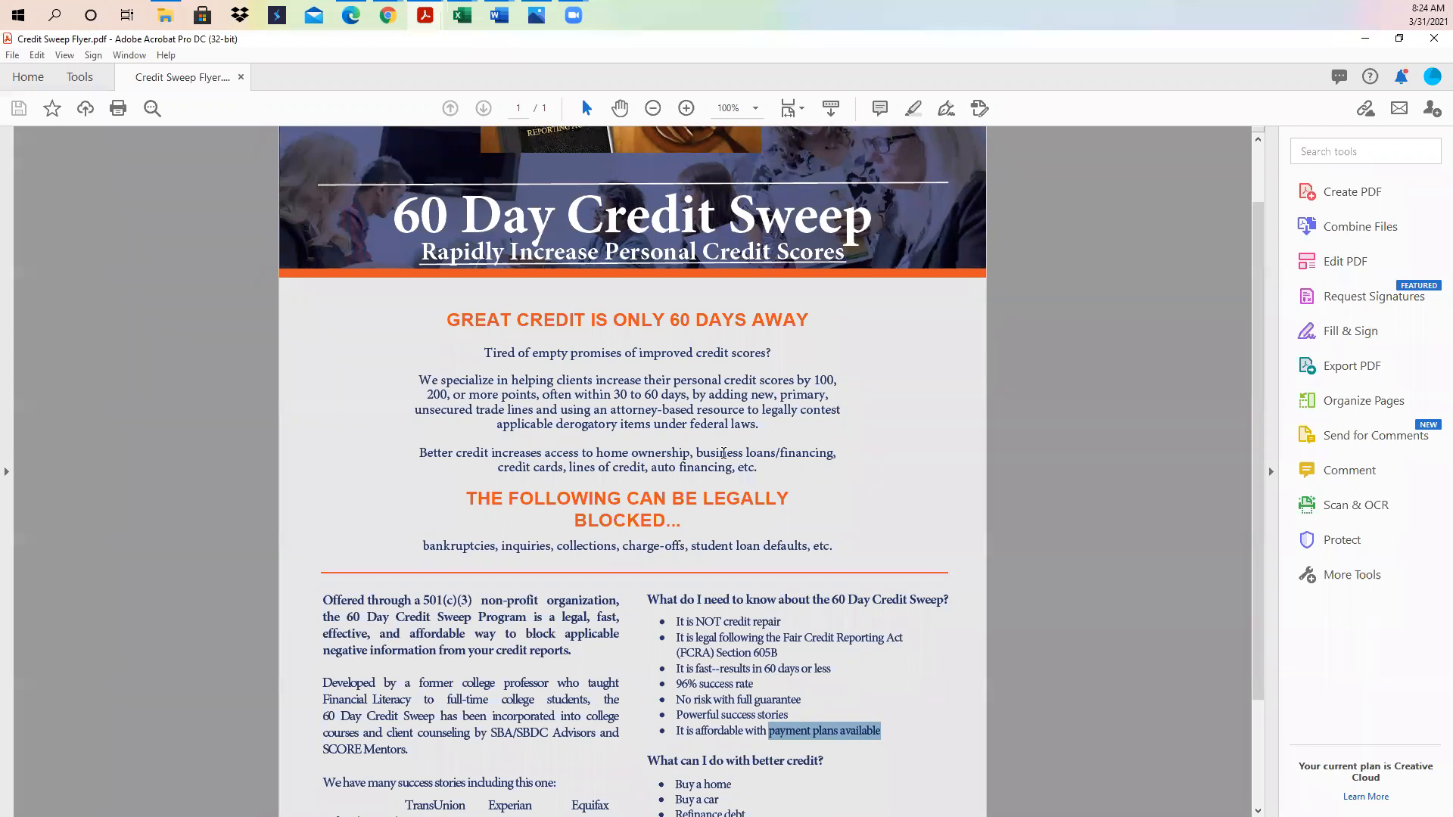
mouse_move(843, 538)
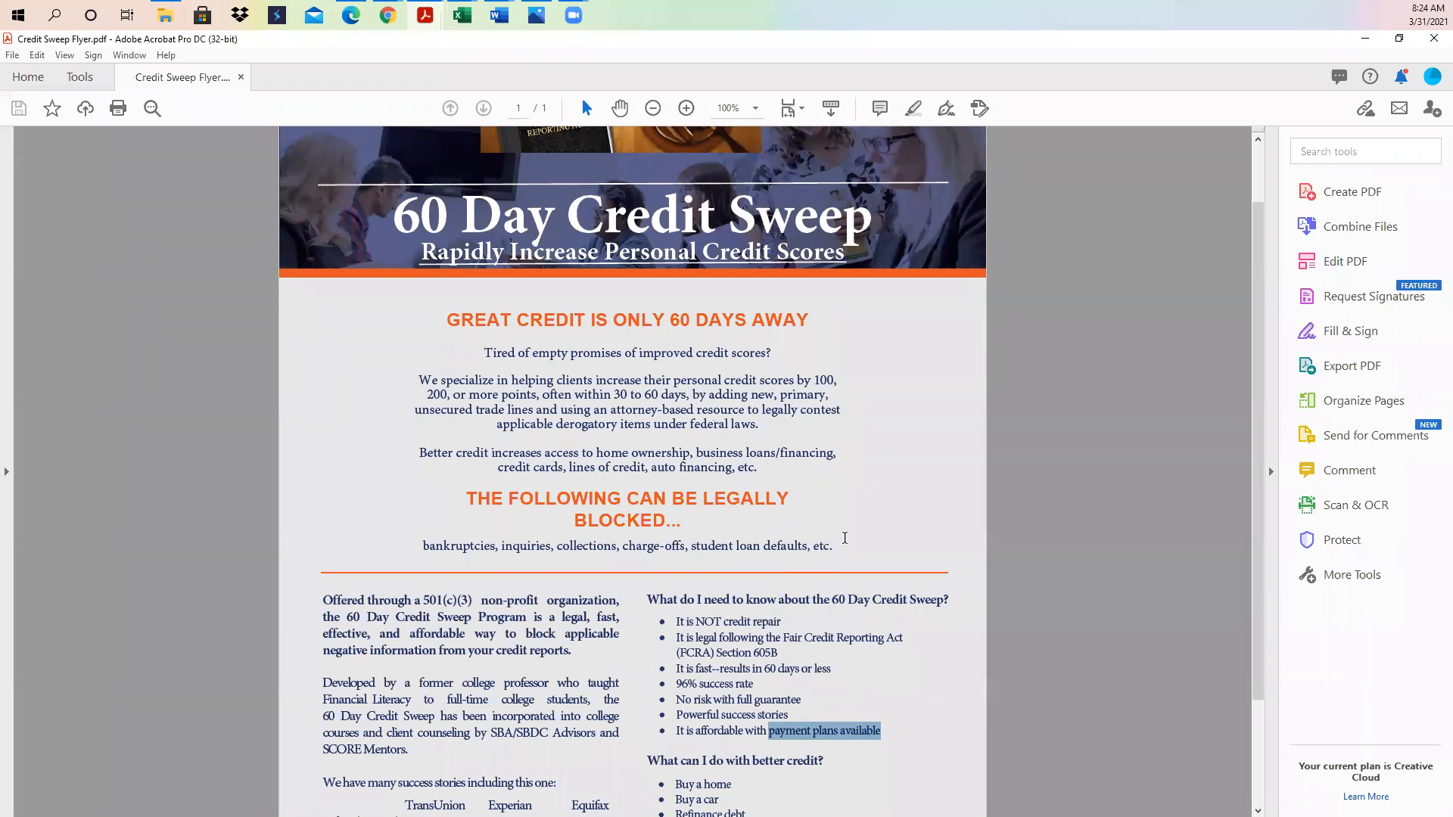
mouse_move(855, 511)
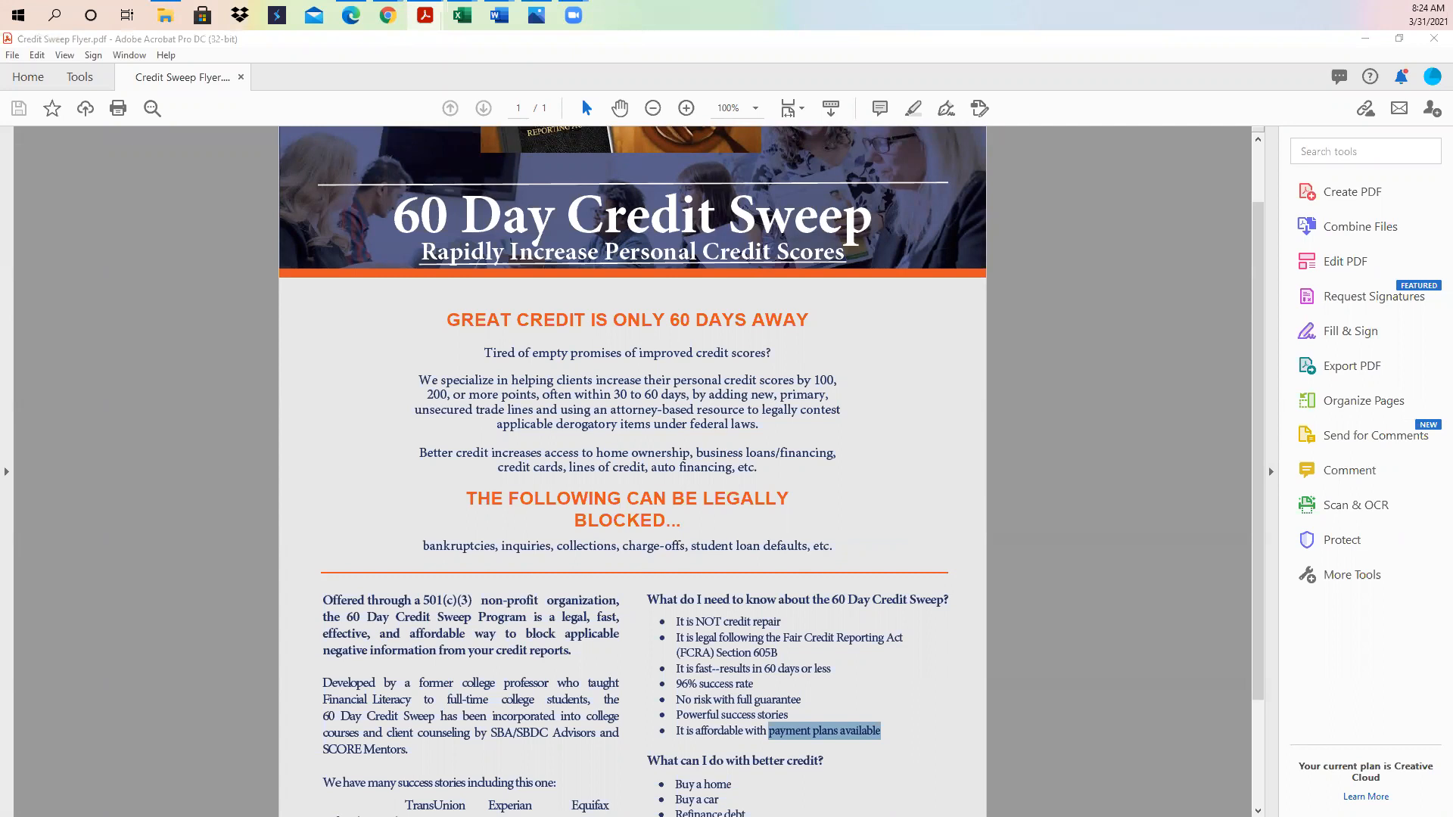
mouse_move(780, 484)
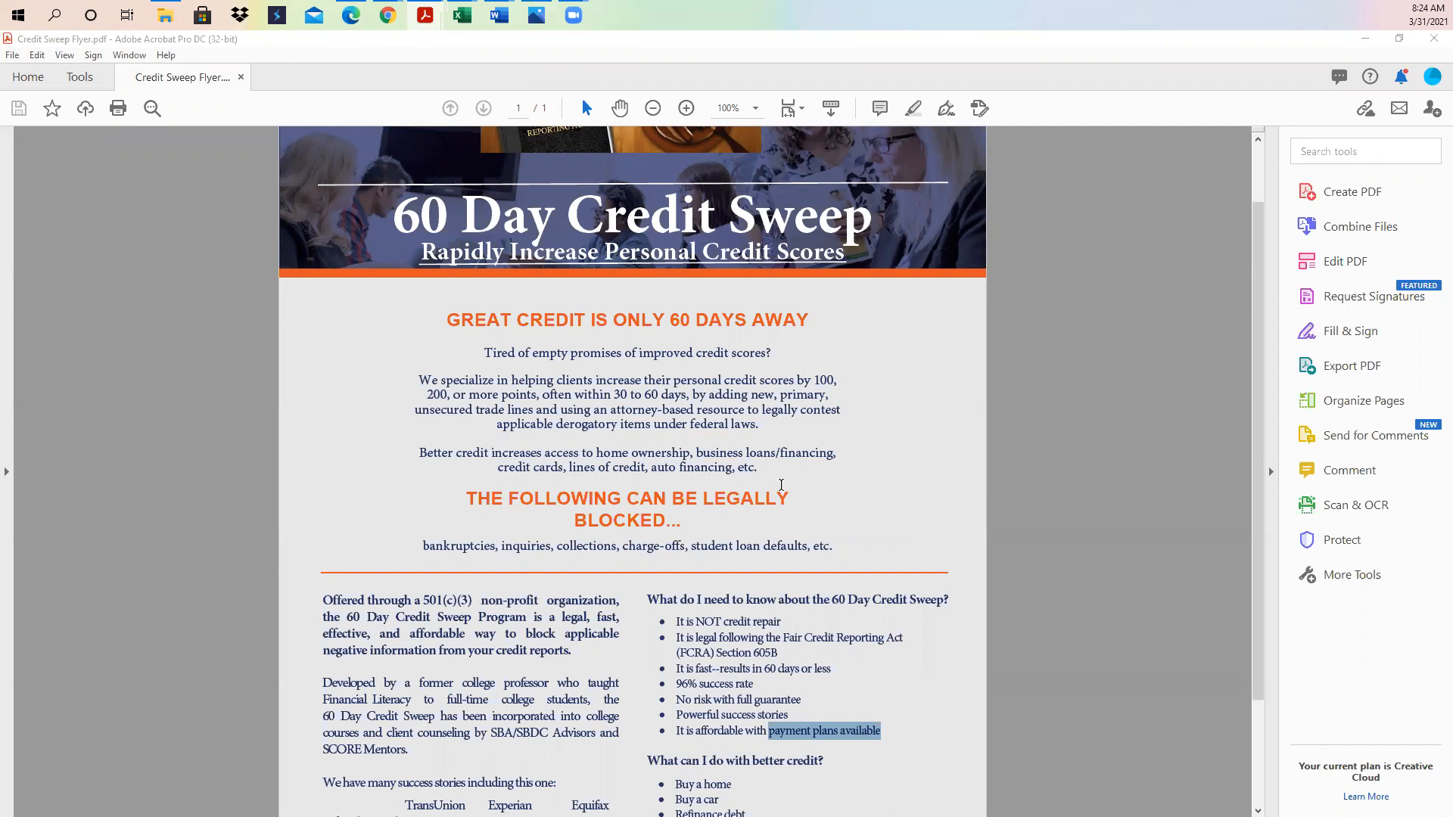
scroll(up, 3)
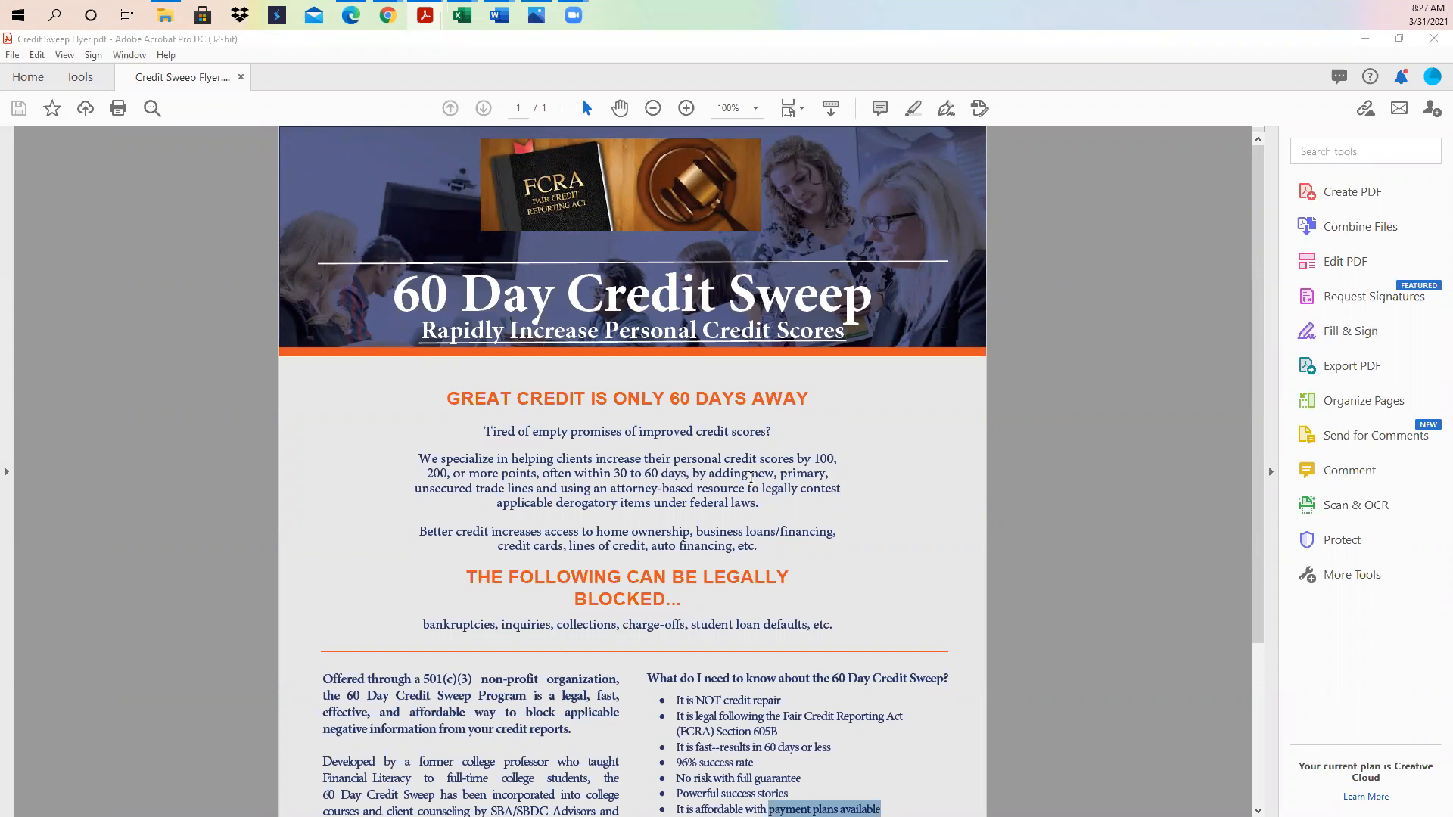
mouse_move(1365, 400)
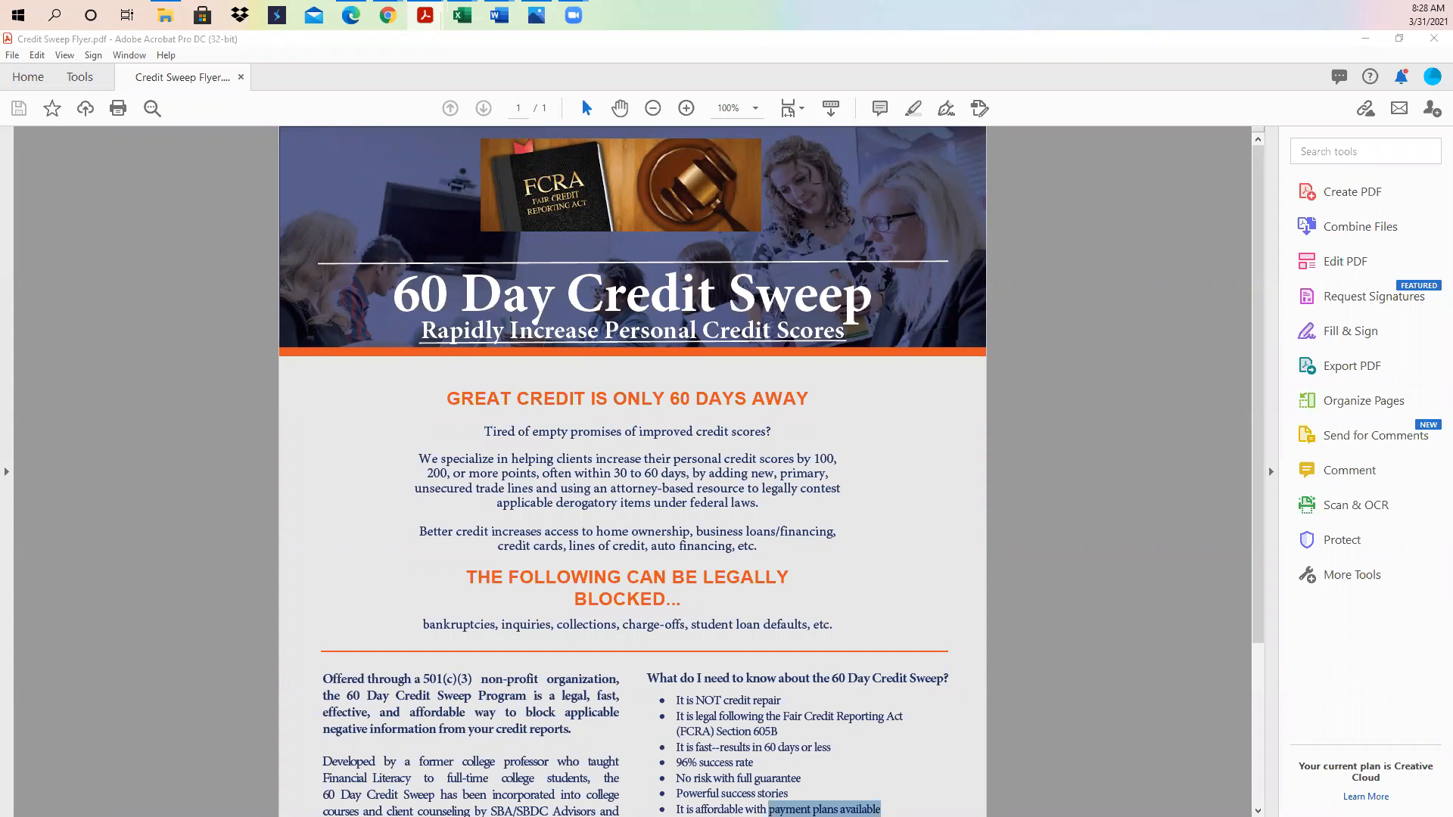
mouse_move(693, 371)
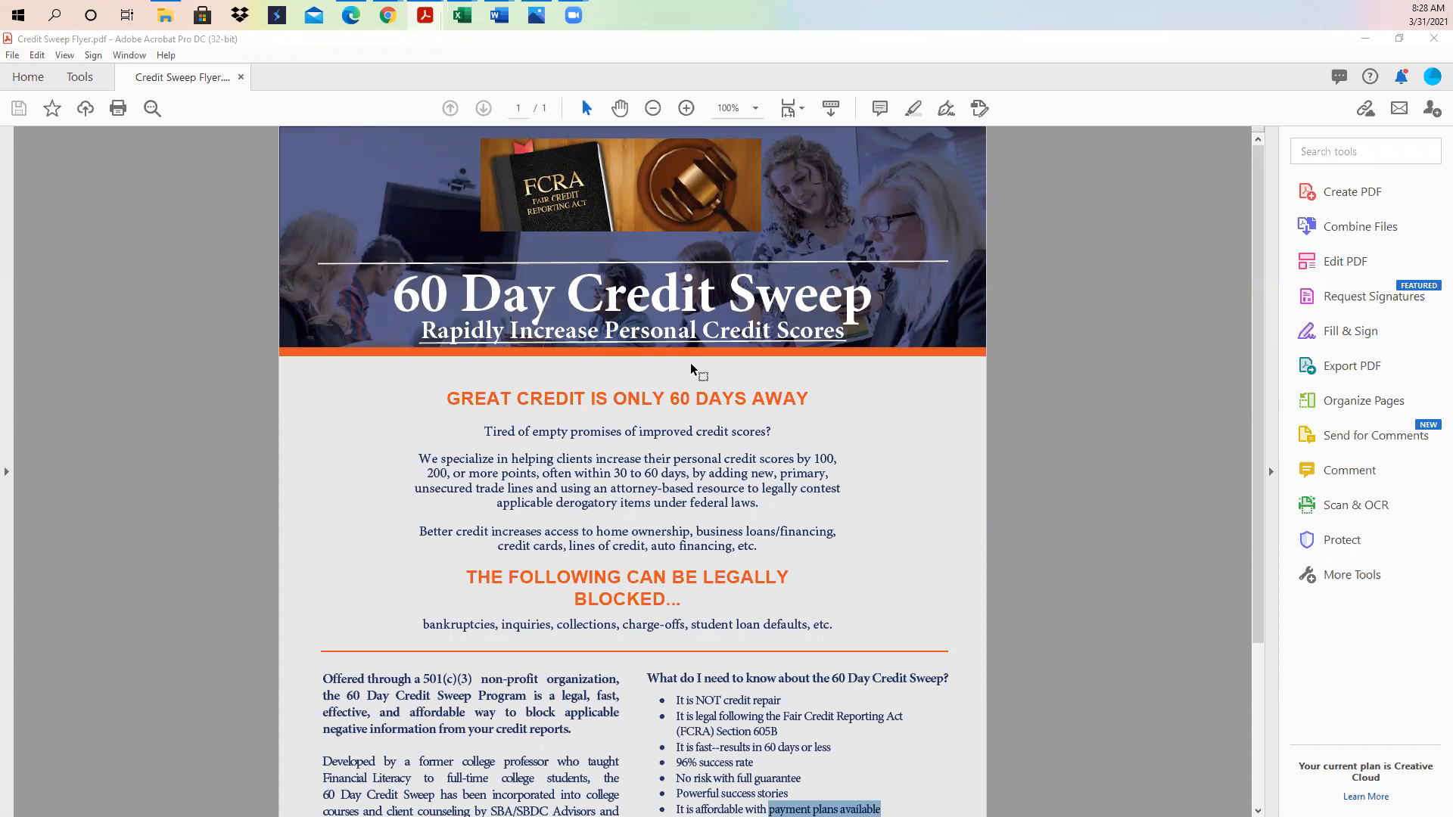
mouse_move(804, 409)
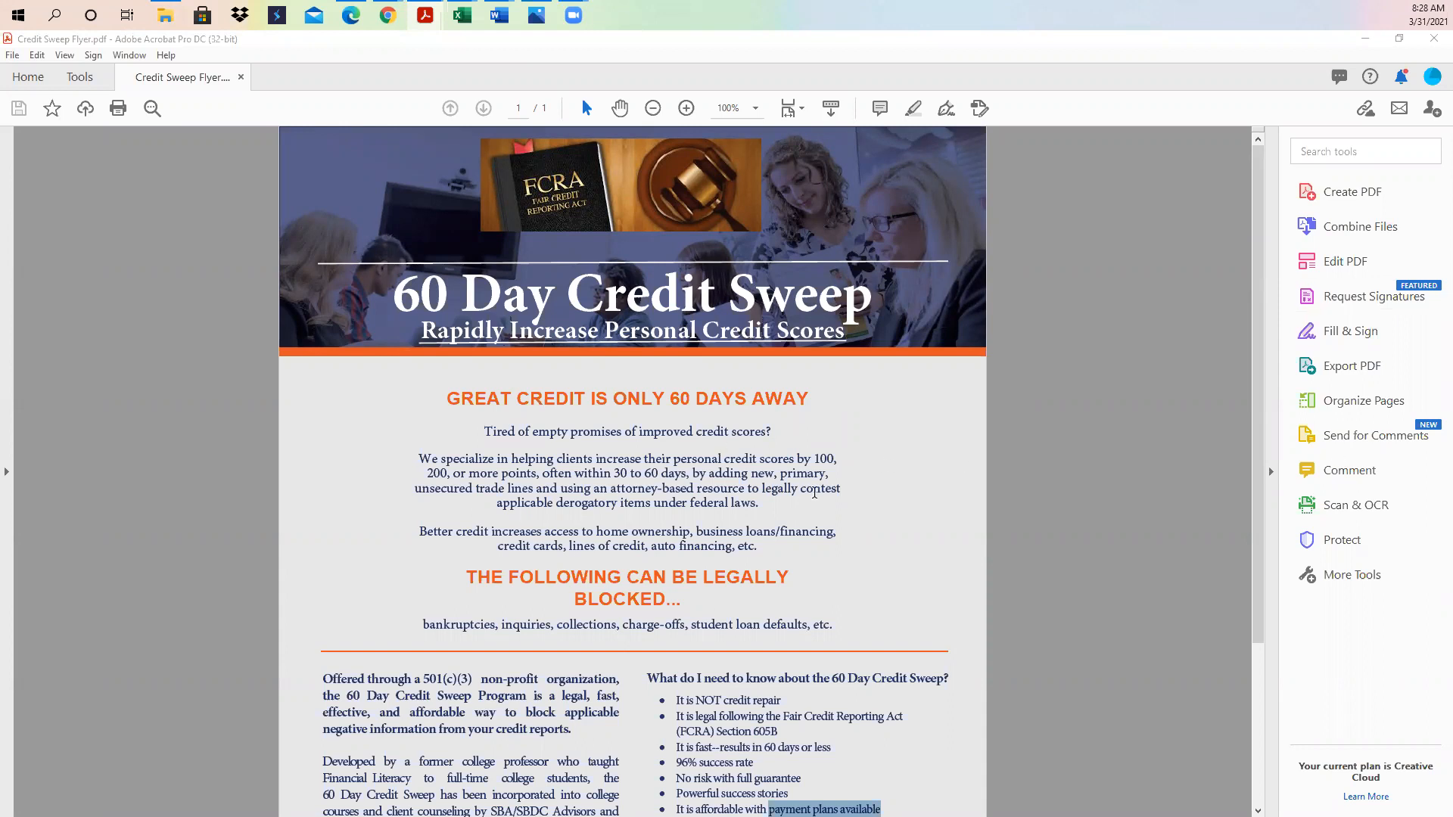
scroll(down, 3)
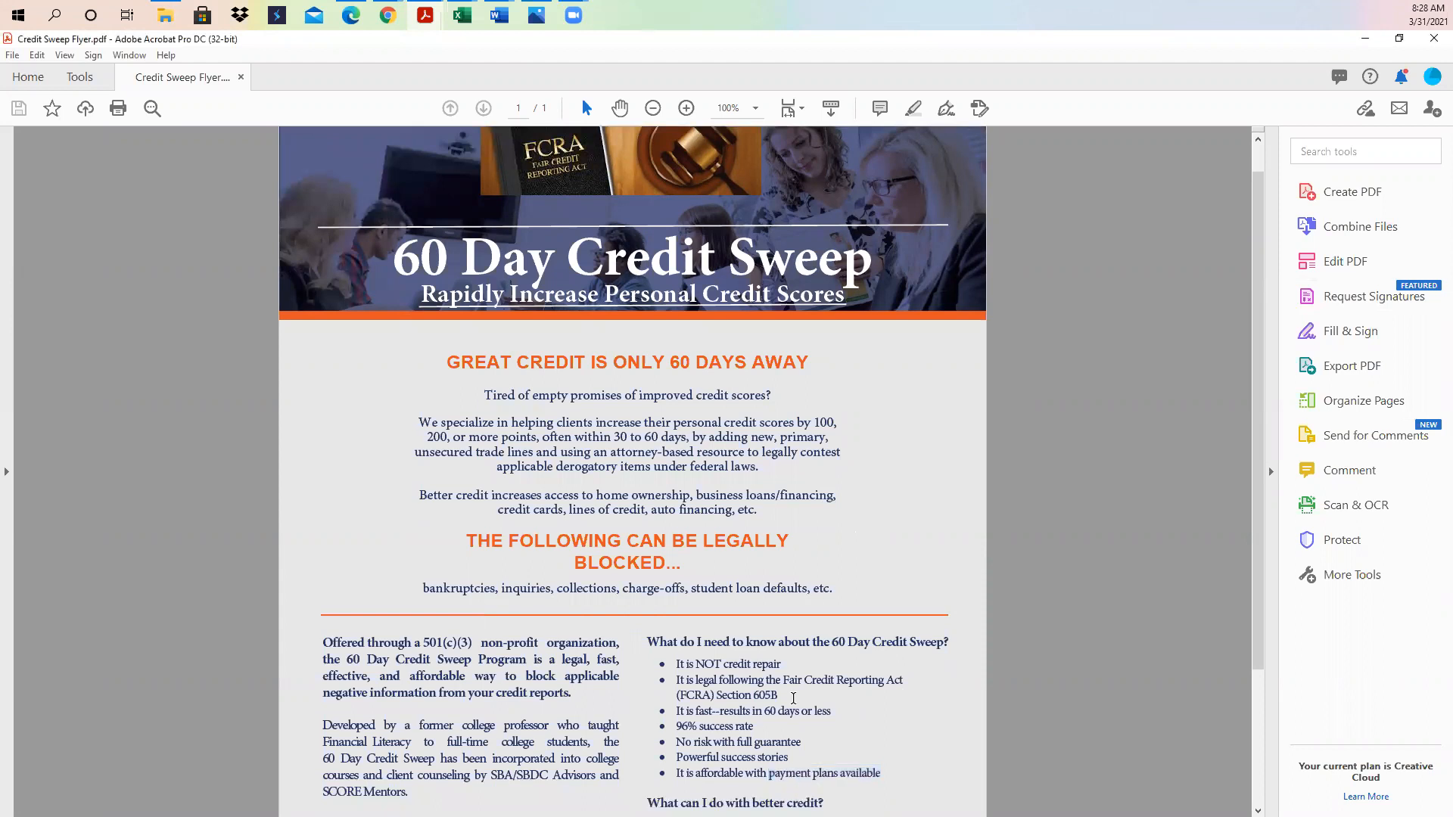
- Select the words 'Section 605B' in the Fair Credit Reporting Act bullet
double_click(745, 696)
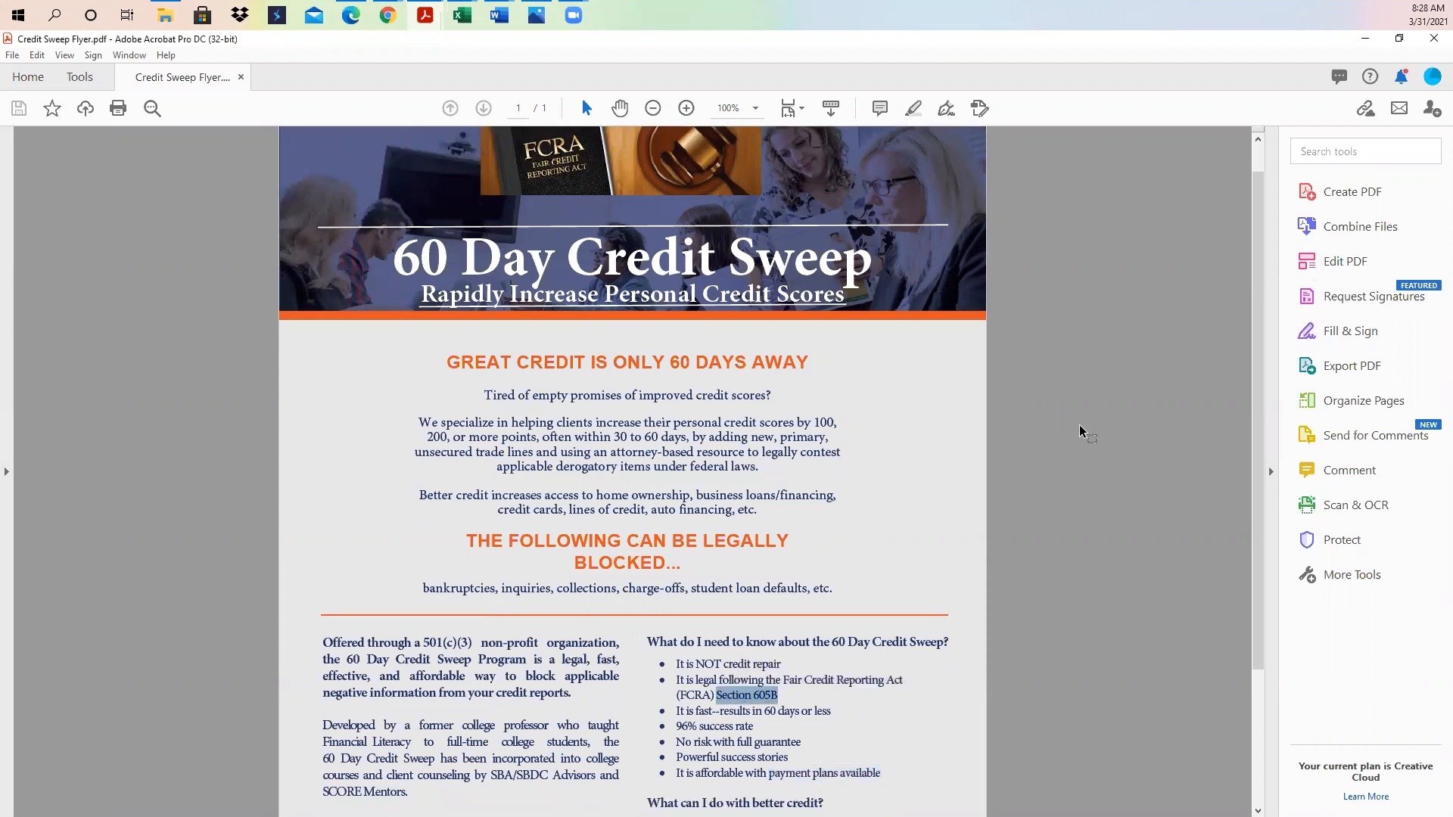
mouse_move(789, 375)
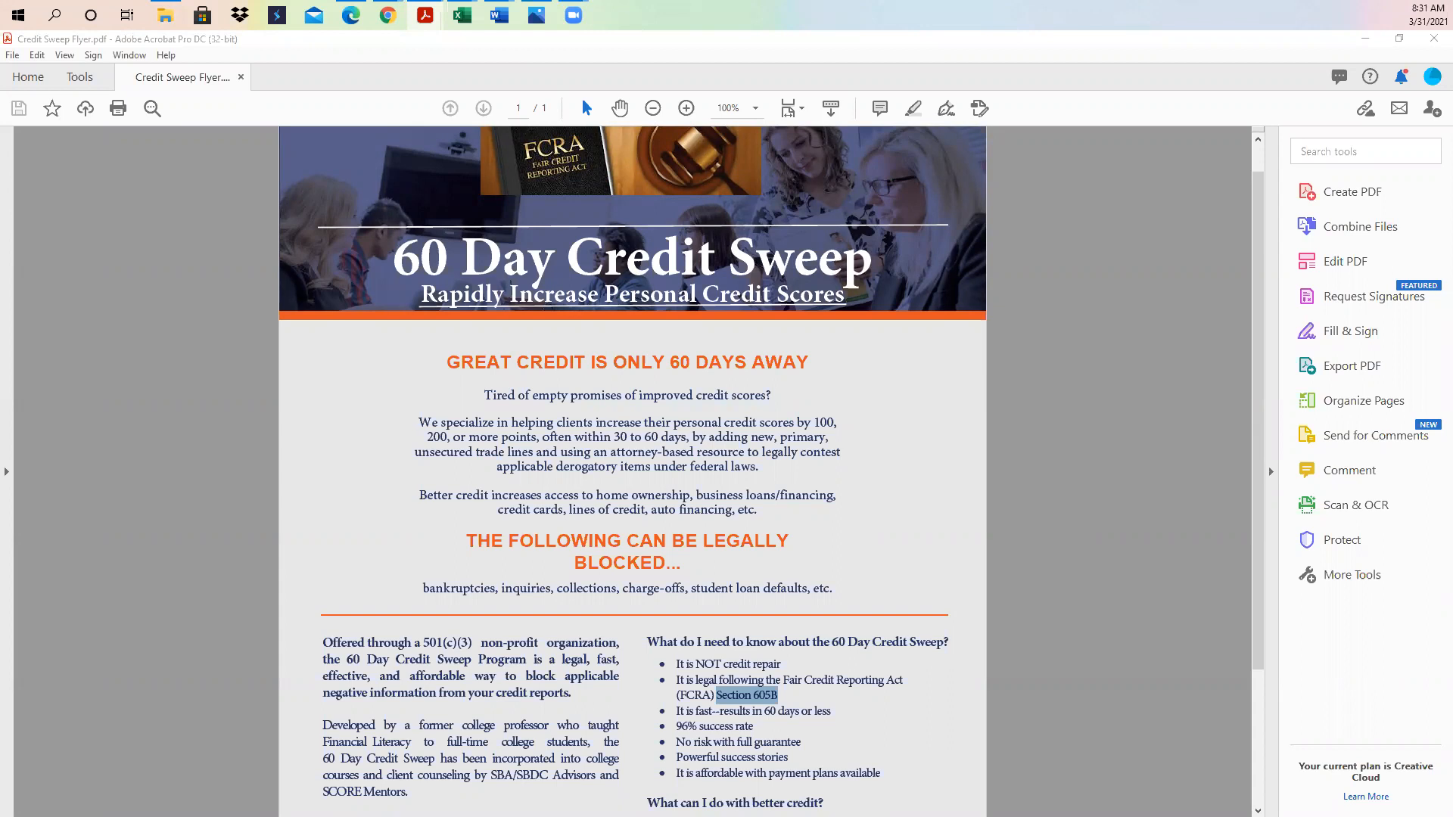
mouse_move(378, 489)
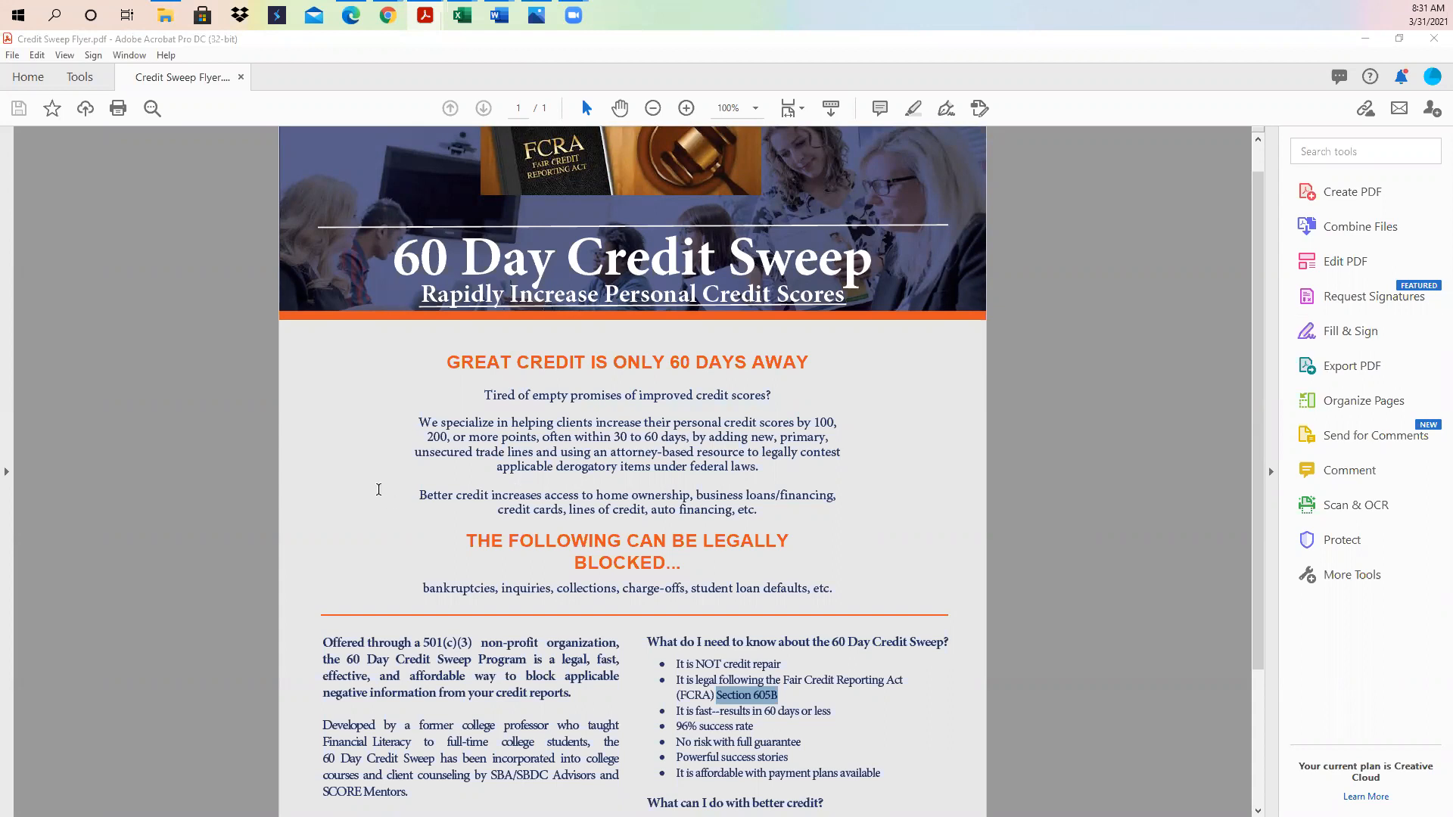
mouse_move(688, 408)
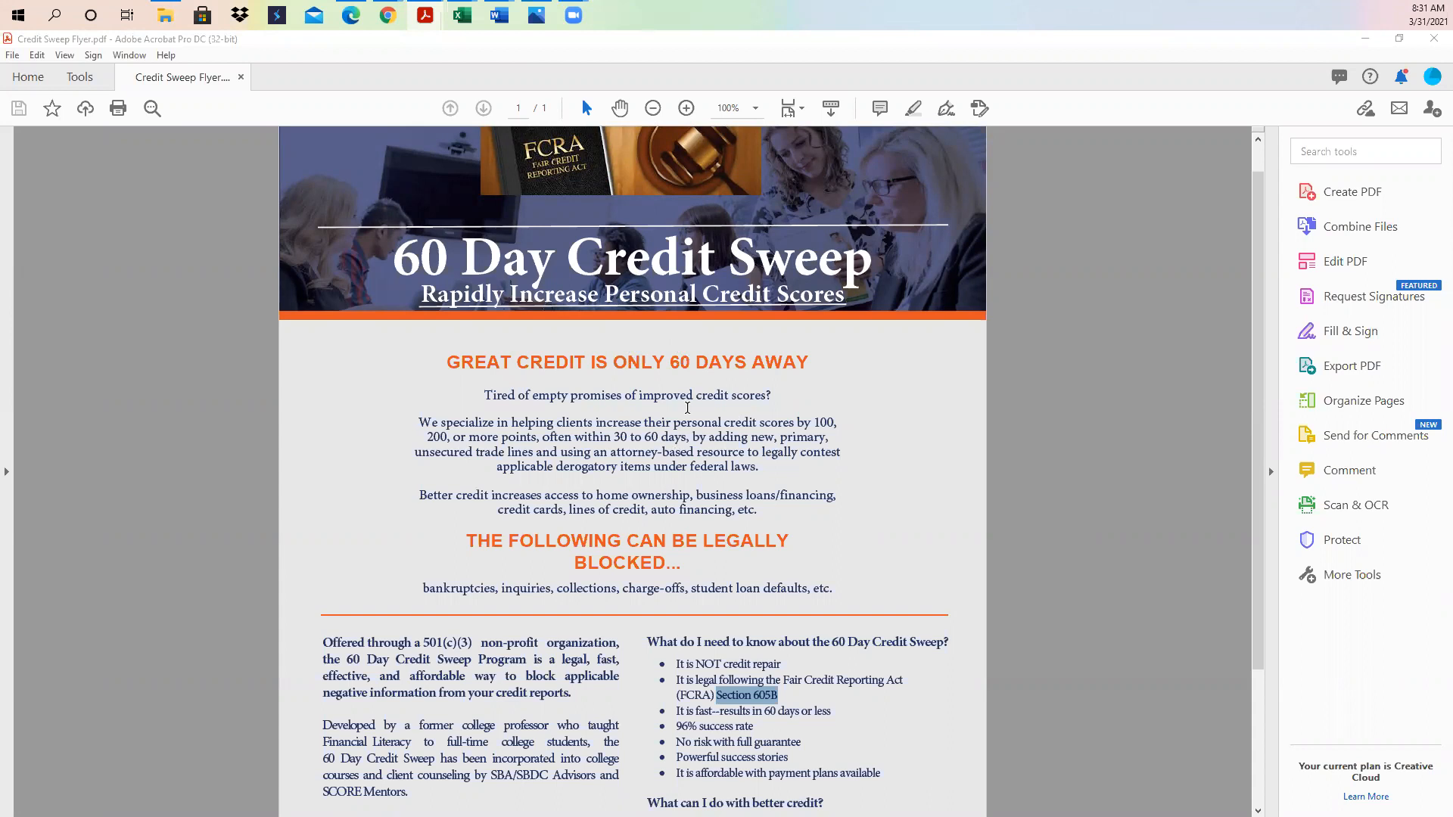
mouse_move(812, 407)
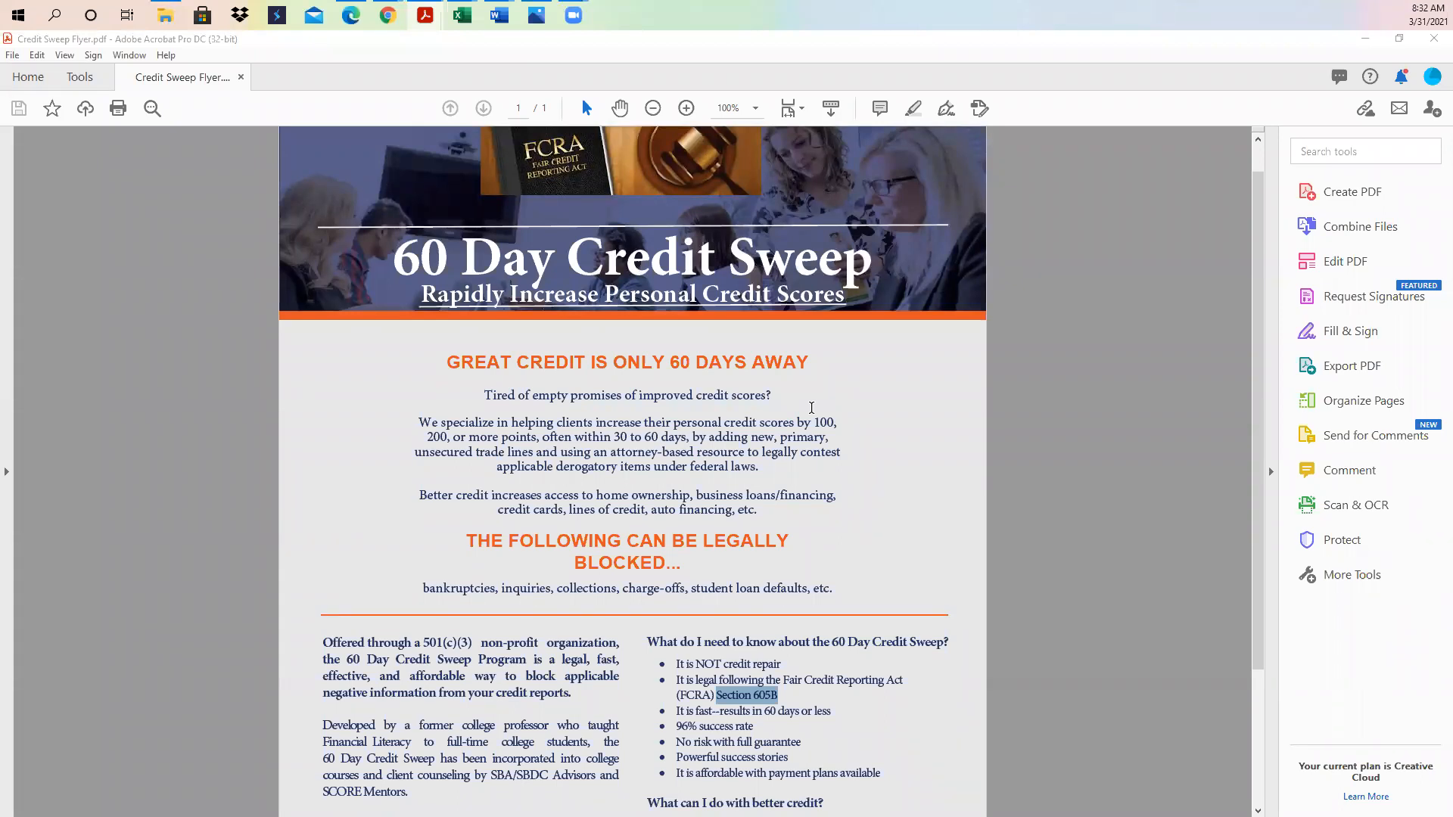
mouse_move(811, 408)
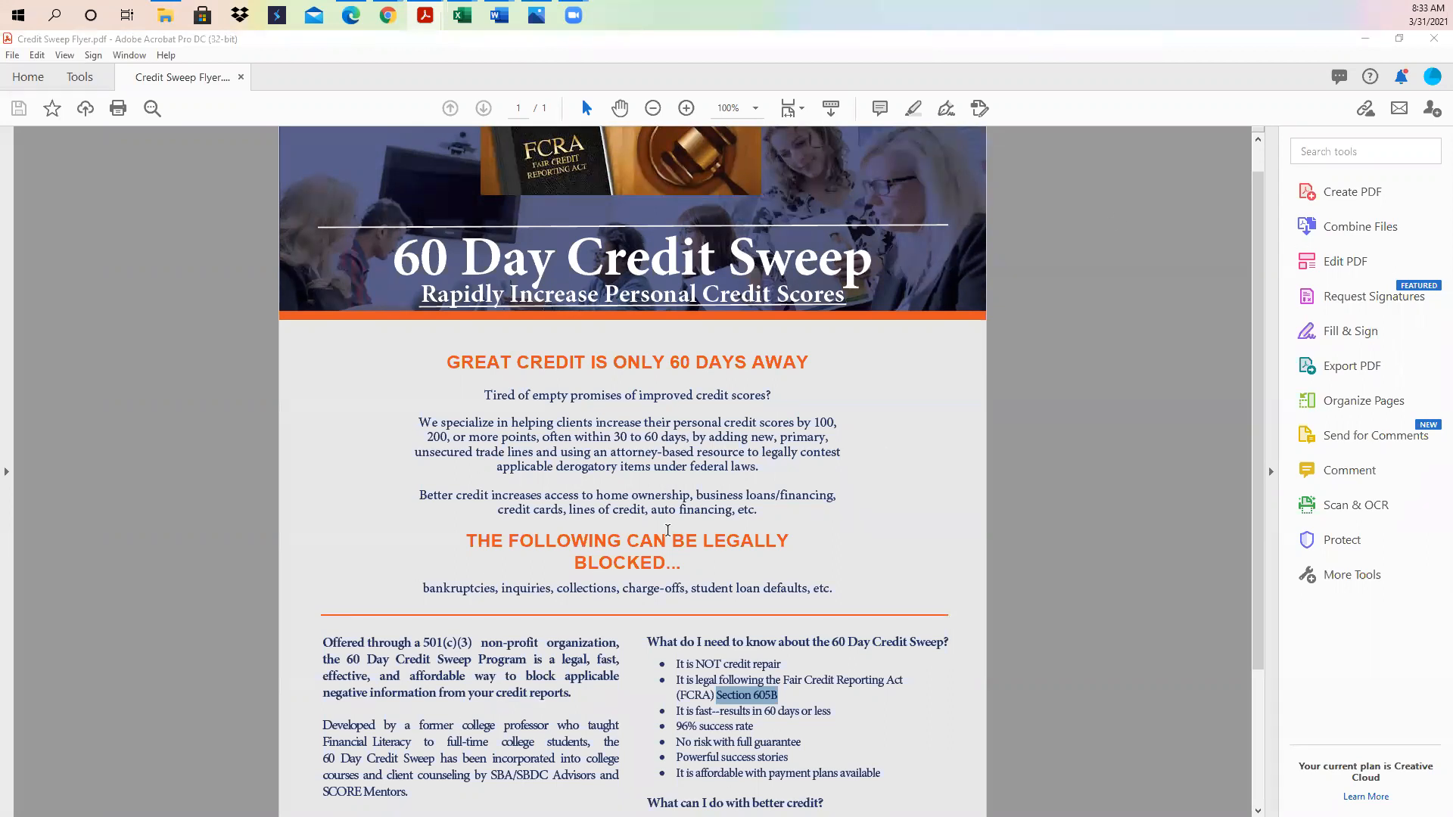
mouse_move(472, 622)
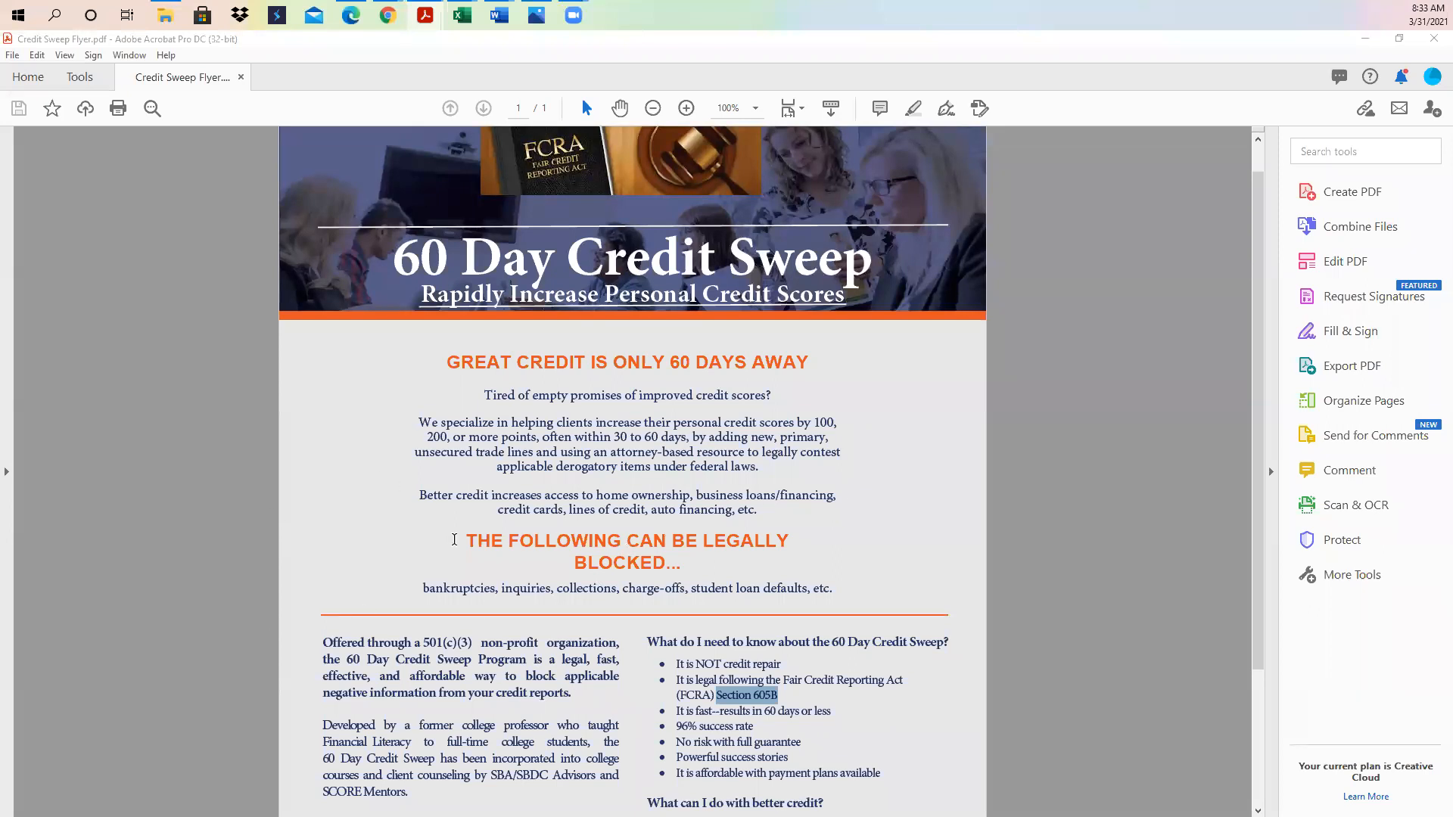
mouse_move(614, 537)
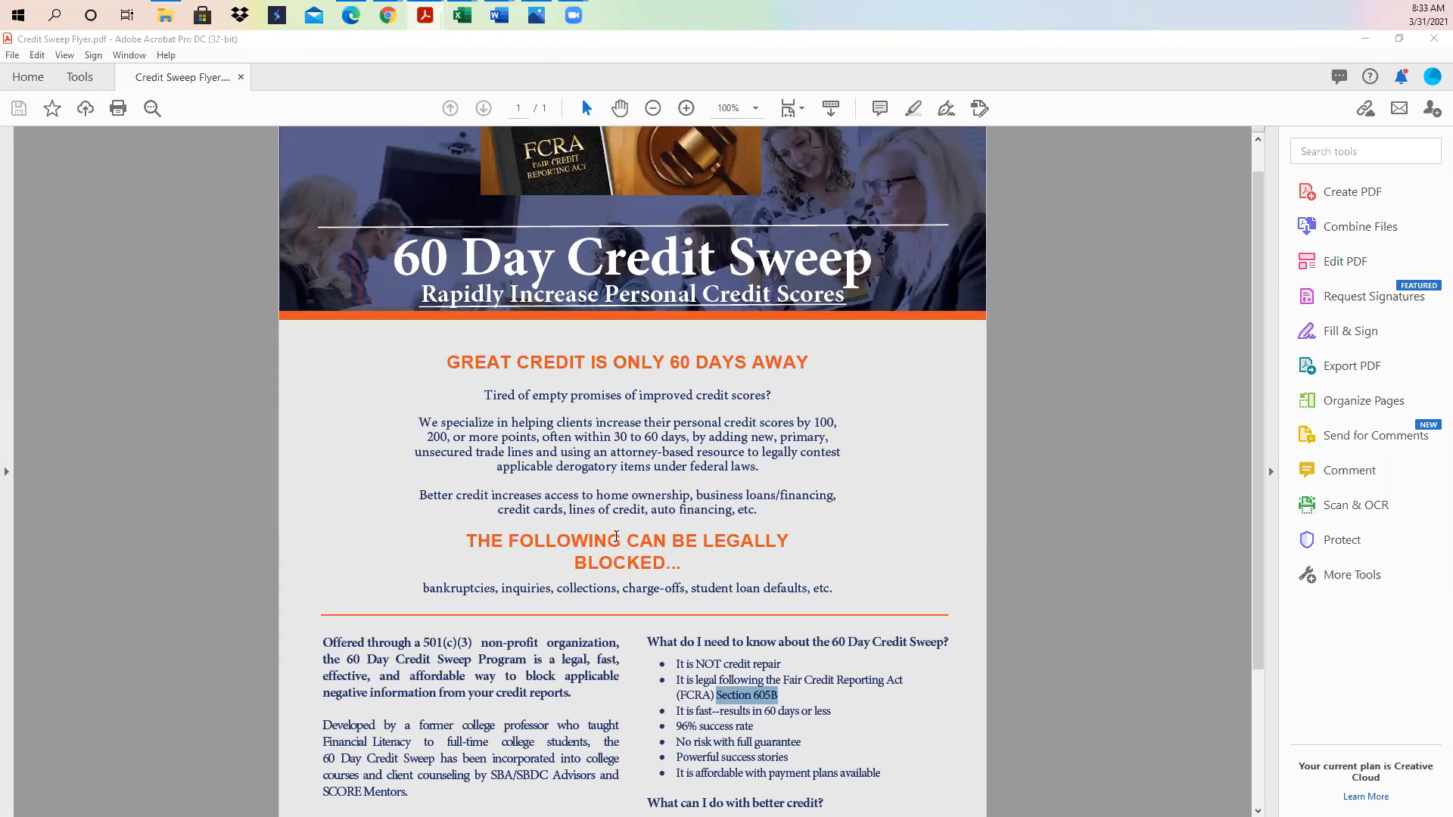
mouse_move(768, 709)
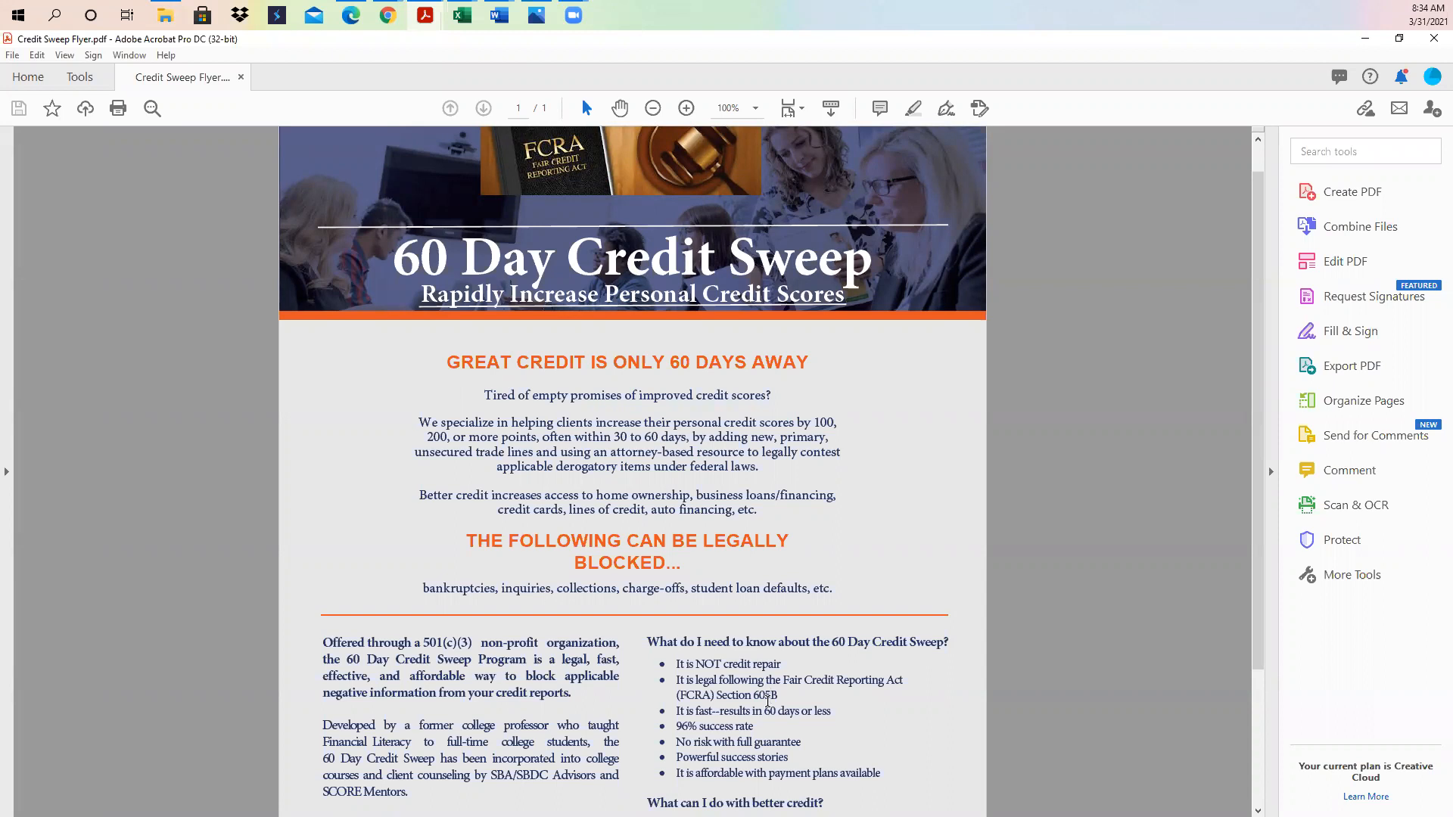
mouse_move(334, 608)
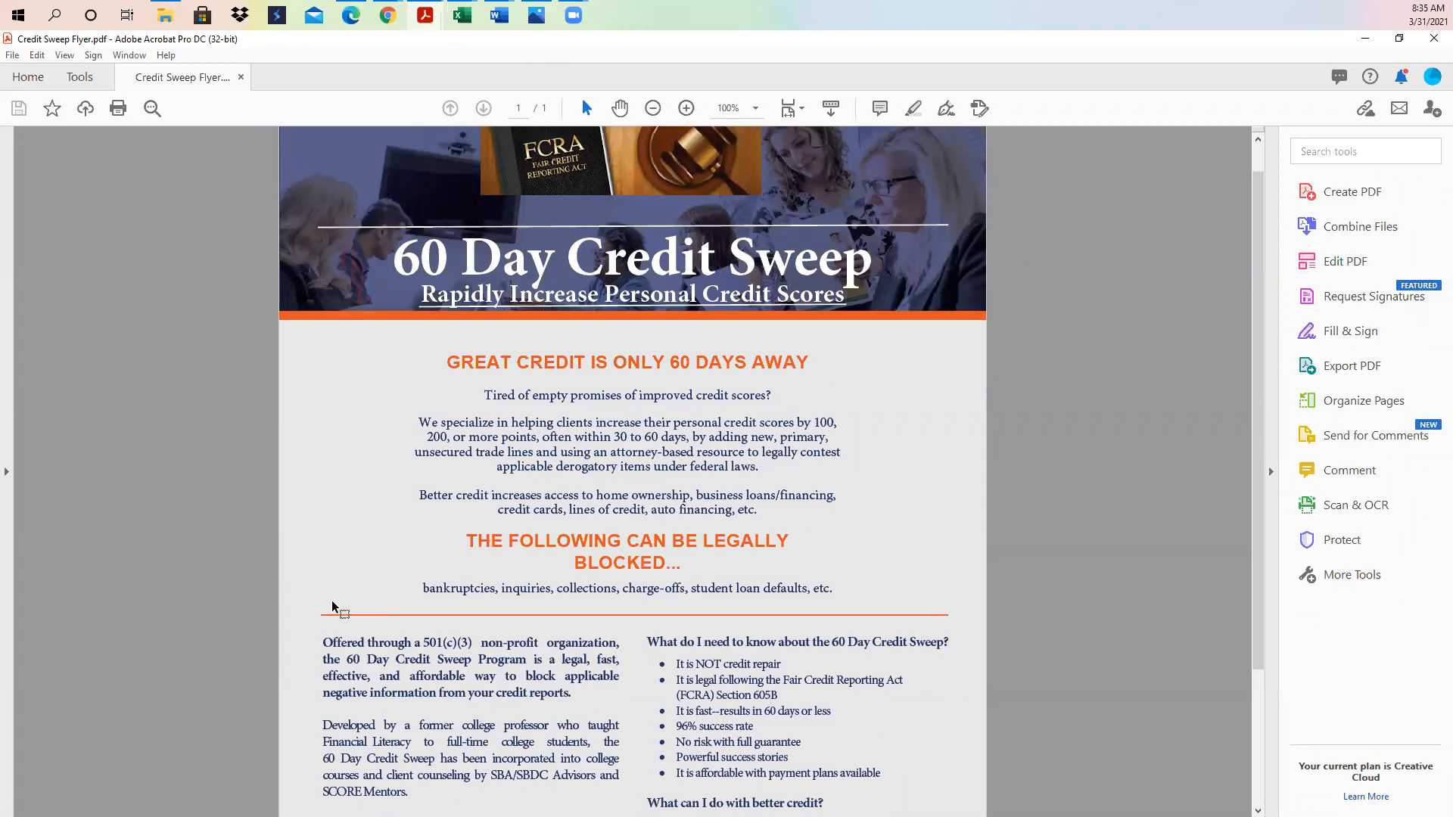
mouse_move(1027, 345)
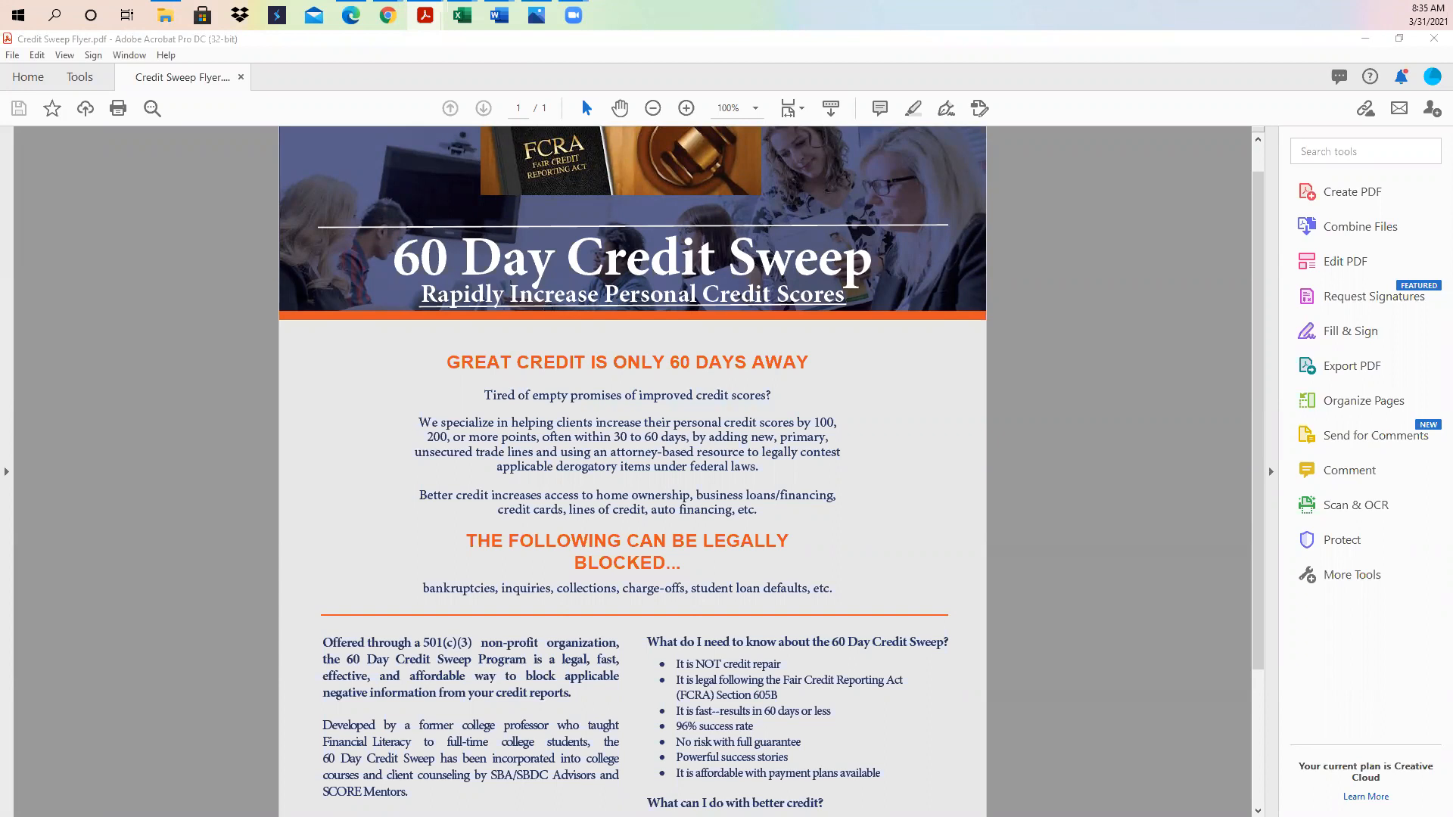
mouse_move(933, 282)
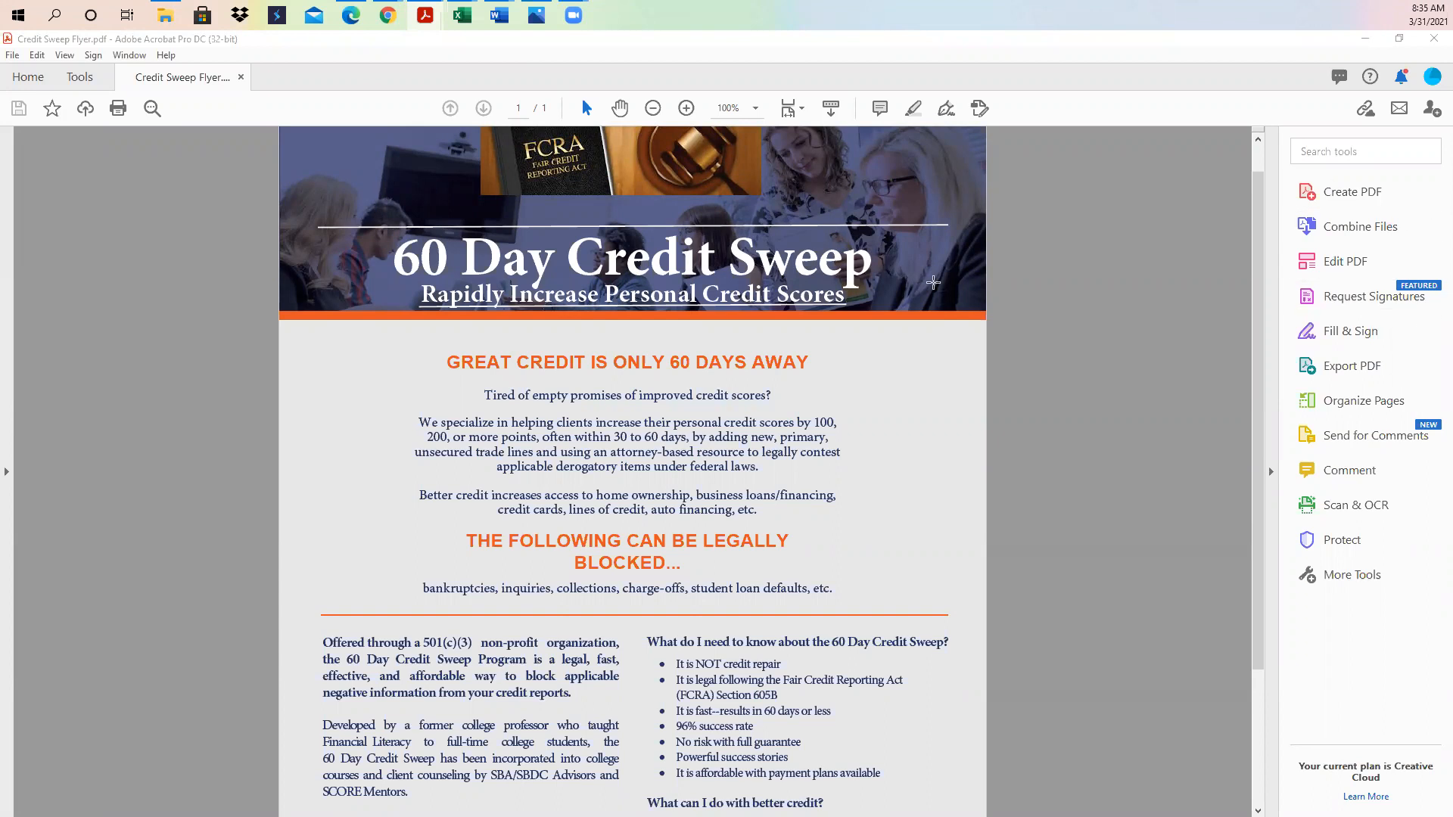
scroll(down, 3)
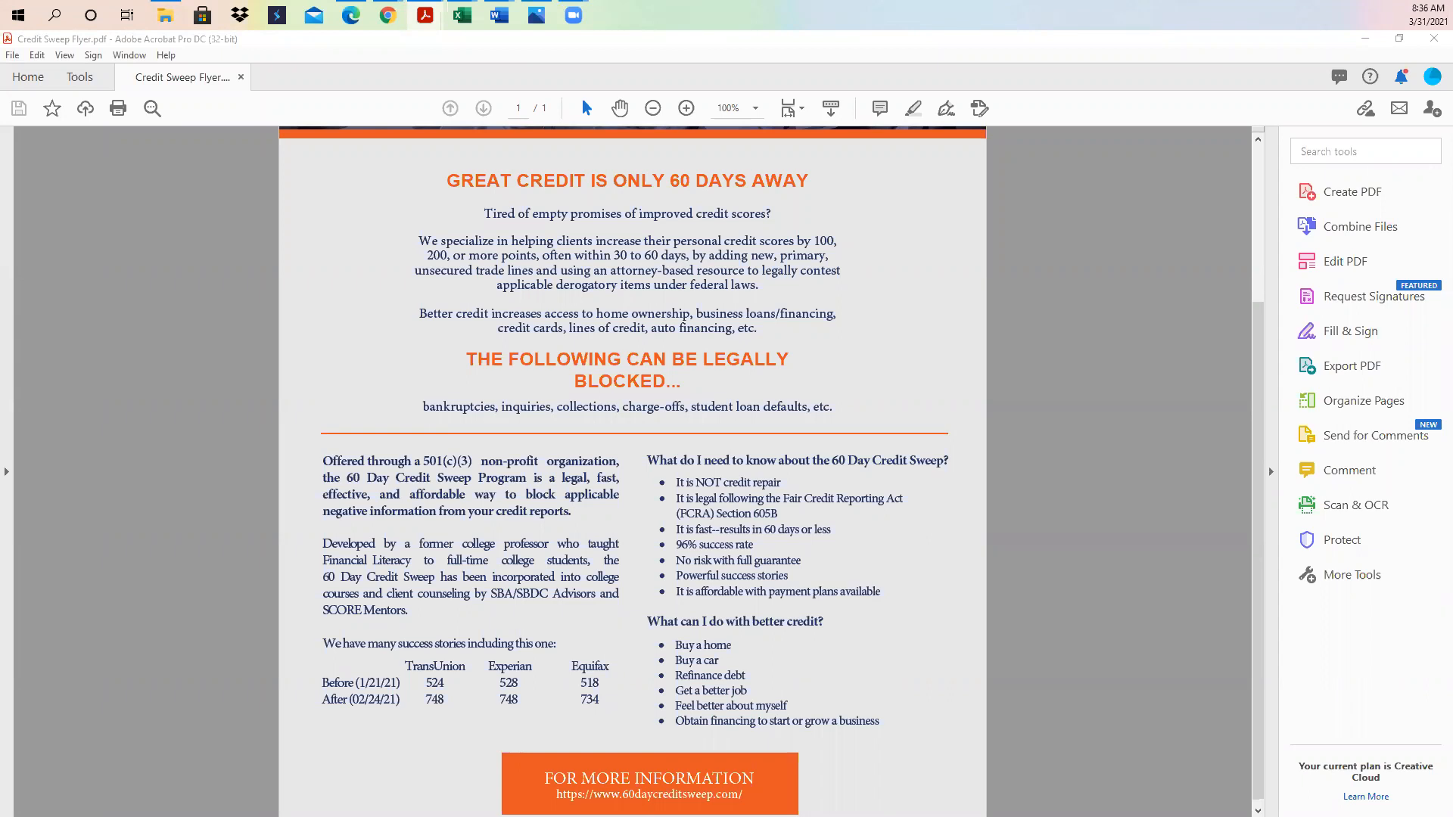
- Scroll back up to the flyer's top banner and headline
scroll(up, 3)
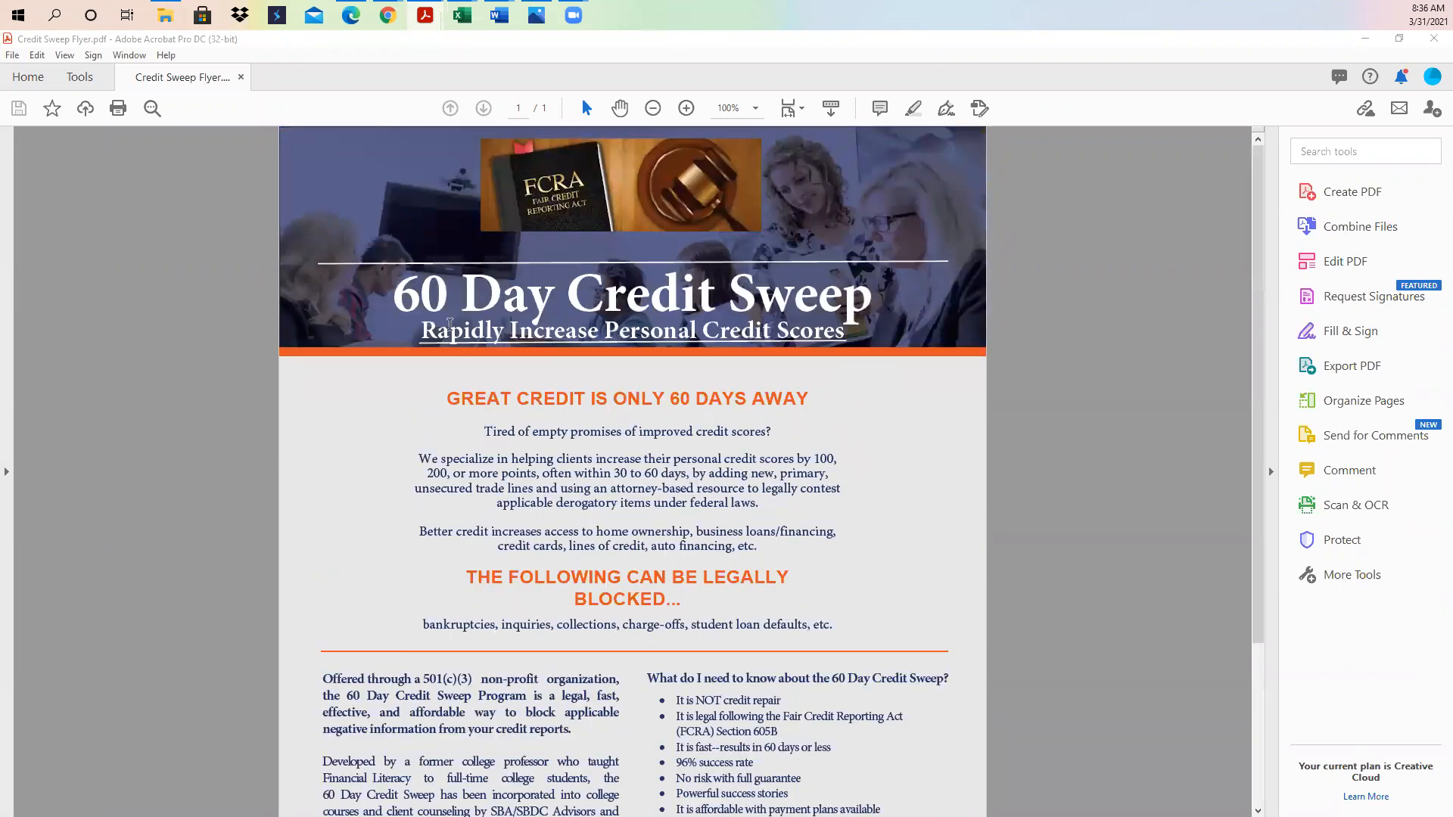
mouse_move(792, 420)
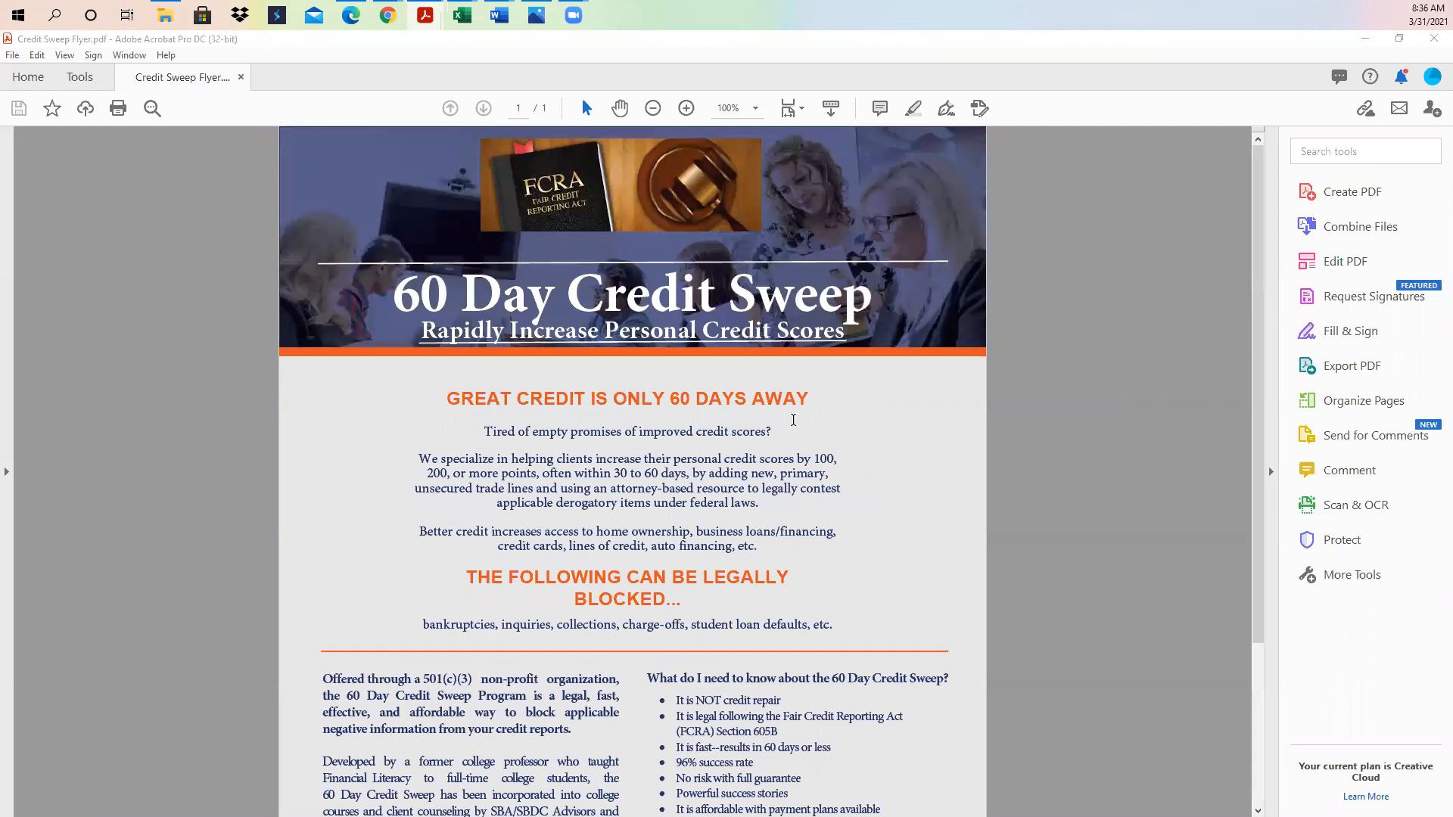
scroll(down, 3)
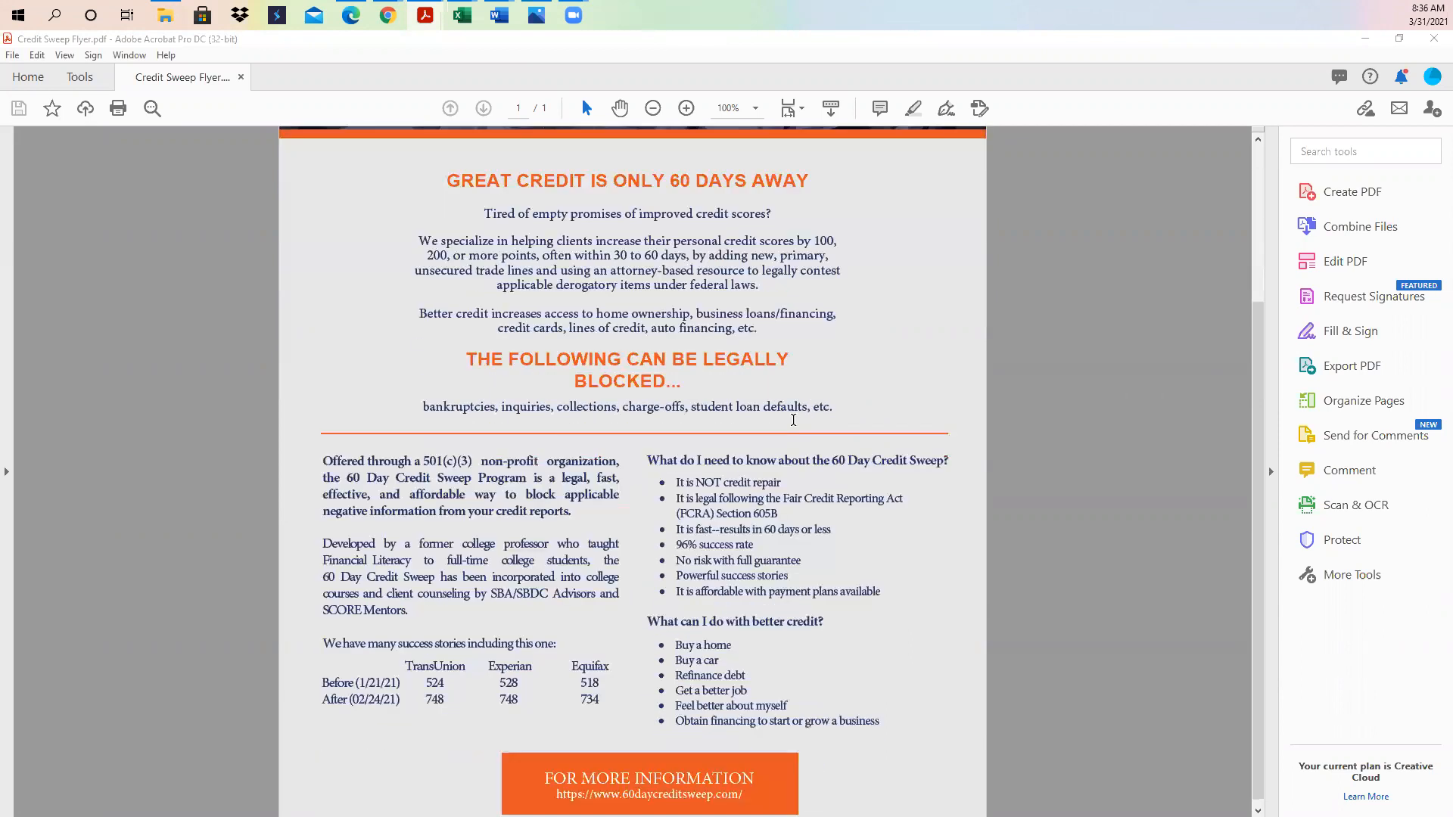
mouse_move(630, 711)
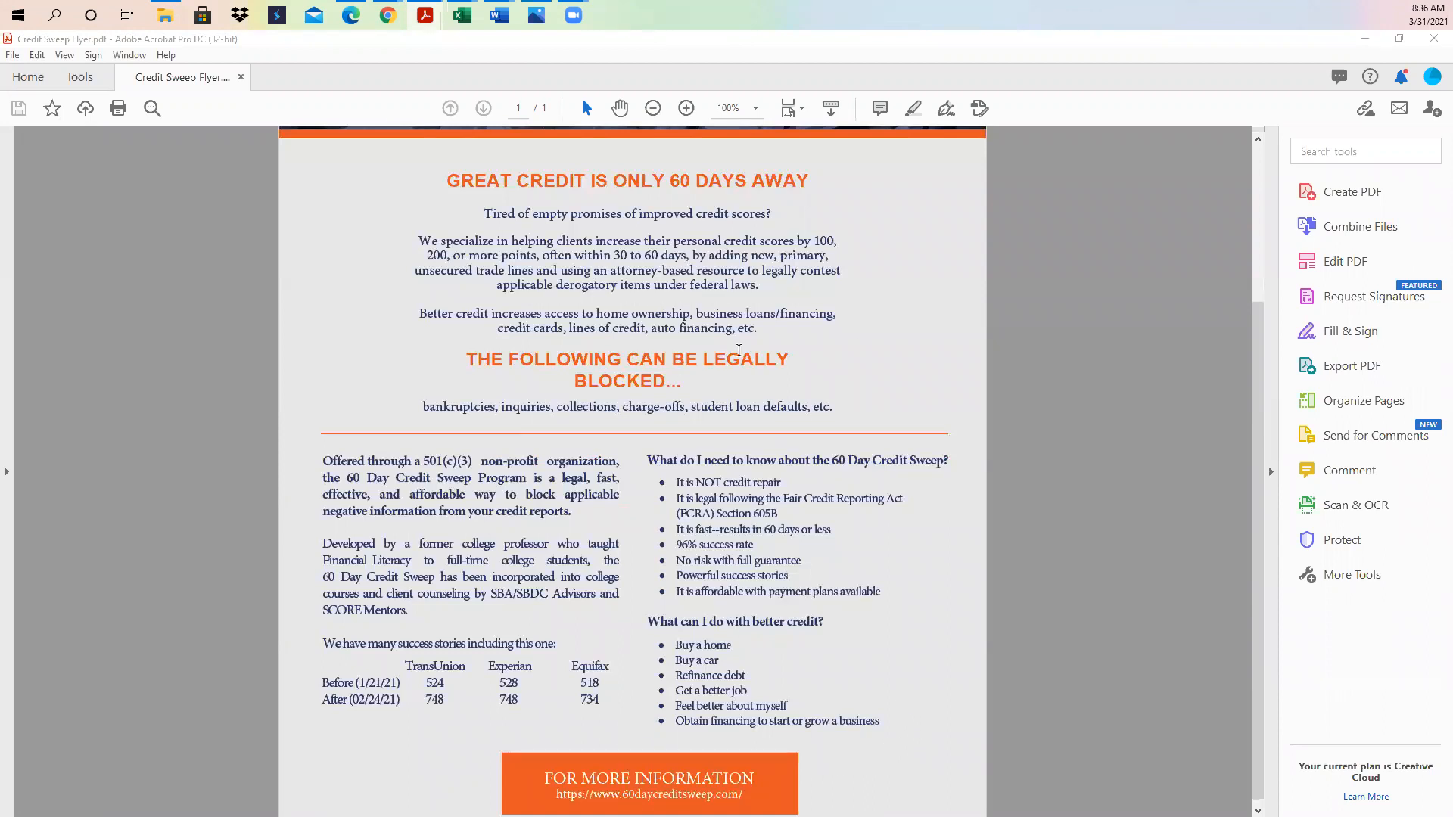
scroll(up, 3)
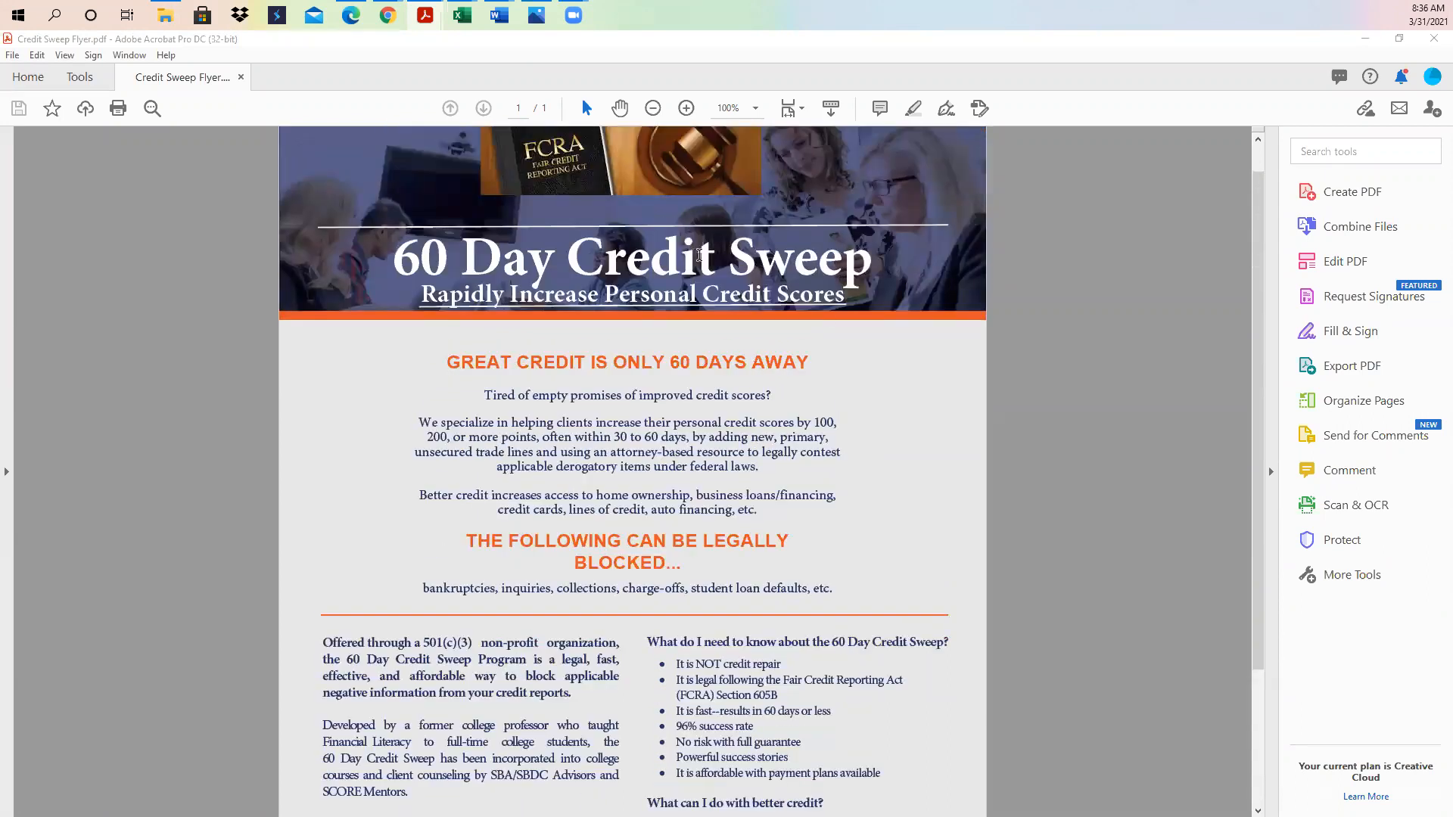
scroll(down, 3)
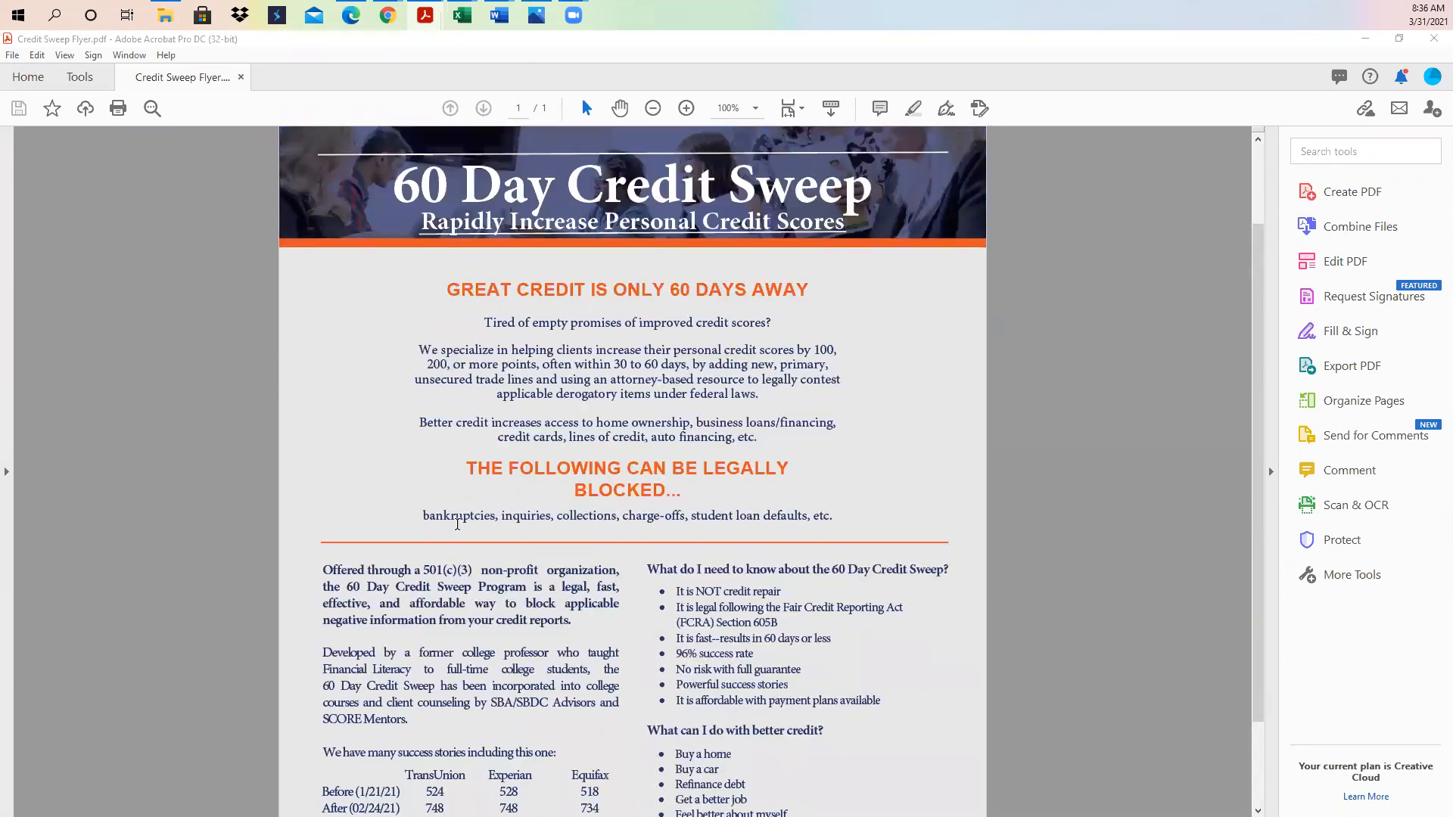
scroll(down, 3)
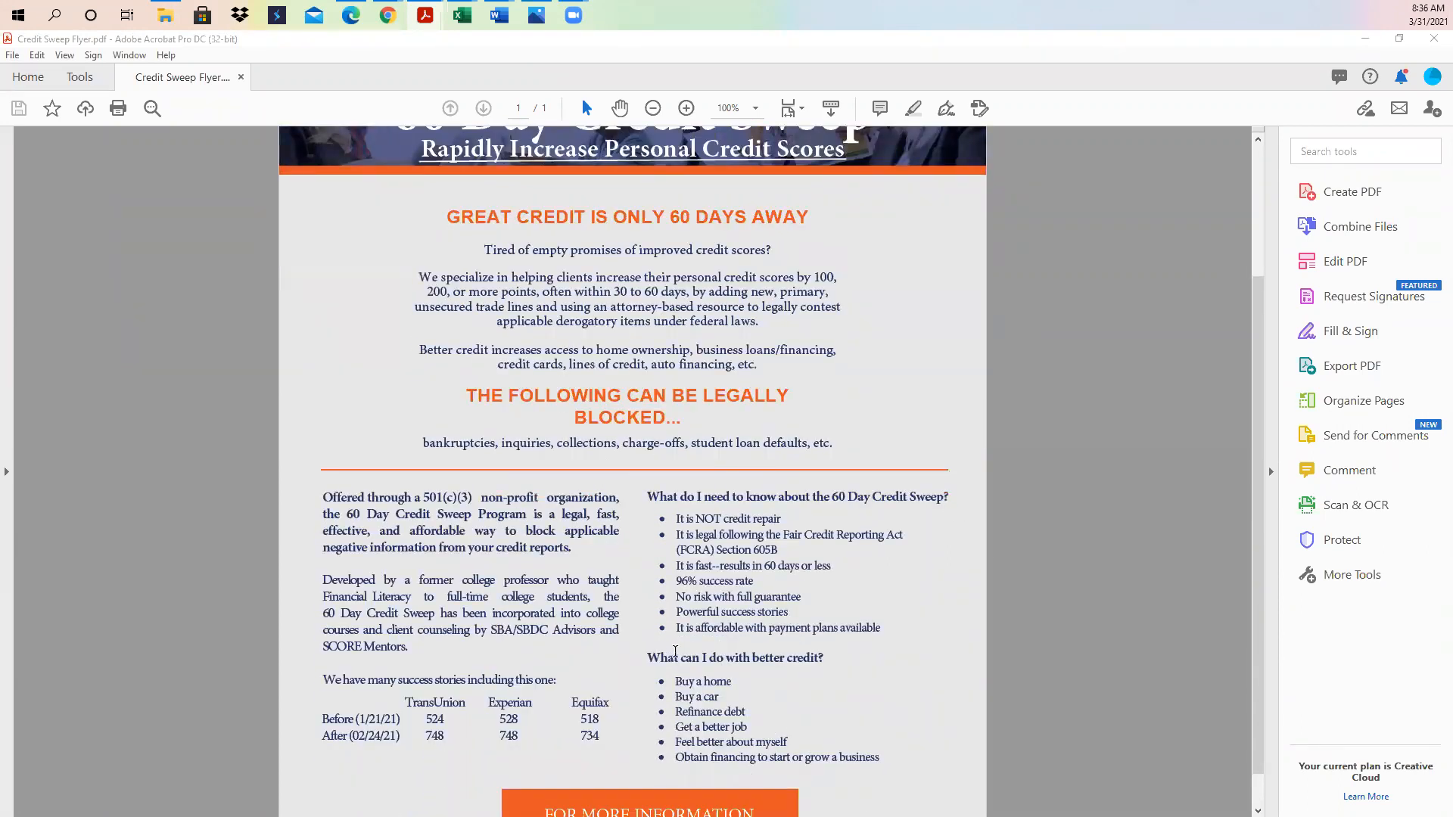
scroll(up, 3)
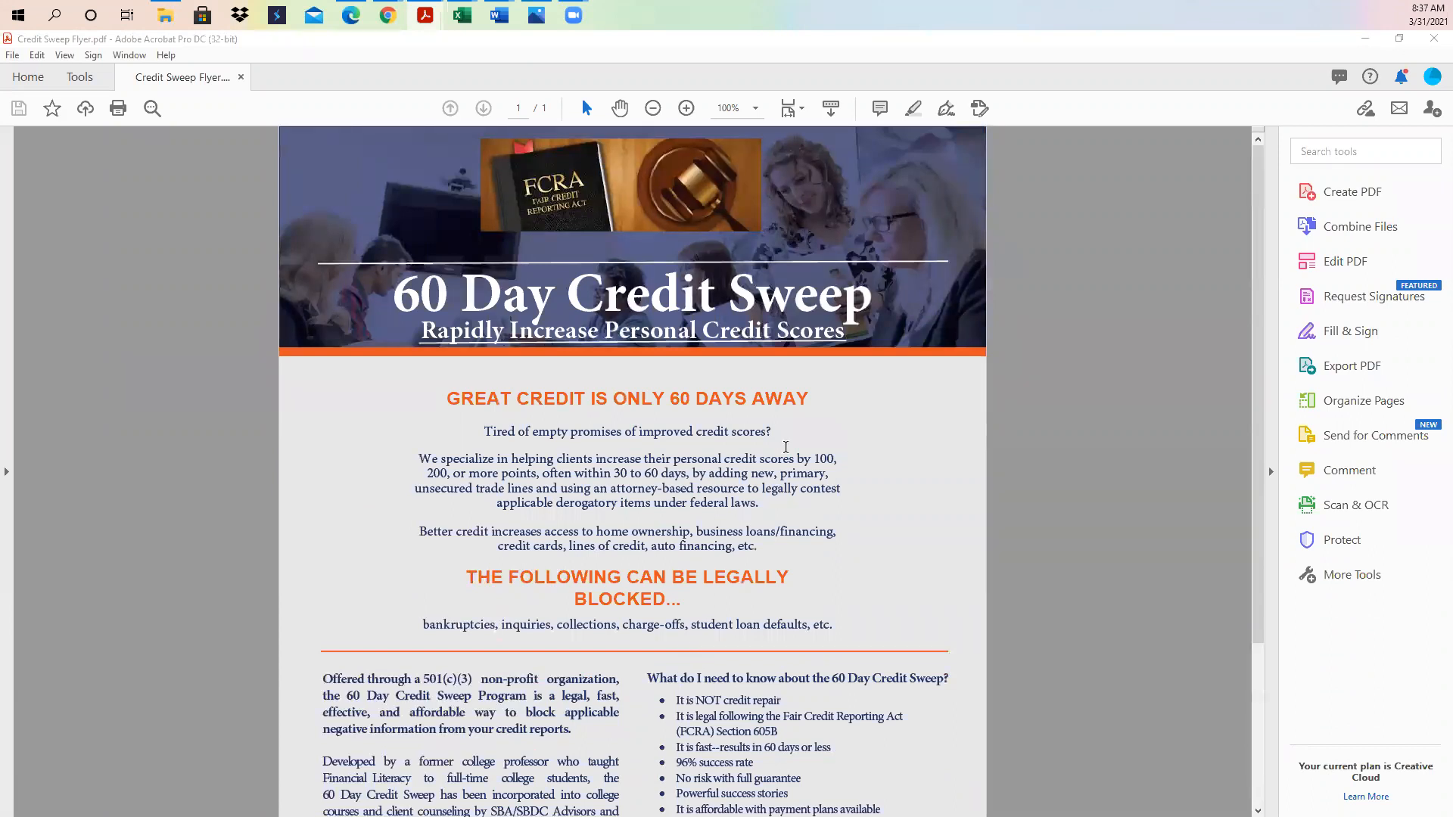
scroll(down, 3)
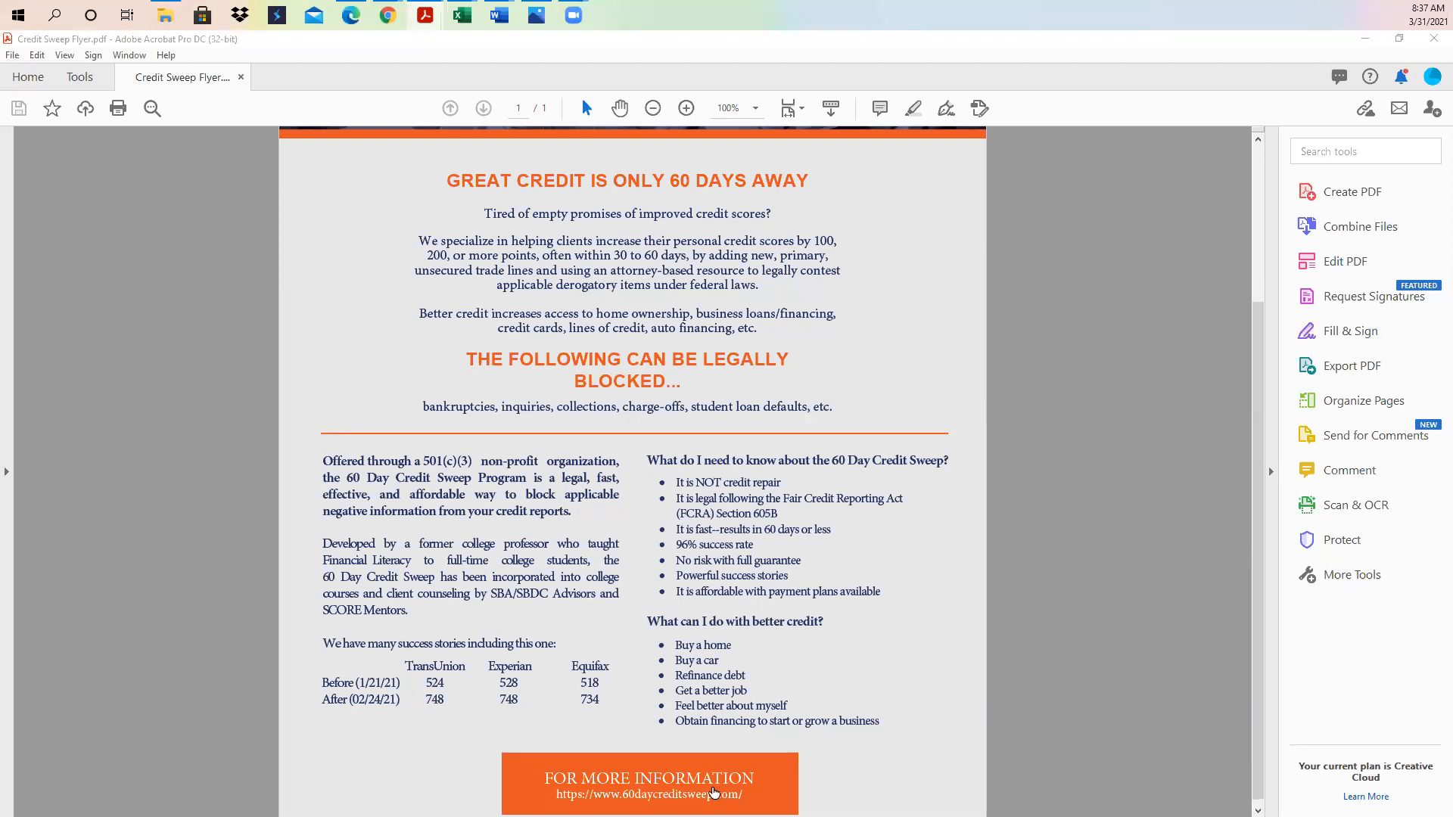
mouse_move(713, 793)
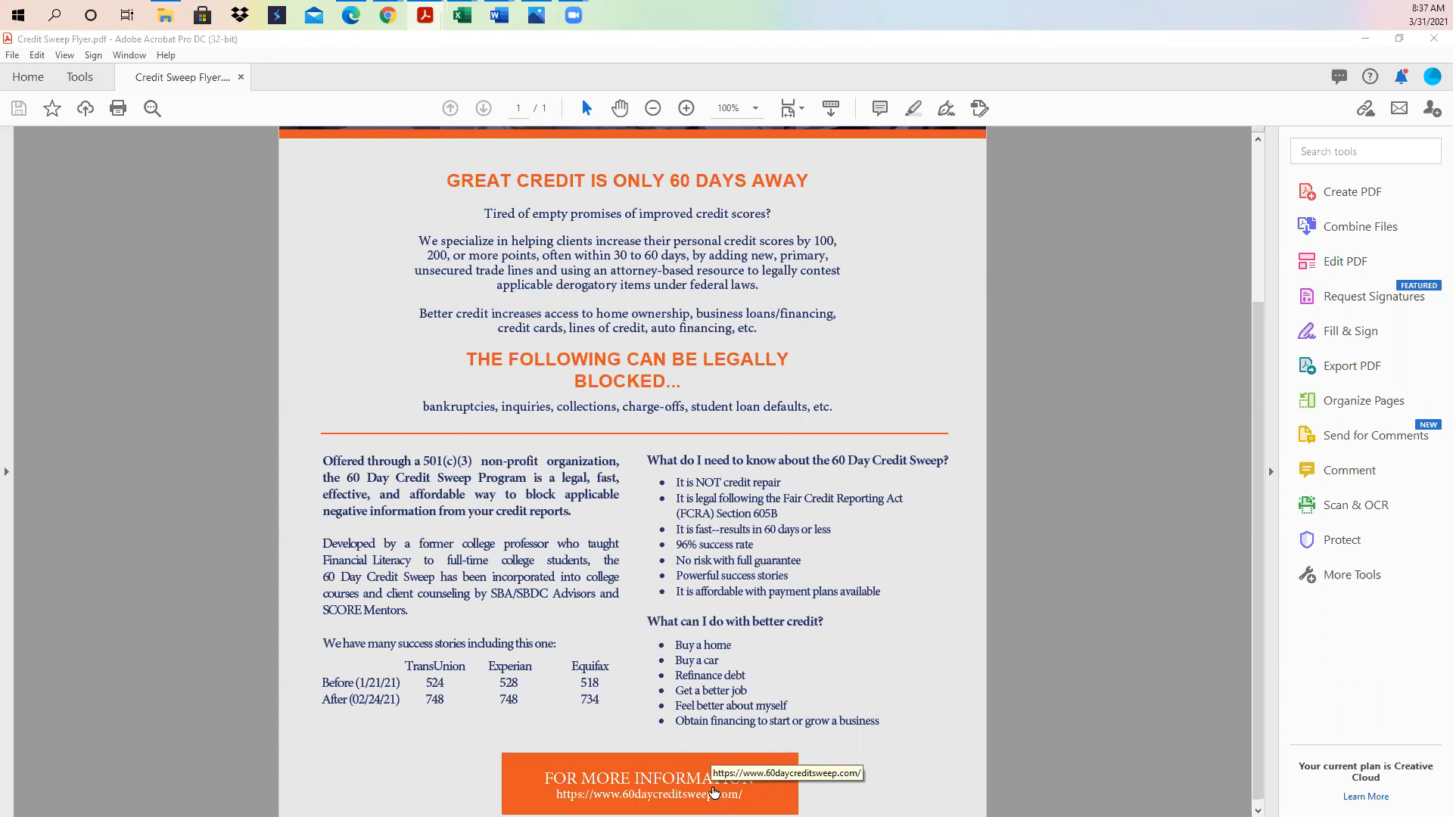
mouse_move(748, 548)
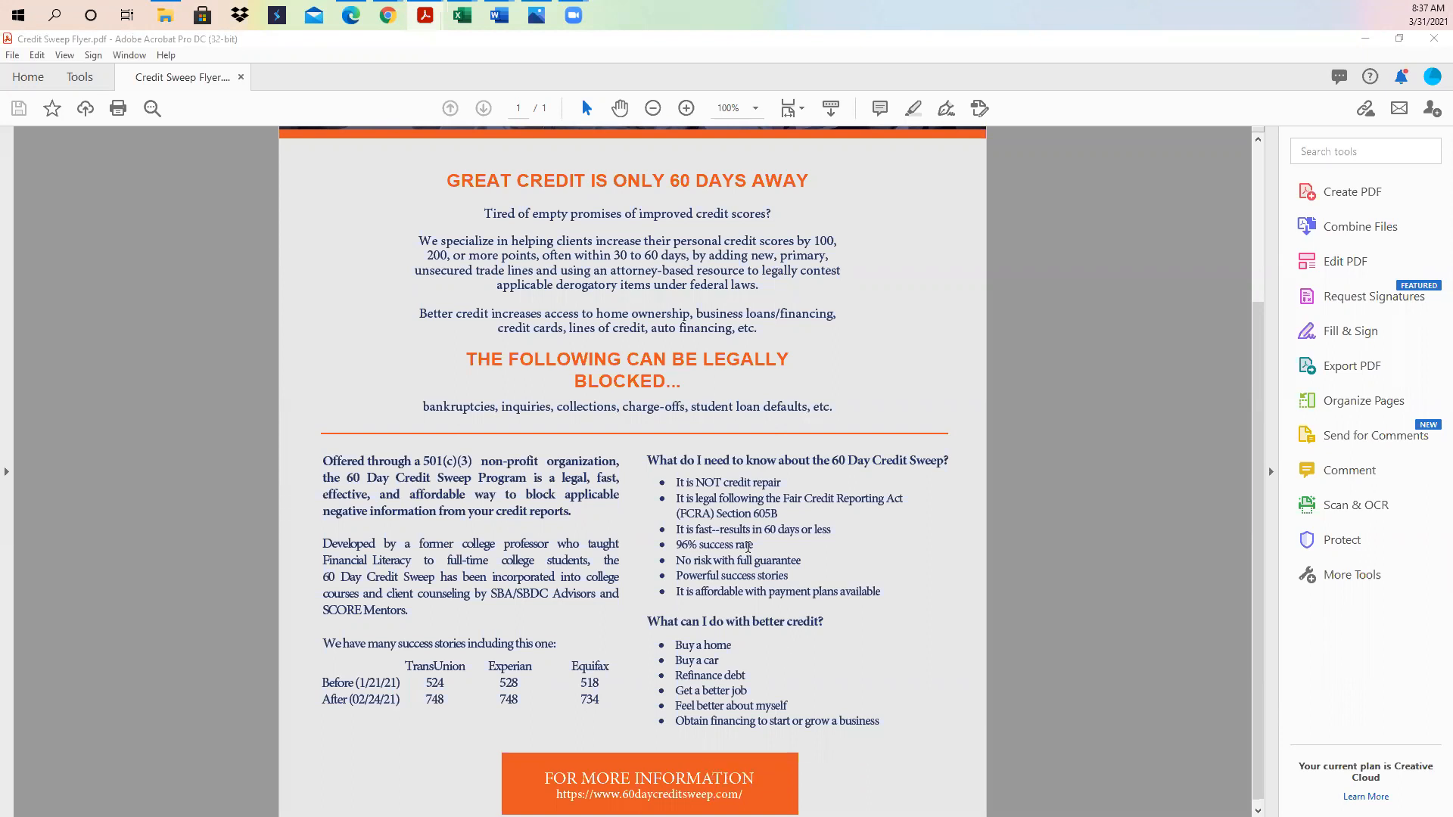